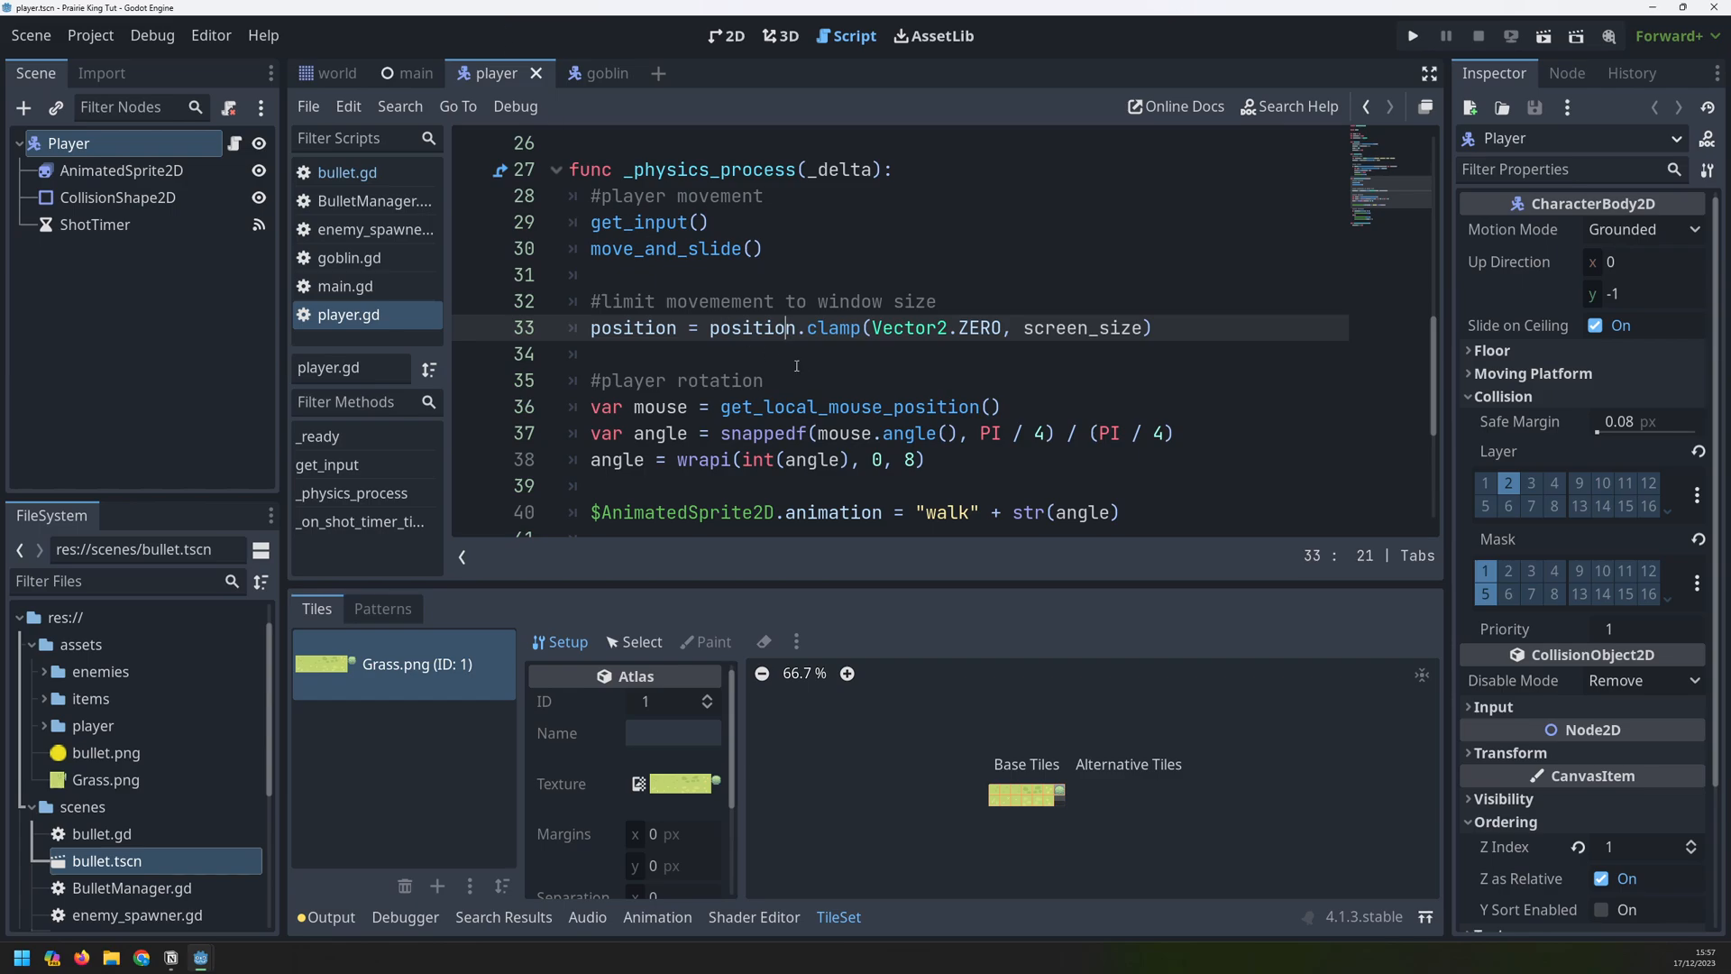
Test-run the game, then create a new scene with a CanvasLayer root named Hud
click(1412, 35)
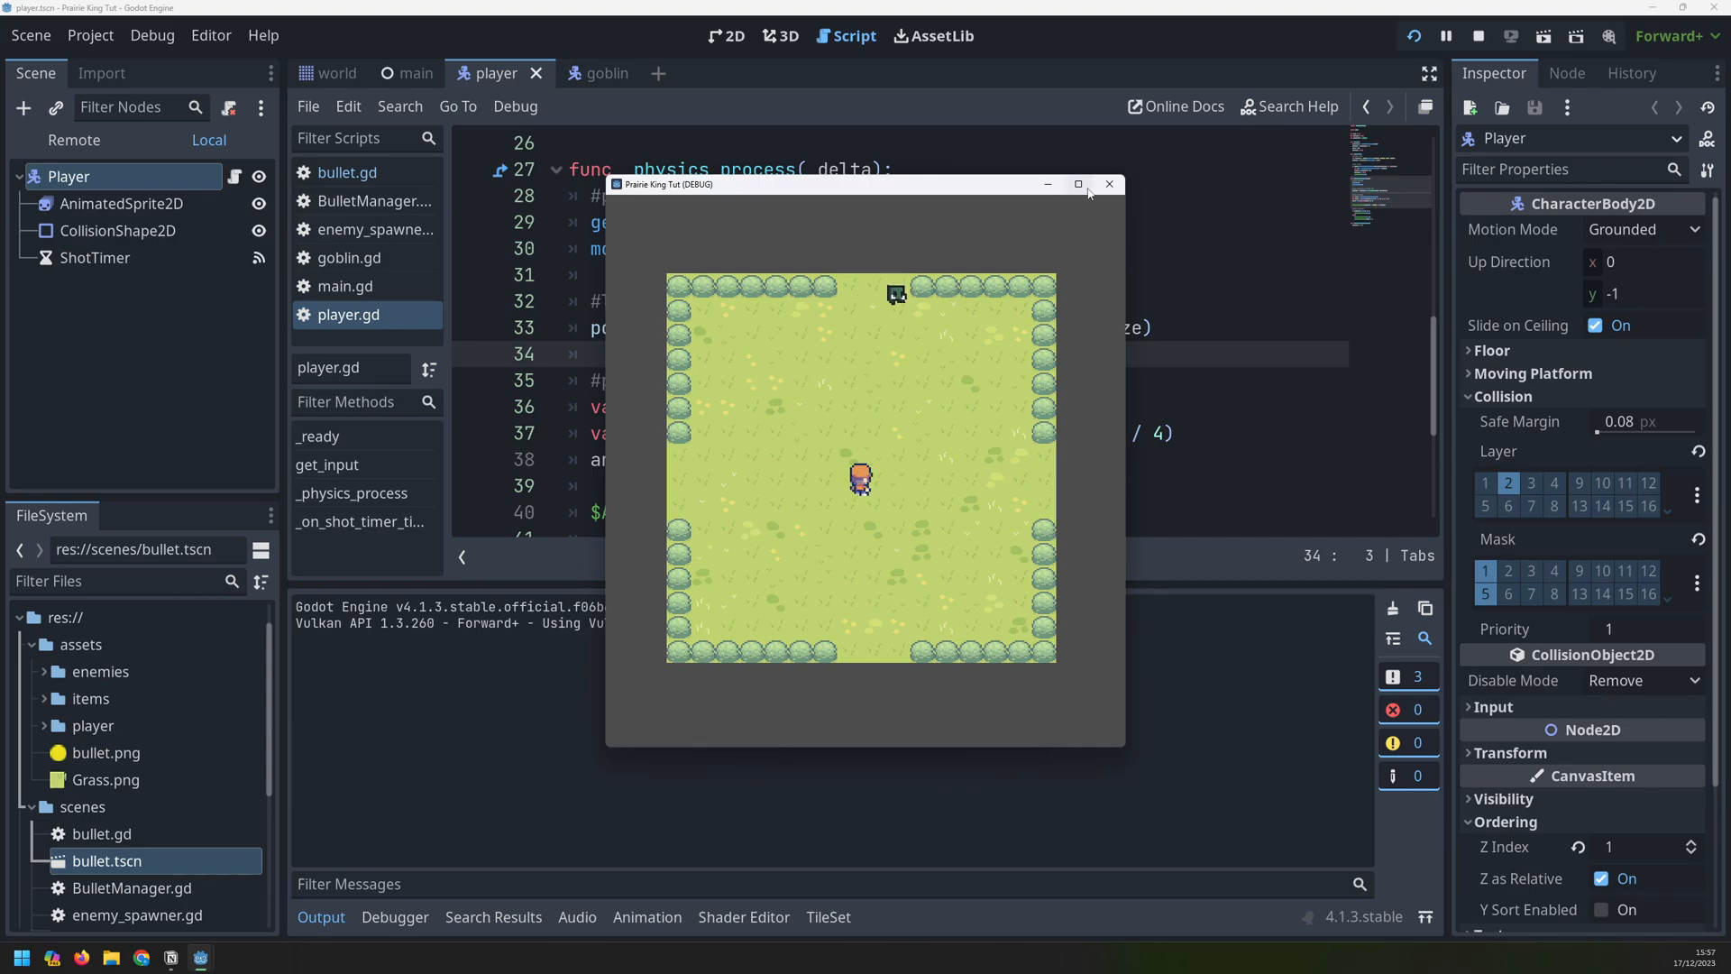
click(31, 35)
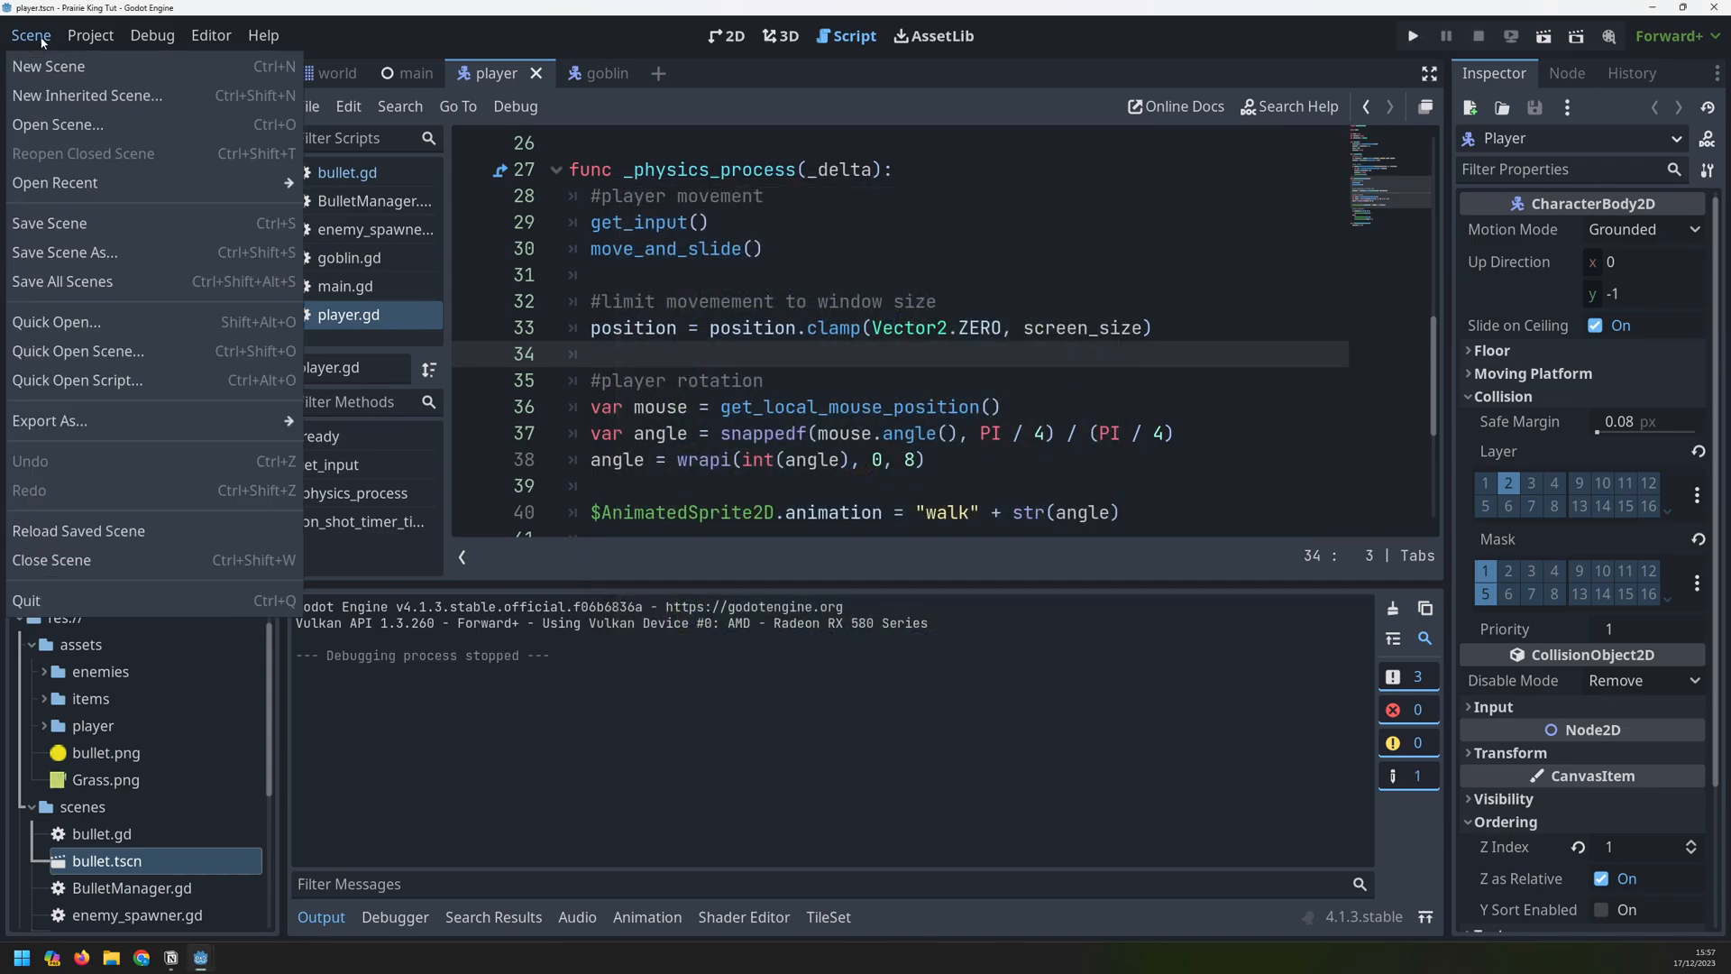
click(49, 66)
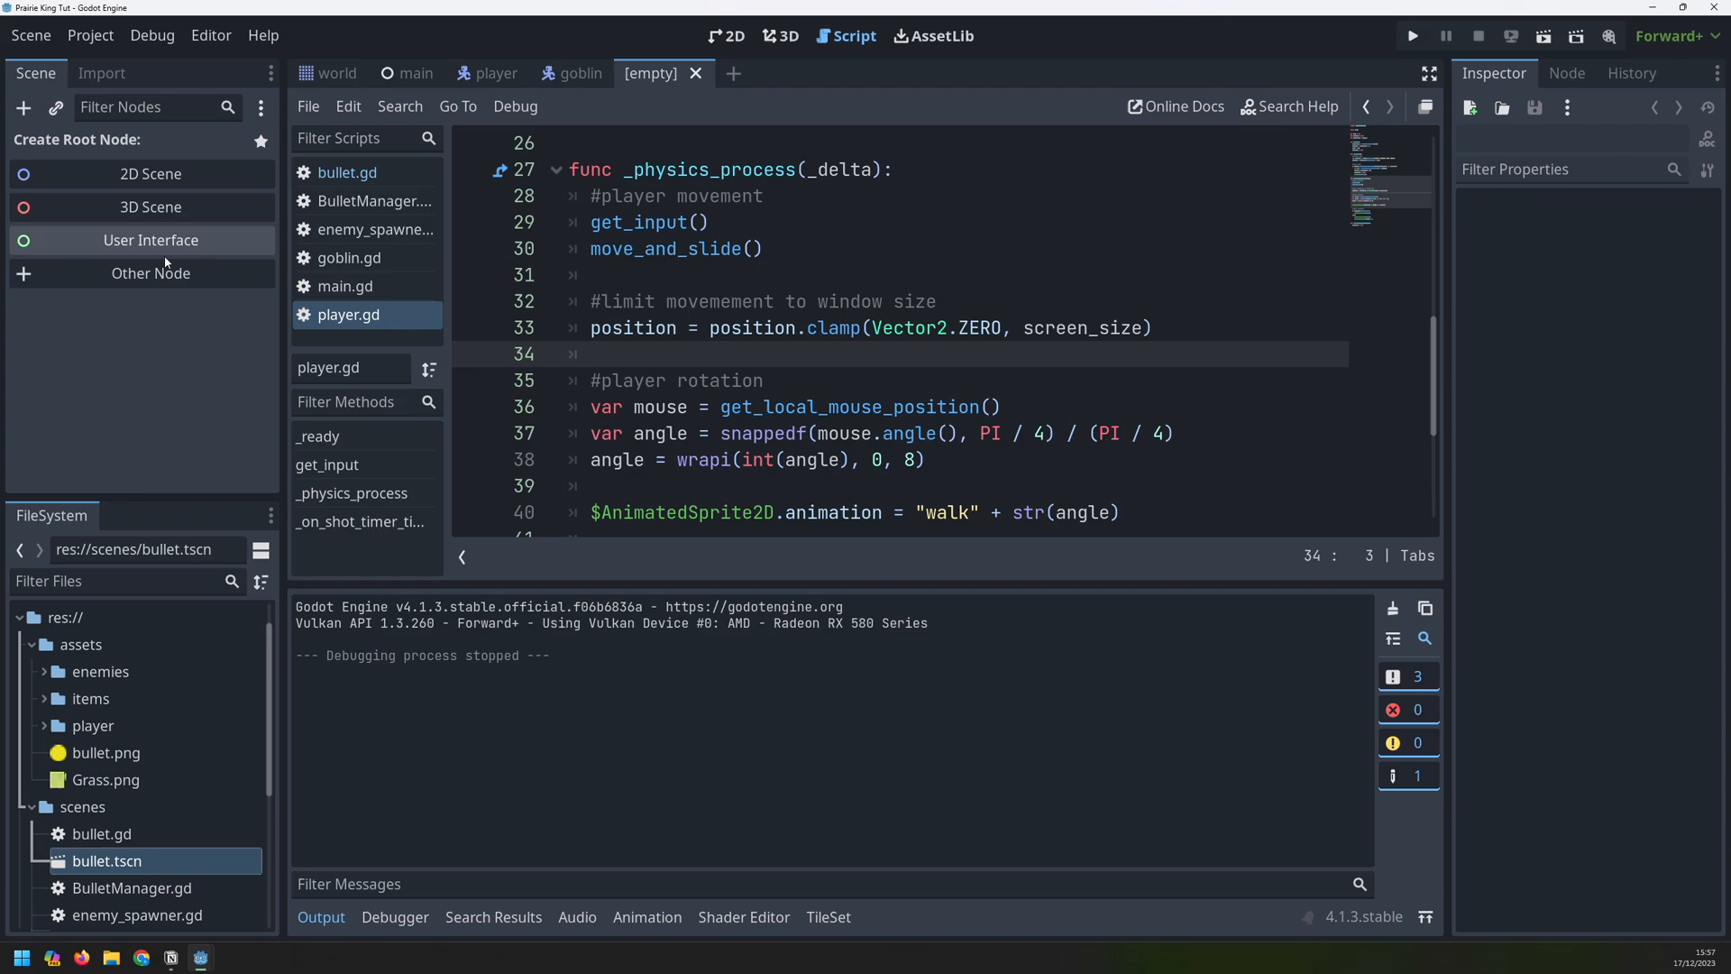
click(151, 272)
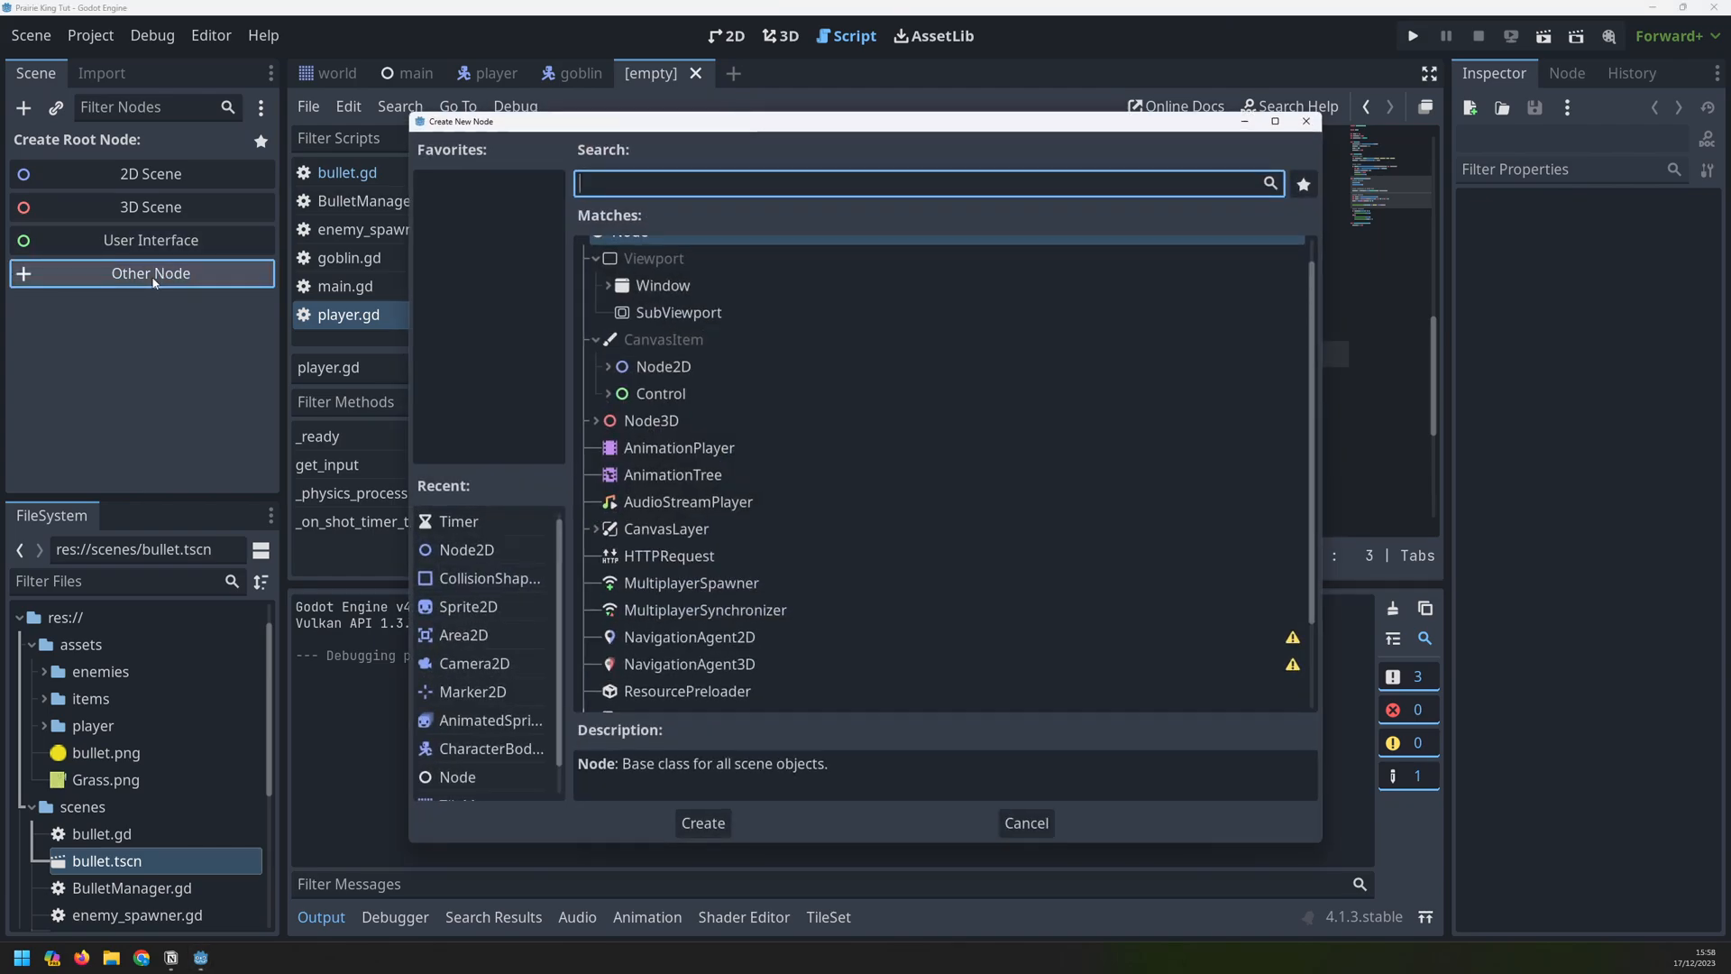
text(canvas)
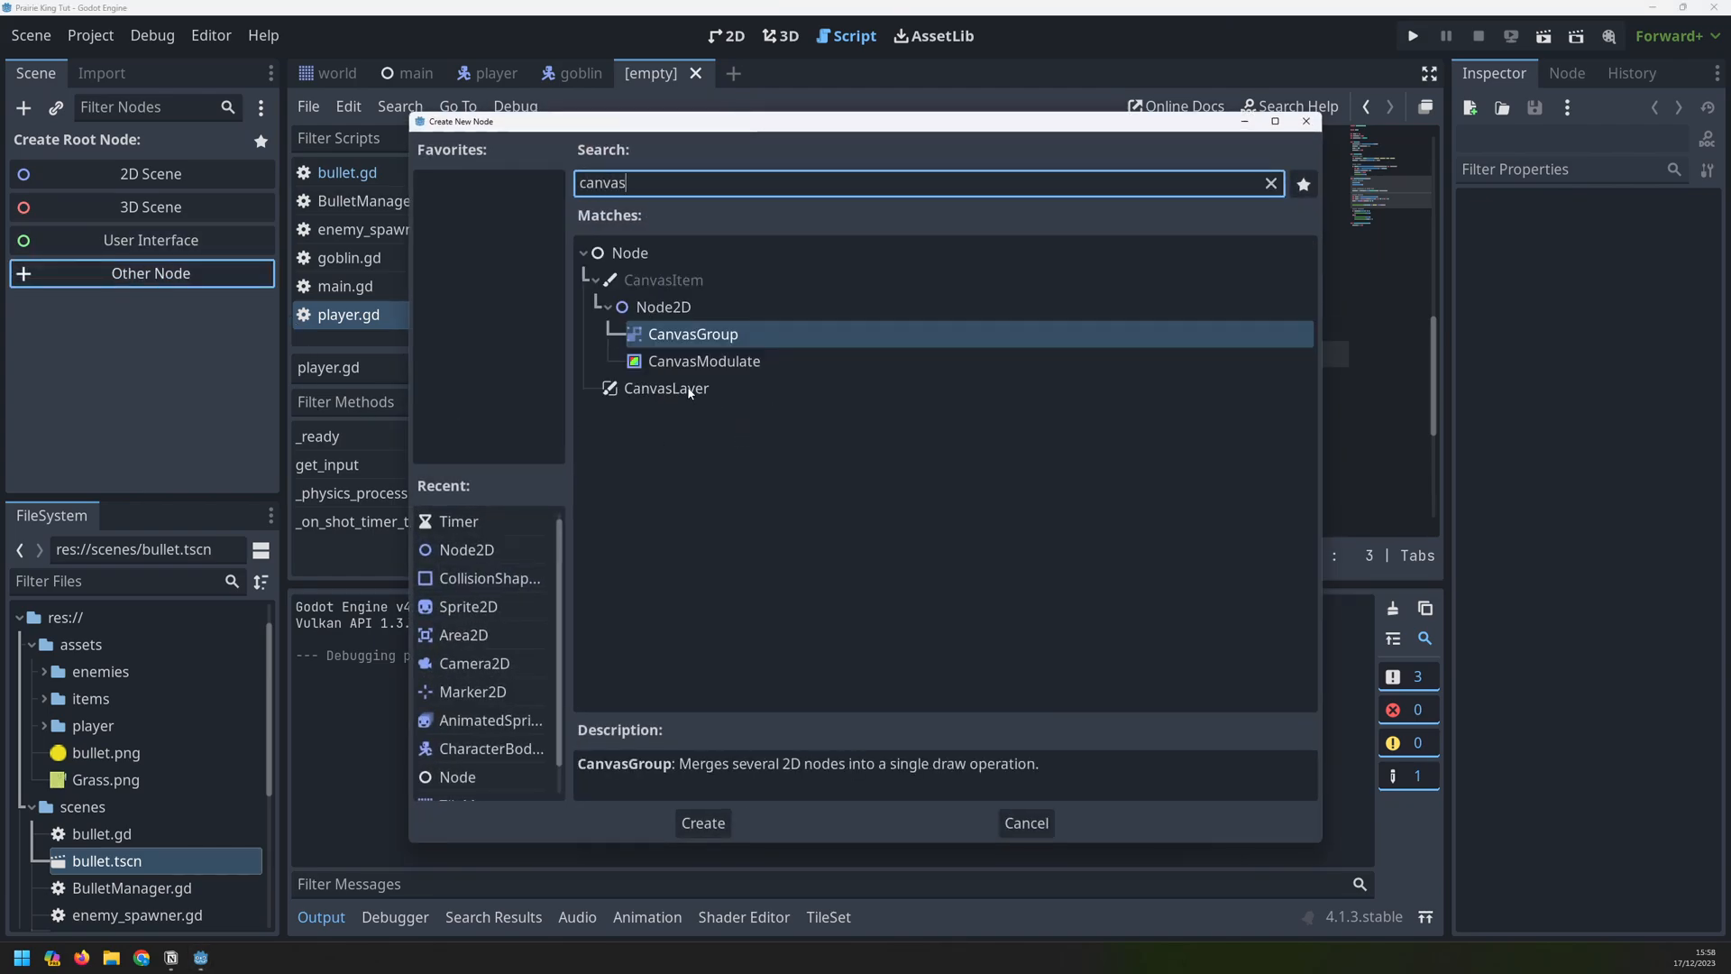
click(703, 823)
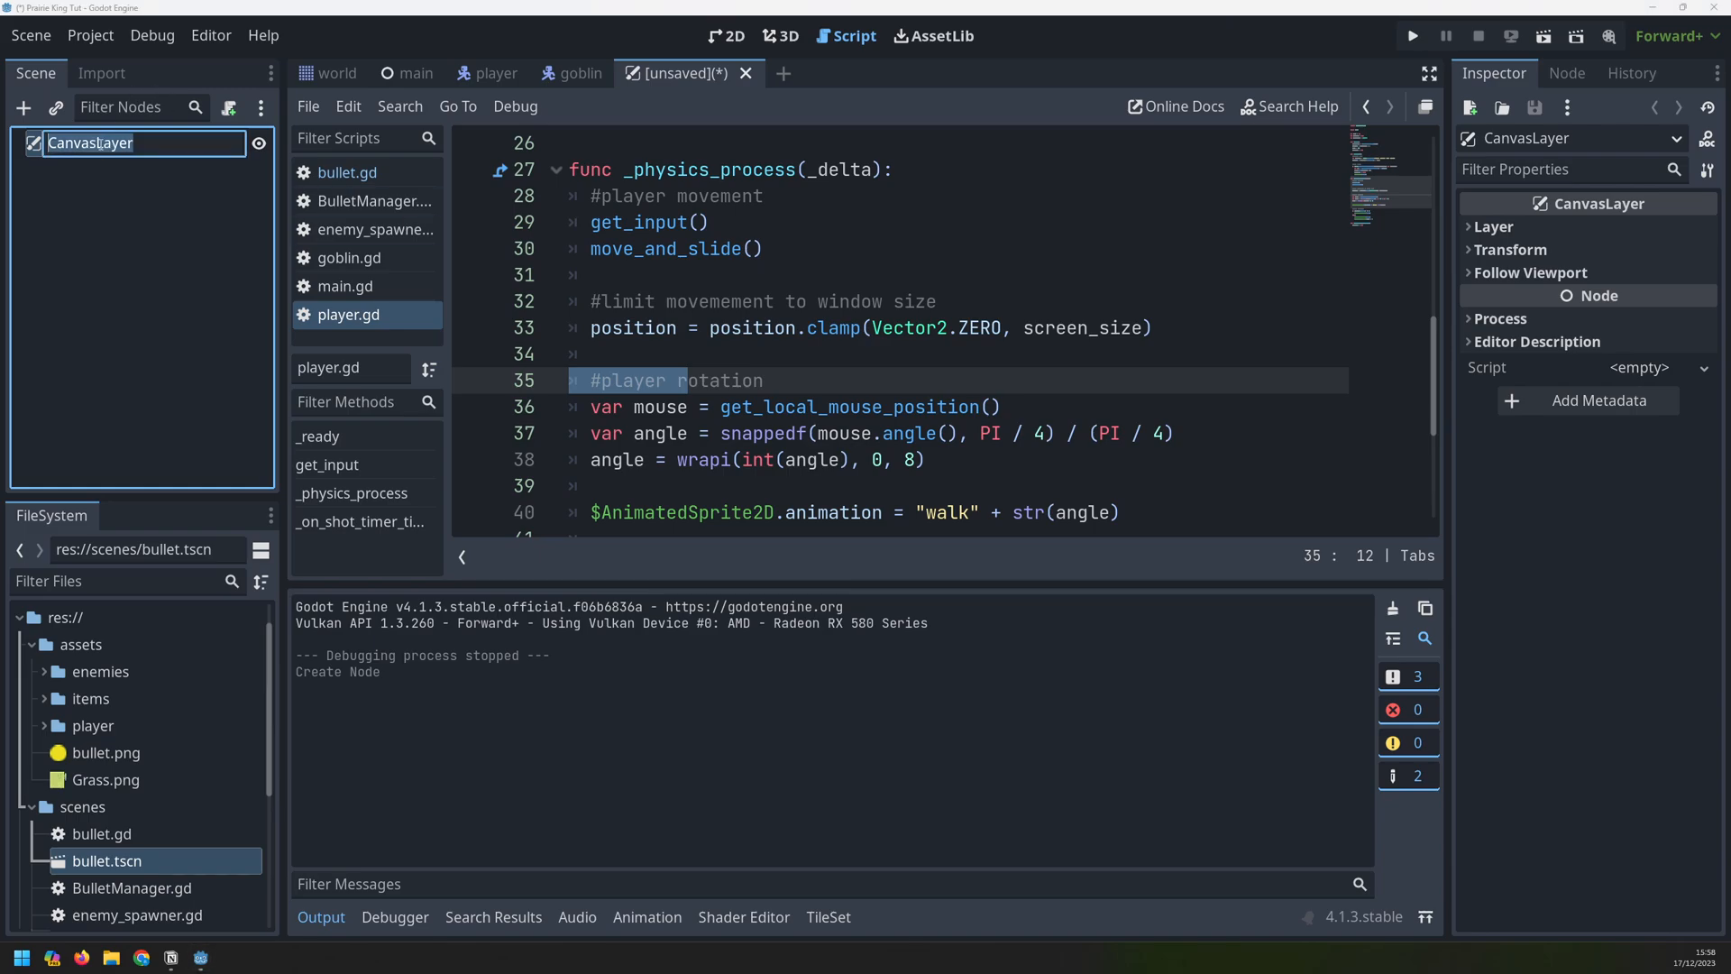
text(Hud)
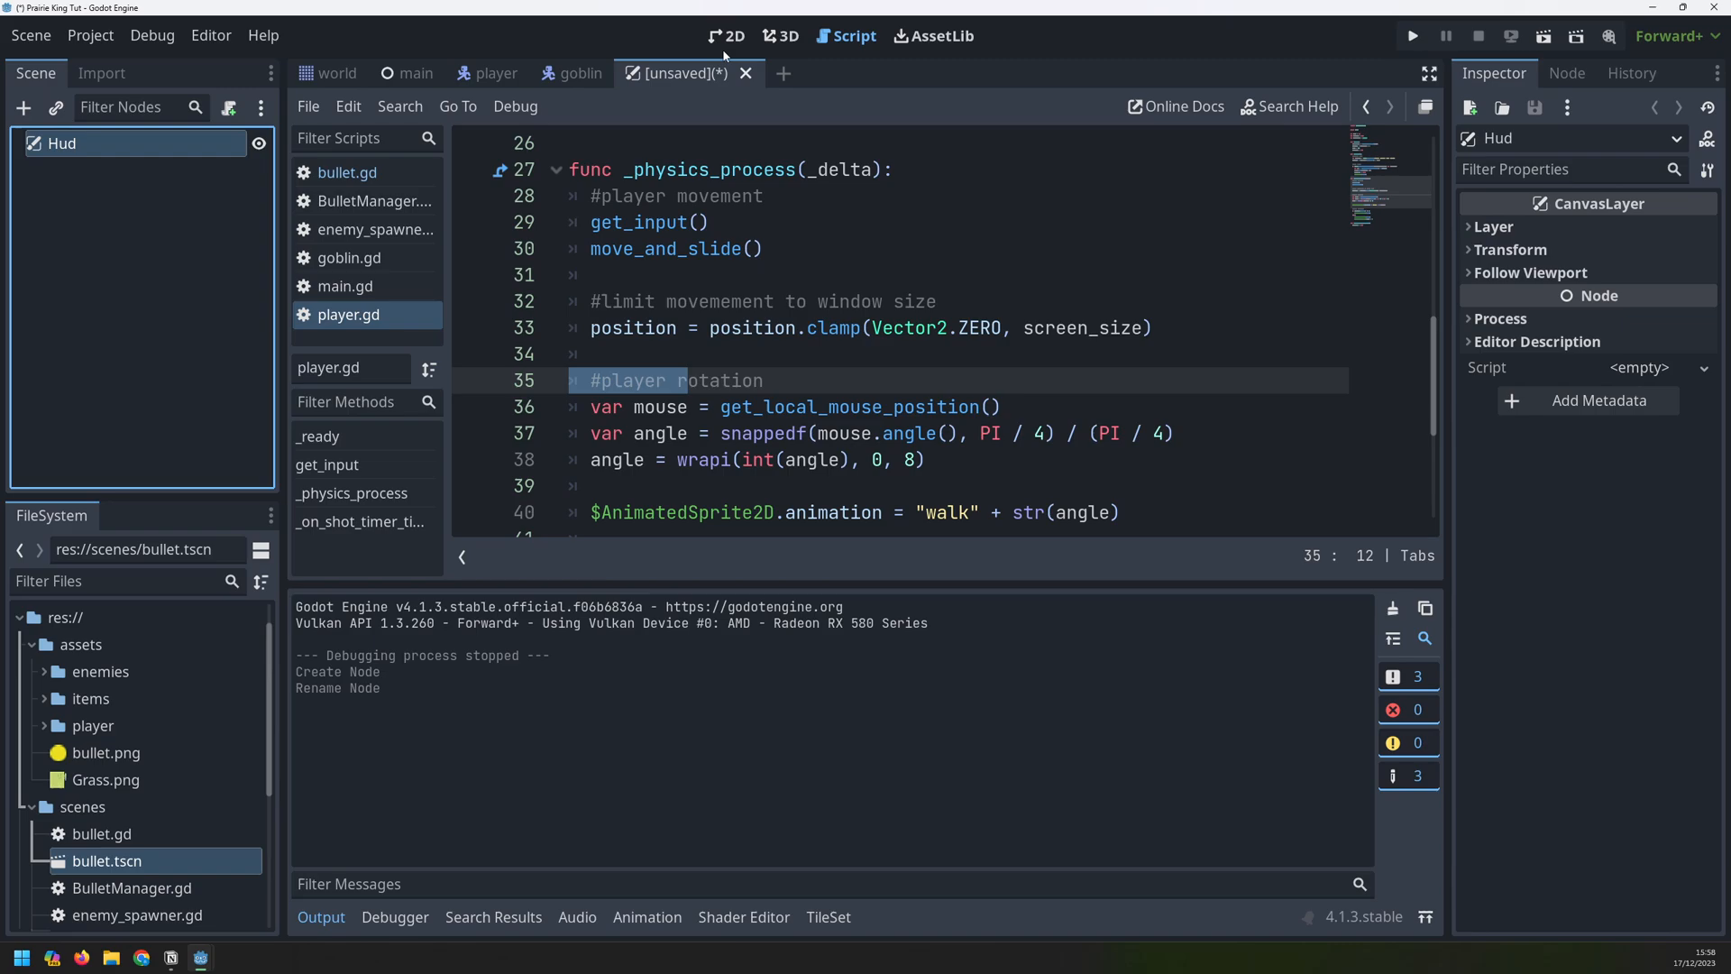
click(724, 35)
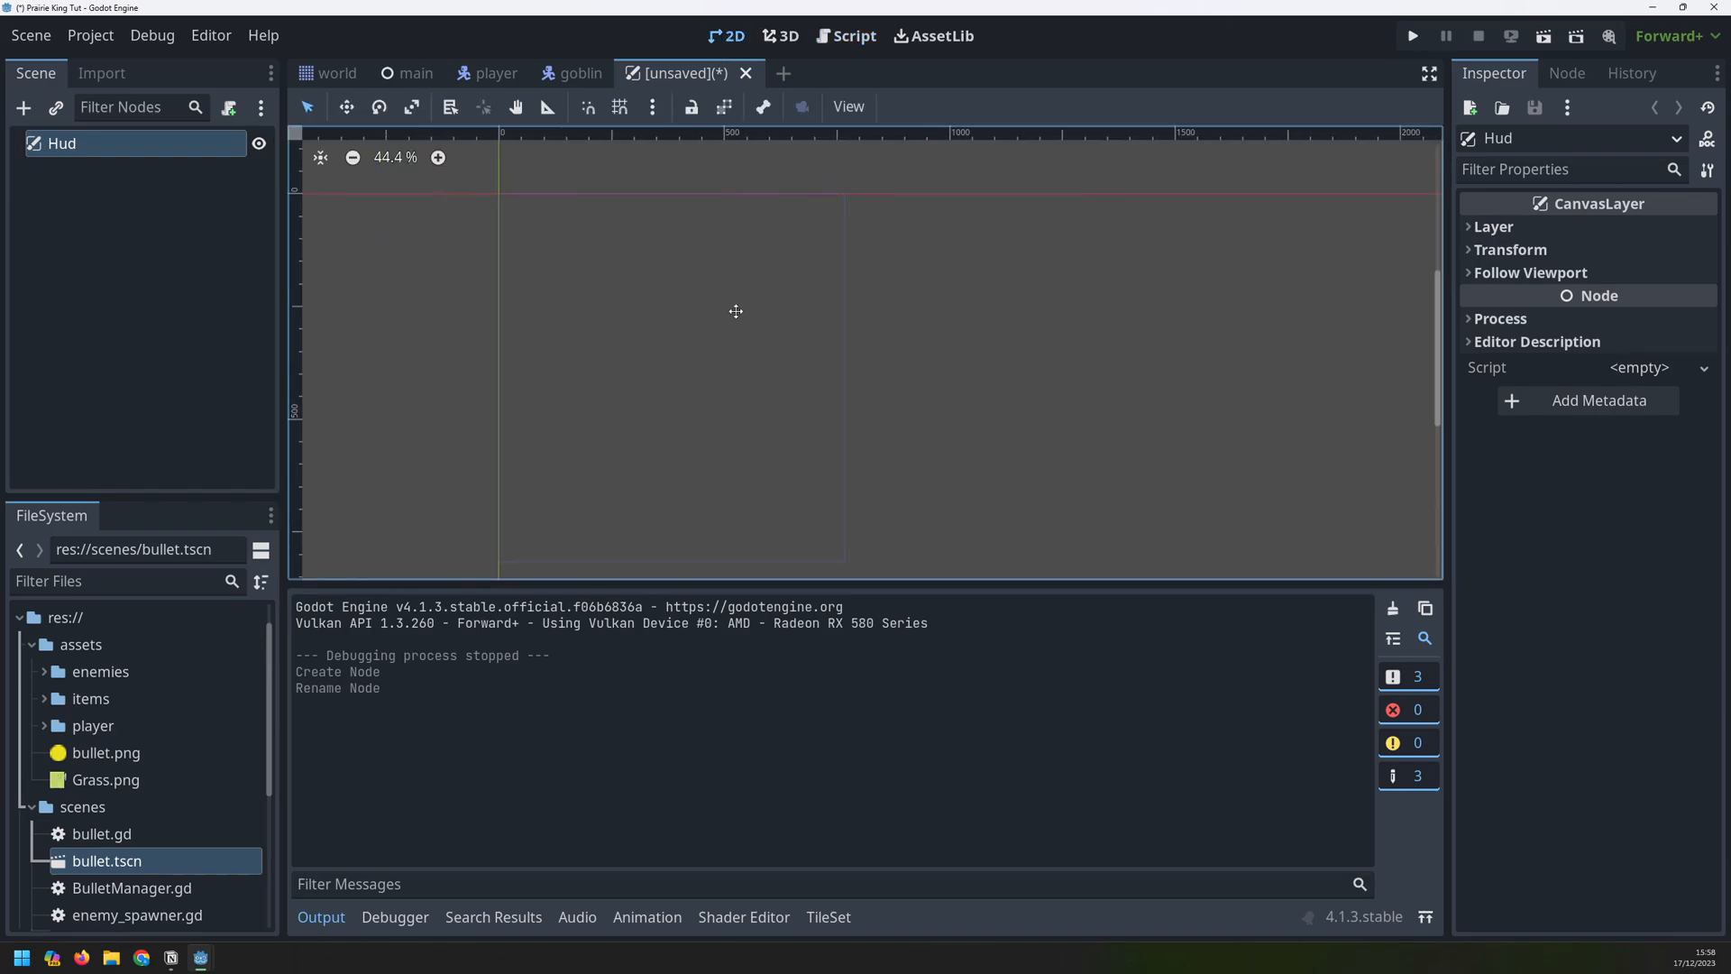
click(1412, 36)
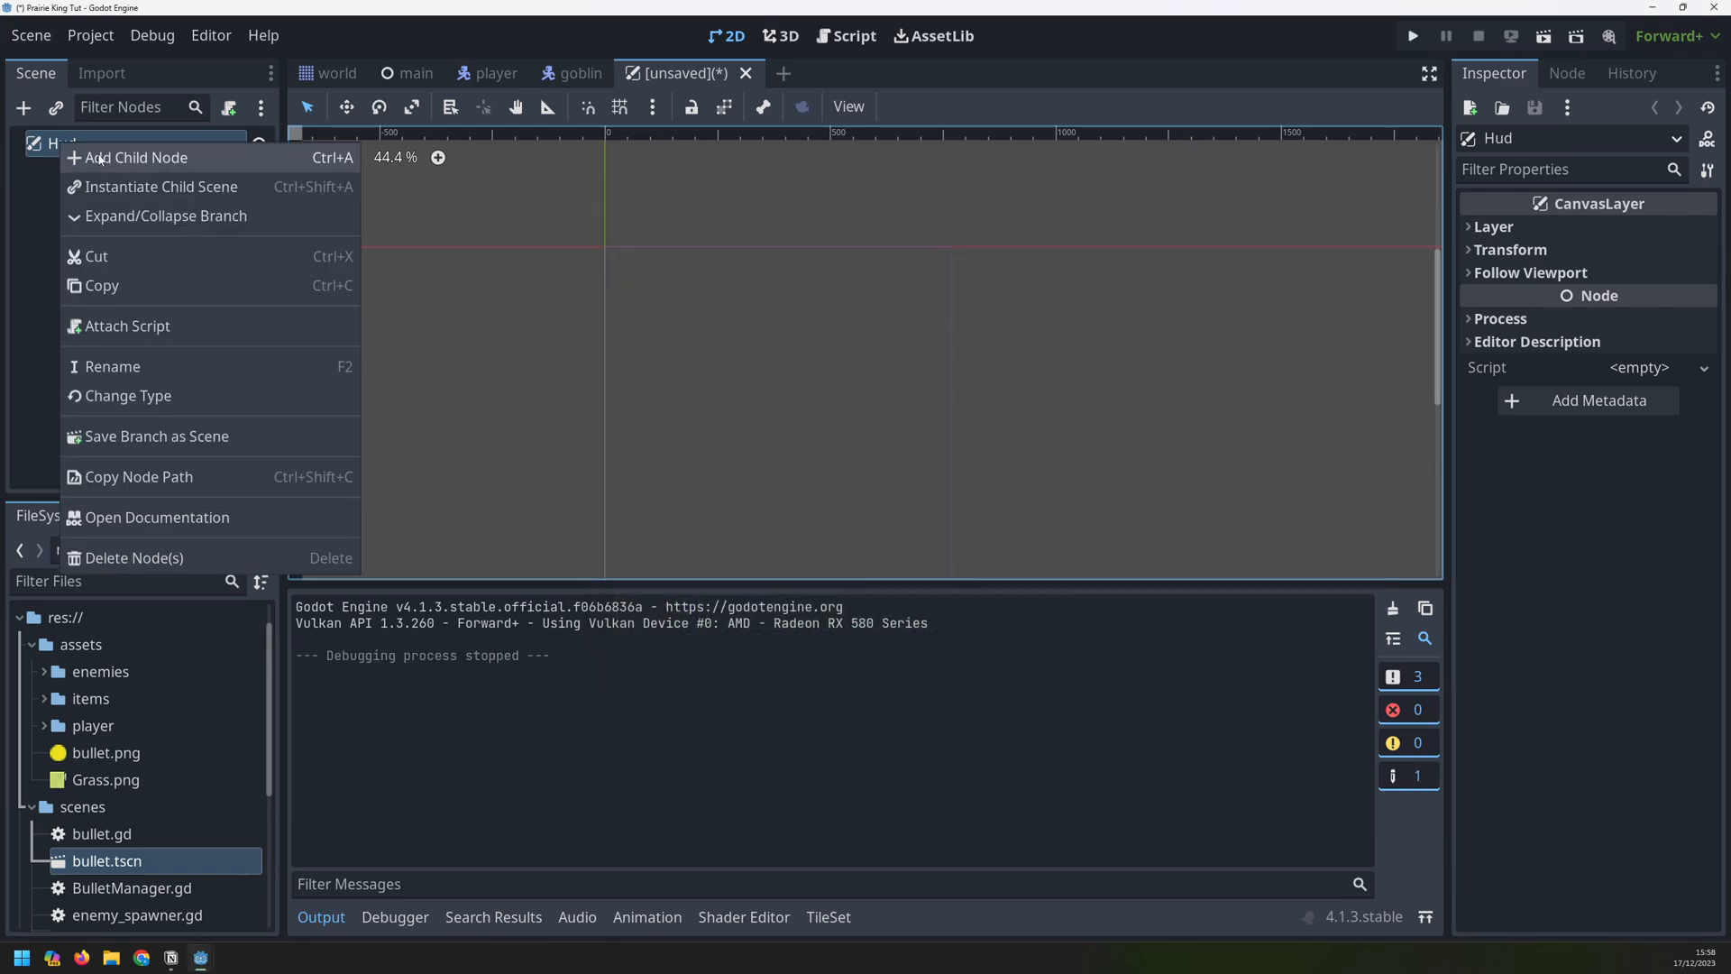
Add a Panel child under Hud and set its Size x to 768
click(136, 156)
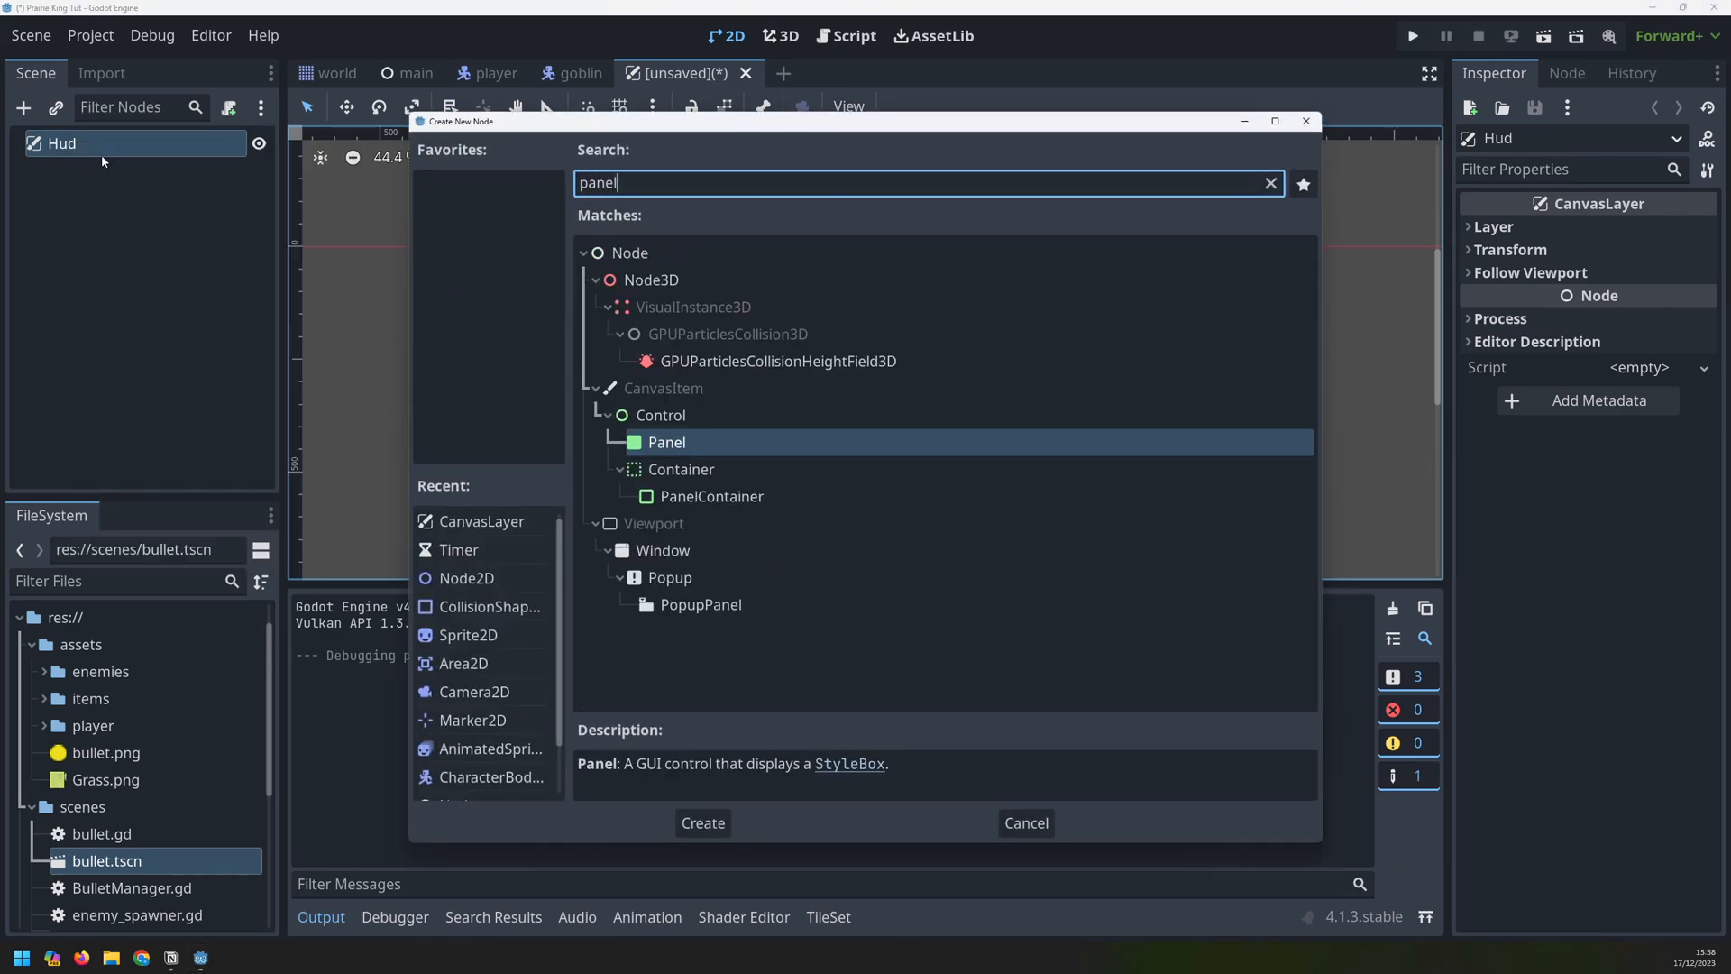
click(702, 823)
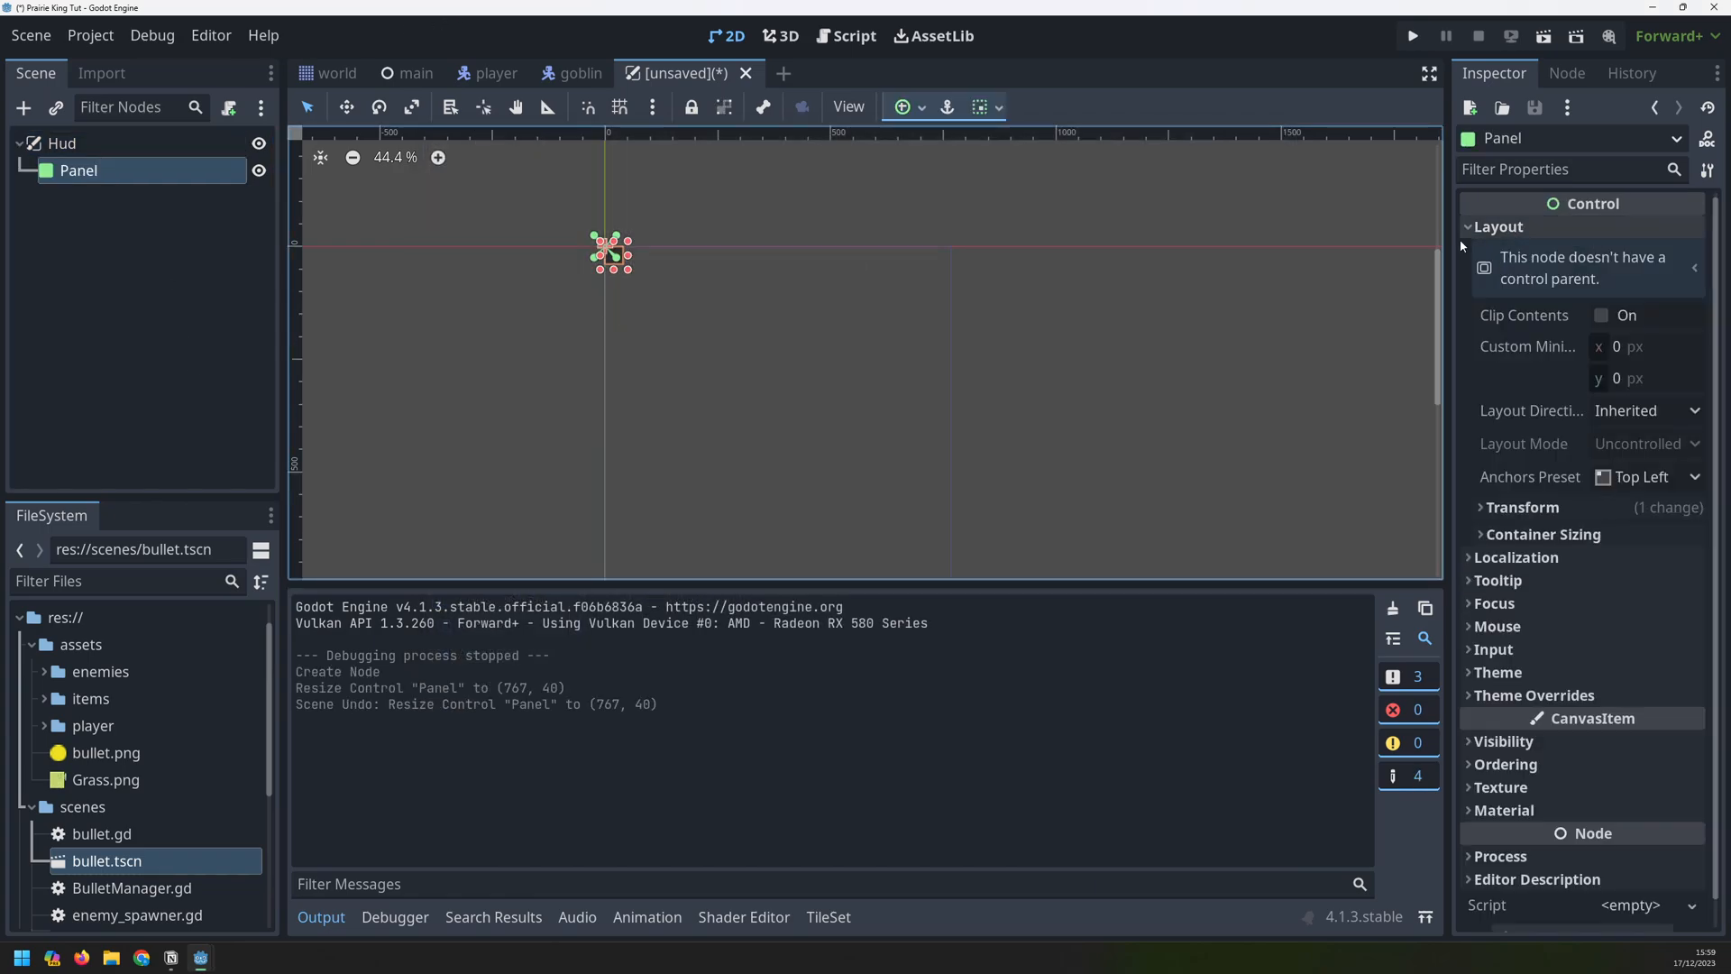
click(1521, 506)
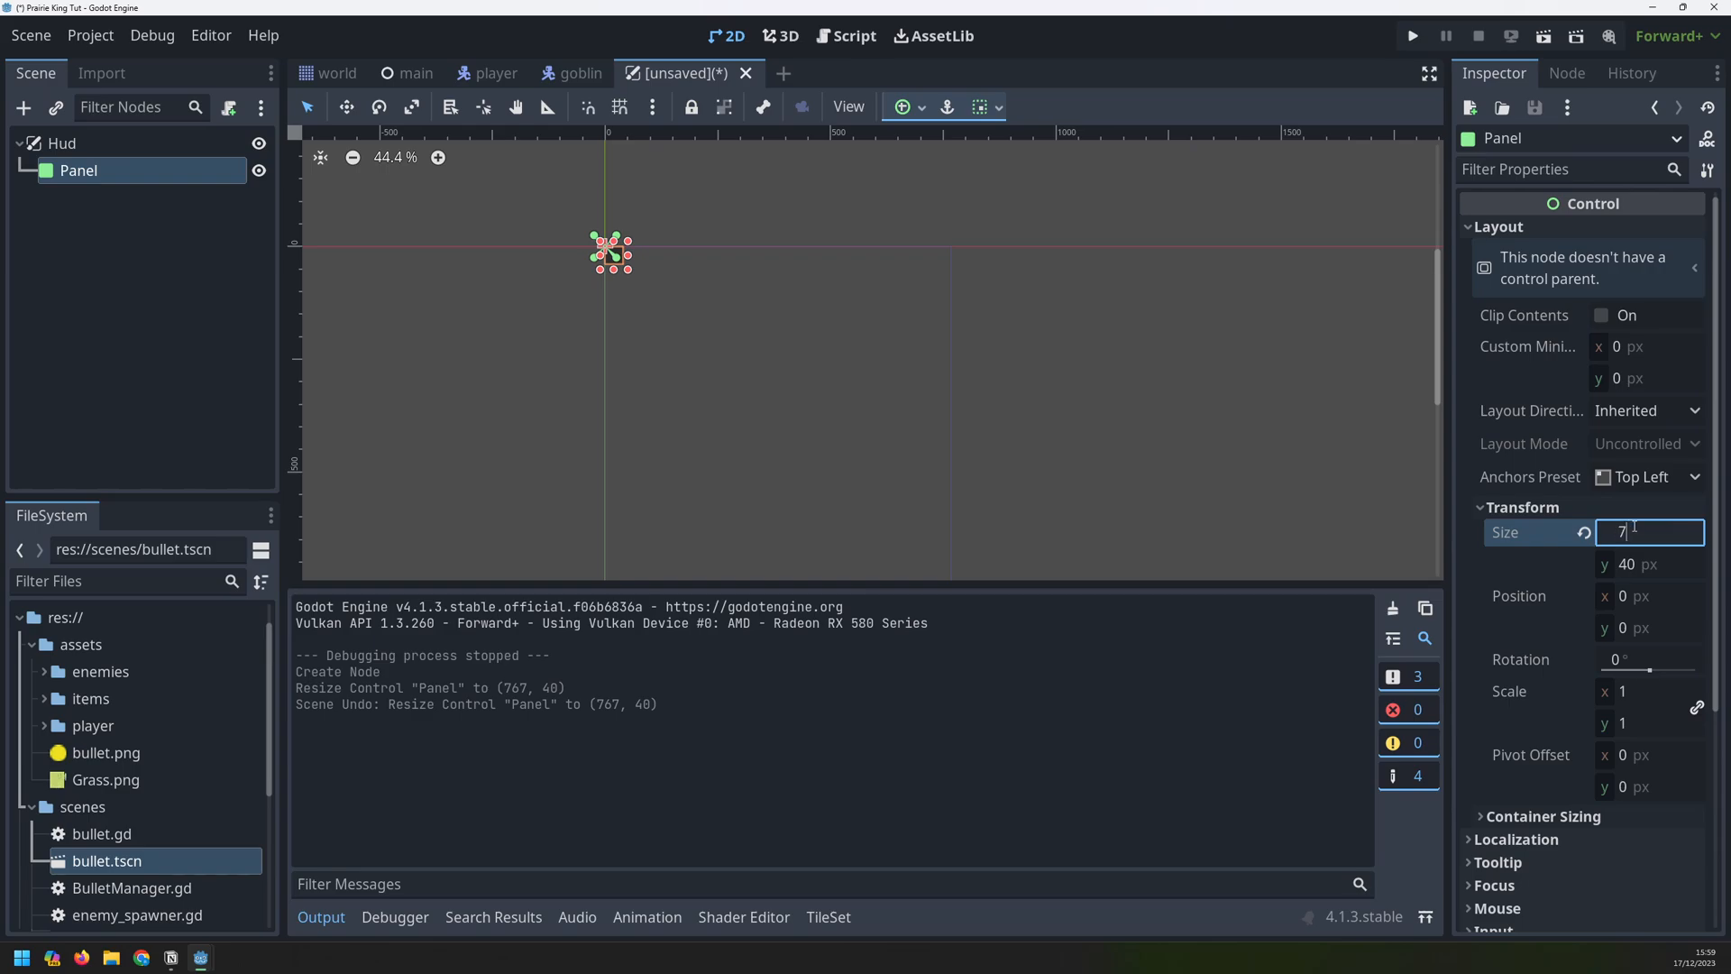
text(768)
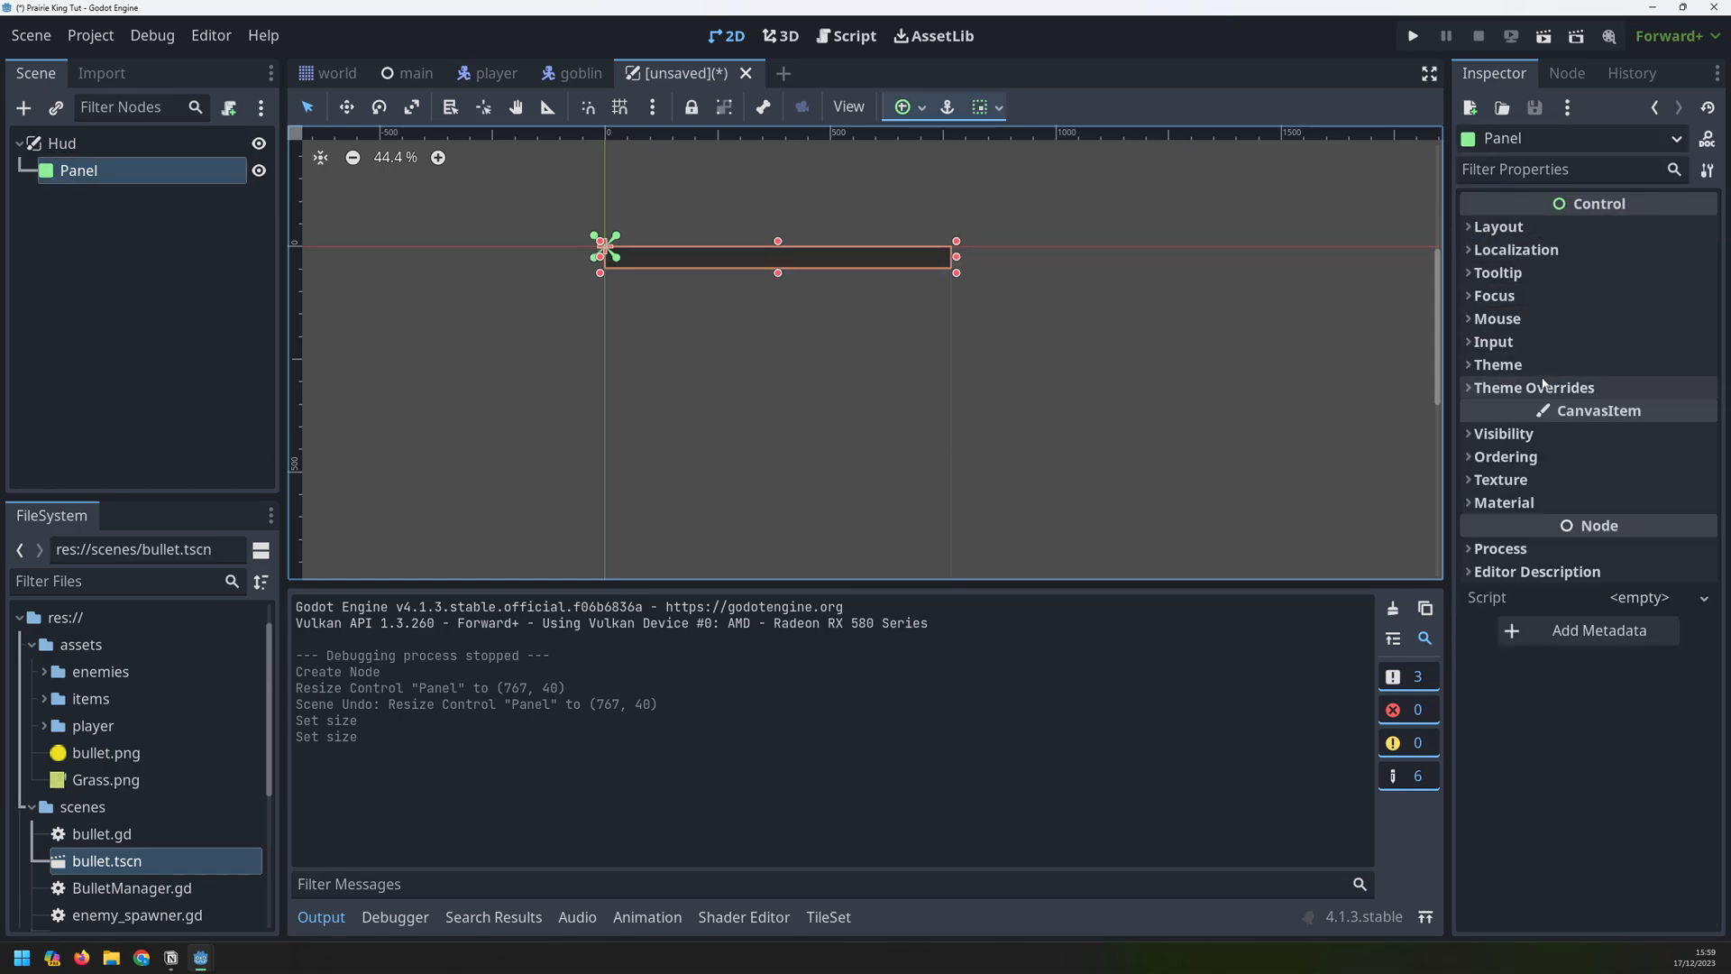
Give the Panel a new StyleBoxFlat with a 2 px black top border
click(1643, 436)
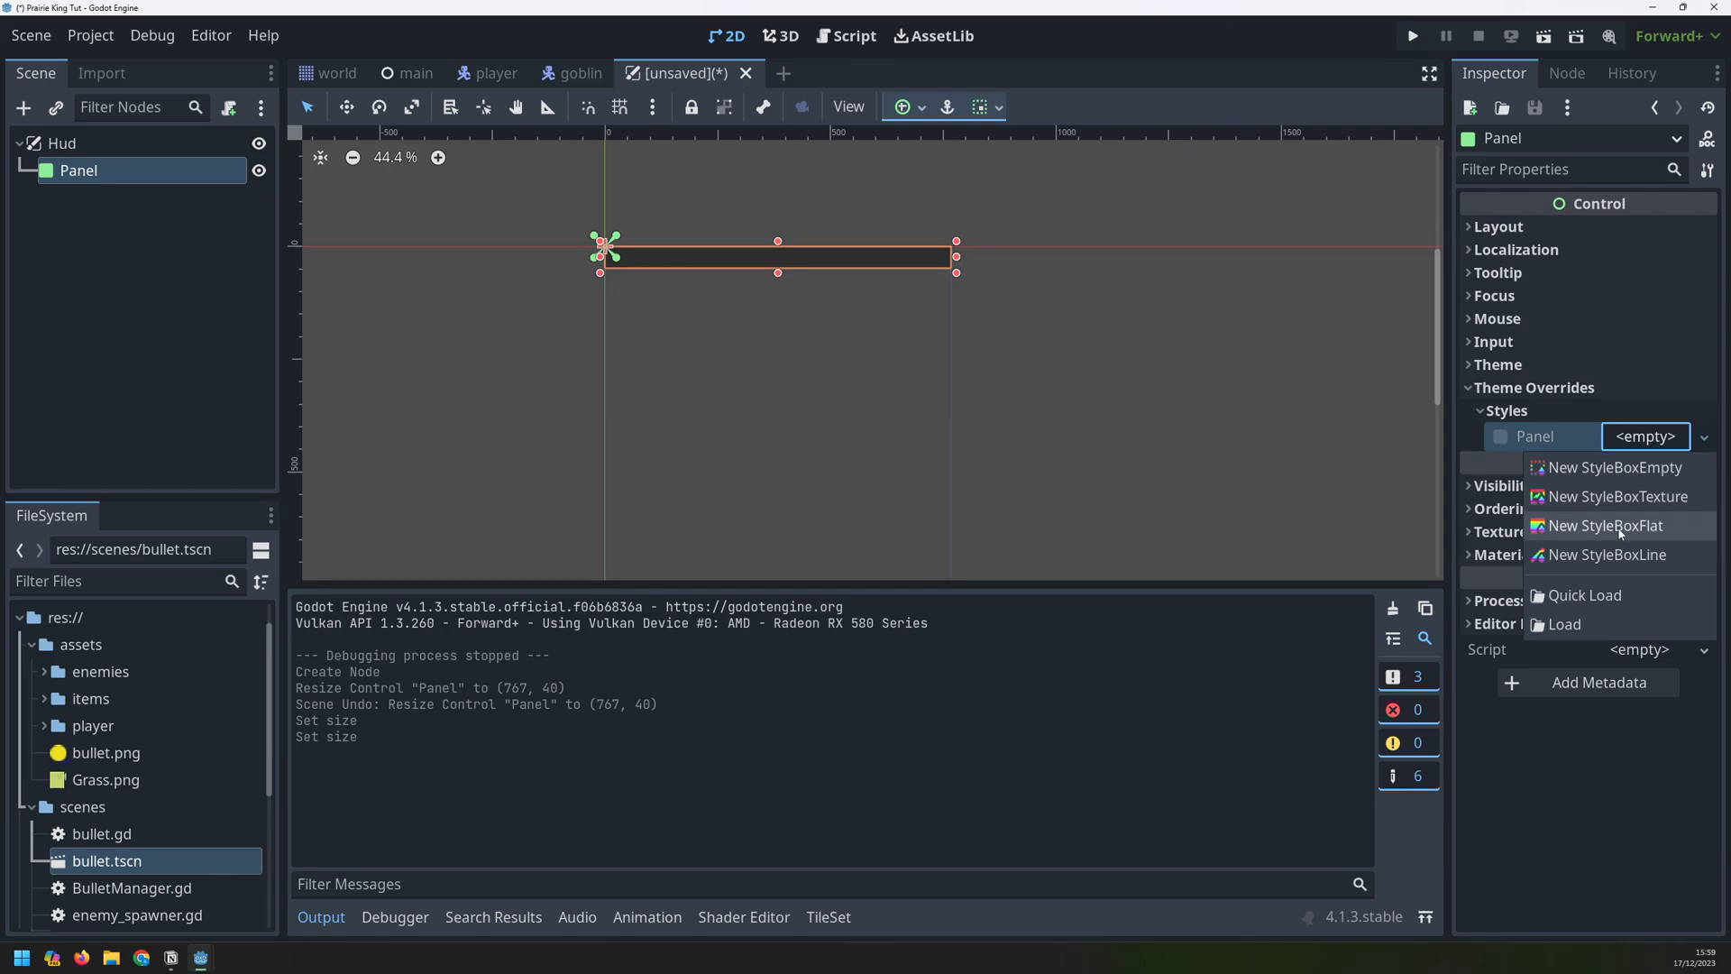
click(1604, 526)
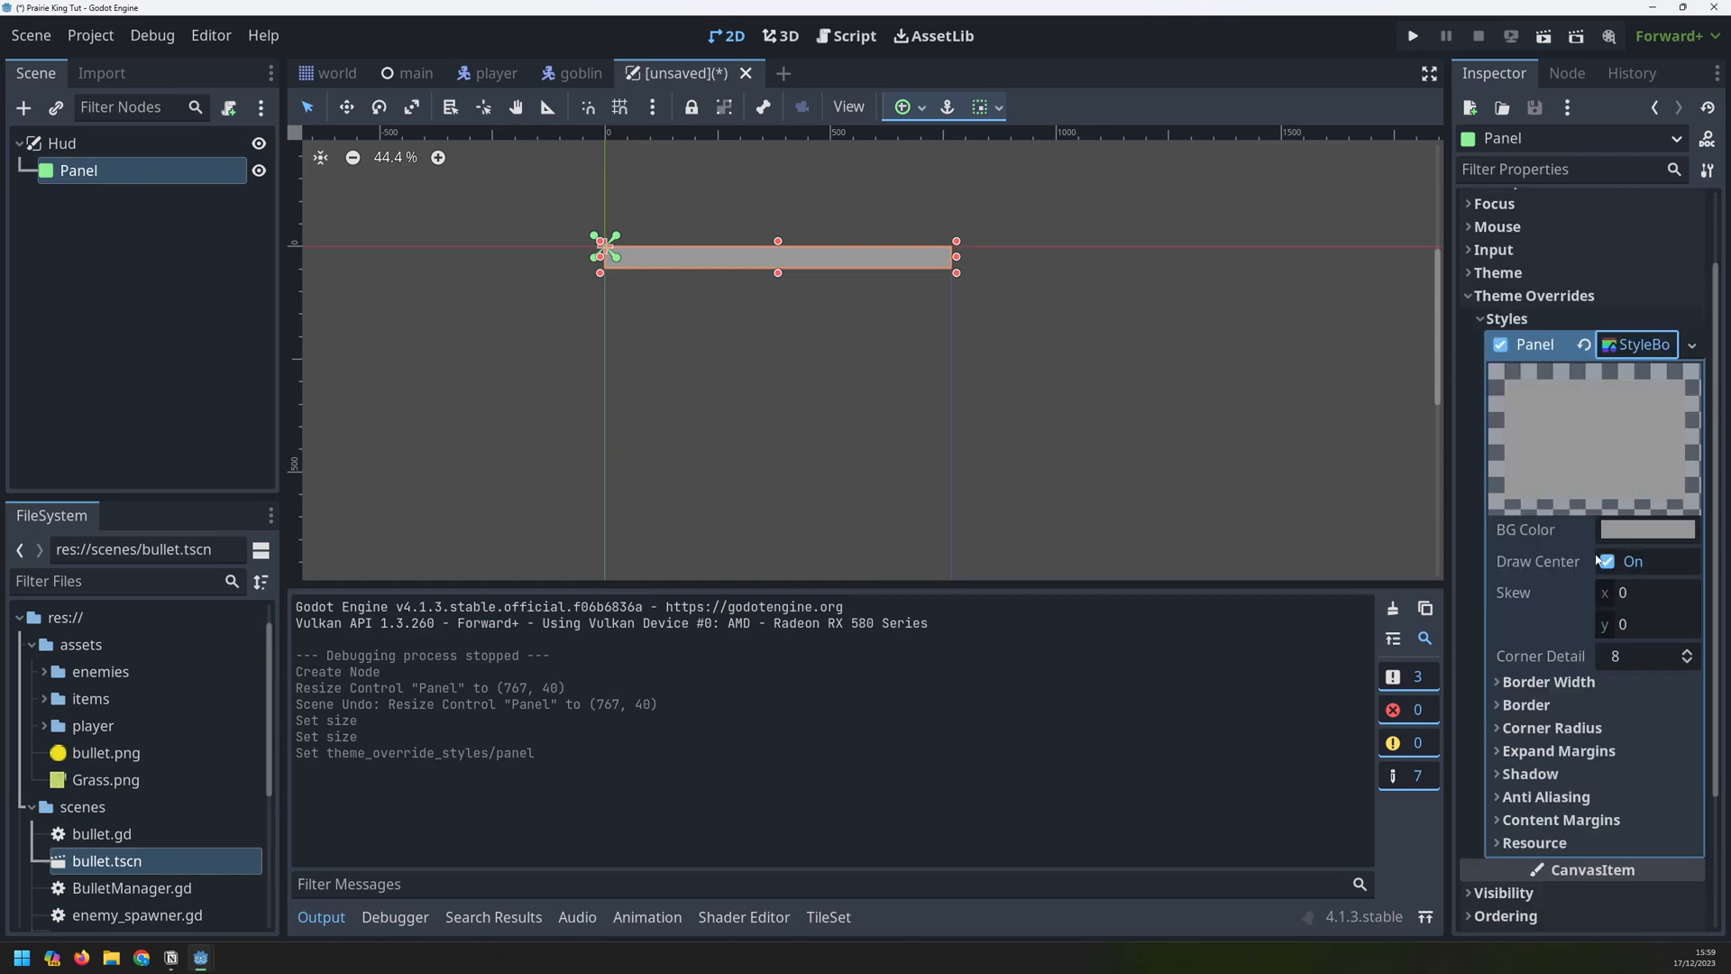
click(1646, 529)
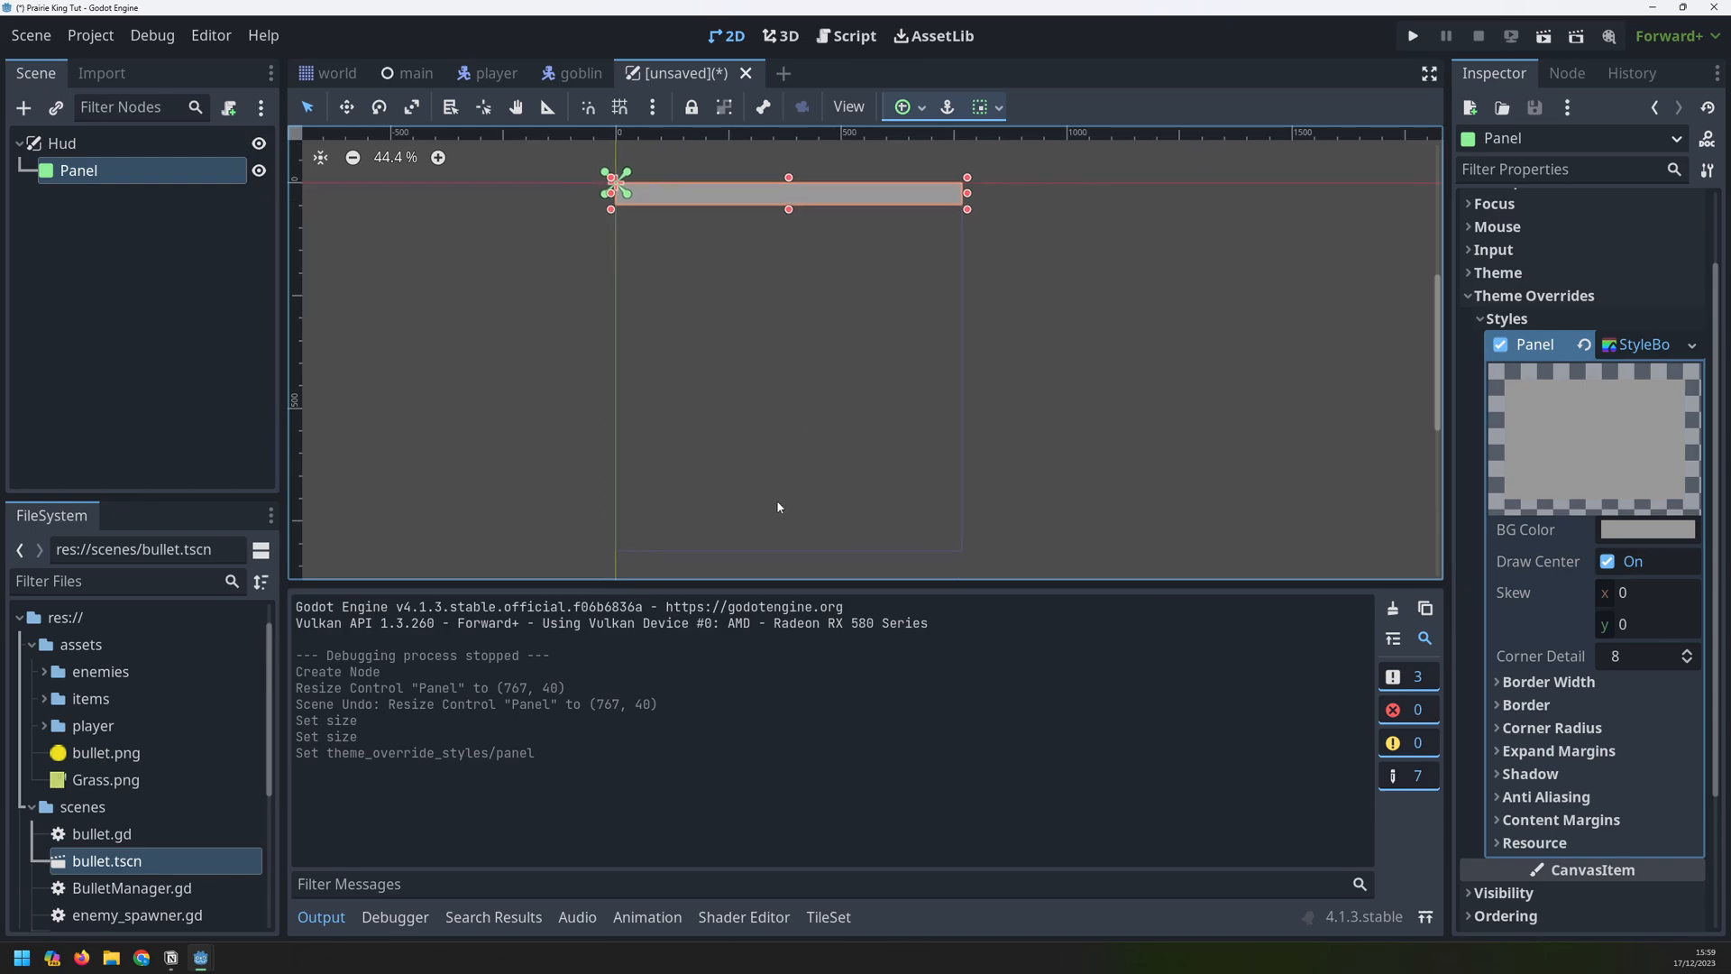
mouse_move(1541, 682)
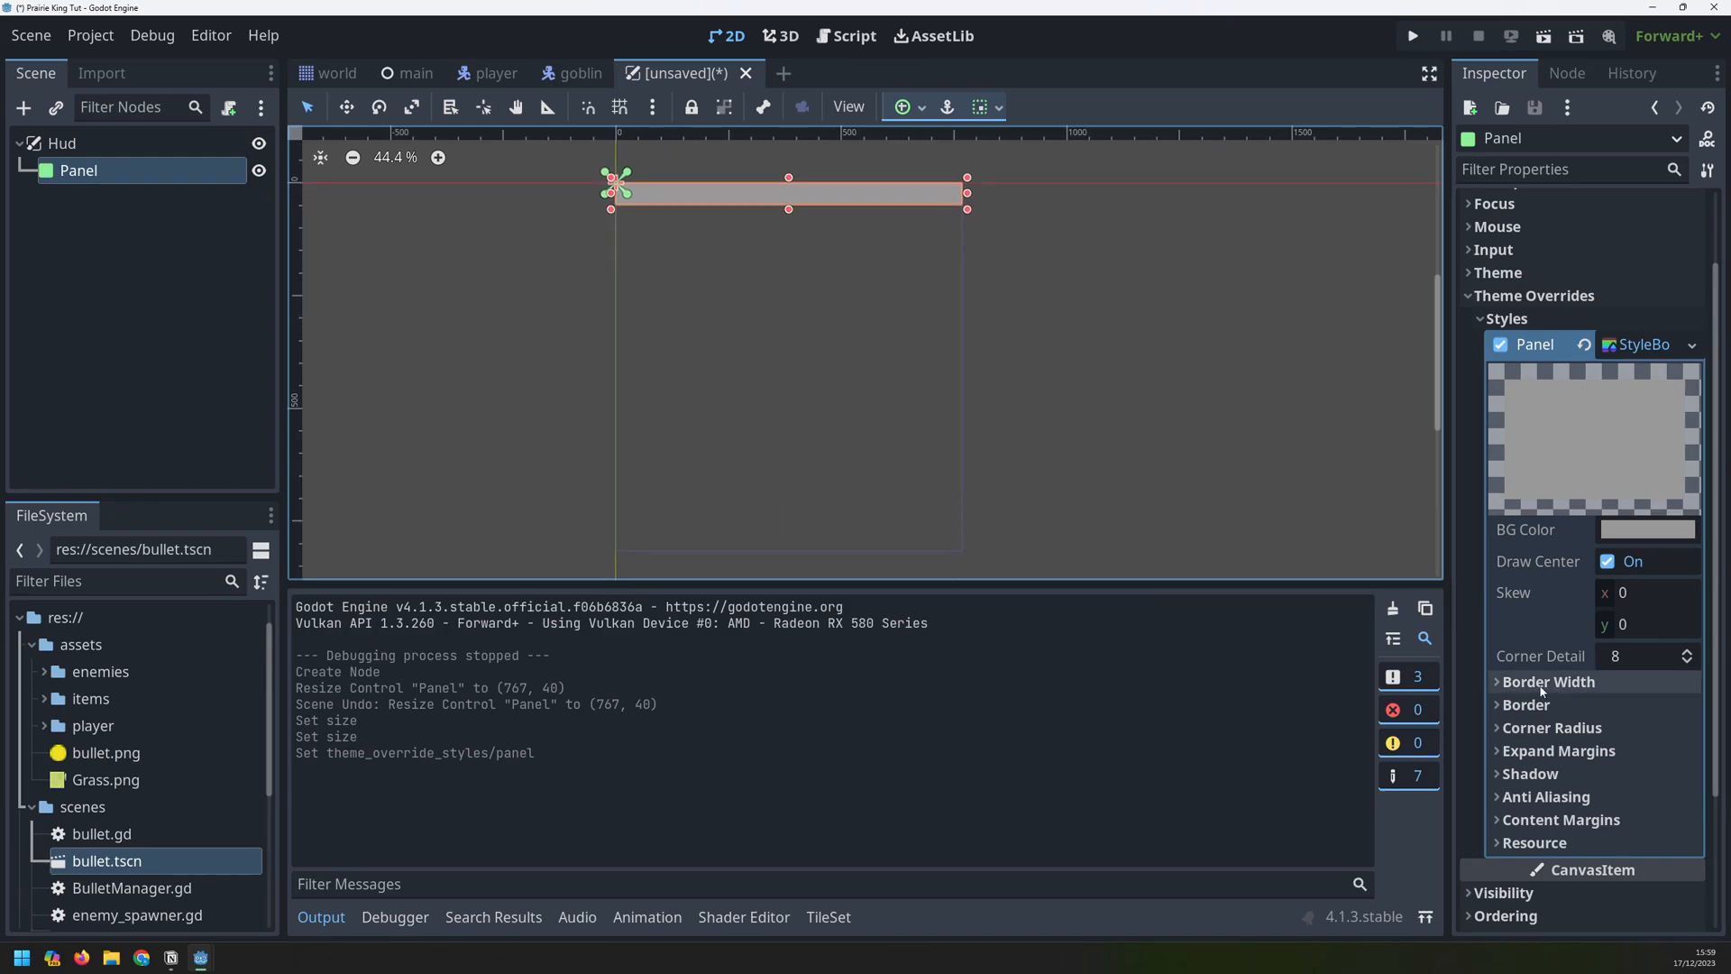
click(1526, 704)
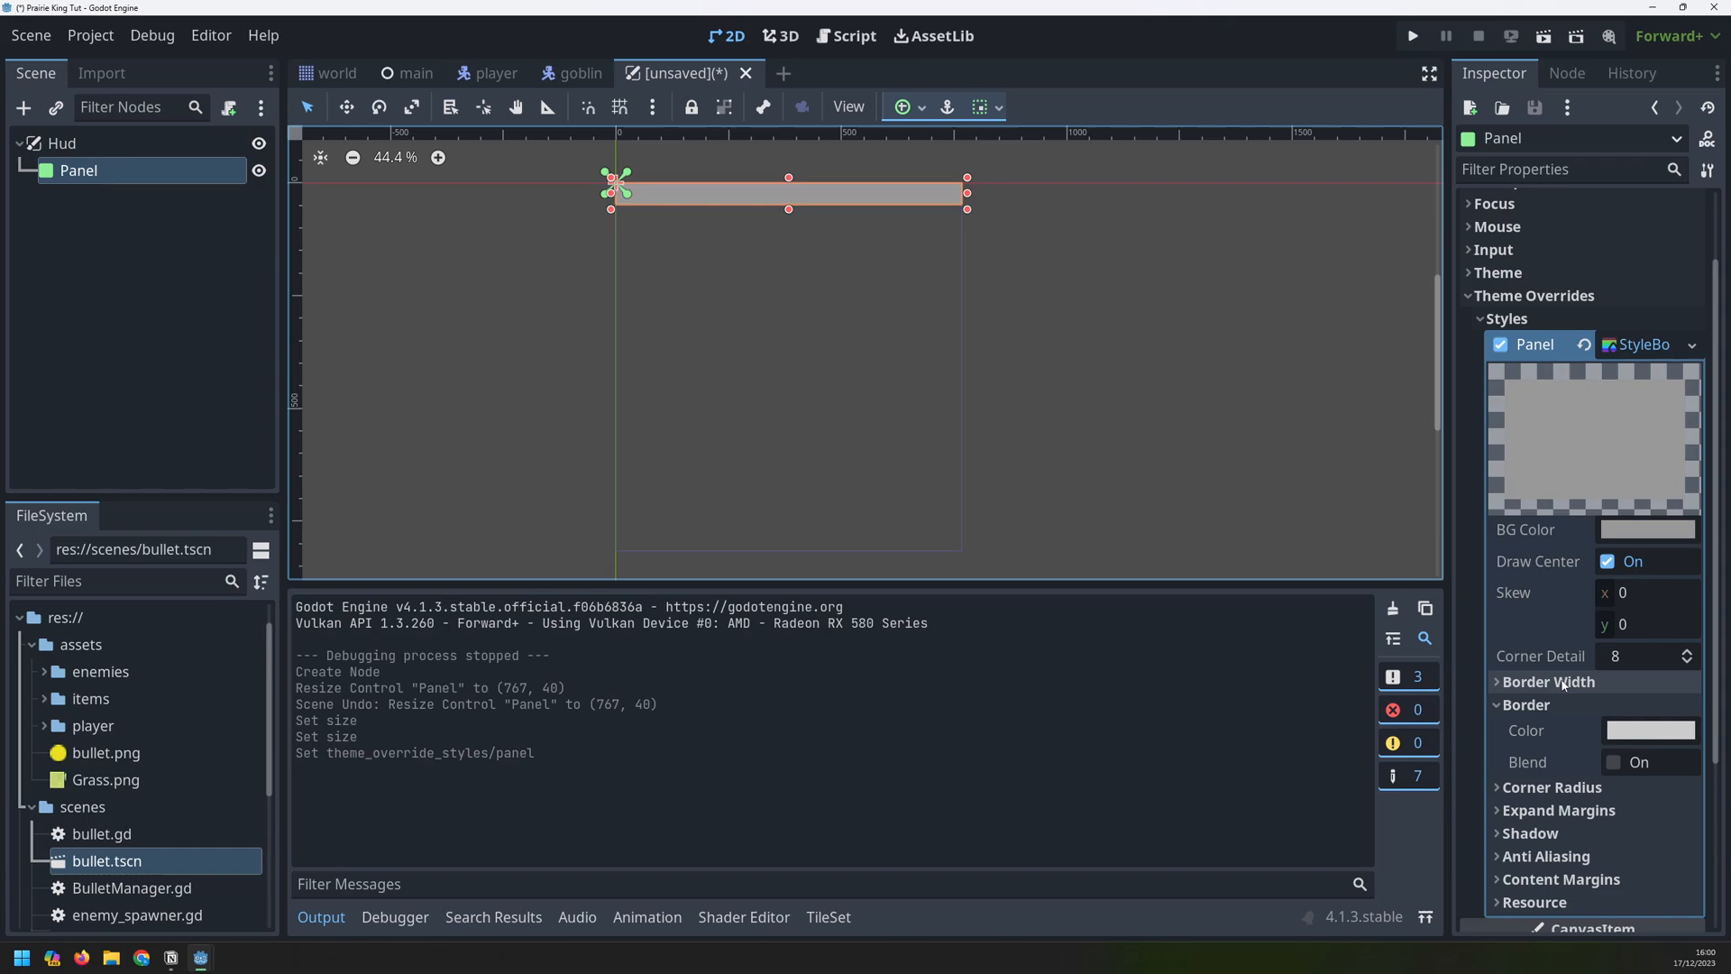
click(1548, 682)
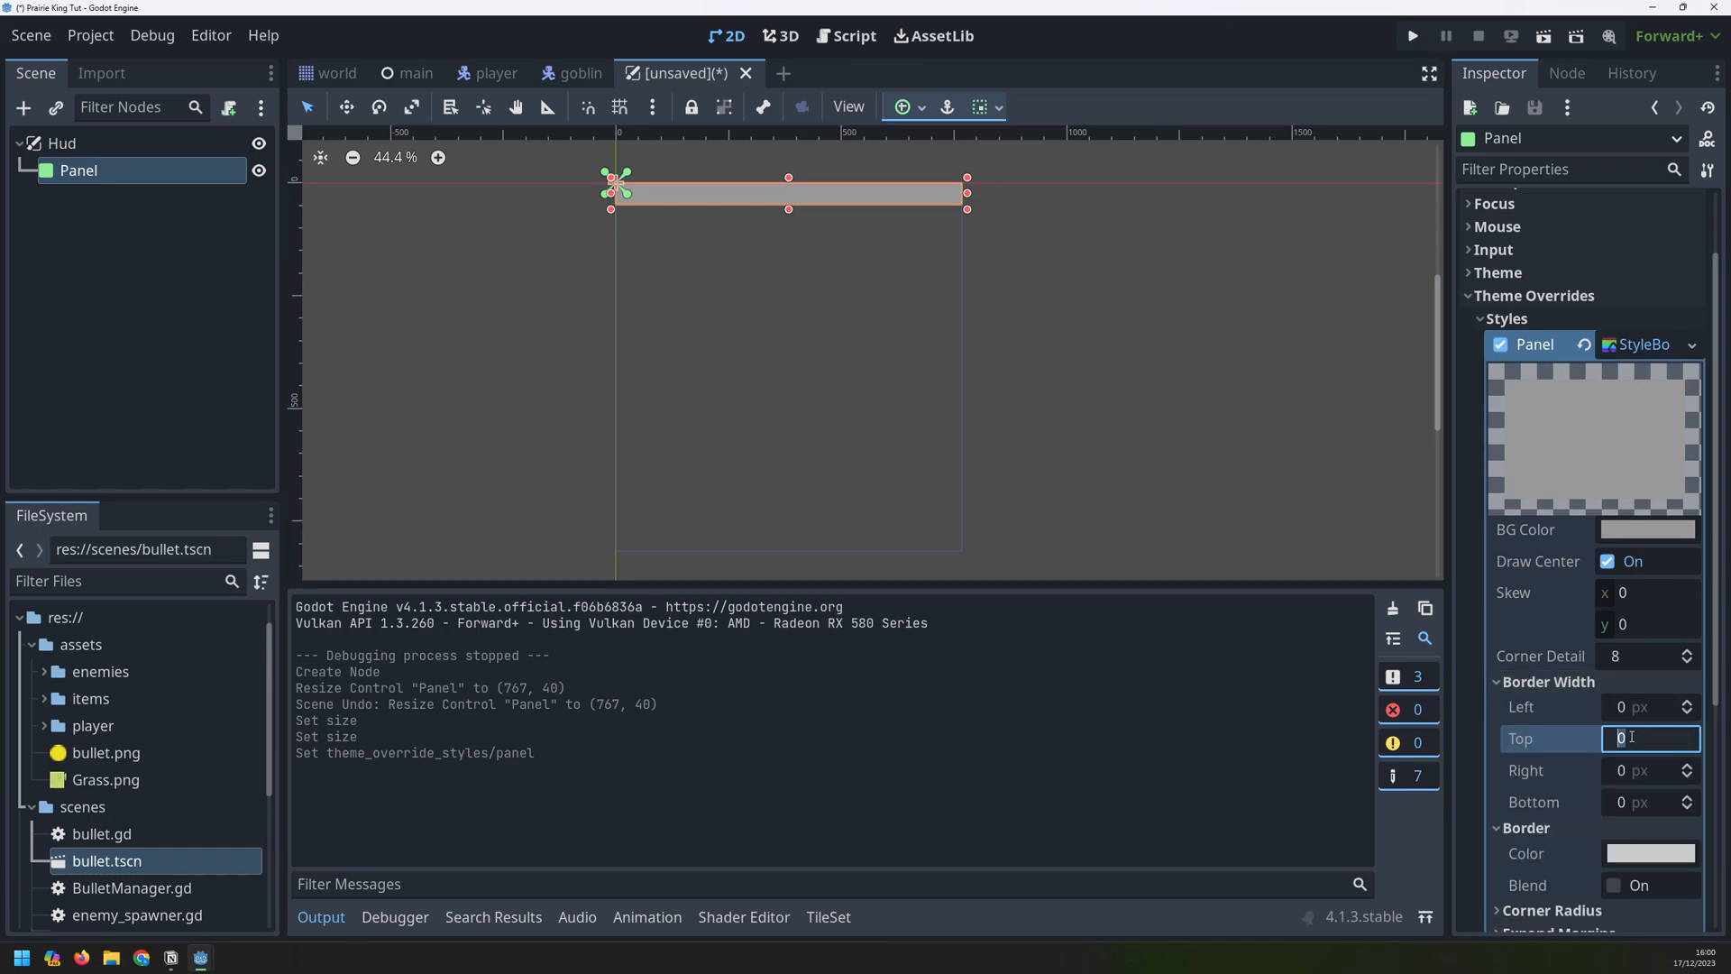
text(2)
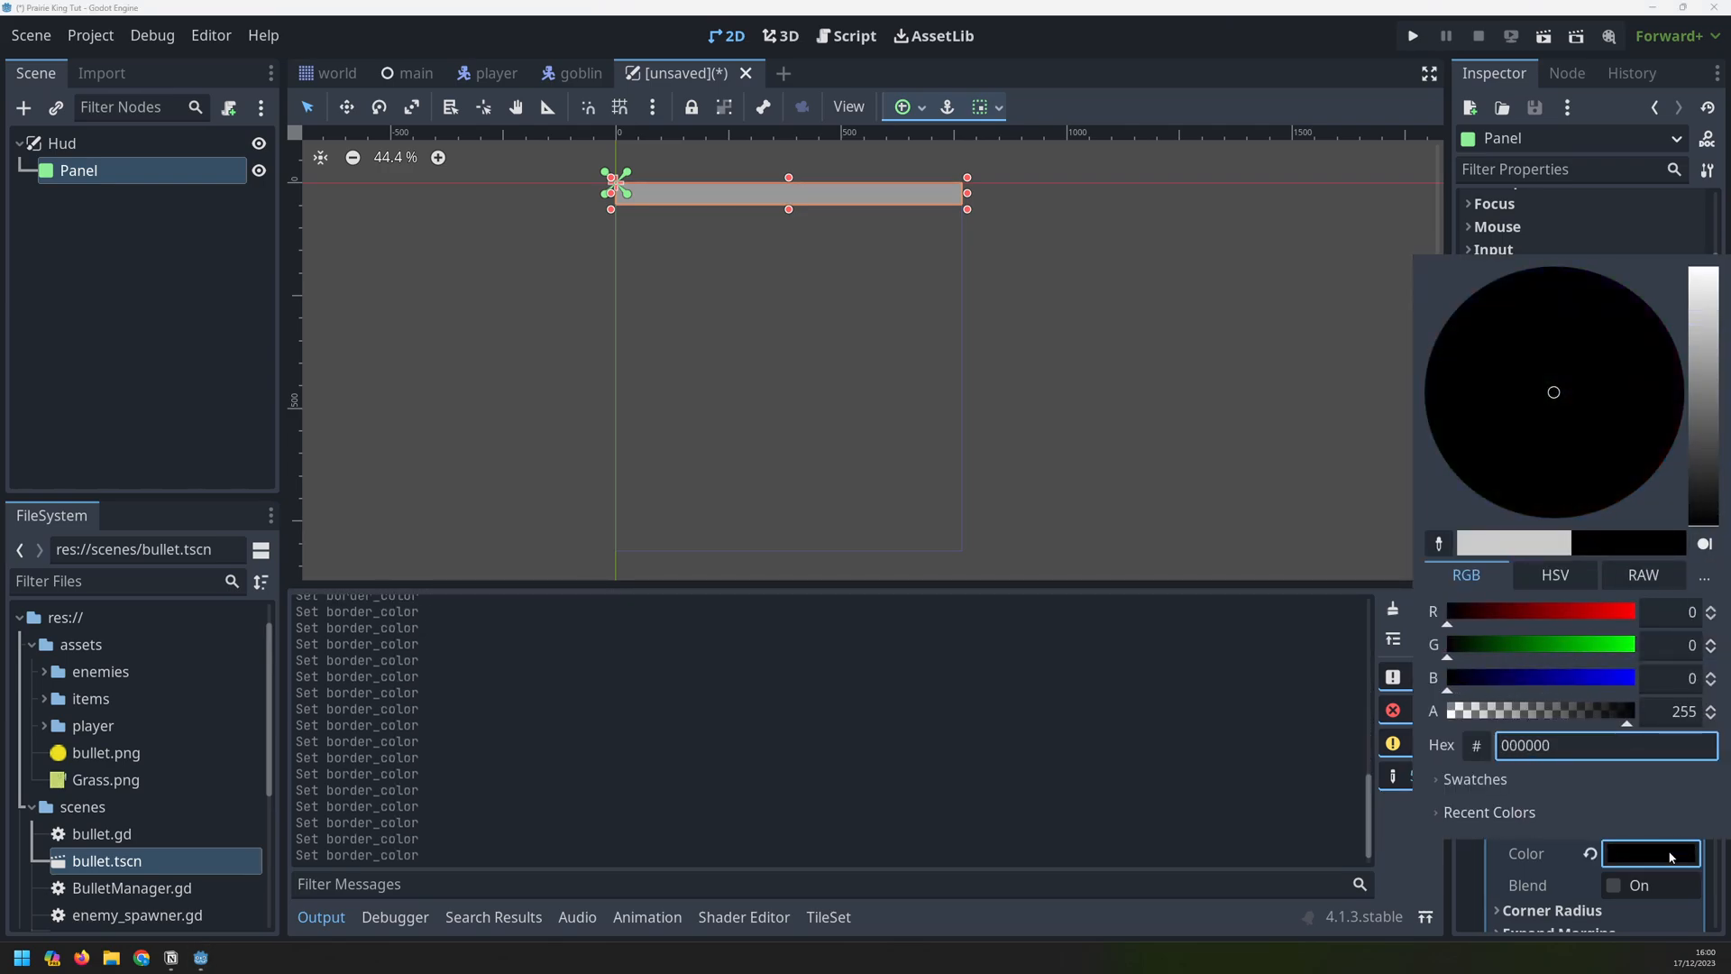
click(908, 304)
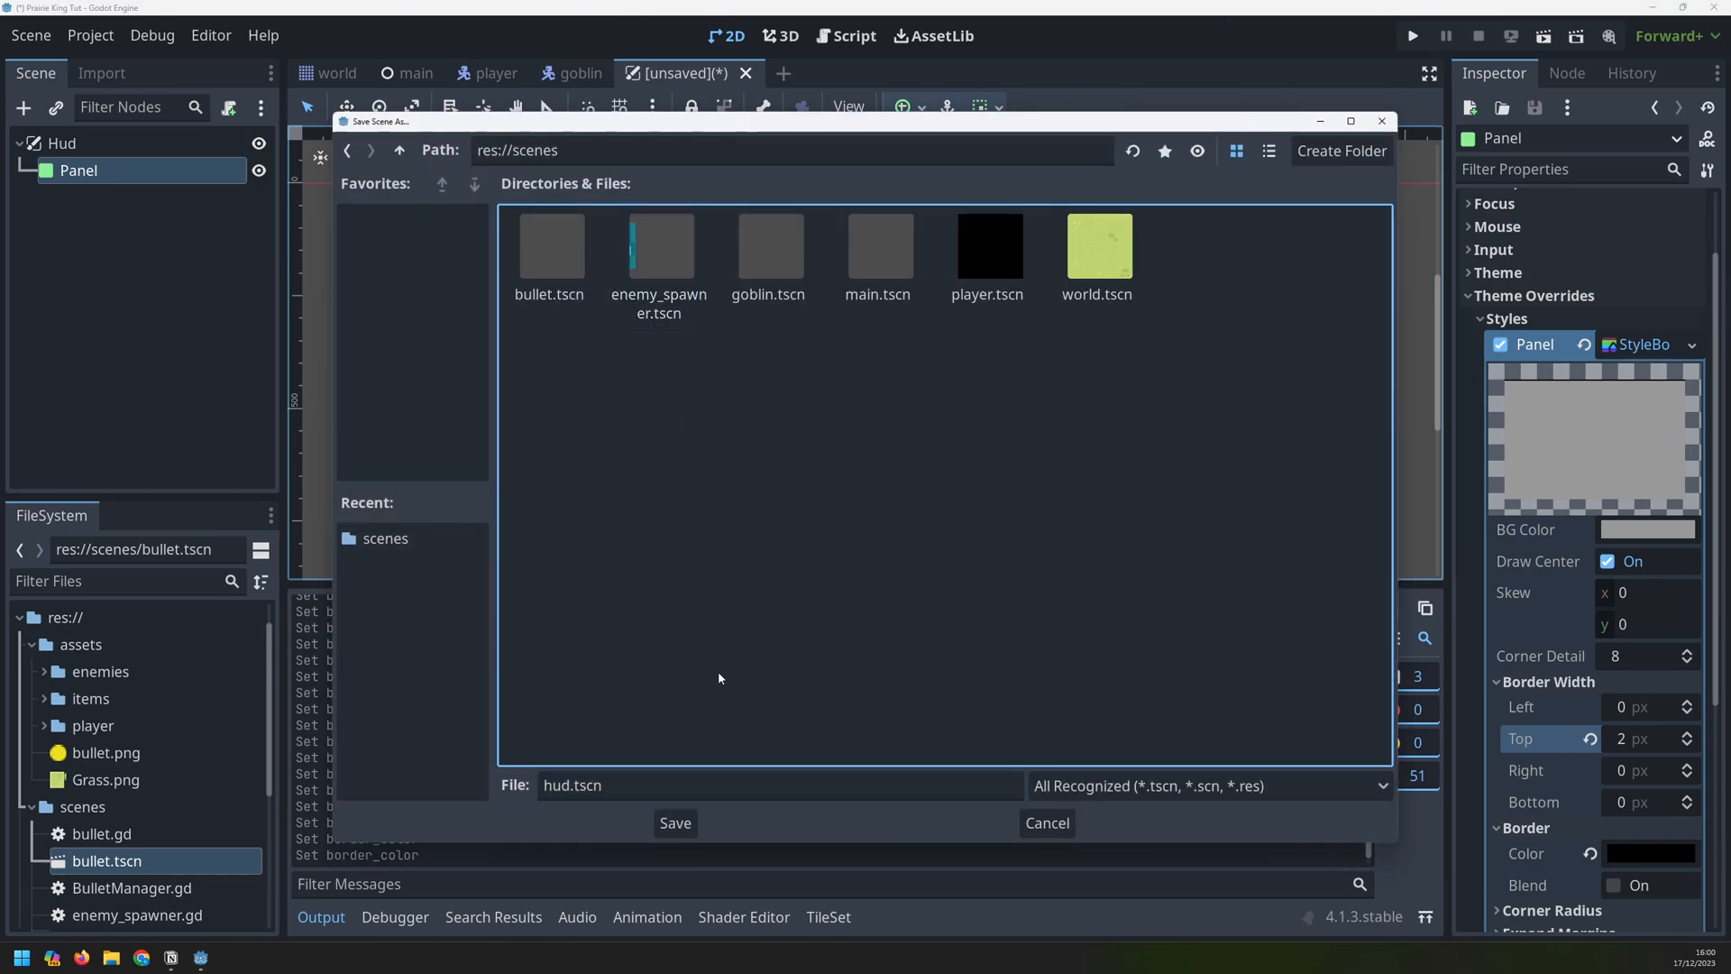
Save the scene as hud.tscn and instance scenes/hud.tscn into the main scene
click(673, 823)
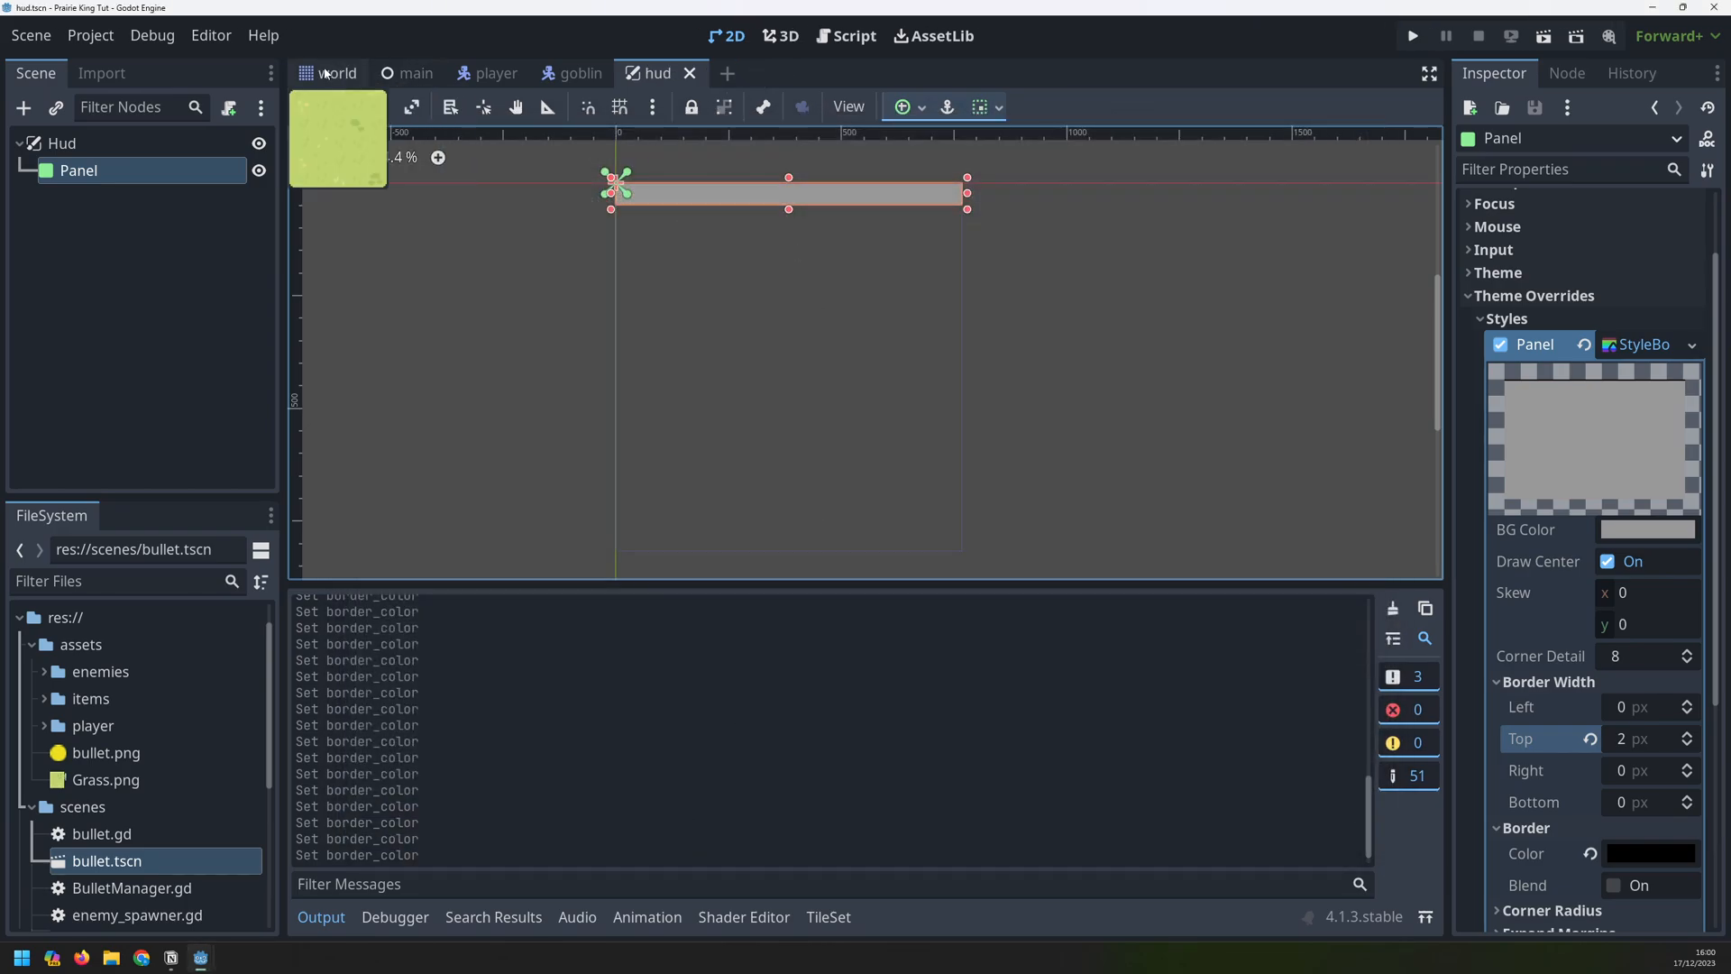
click(417, 73)
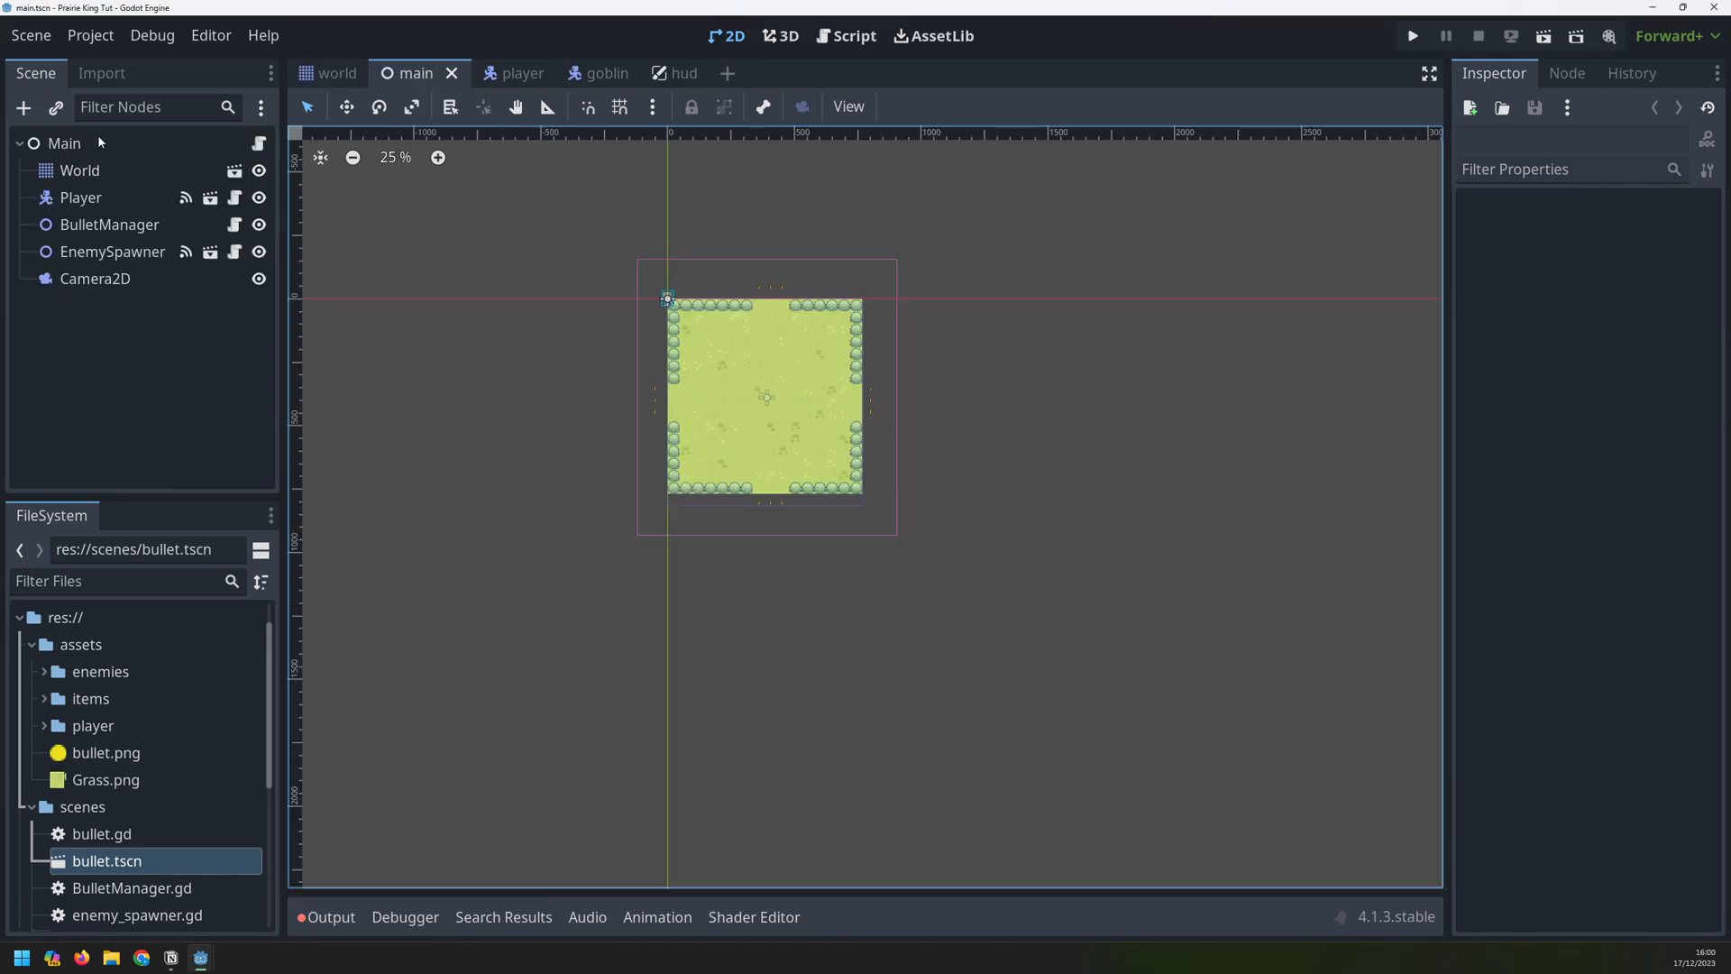
click(55, 107)
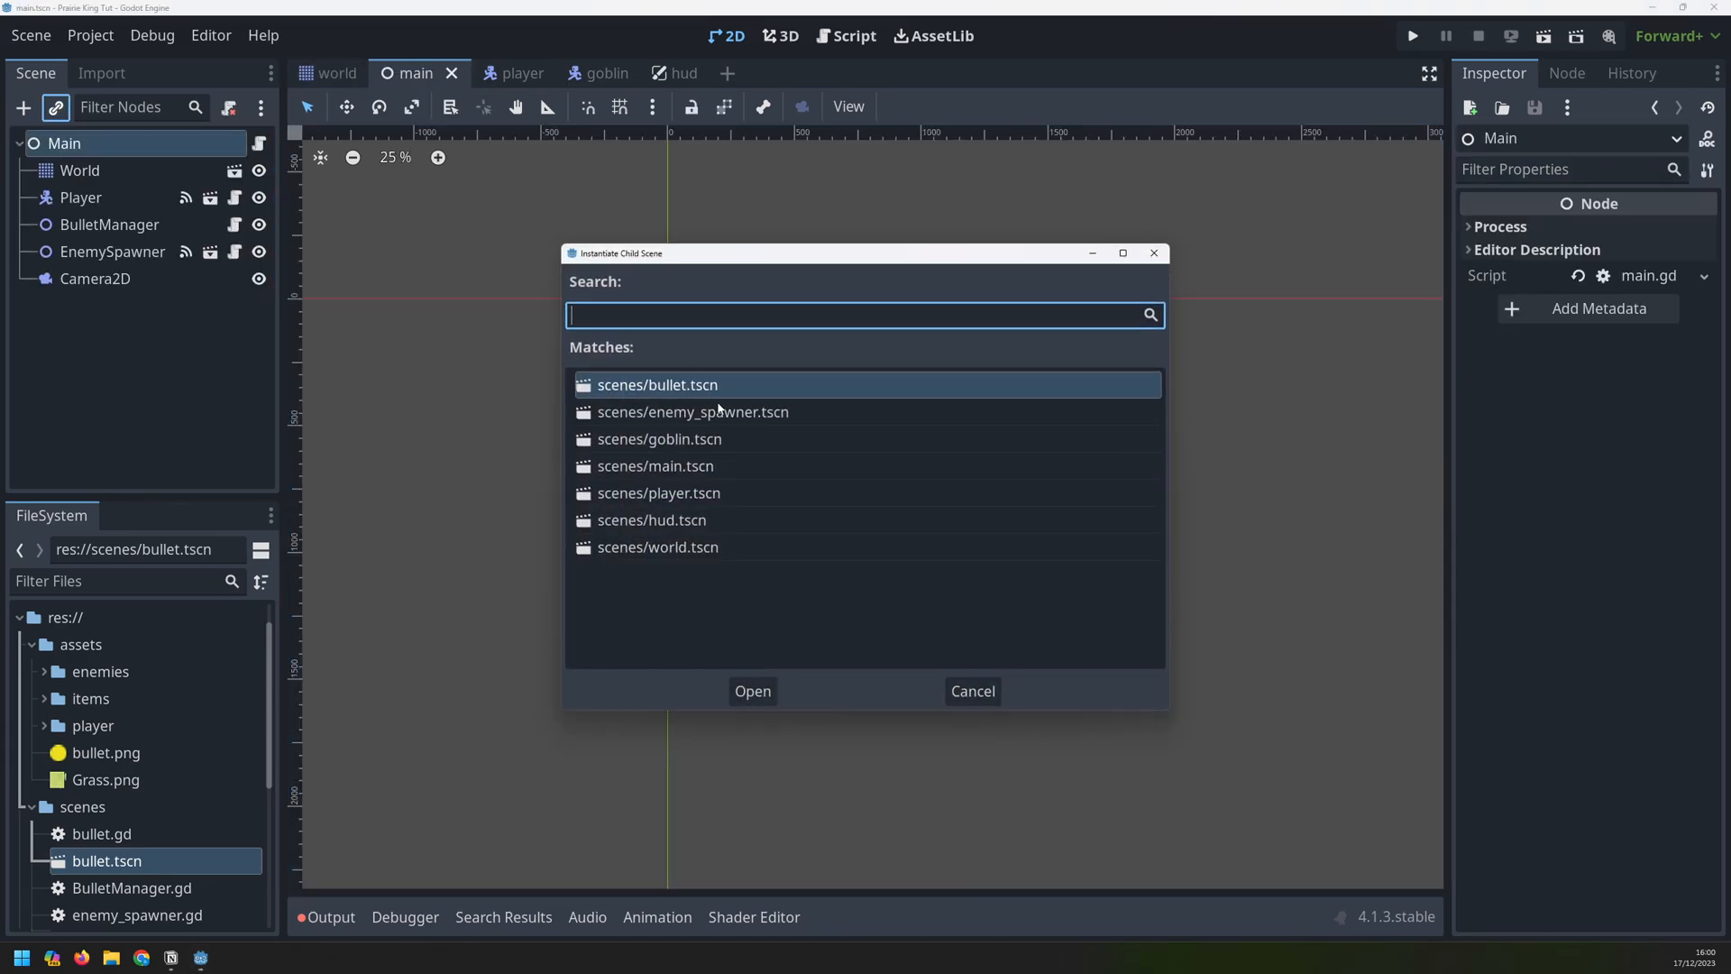
click(651, 520)
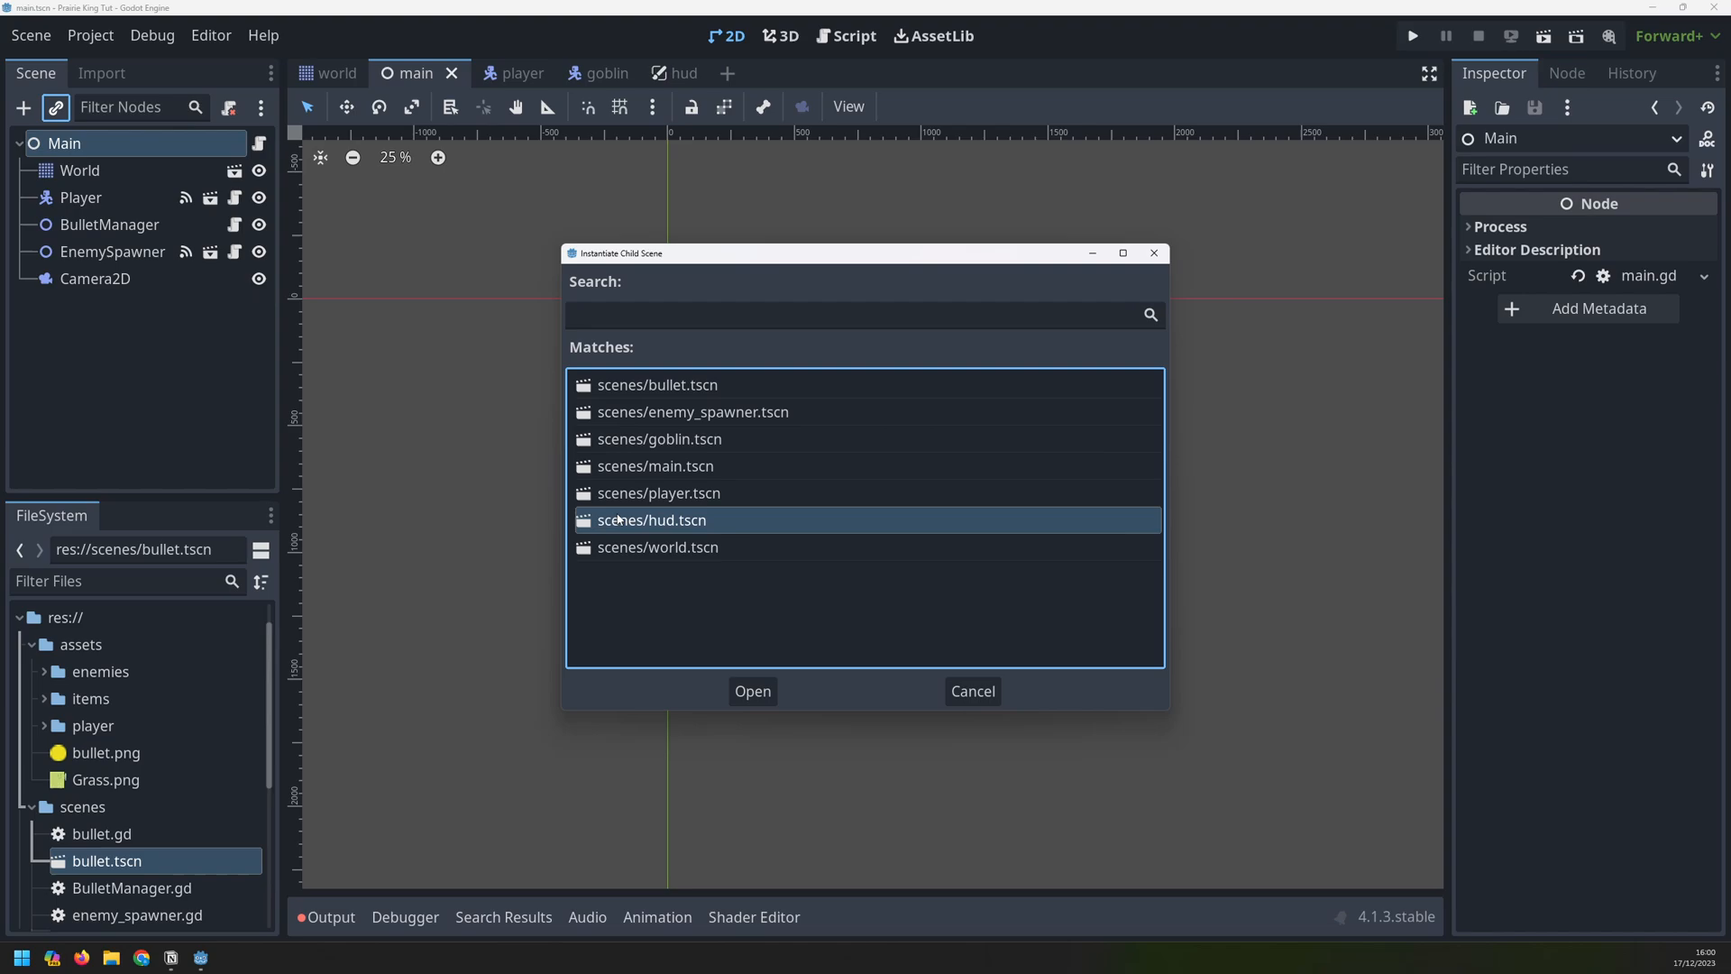
click(752, 692)
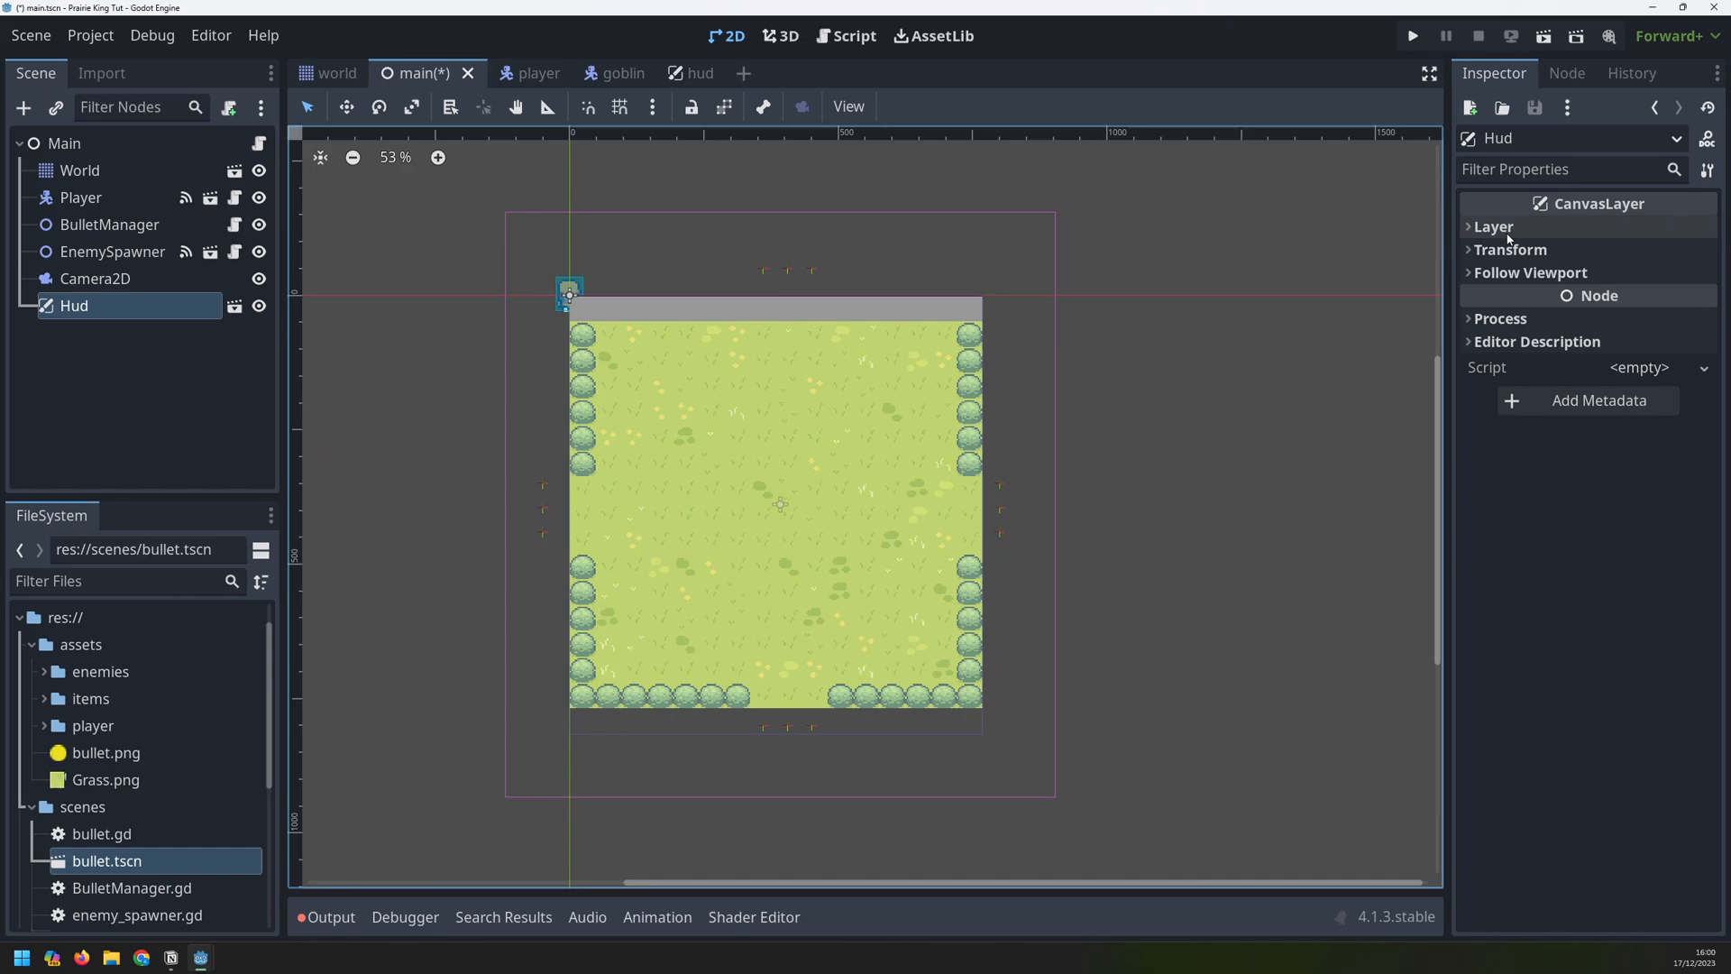
Offset the Hud layer 768 px down and run the game
click(1494, 226)
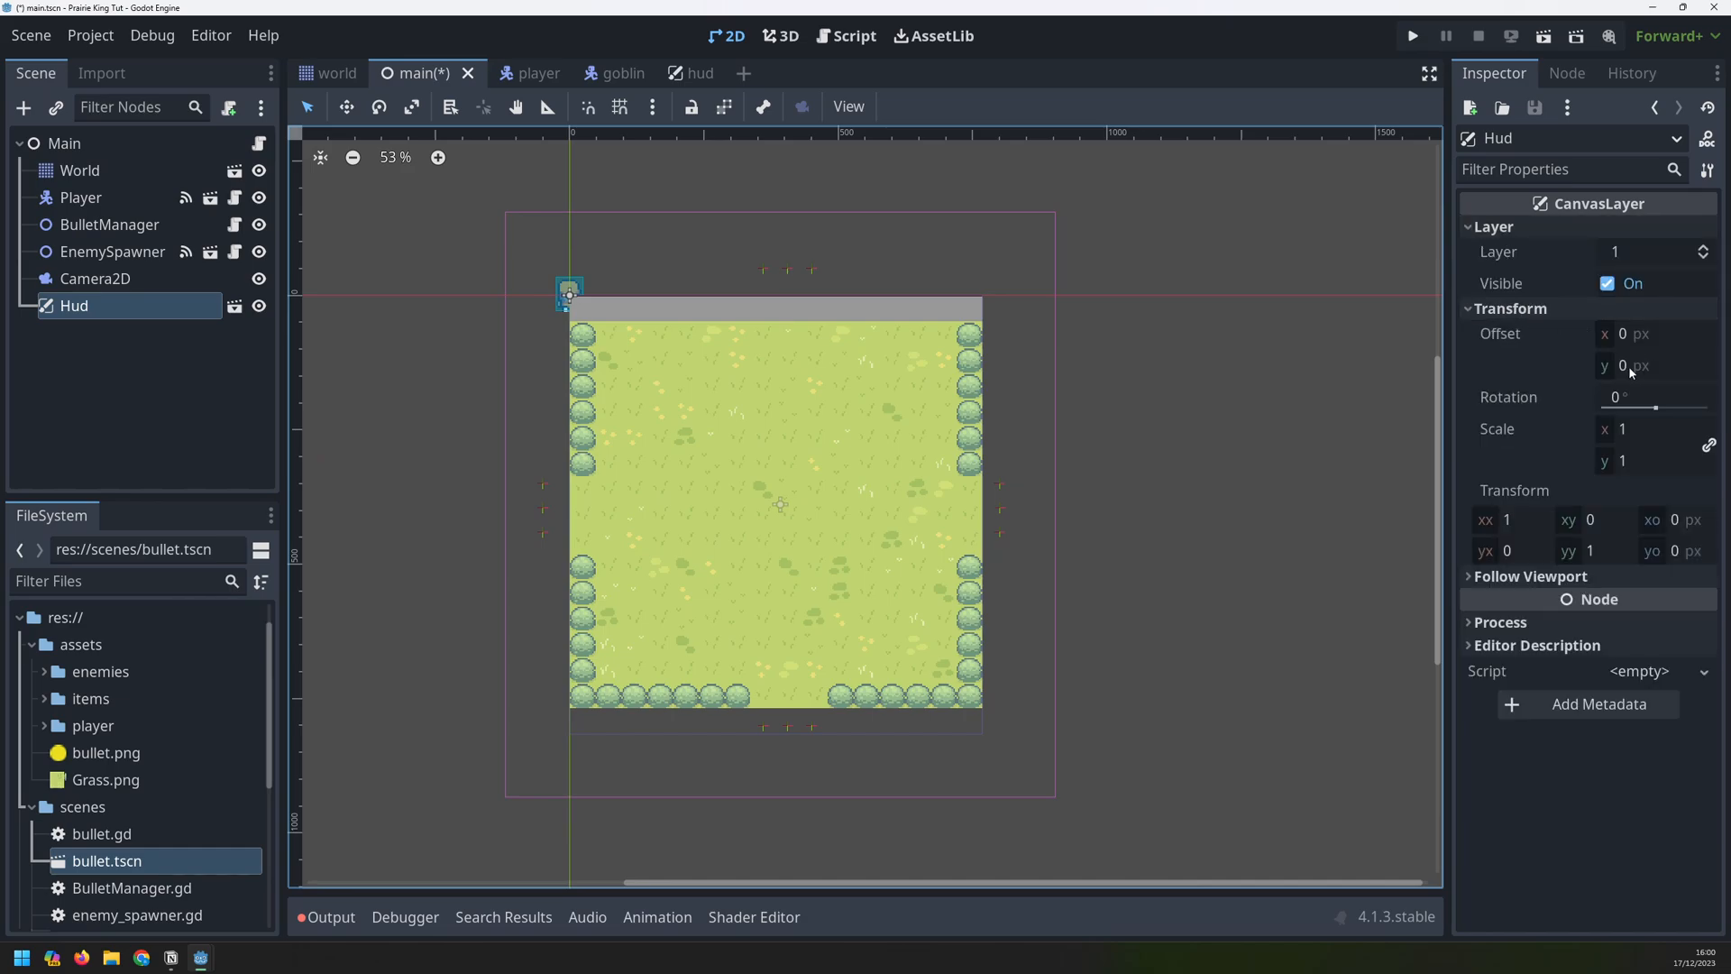
click(1645, 365)
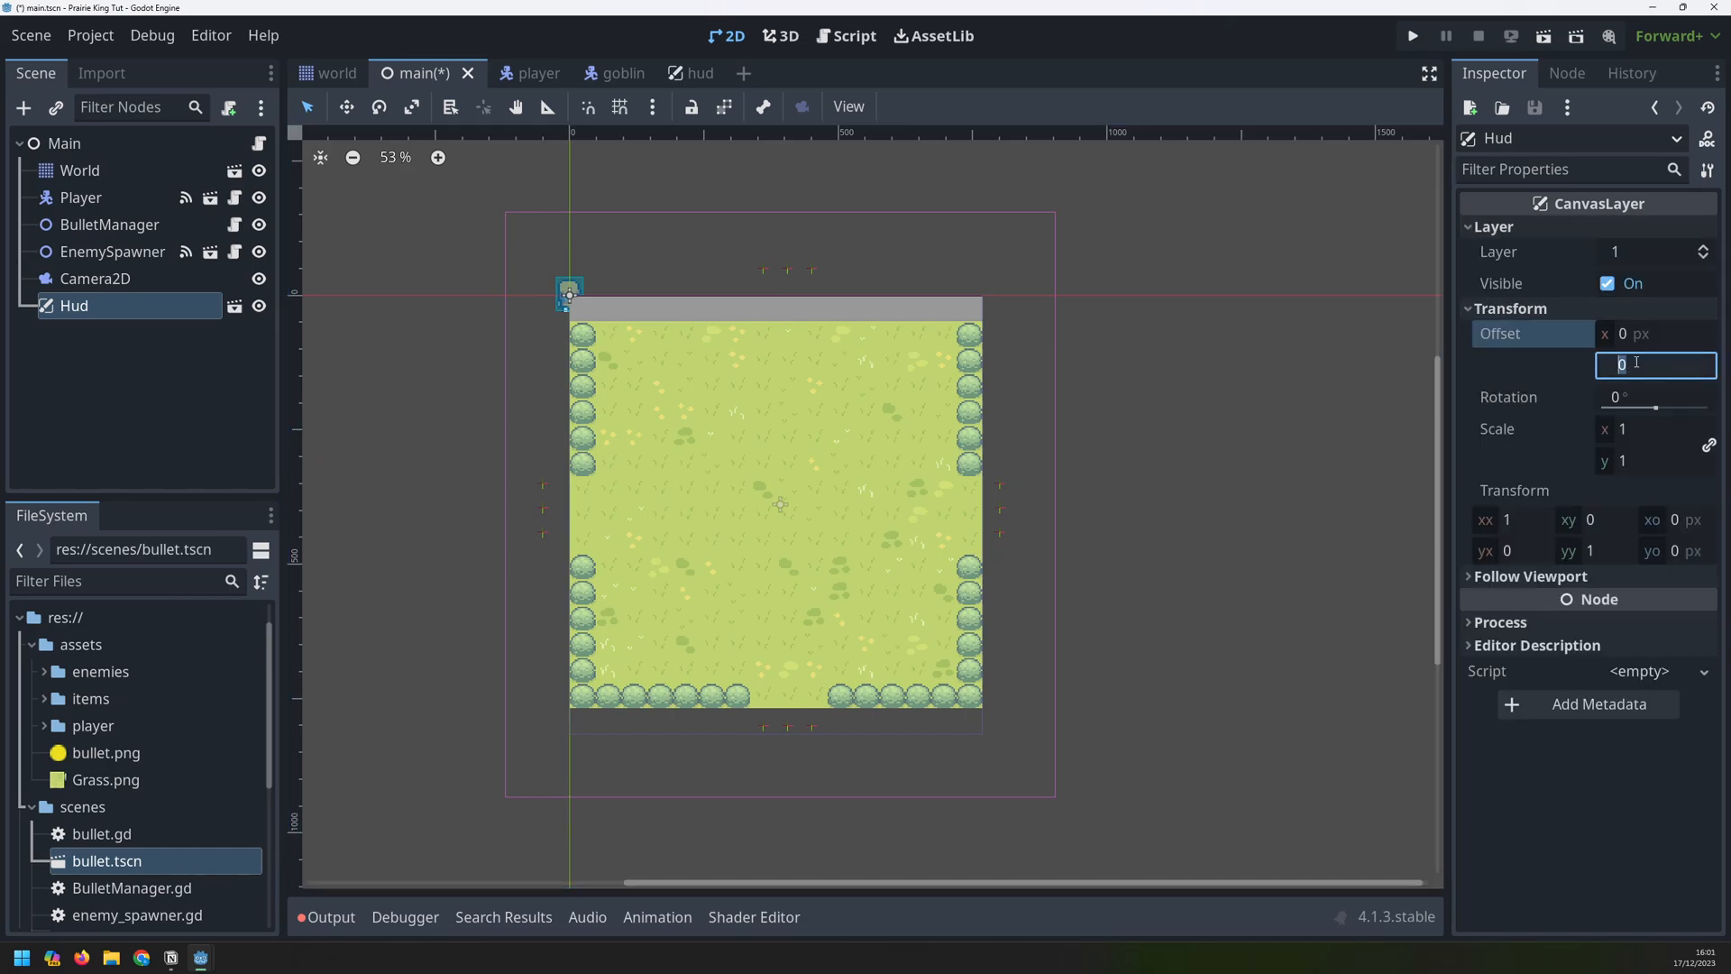
text(768)
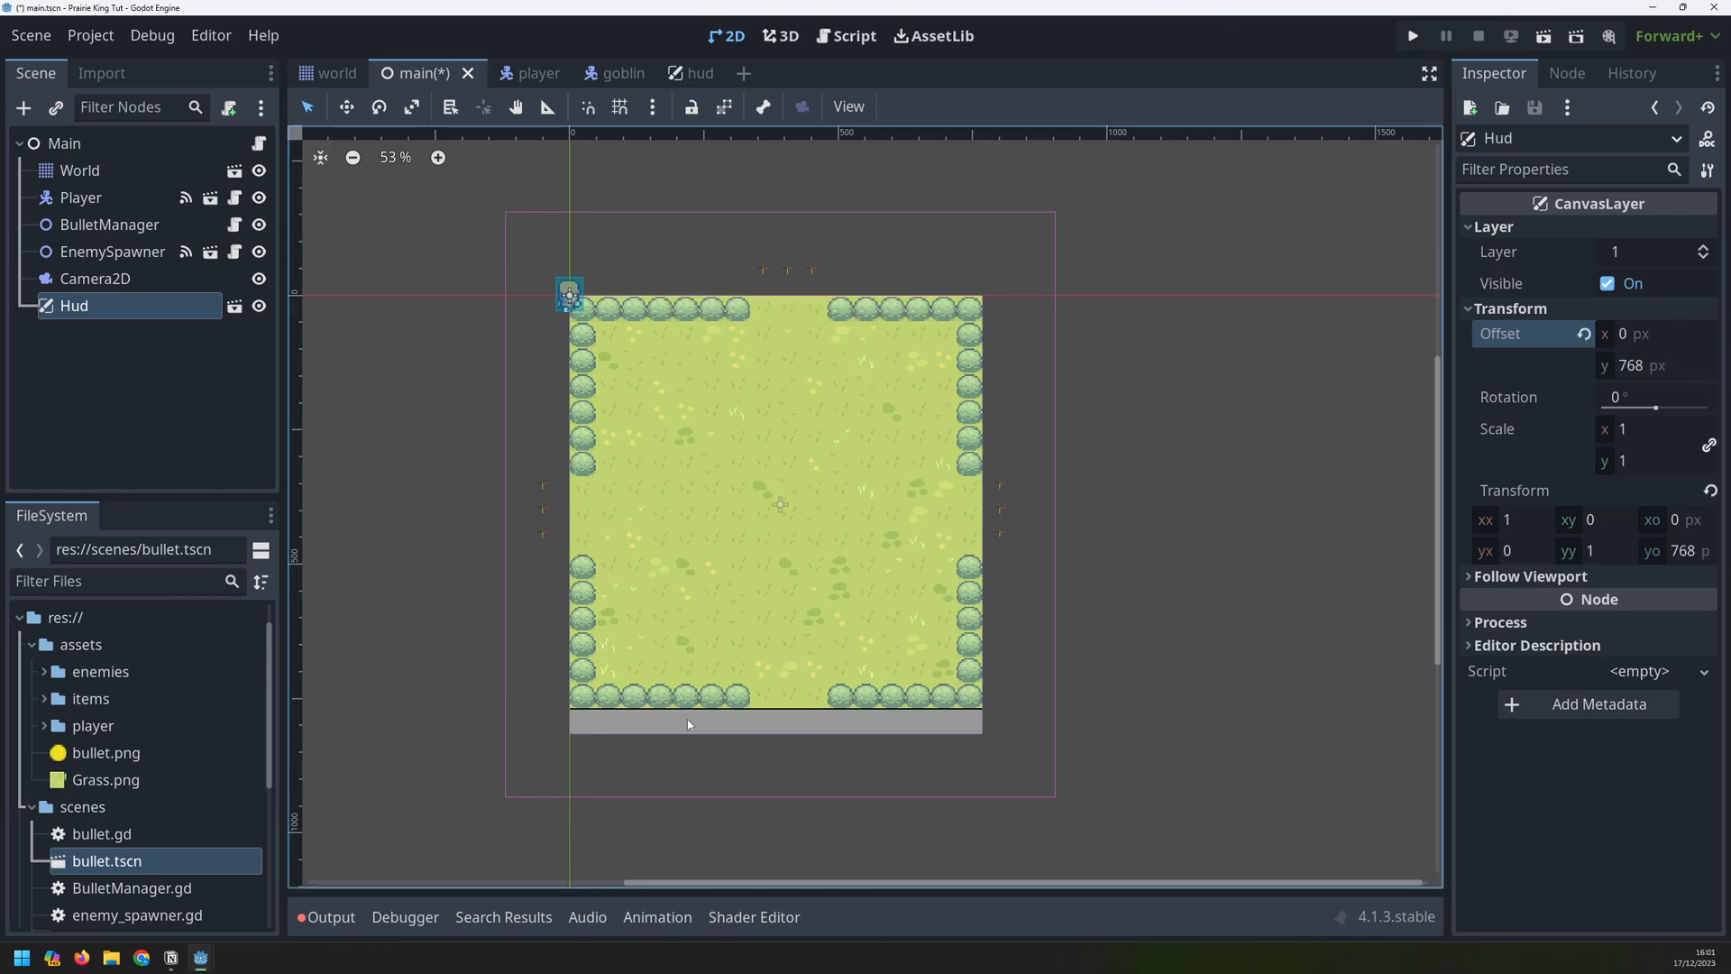
click(1412, 35)
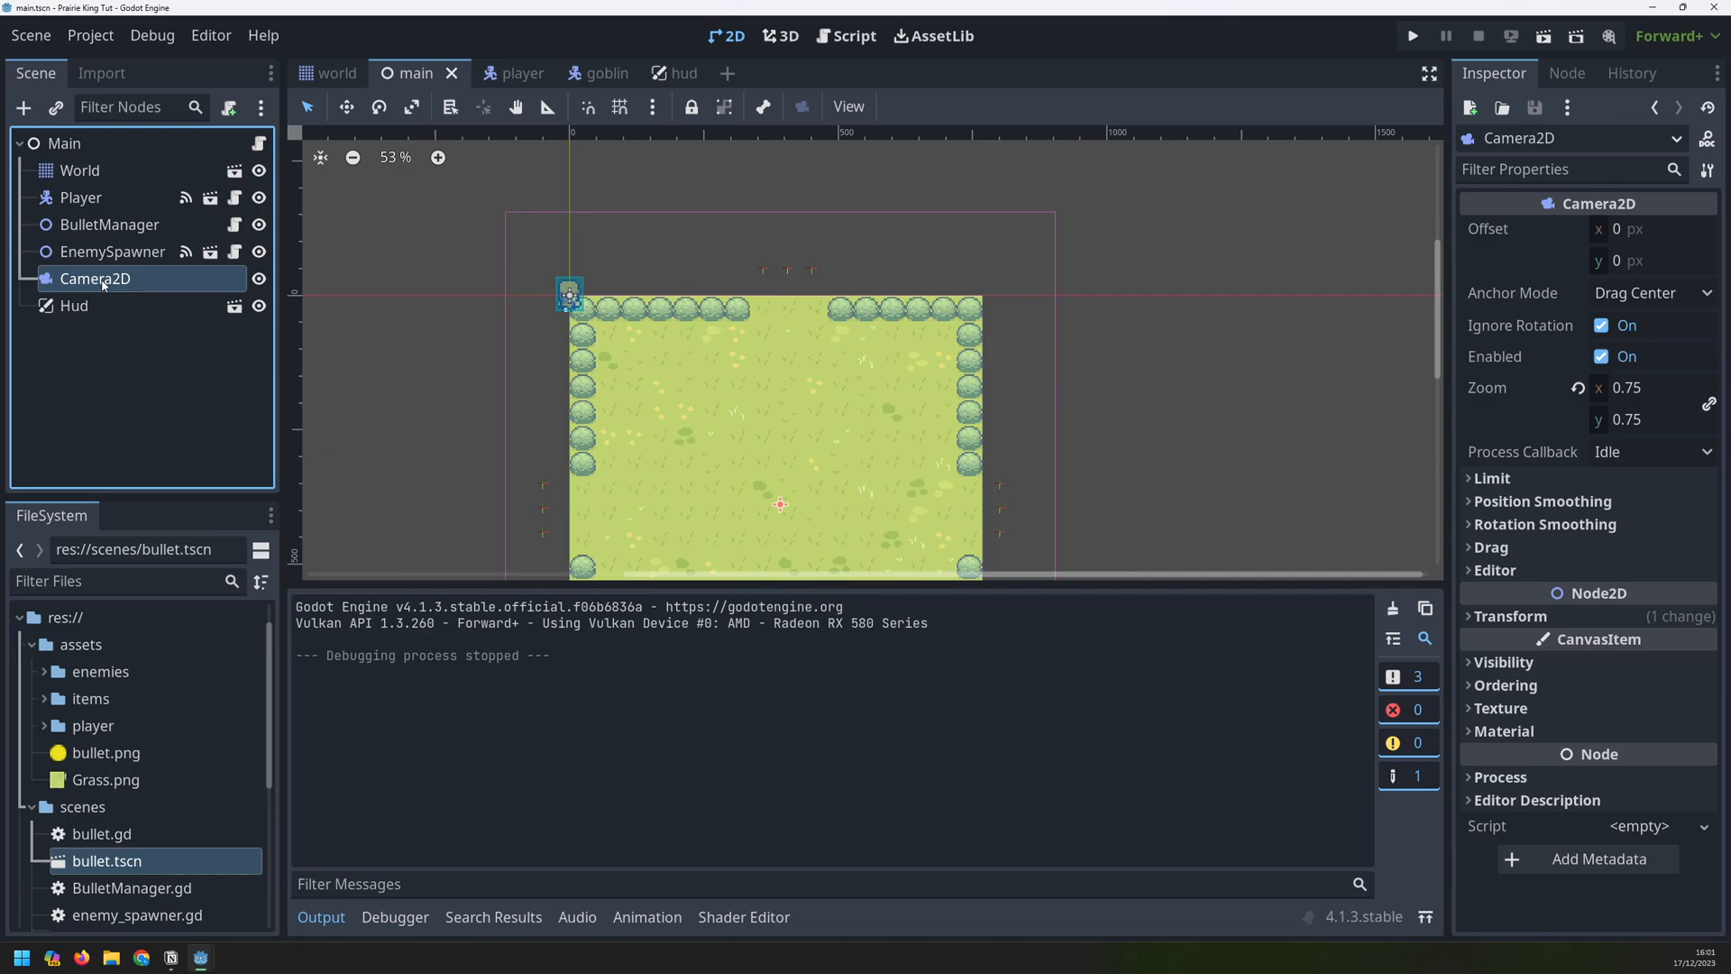
Delete the Camera2D node from main, then close the test run
right_click(95, 279)
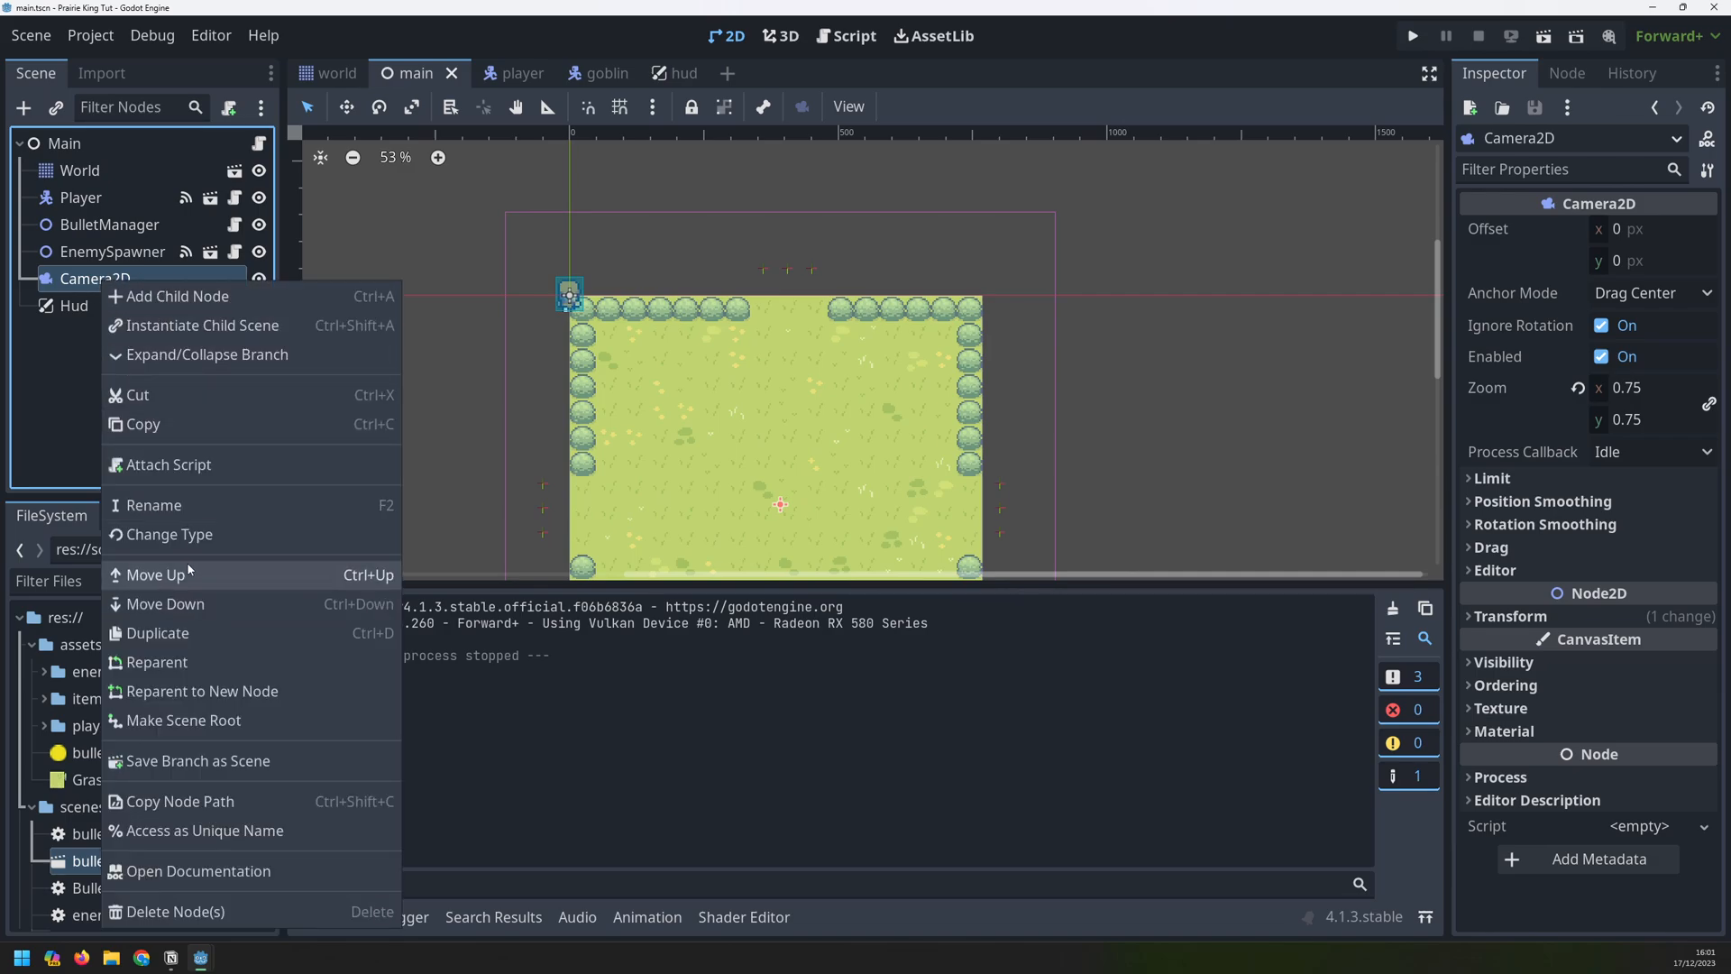
click(178, 910)
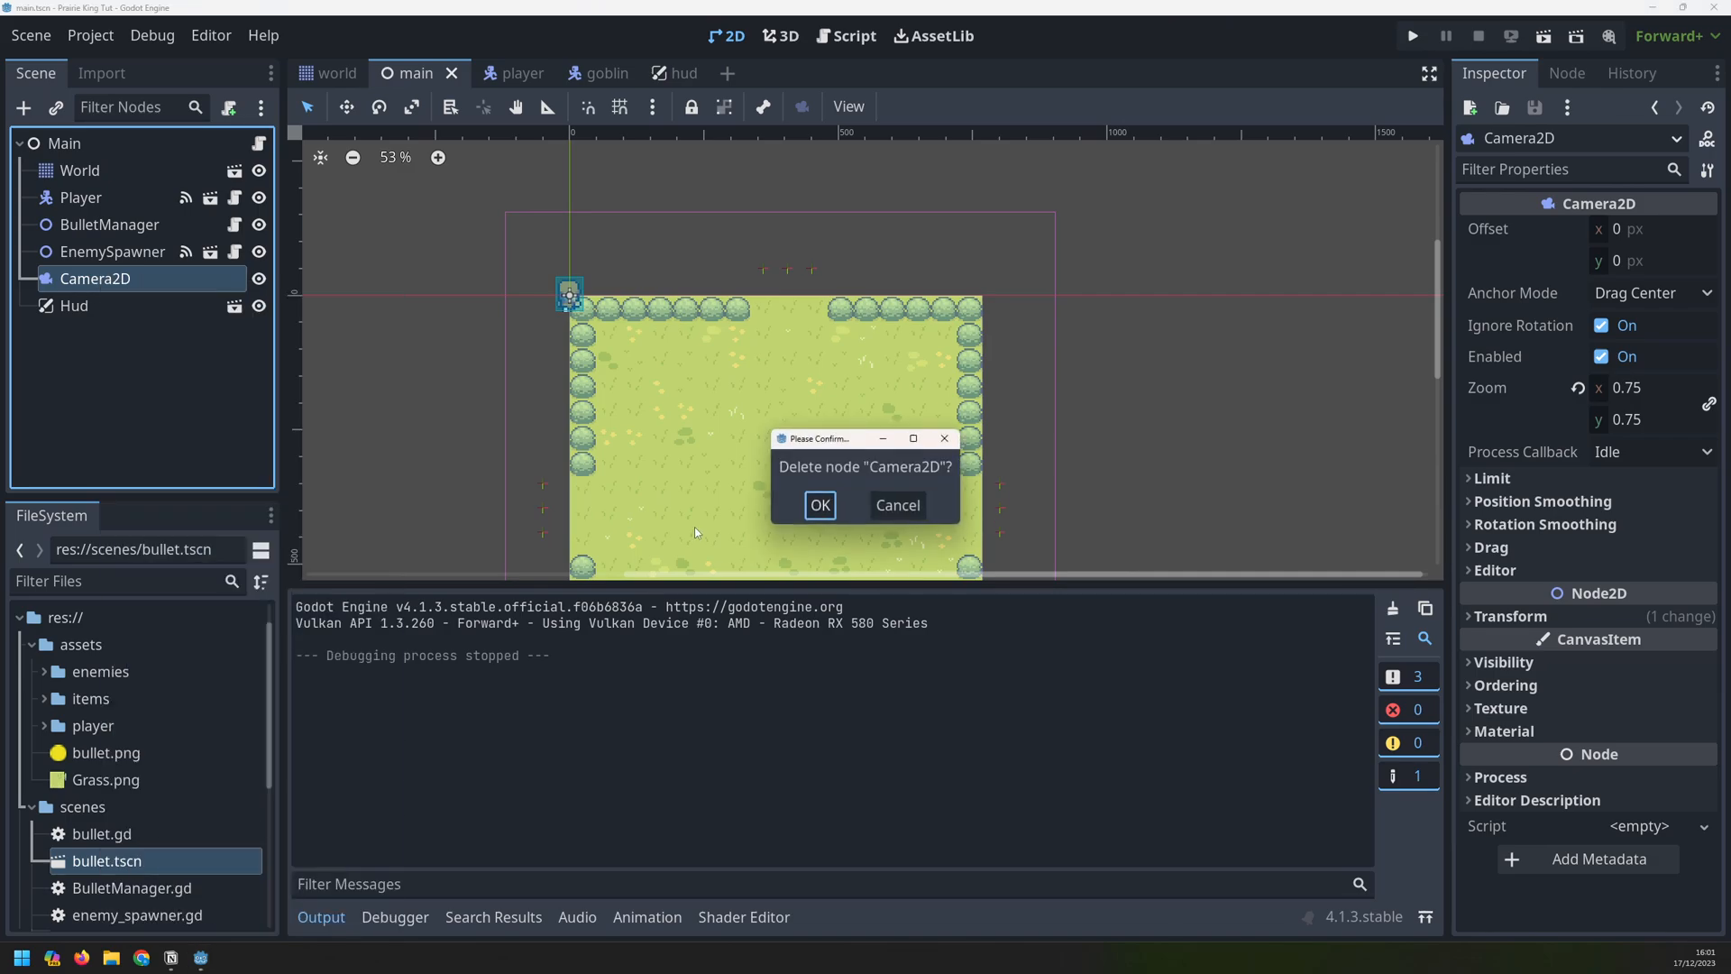
click(820, 505)
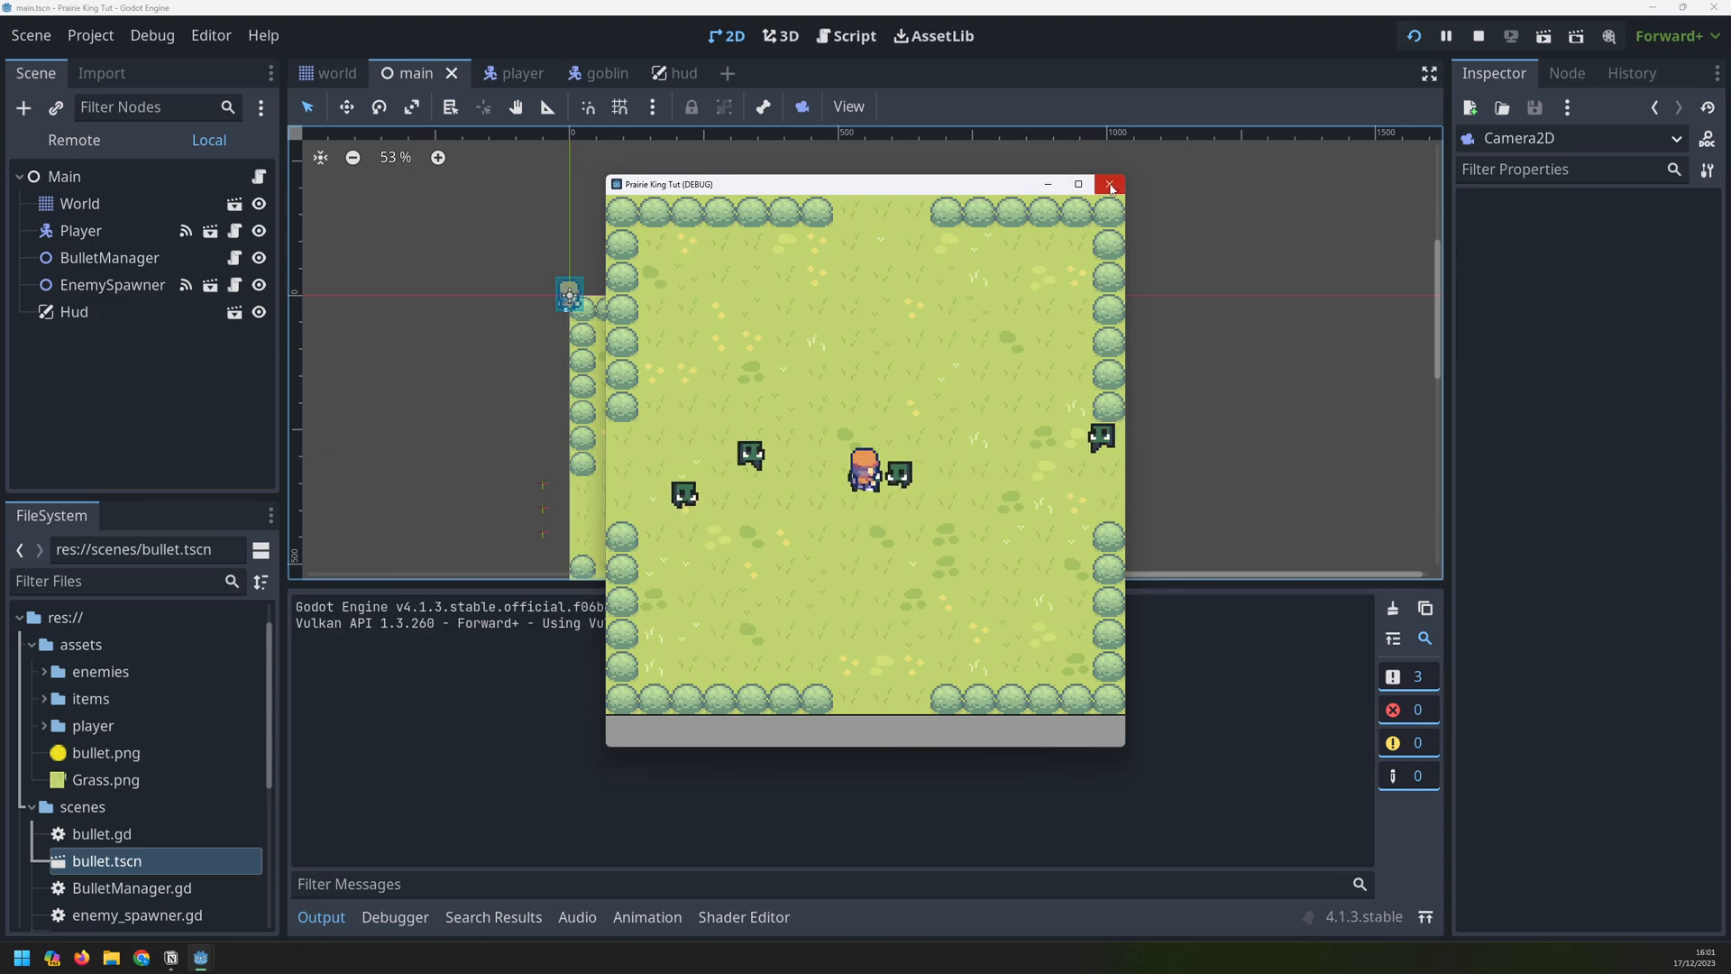
click(1110, 184)
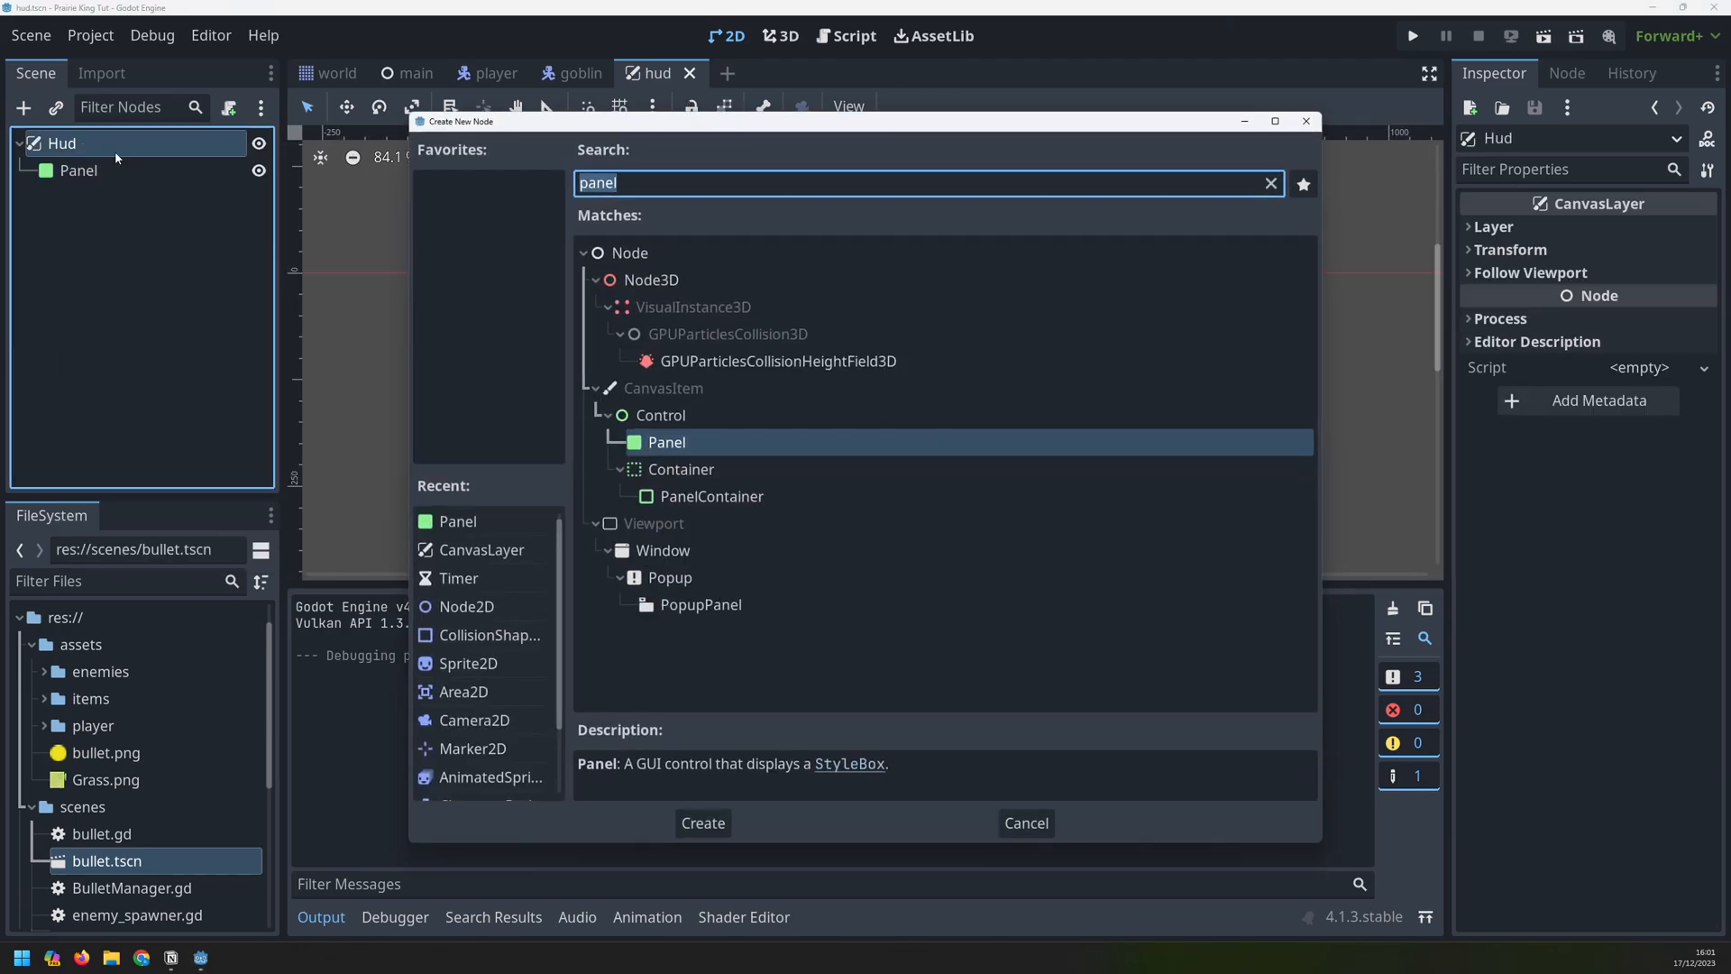
Add a heart Sprite2D to Hud, scaled to 3, at the panel's left end
click(702, 822)
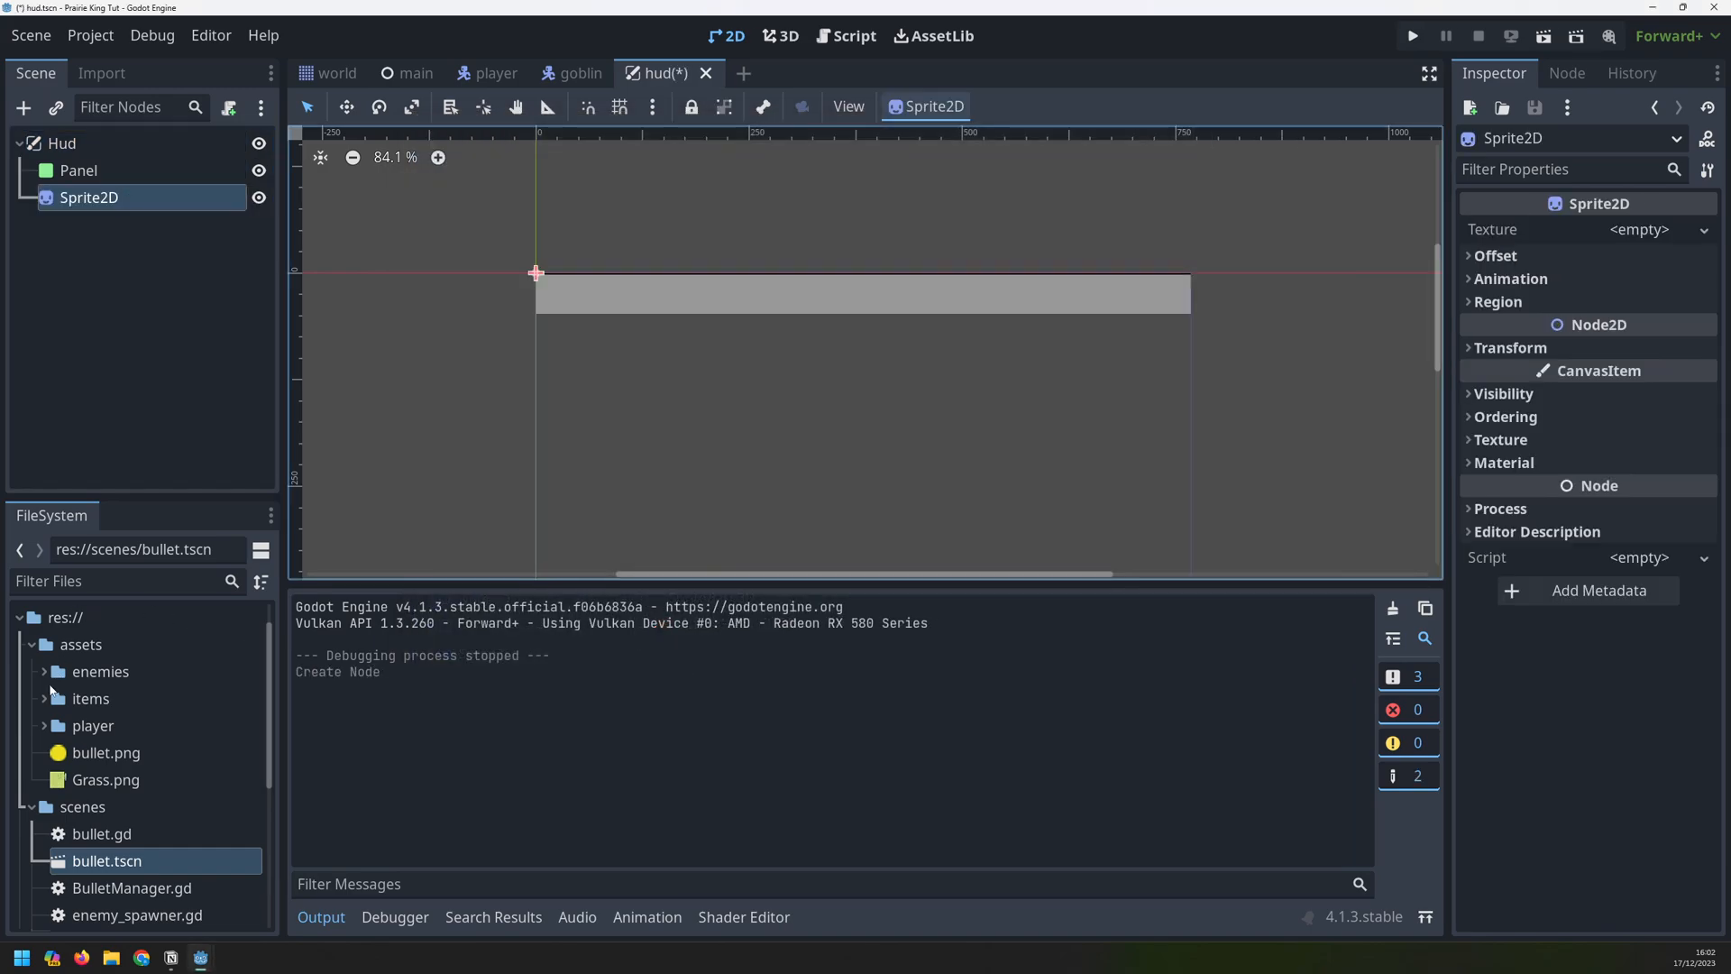
click(89, 698)
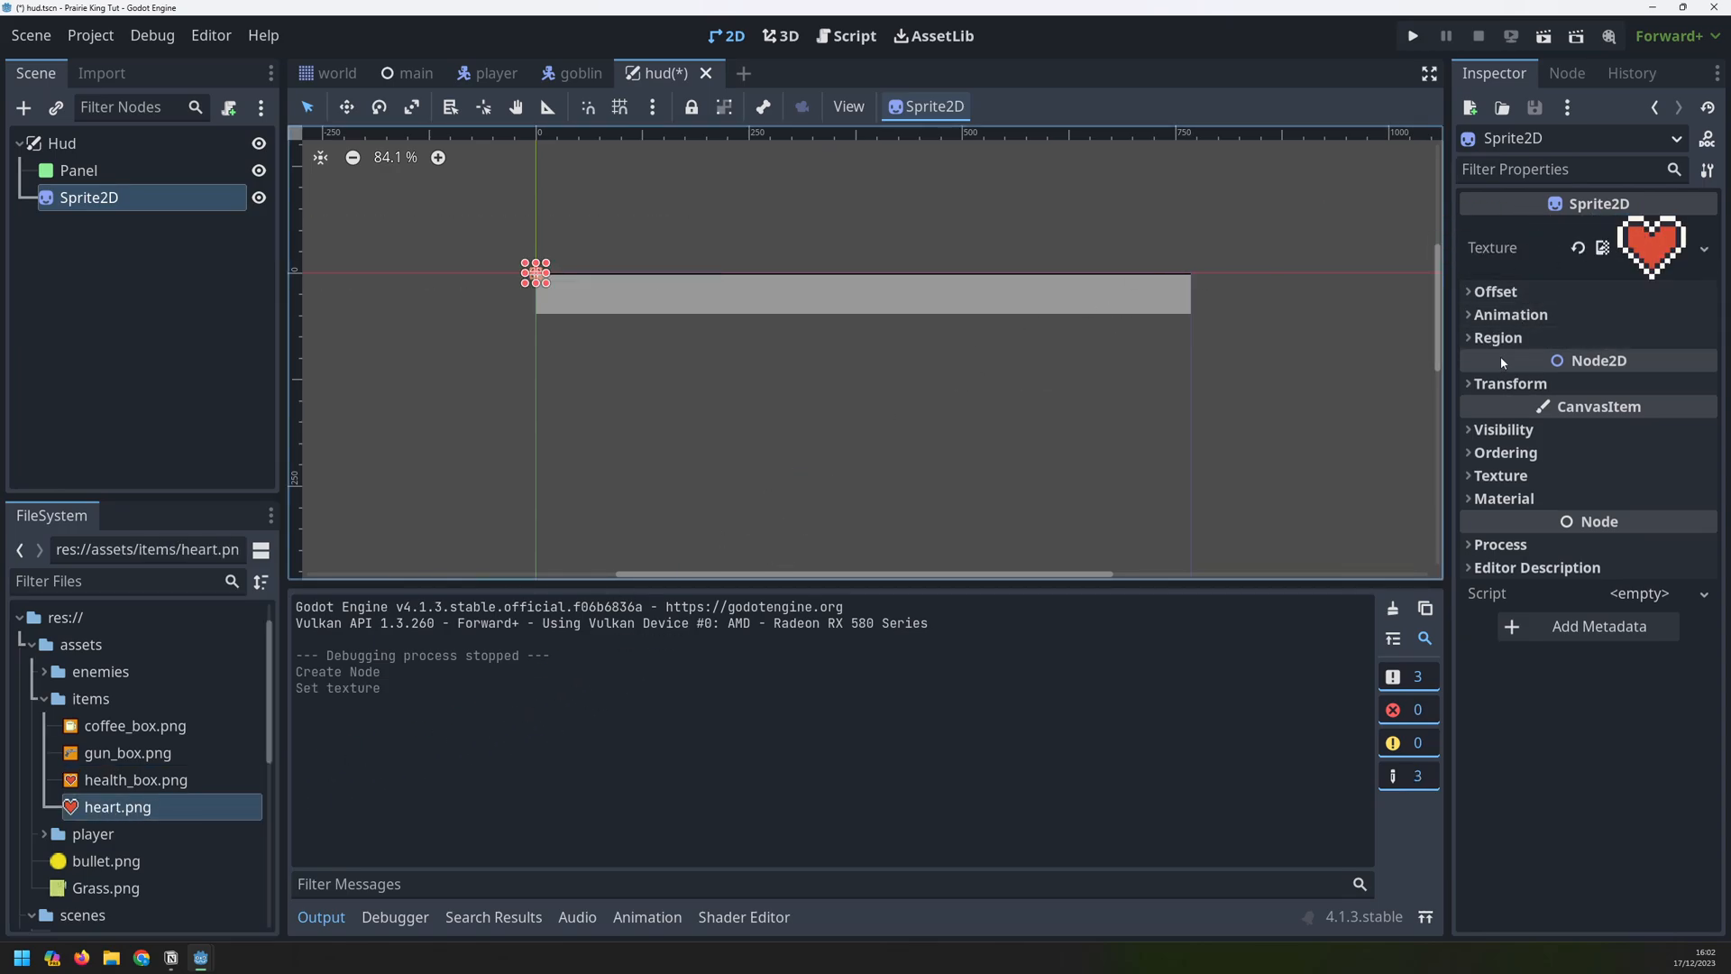
click(1511, 383)
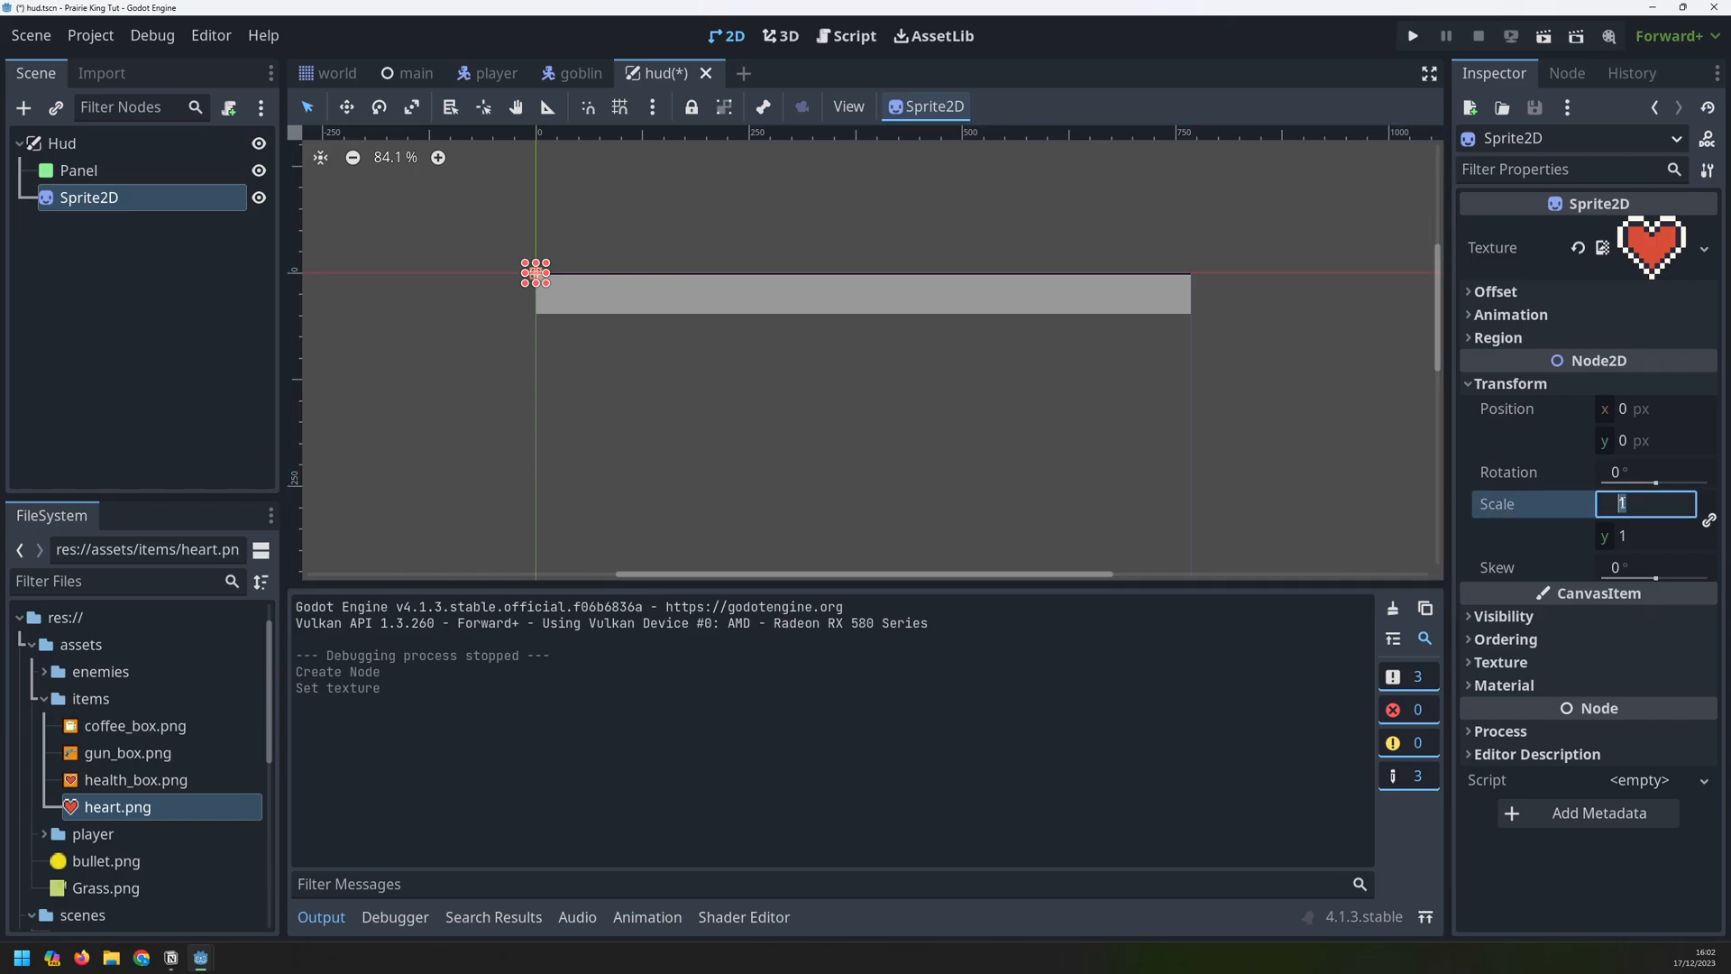
text(3)
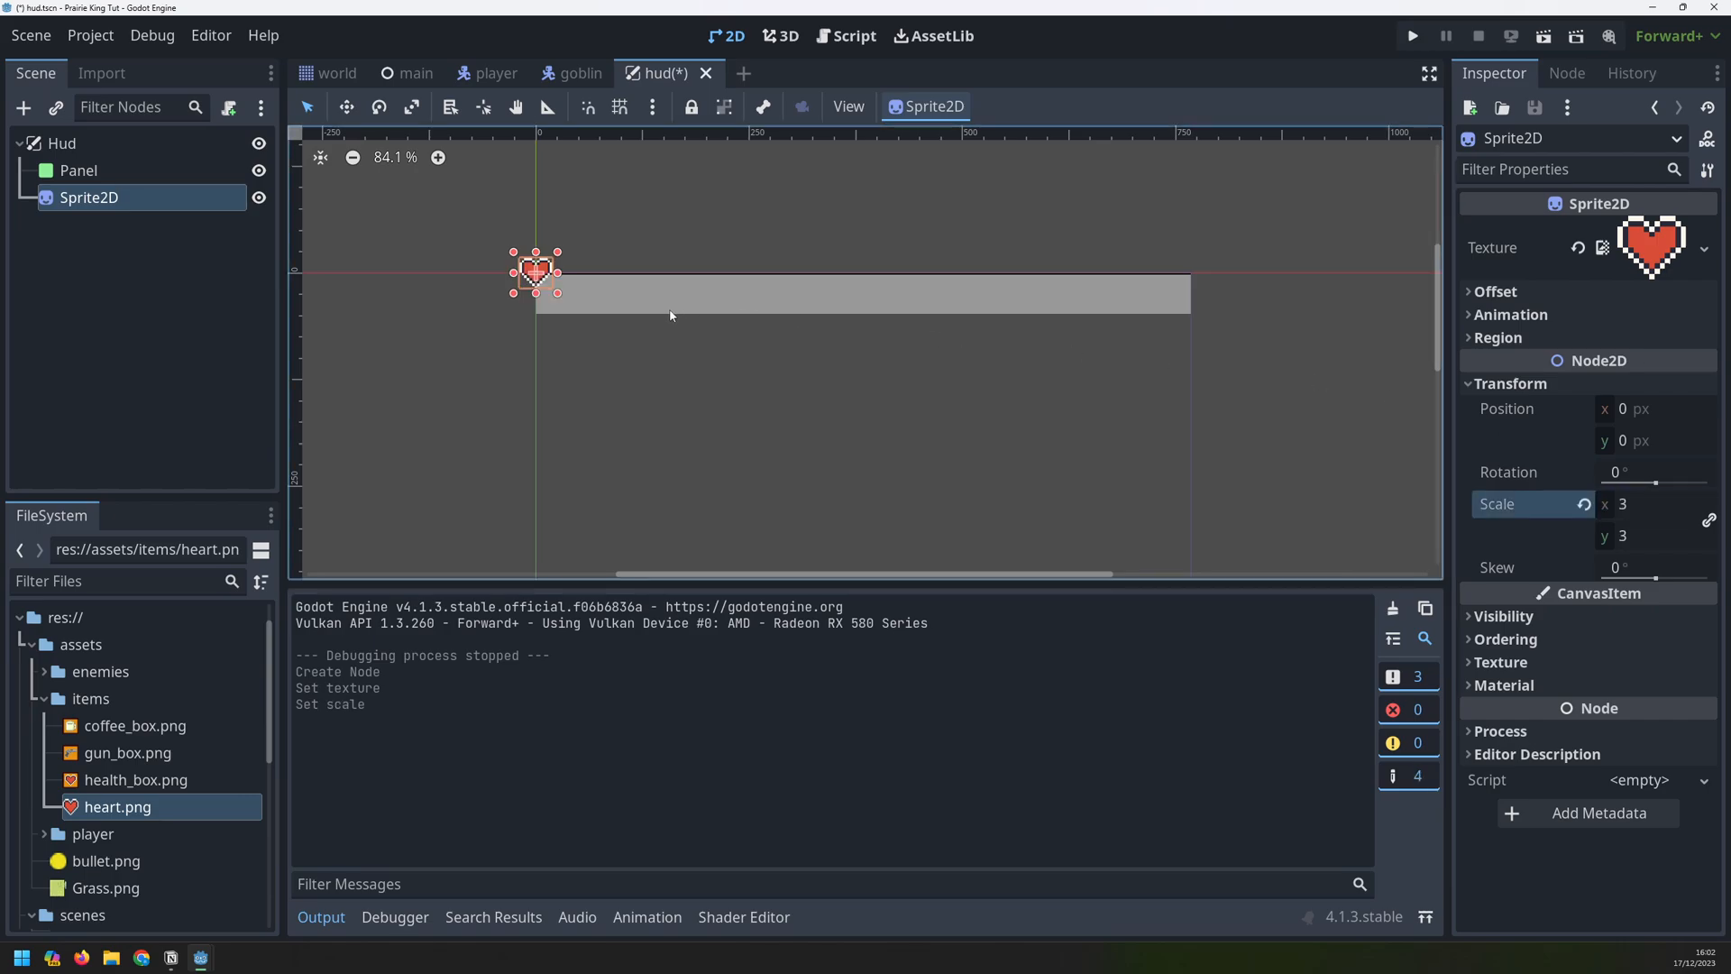
click(1656, 409)
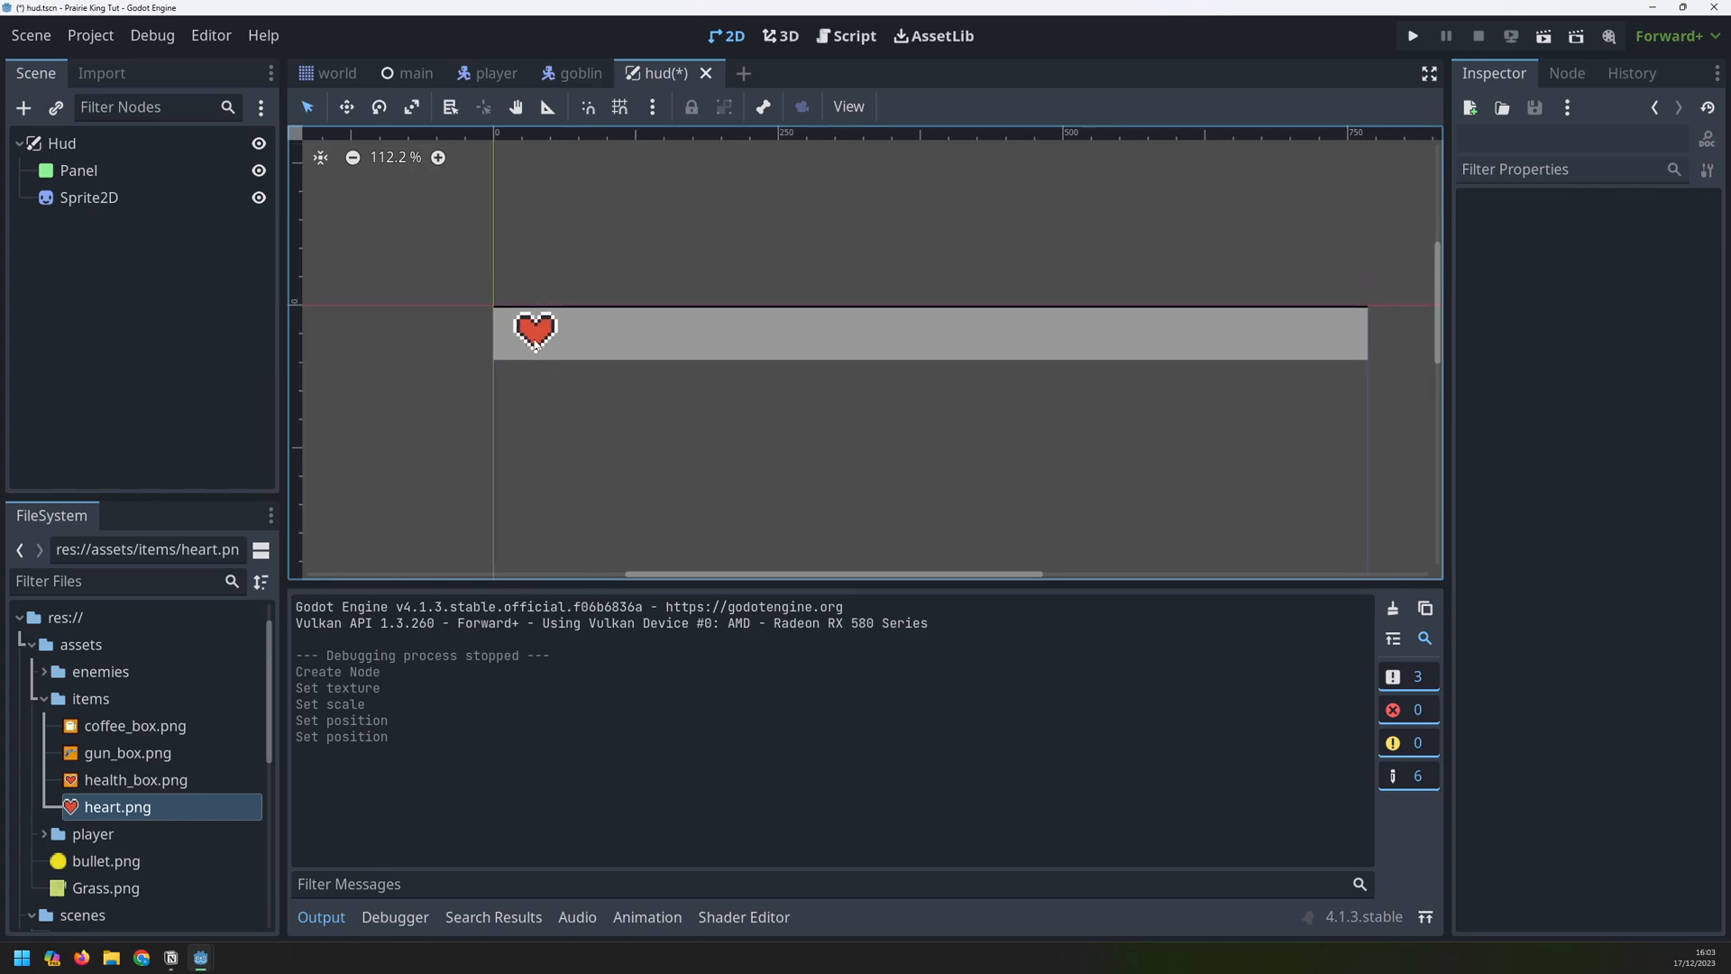
right_click(62, 144)
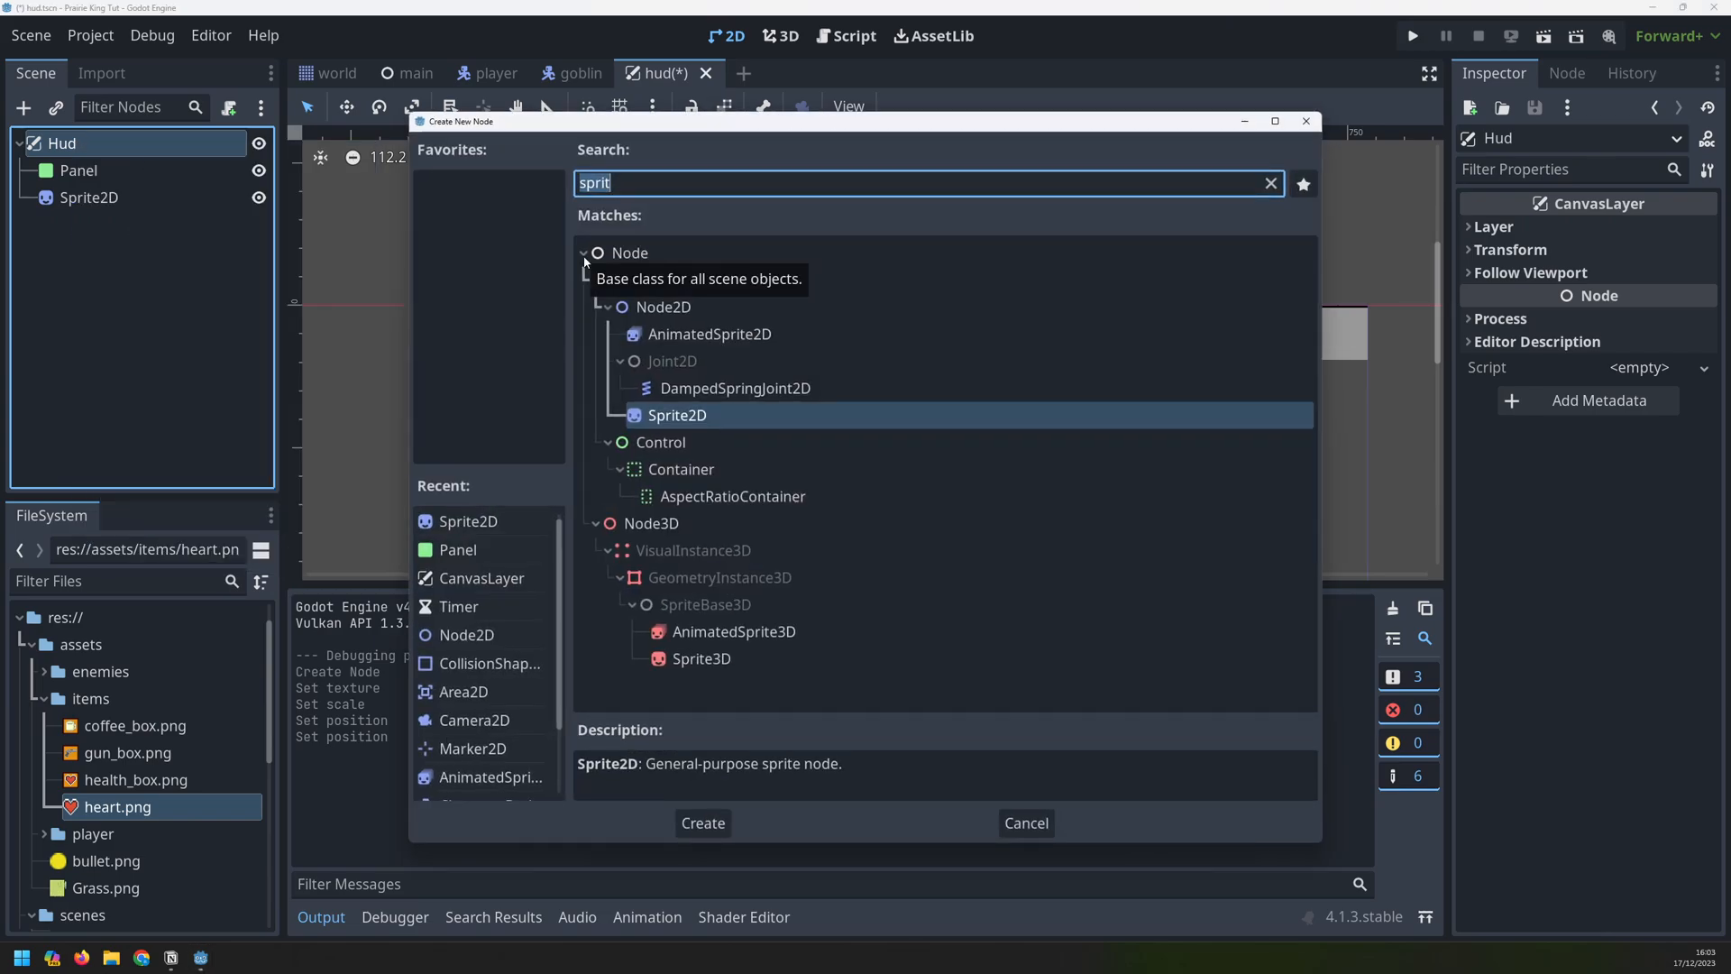
Add a Label reading 'X 3' to Hud, centred horizontally and vertically
click(702, 823)
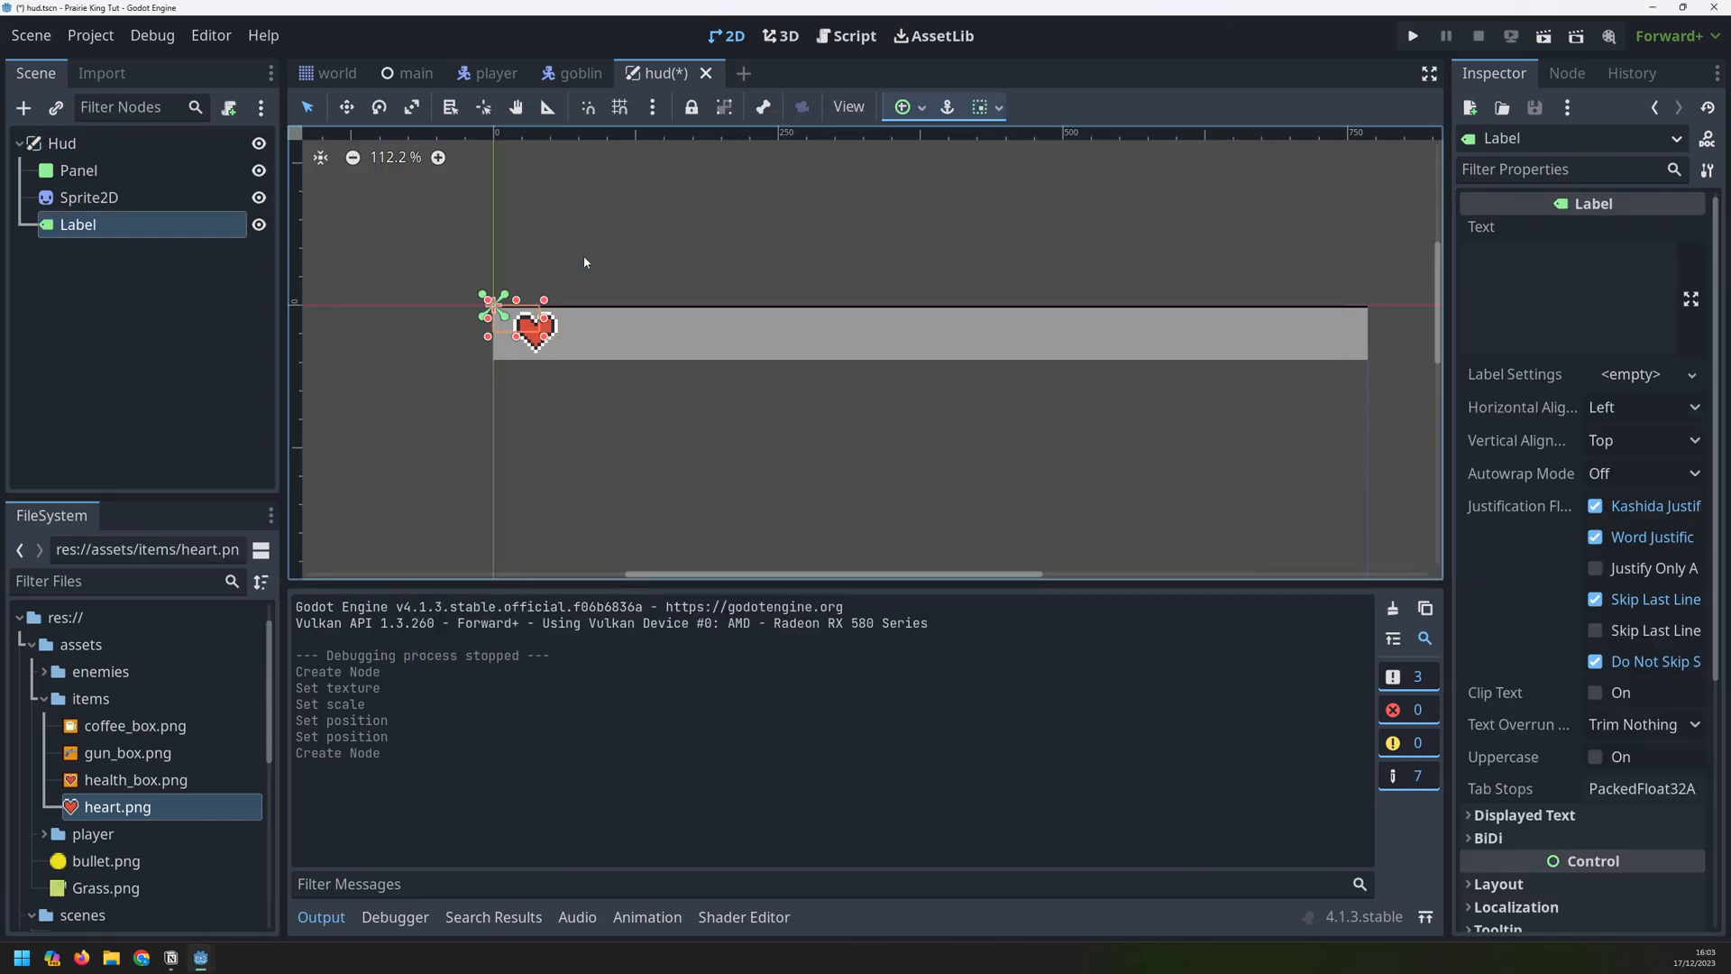
click(1568, 287)
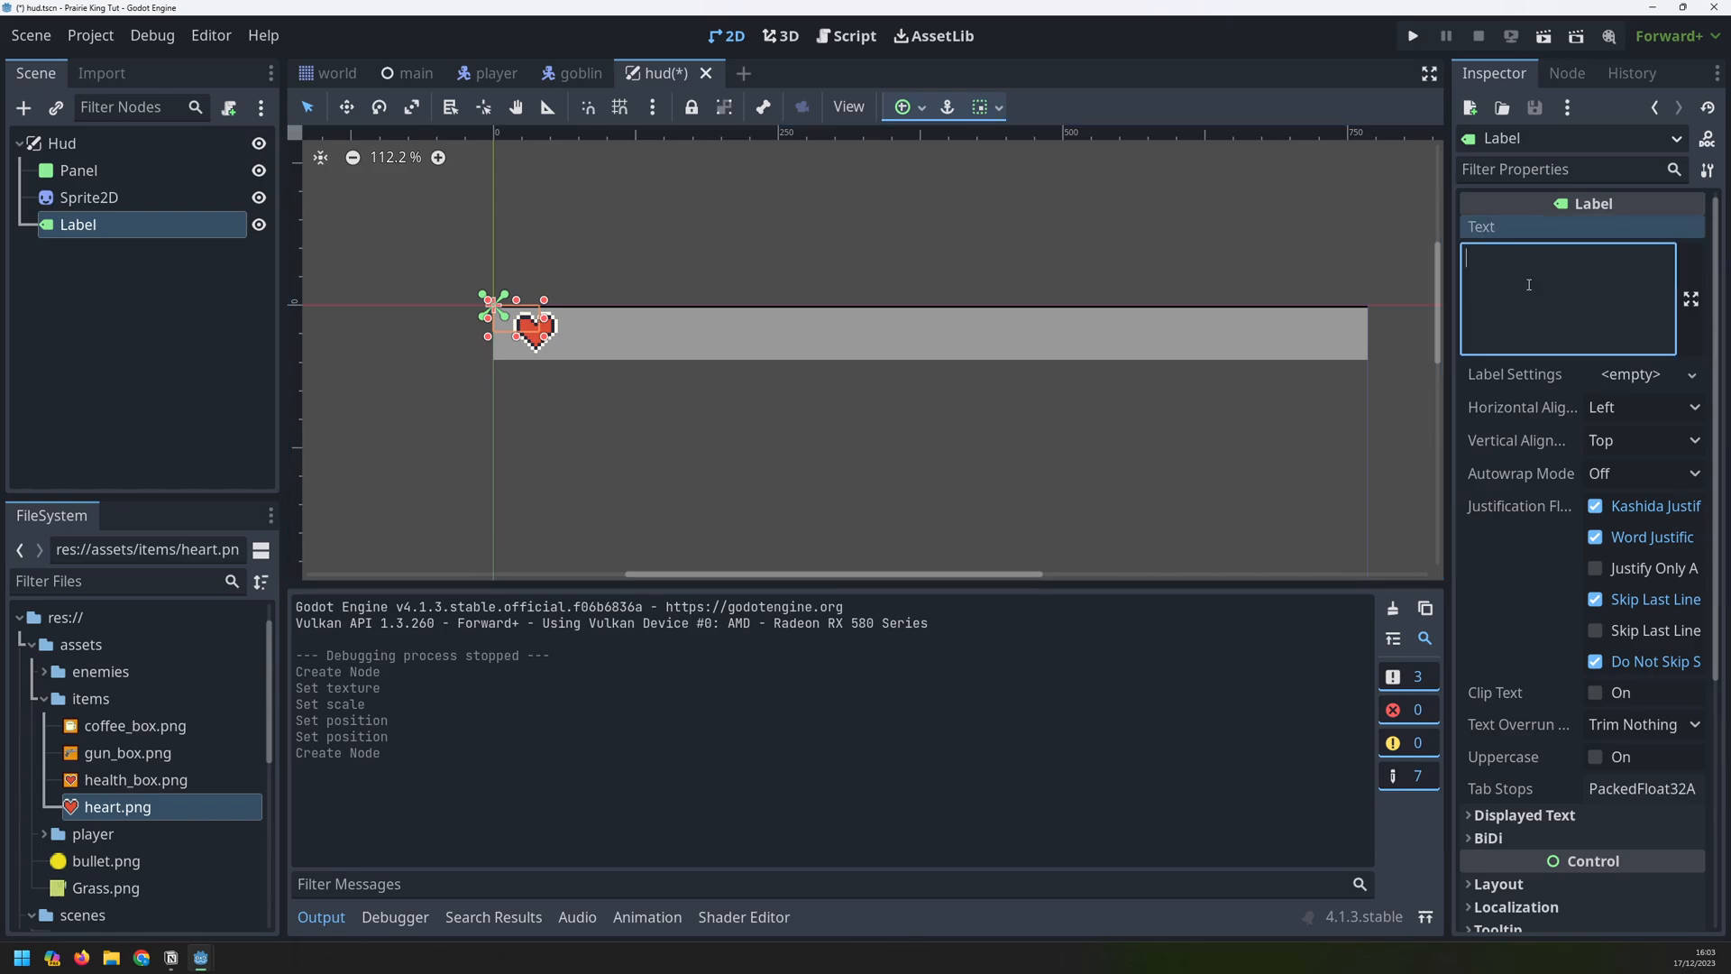
text(X 3)
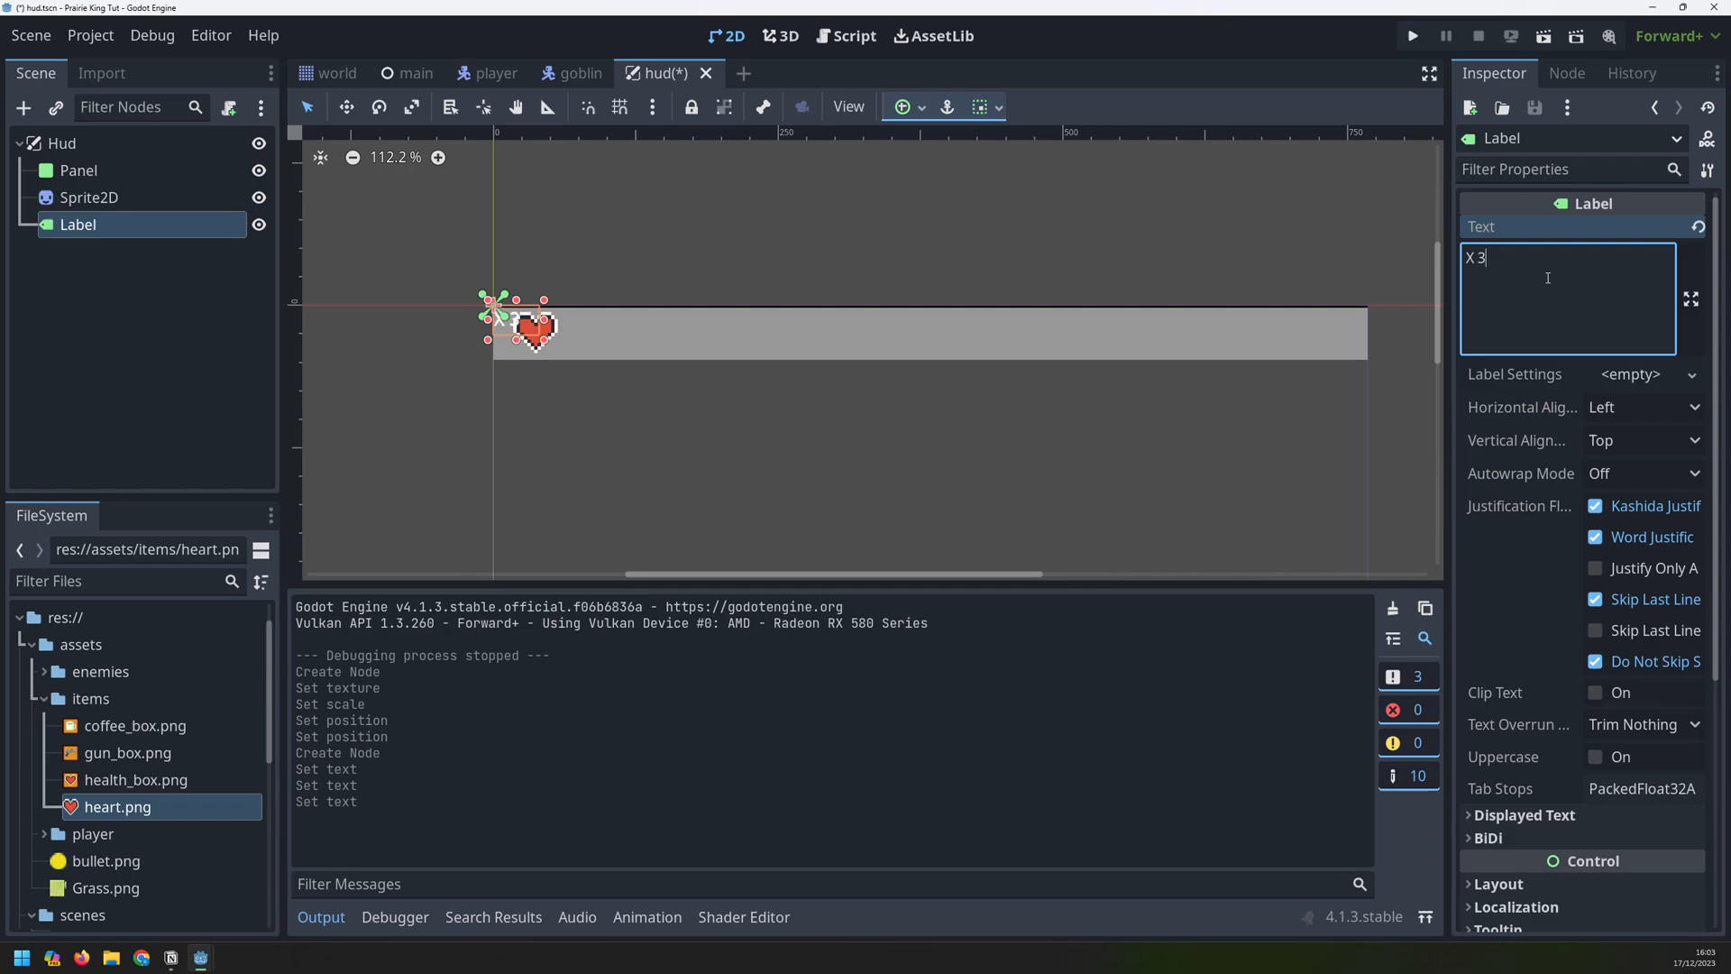
click(1641, 439)
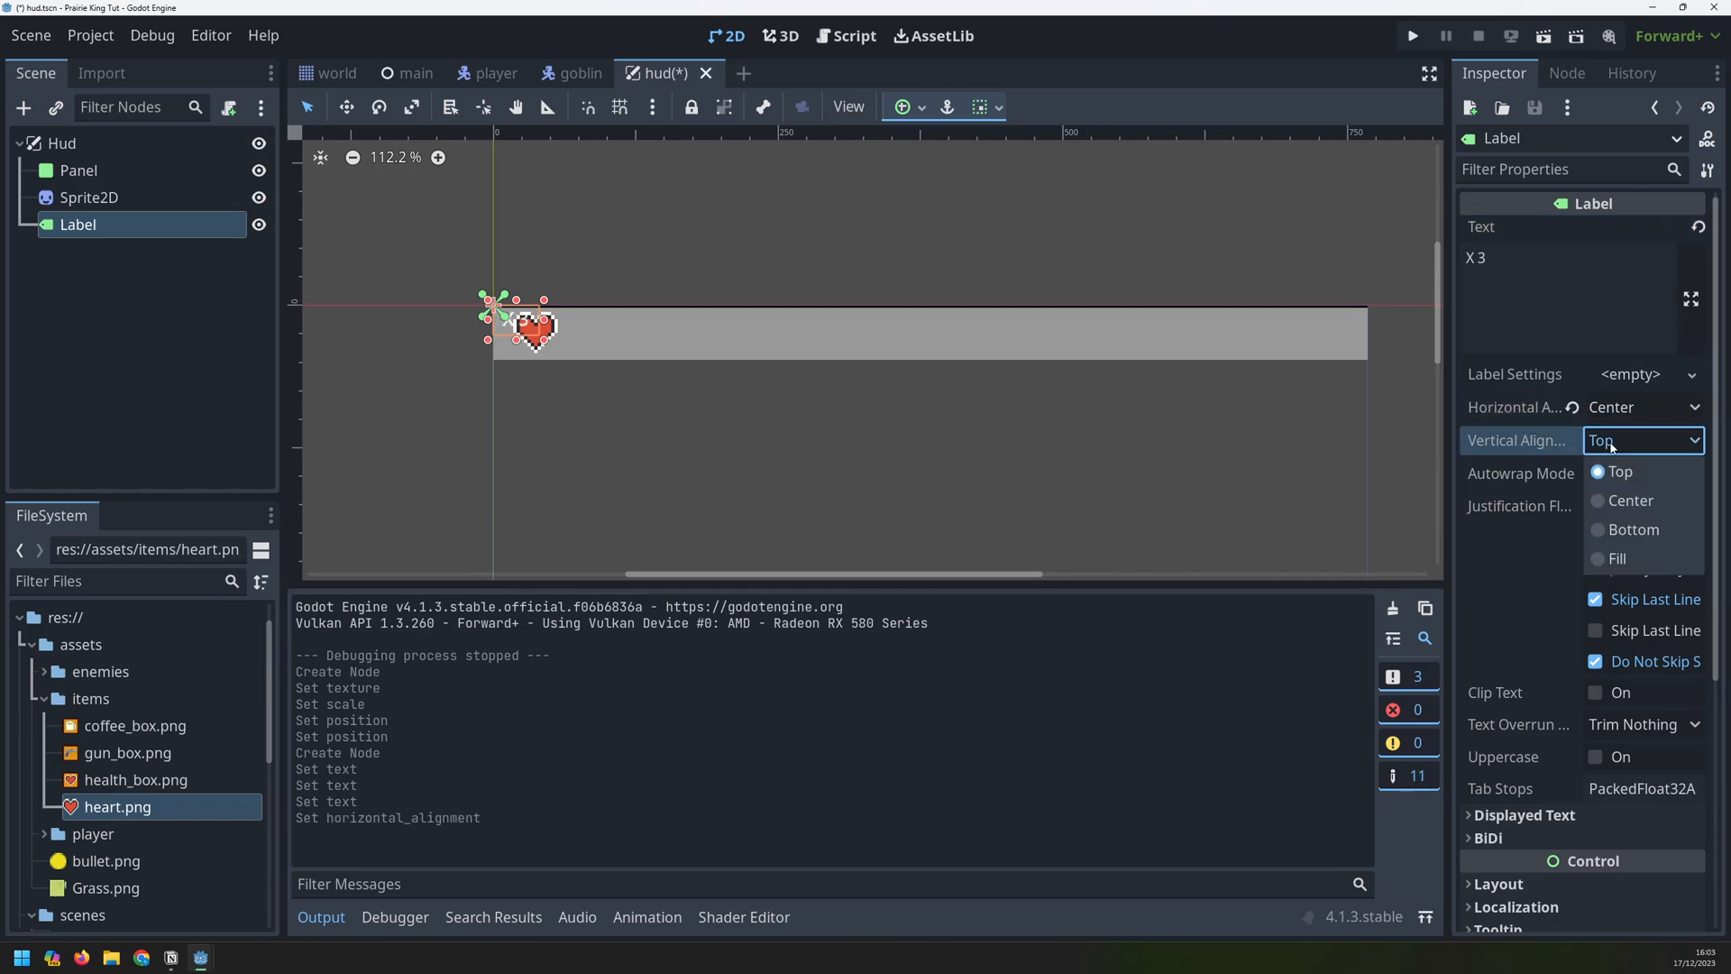
click(1628, 499)
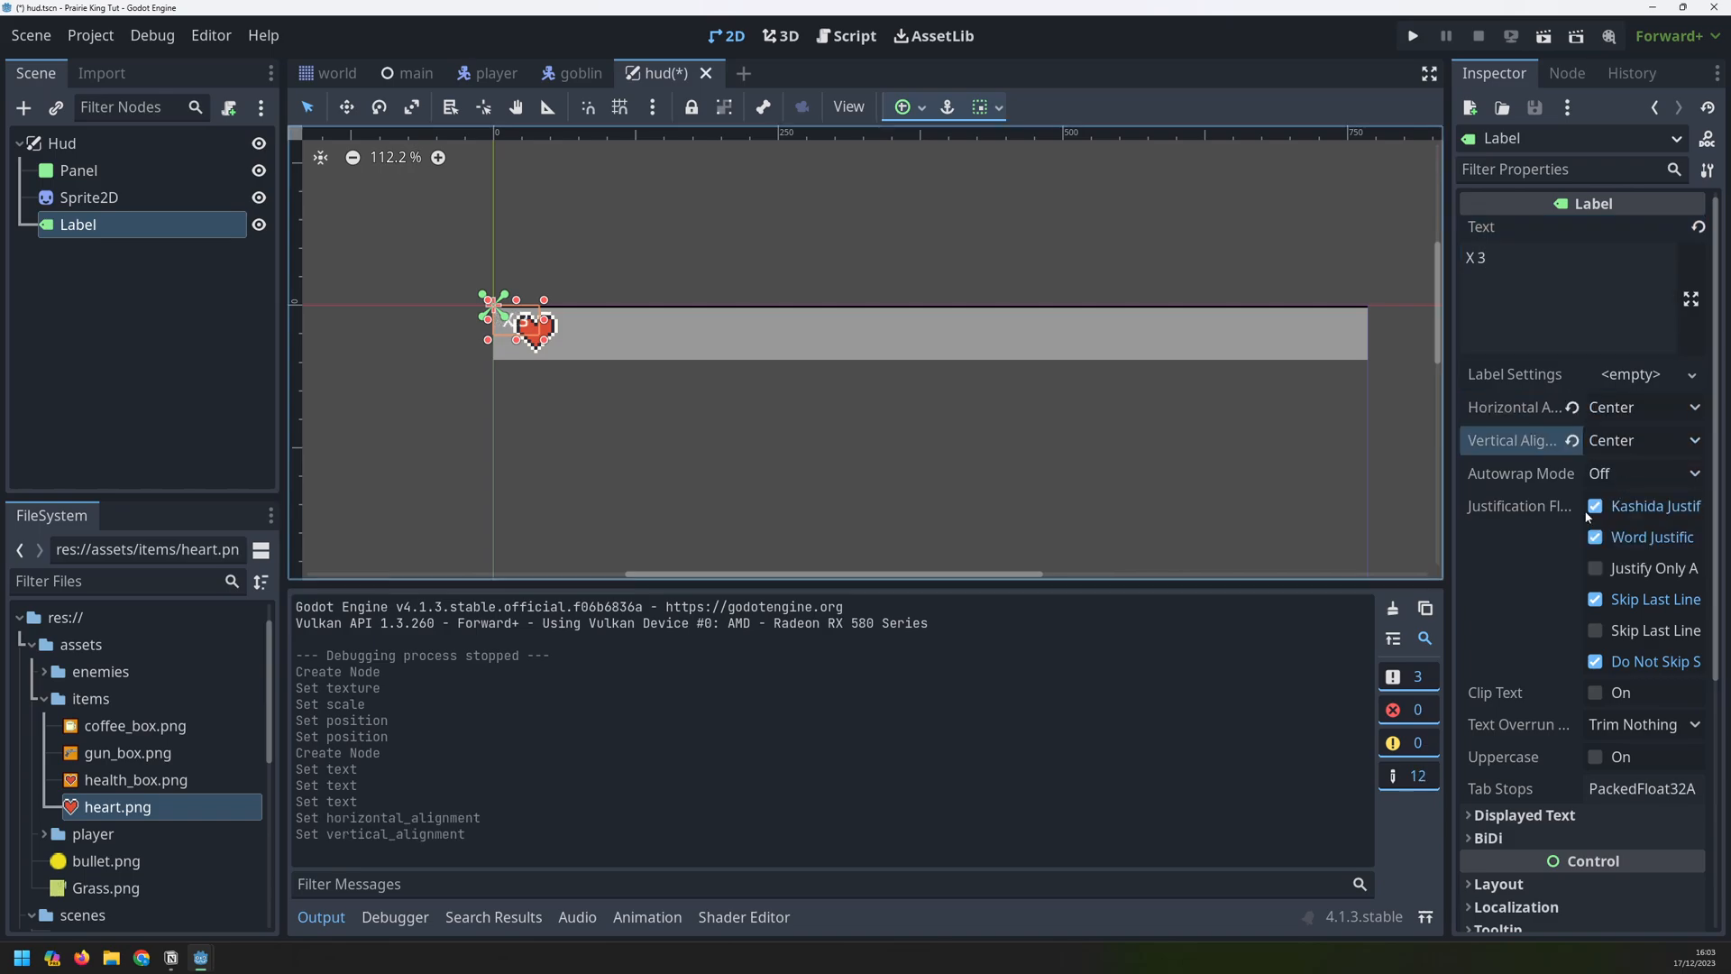
Override the label's font size to 30 and position it beside the heart
scroll(down, 3)
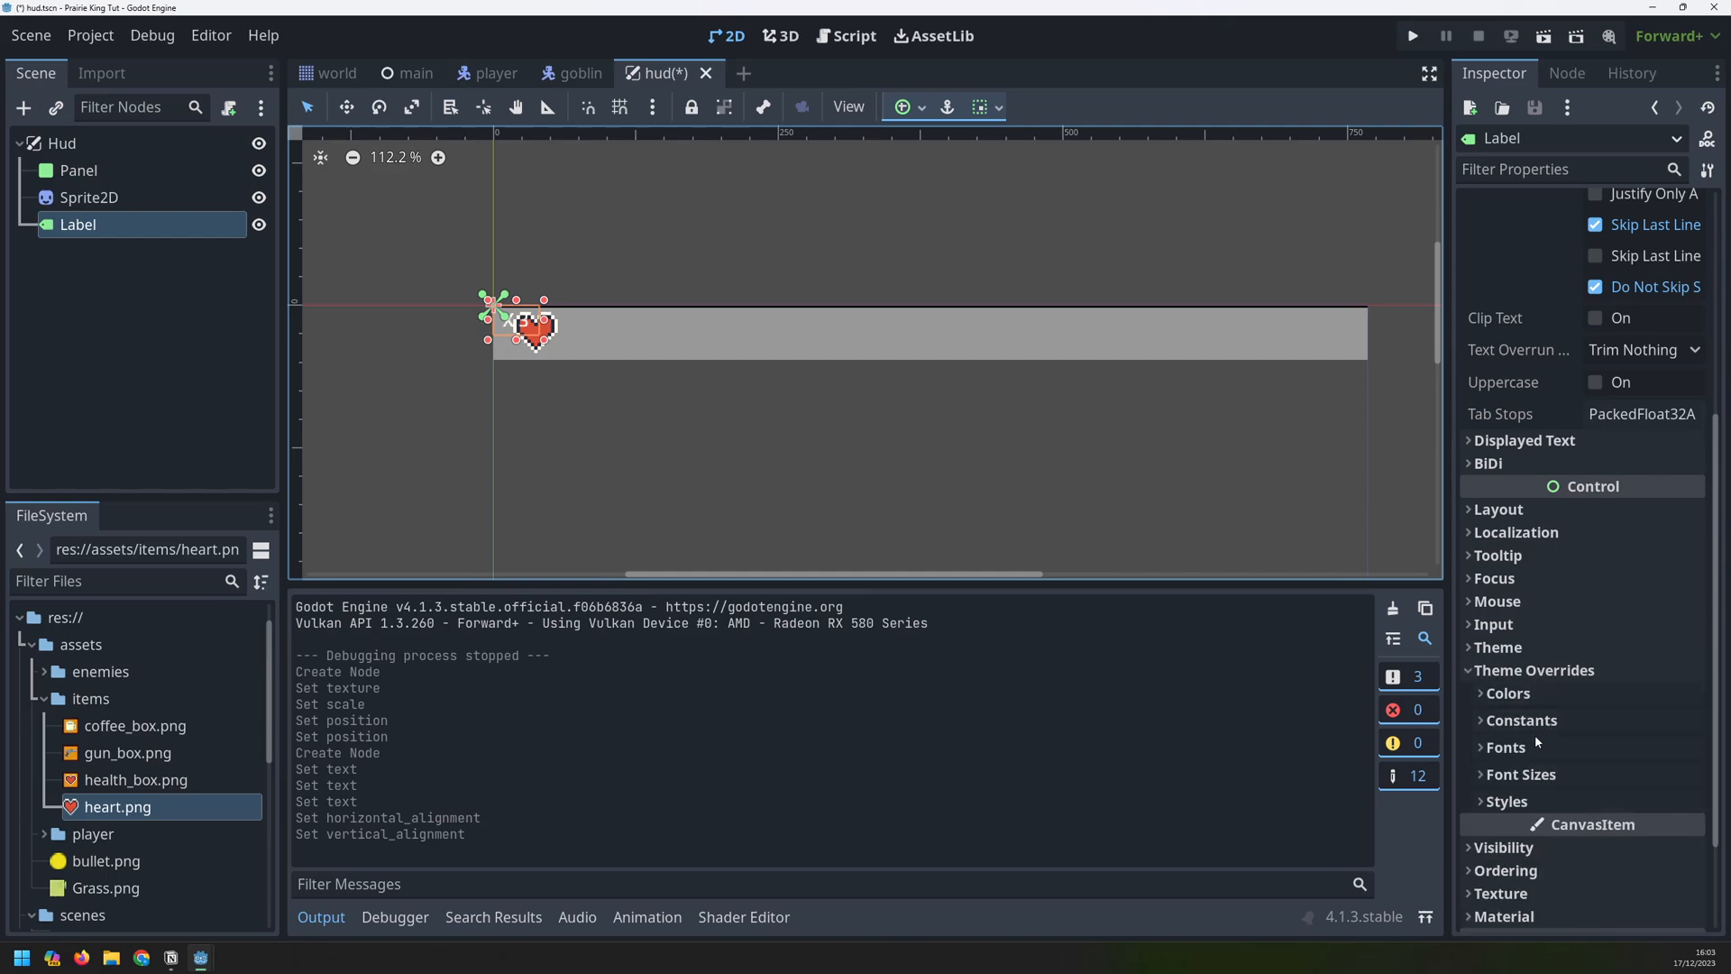
click(1520, 774)
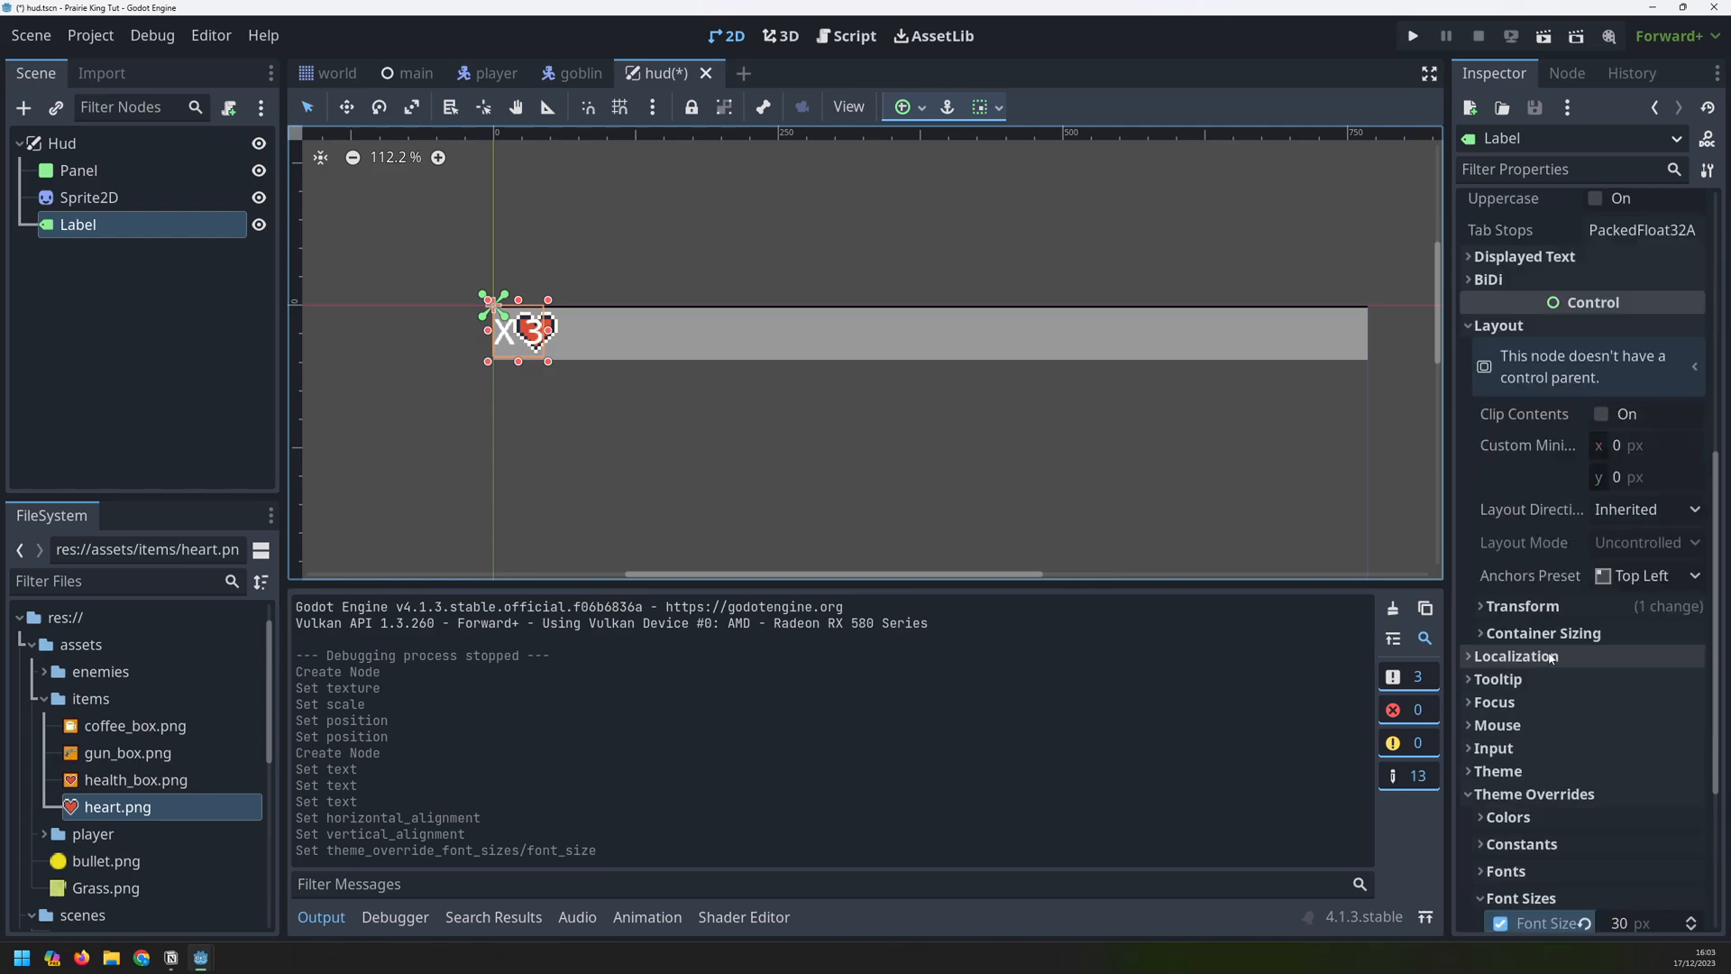
click(1521, 605)
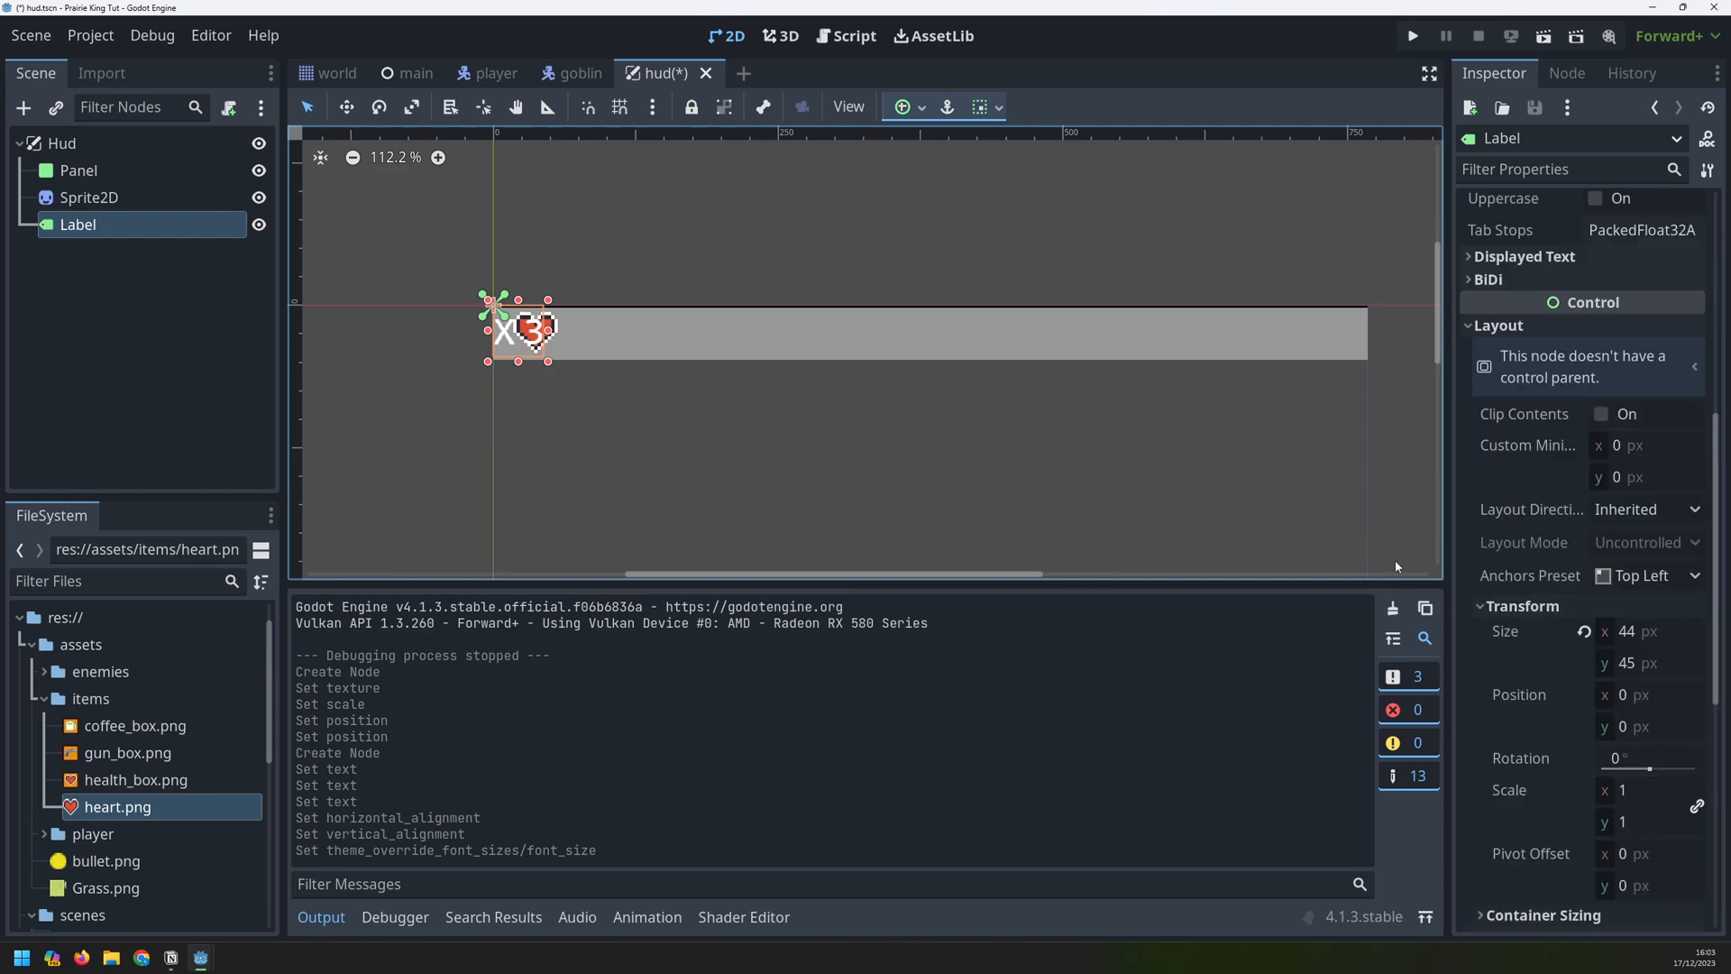
click(1644, 694)
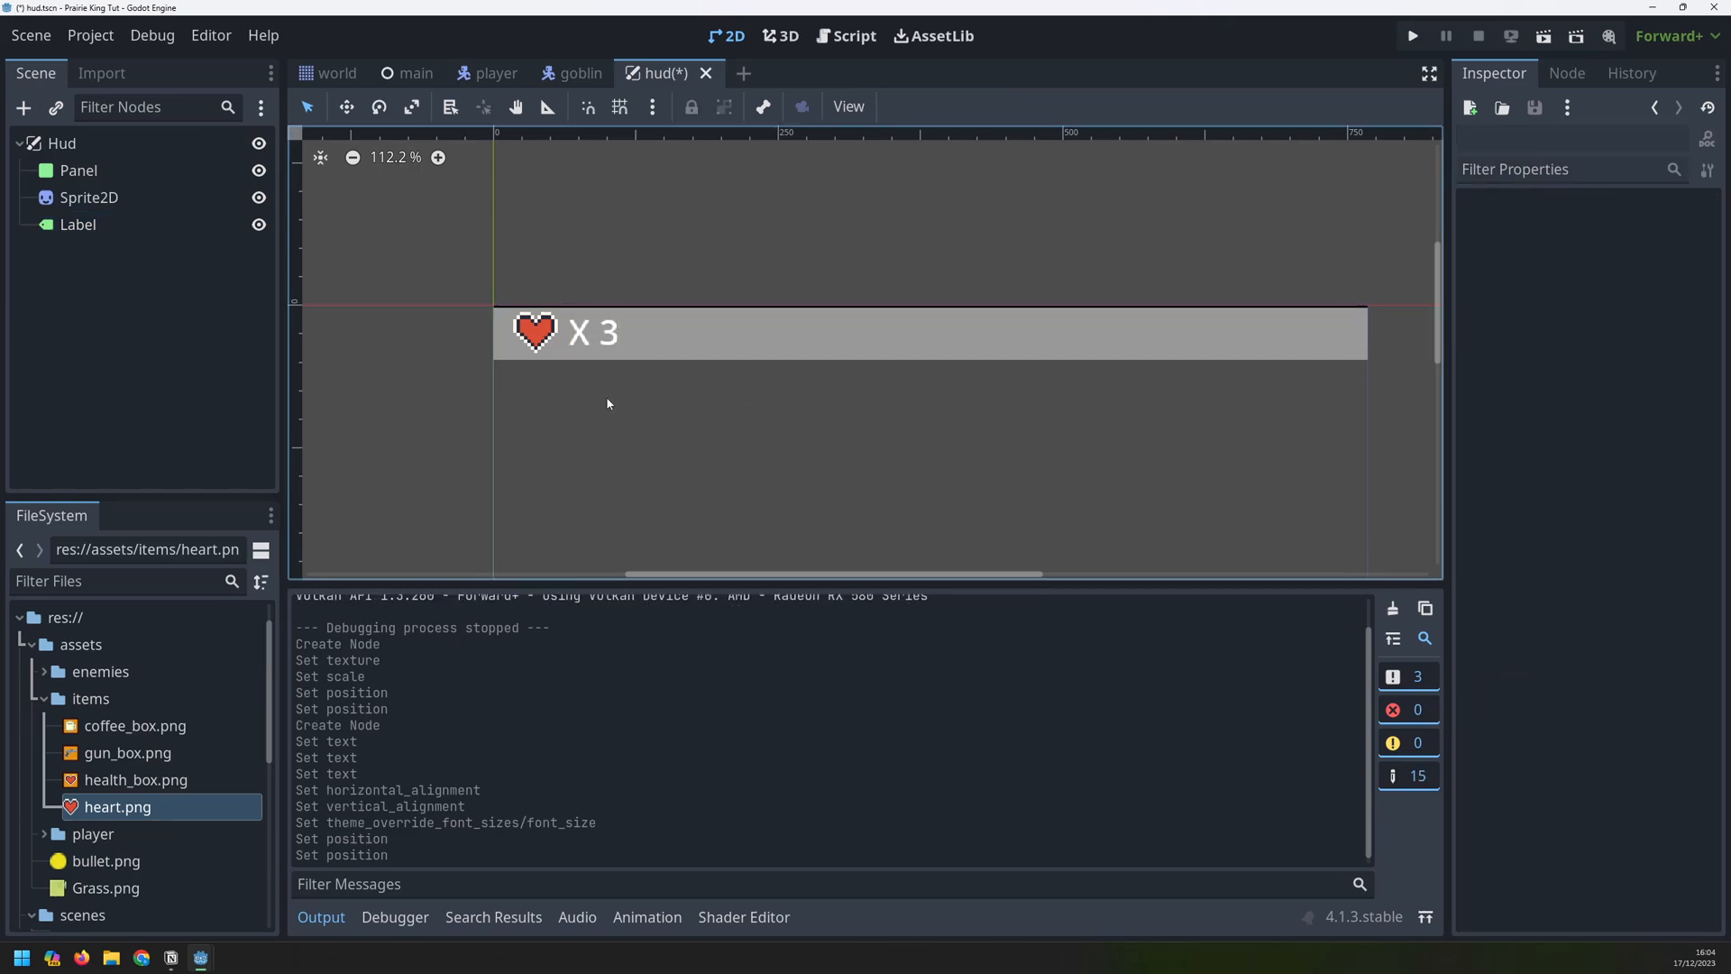
mouse_move(732, 419)
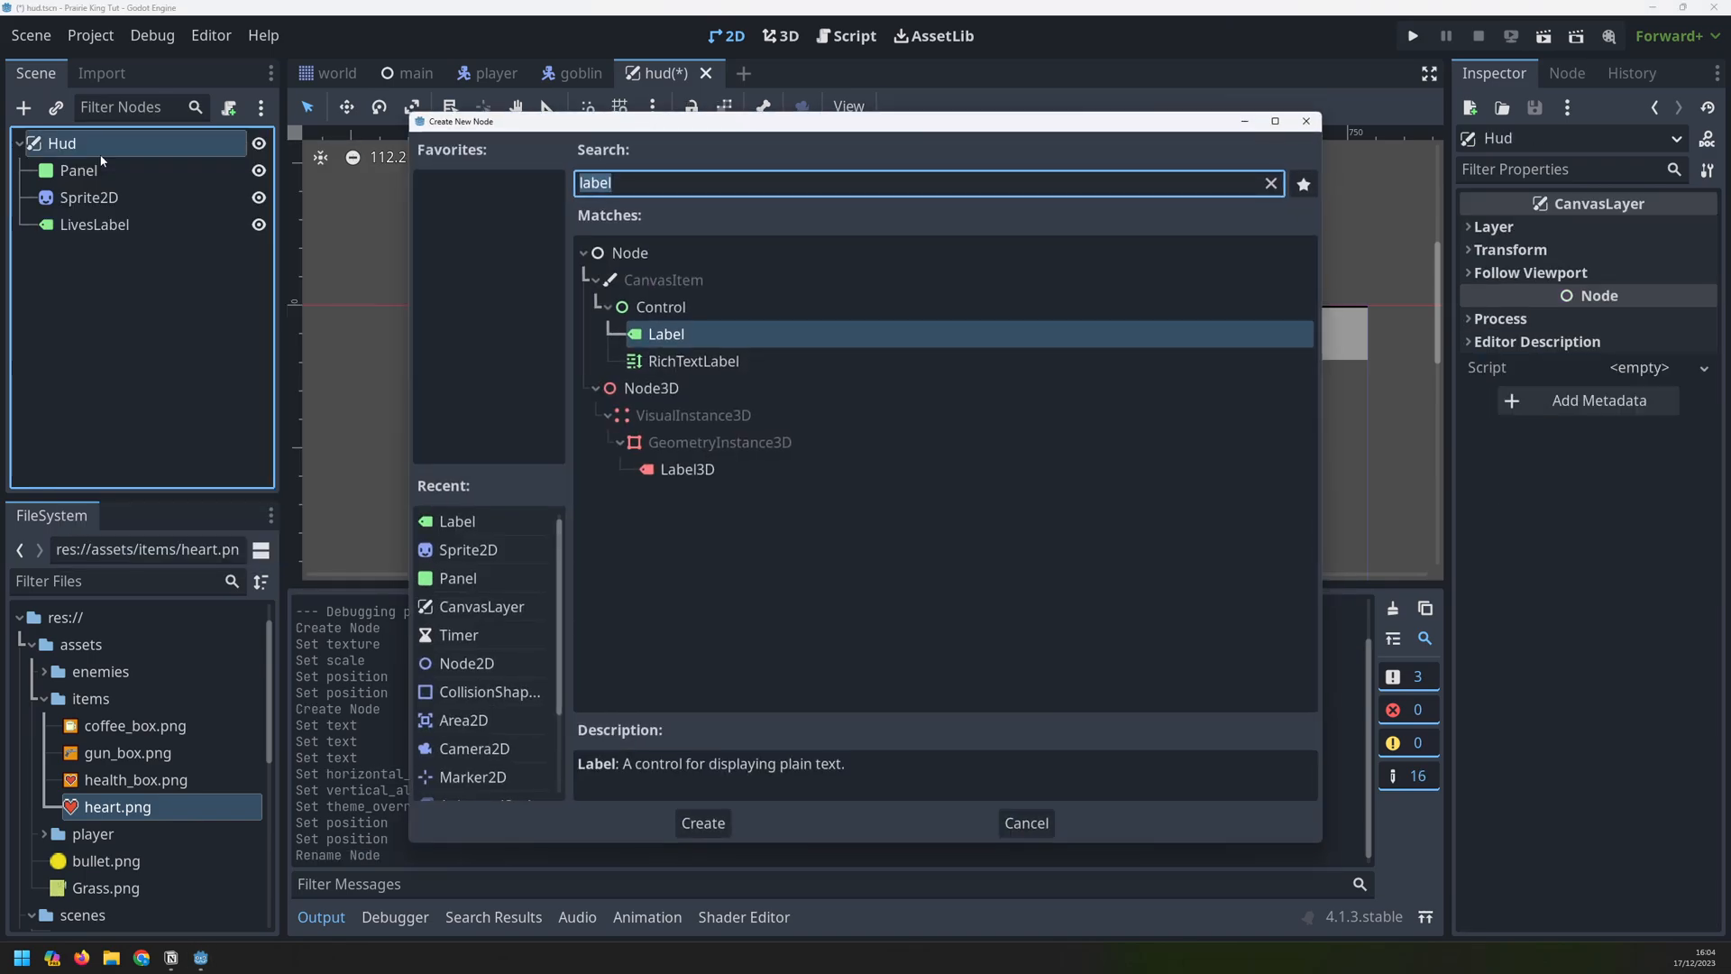
Add a wave Label reading 'WAVE: 1', centred horizontally and vertically
click(702, 823)
text(WaveLabel)
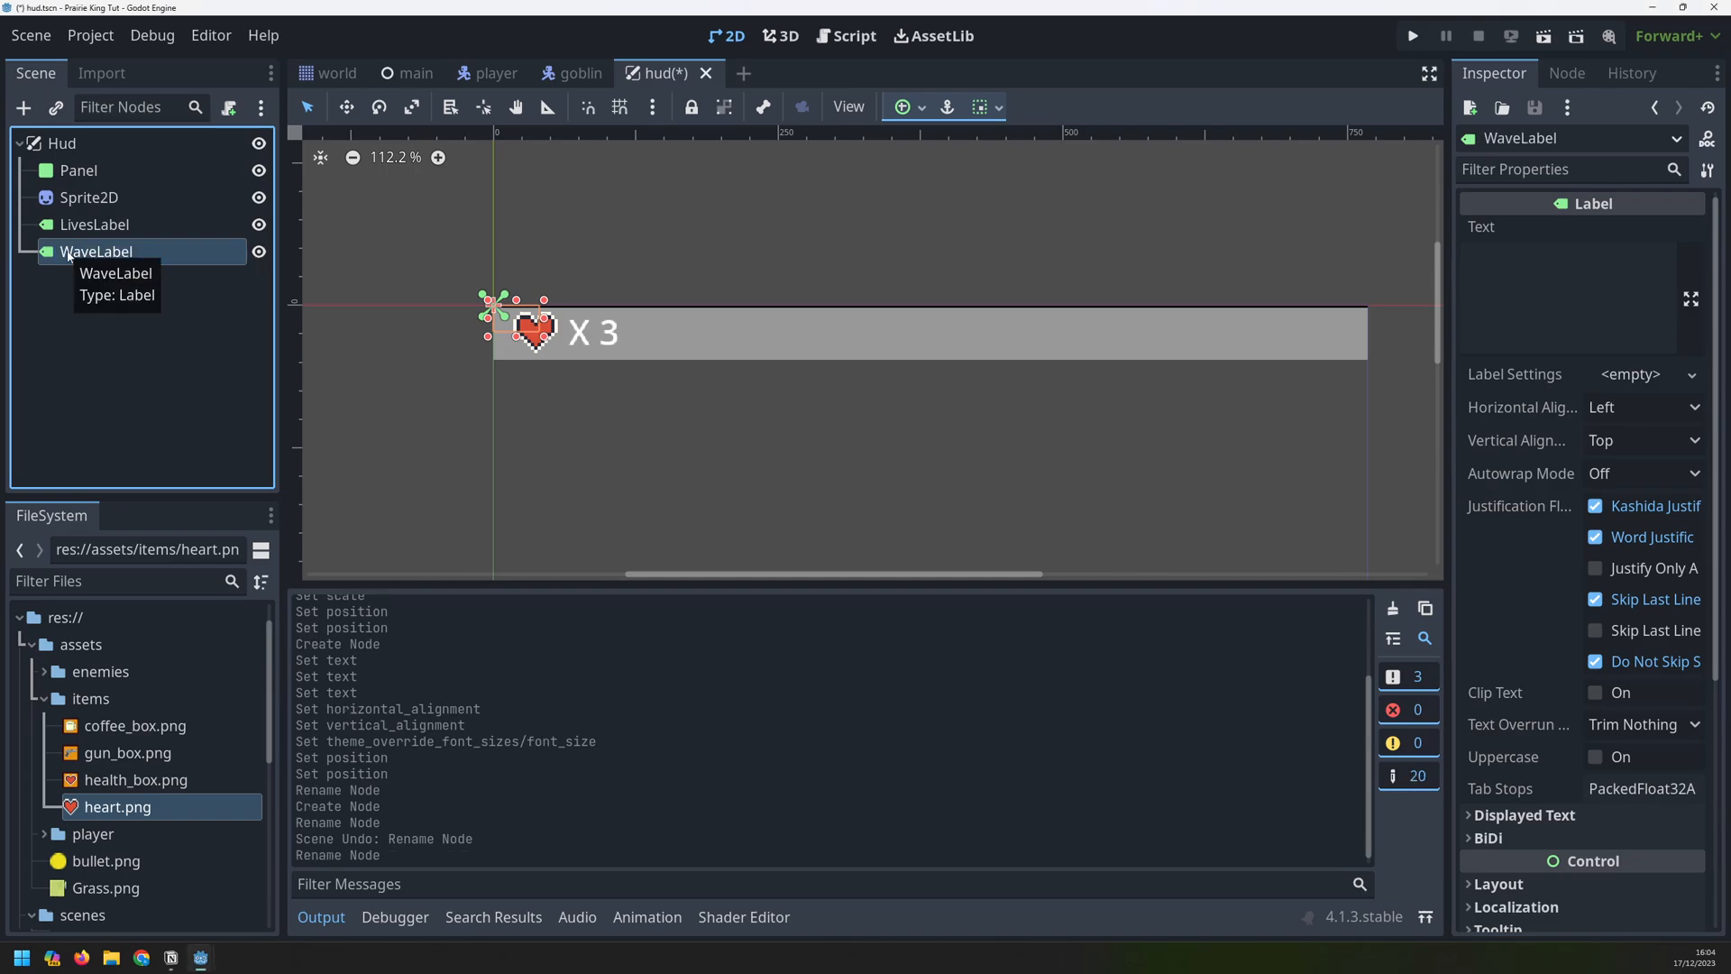
click(1567, 298)
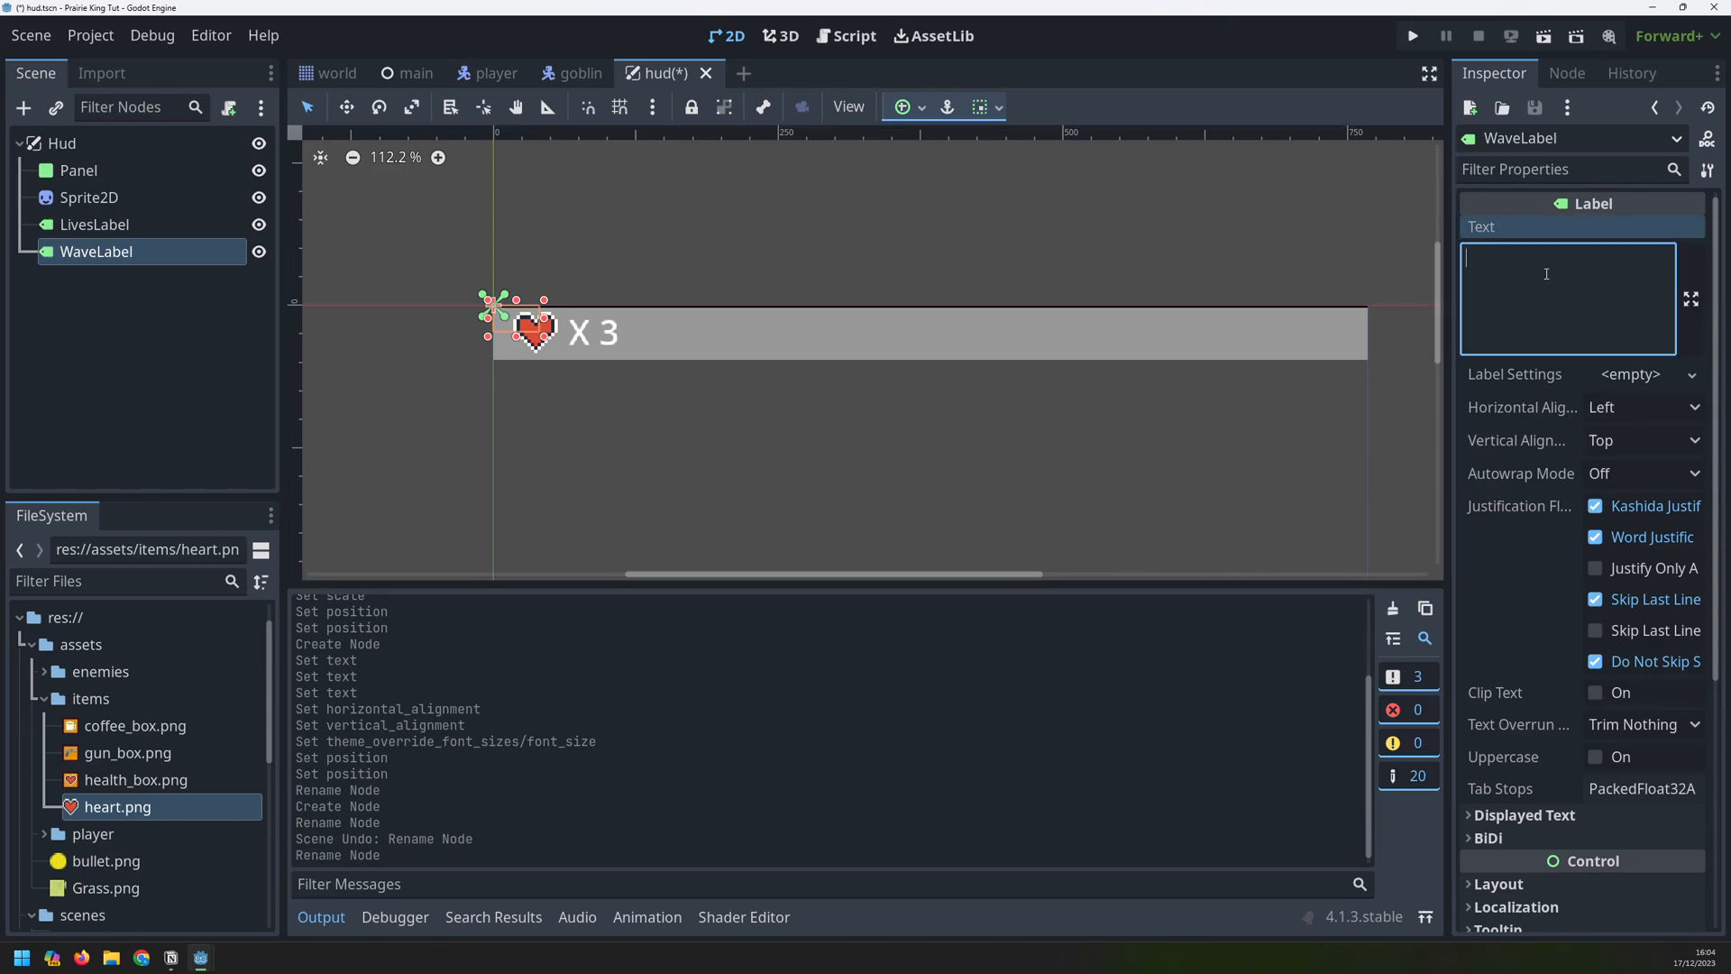
text(WAVE: 1)
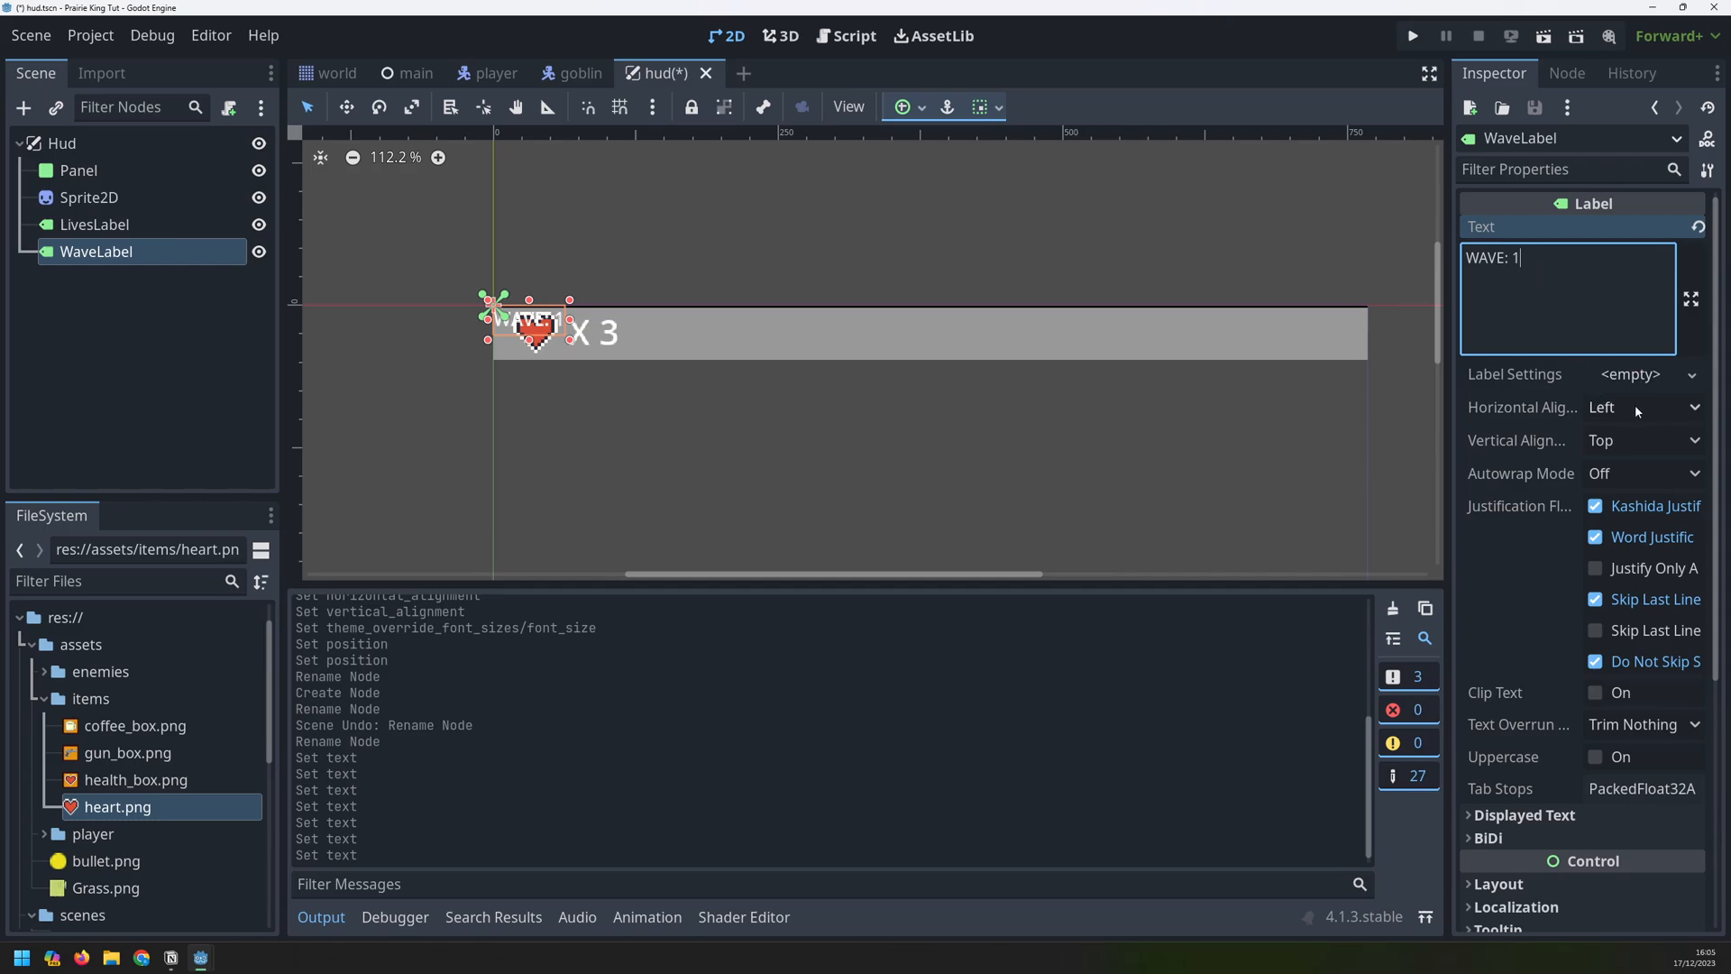
click(1643, 407)
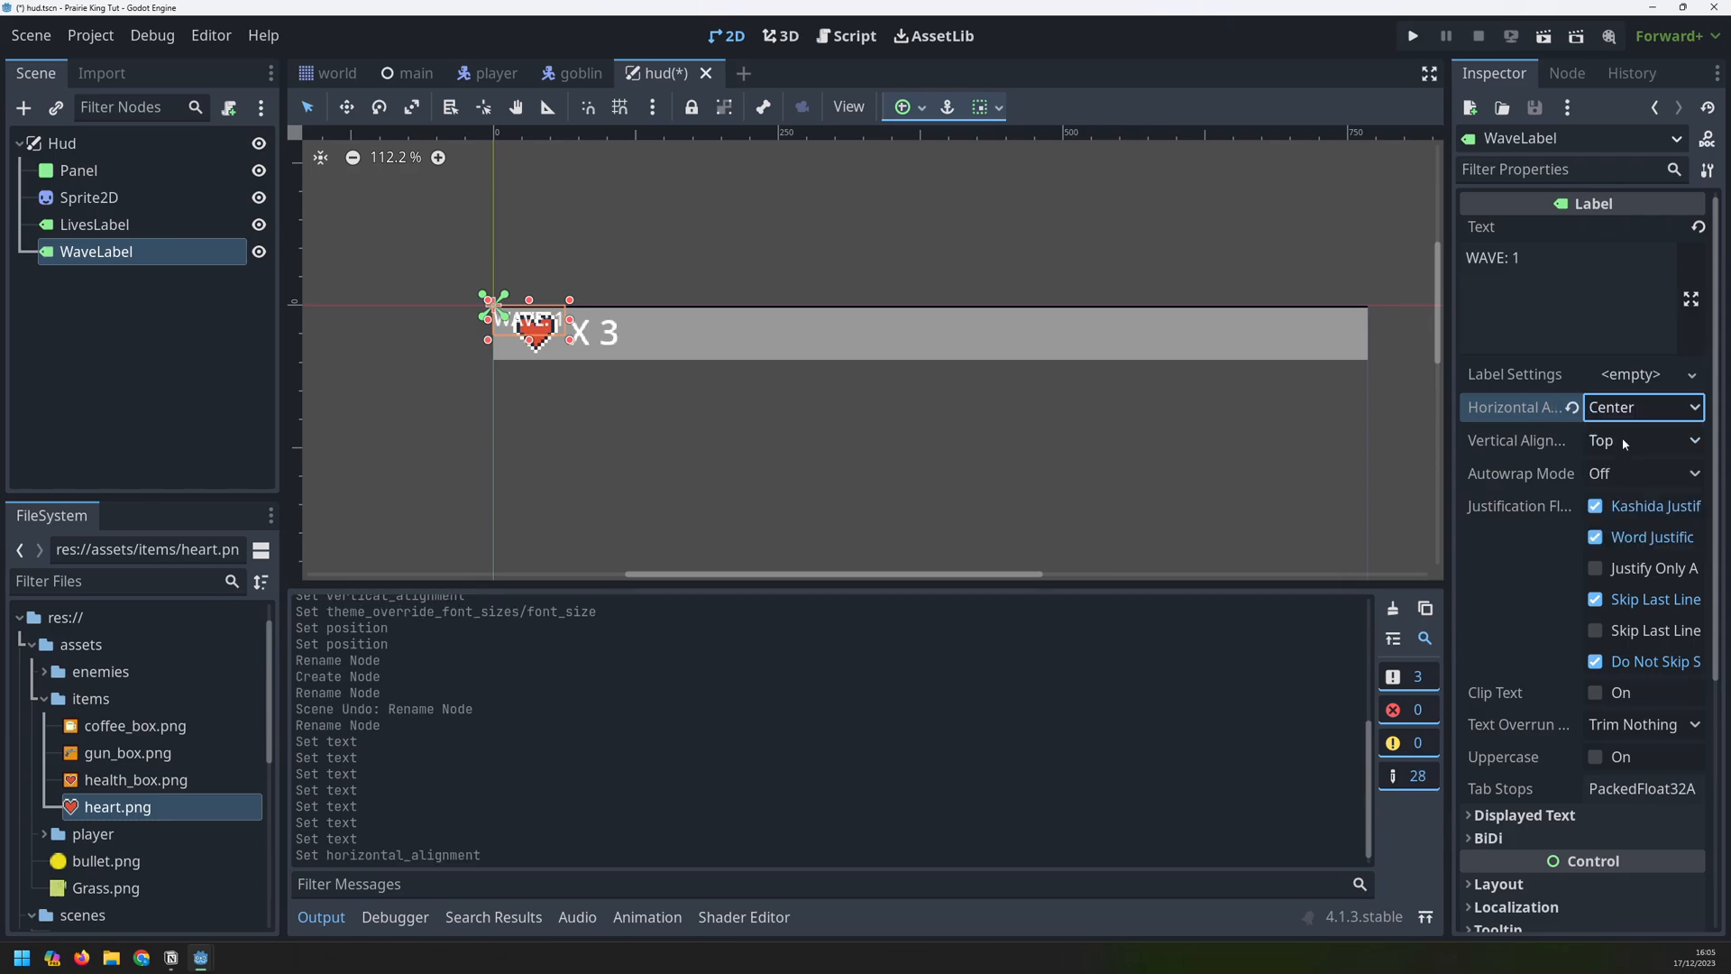
click(1642, 440)
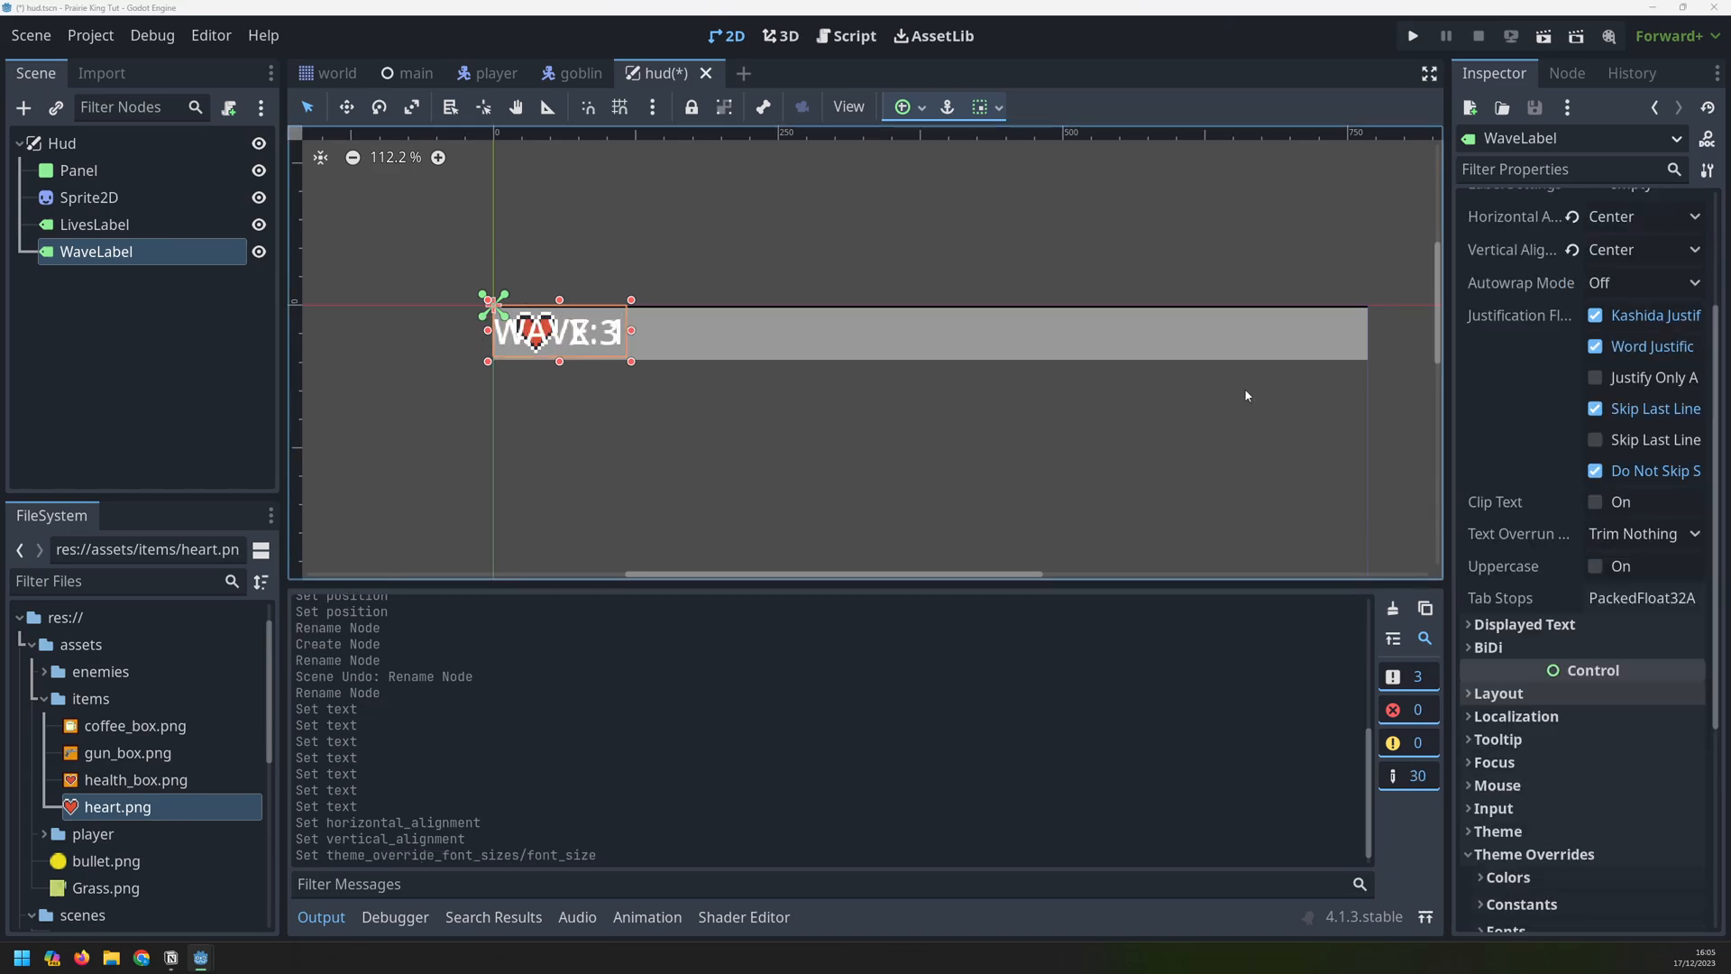
Anchor the wave label at top centre and adjust its position mid-bar
click(901, 107)
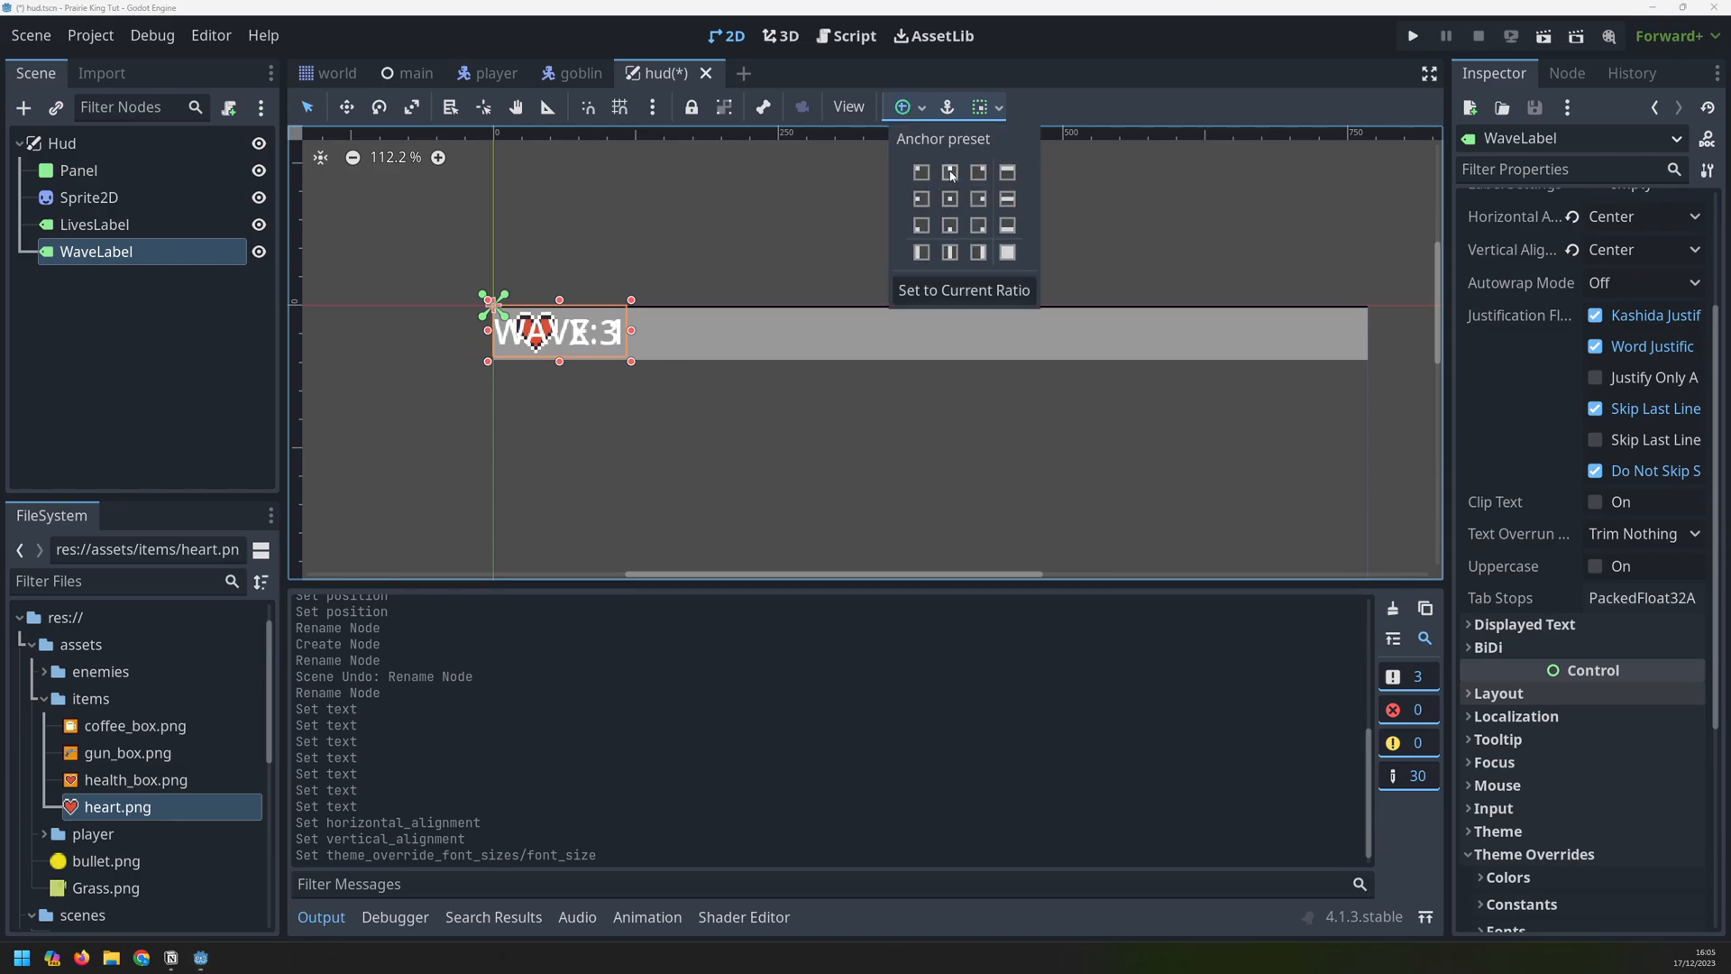
click(949, 173)
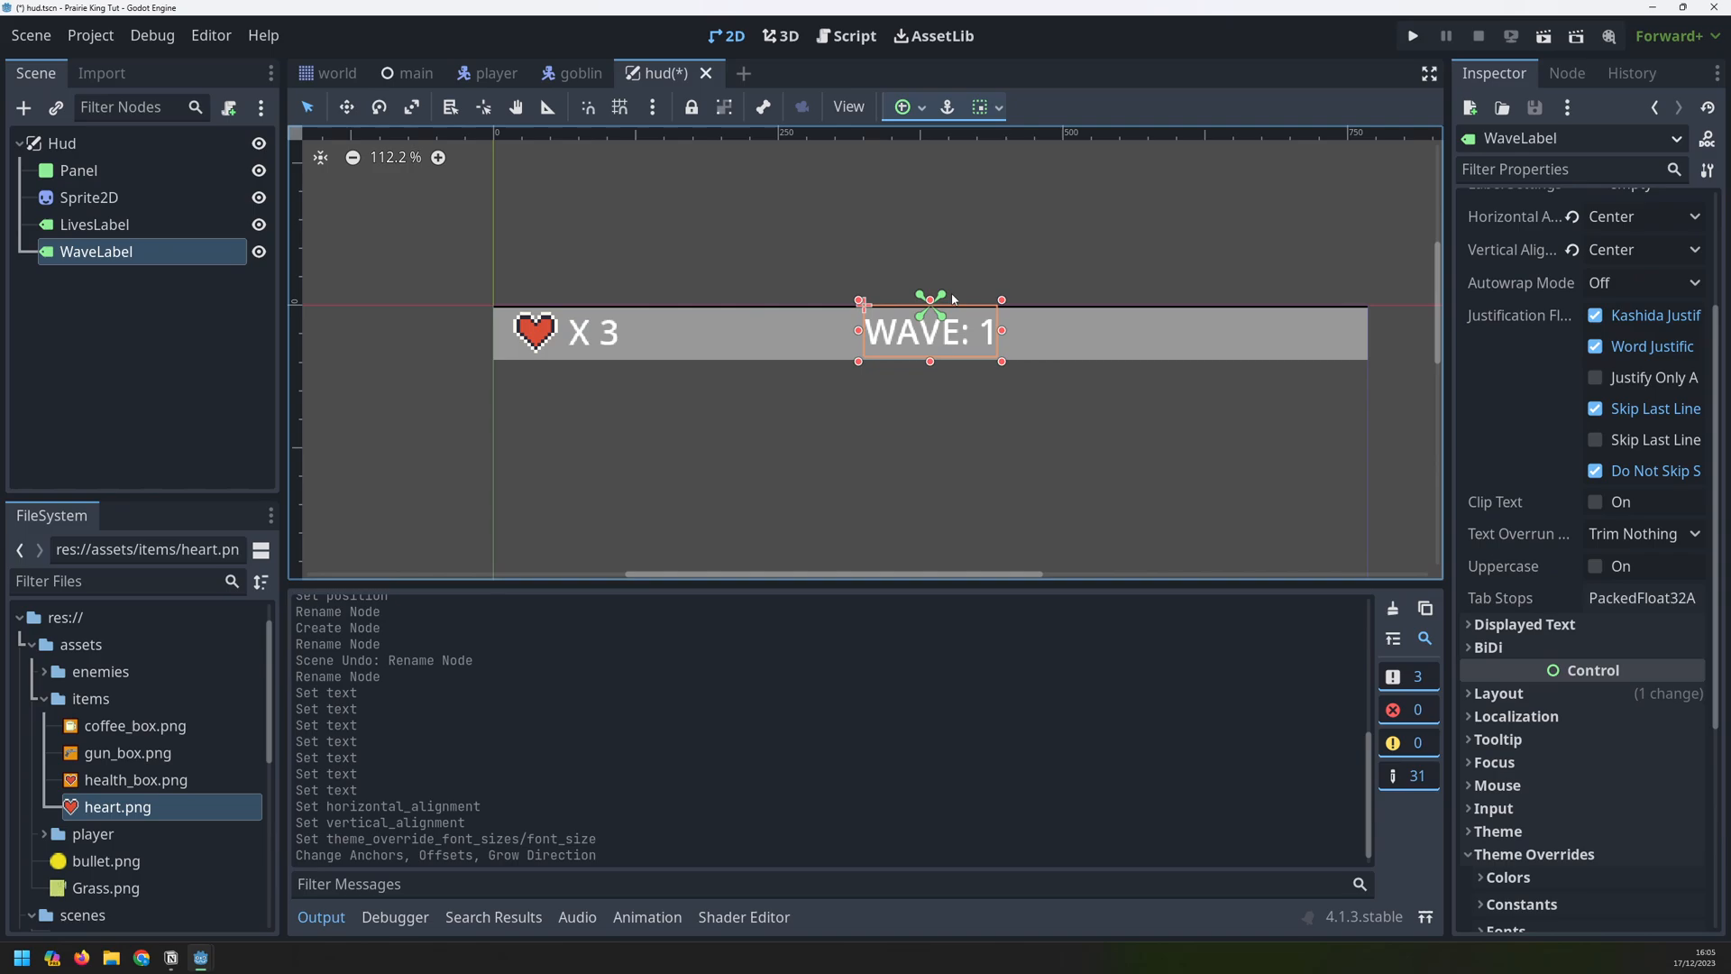
mouse_move(1077, 442)
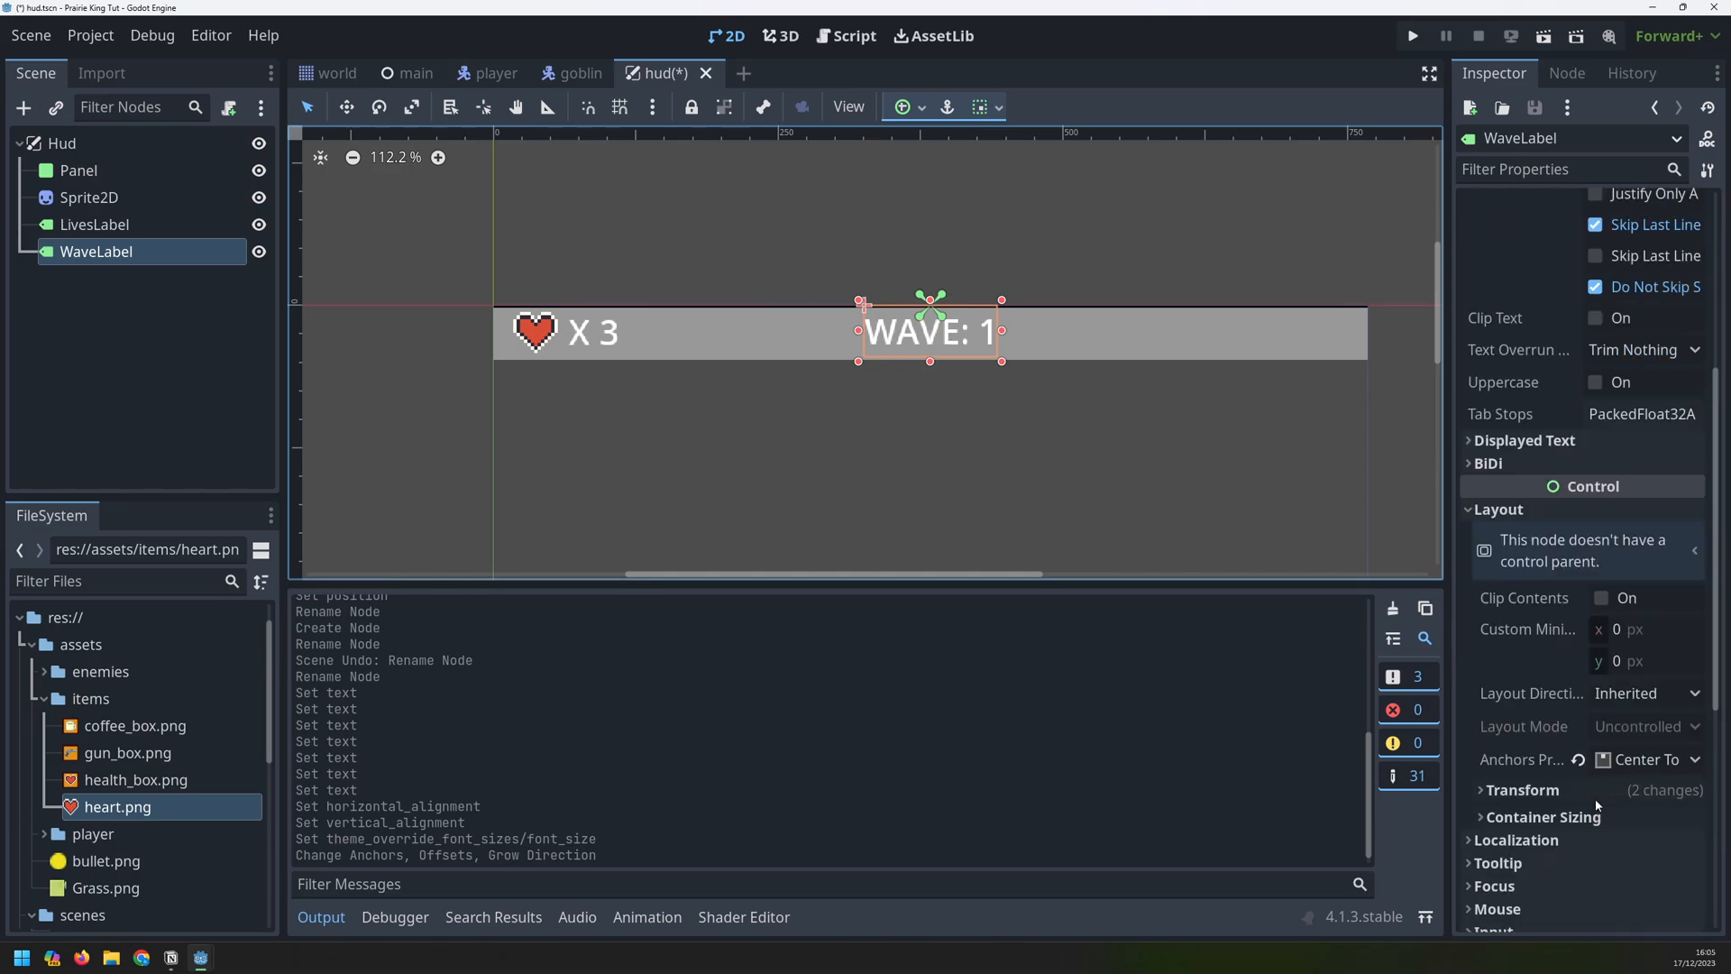
click(1523, 790)
text(1)
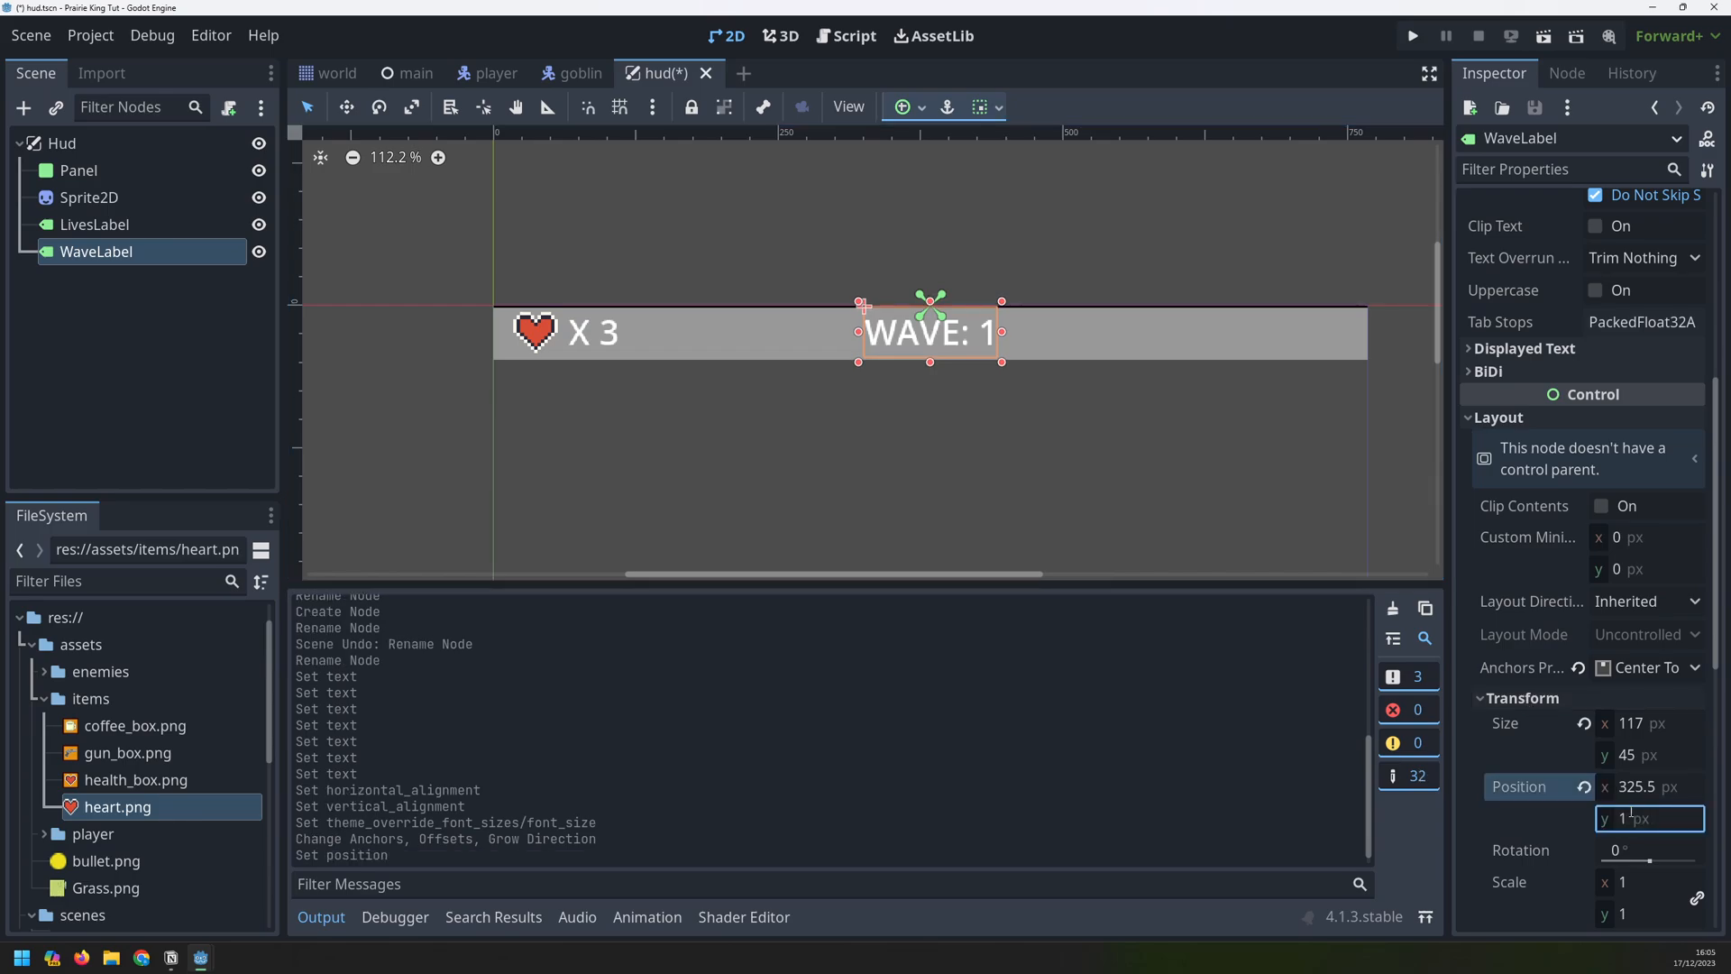
click(574, 265)
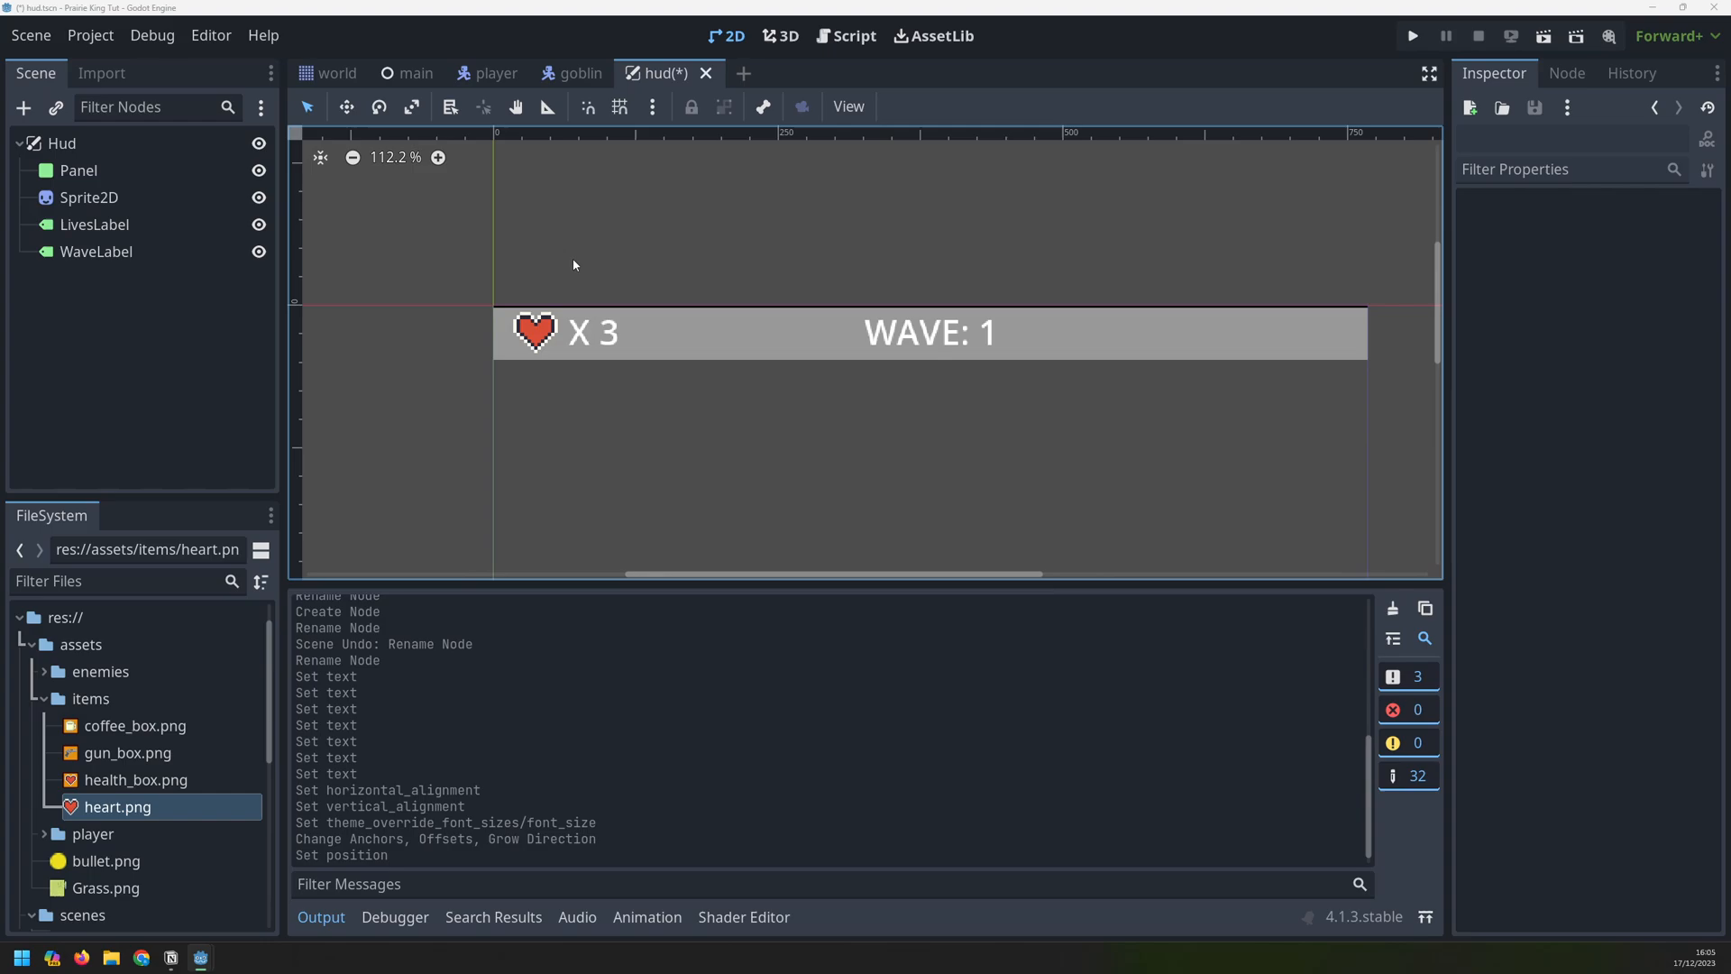
click(22, 107)
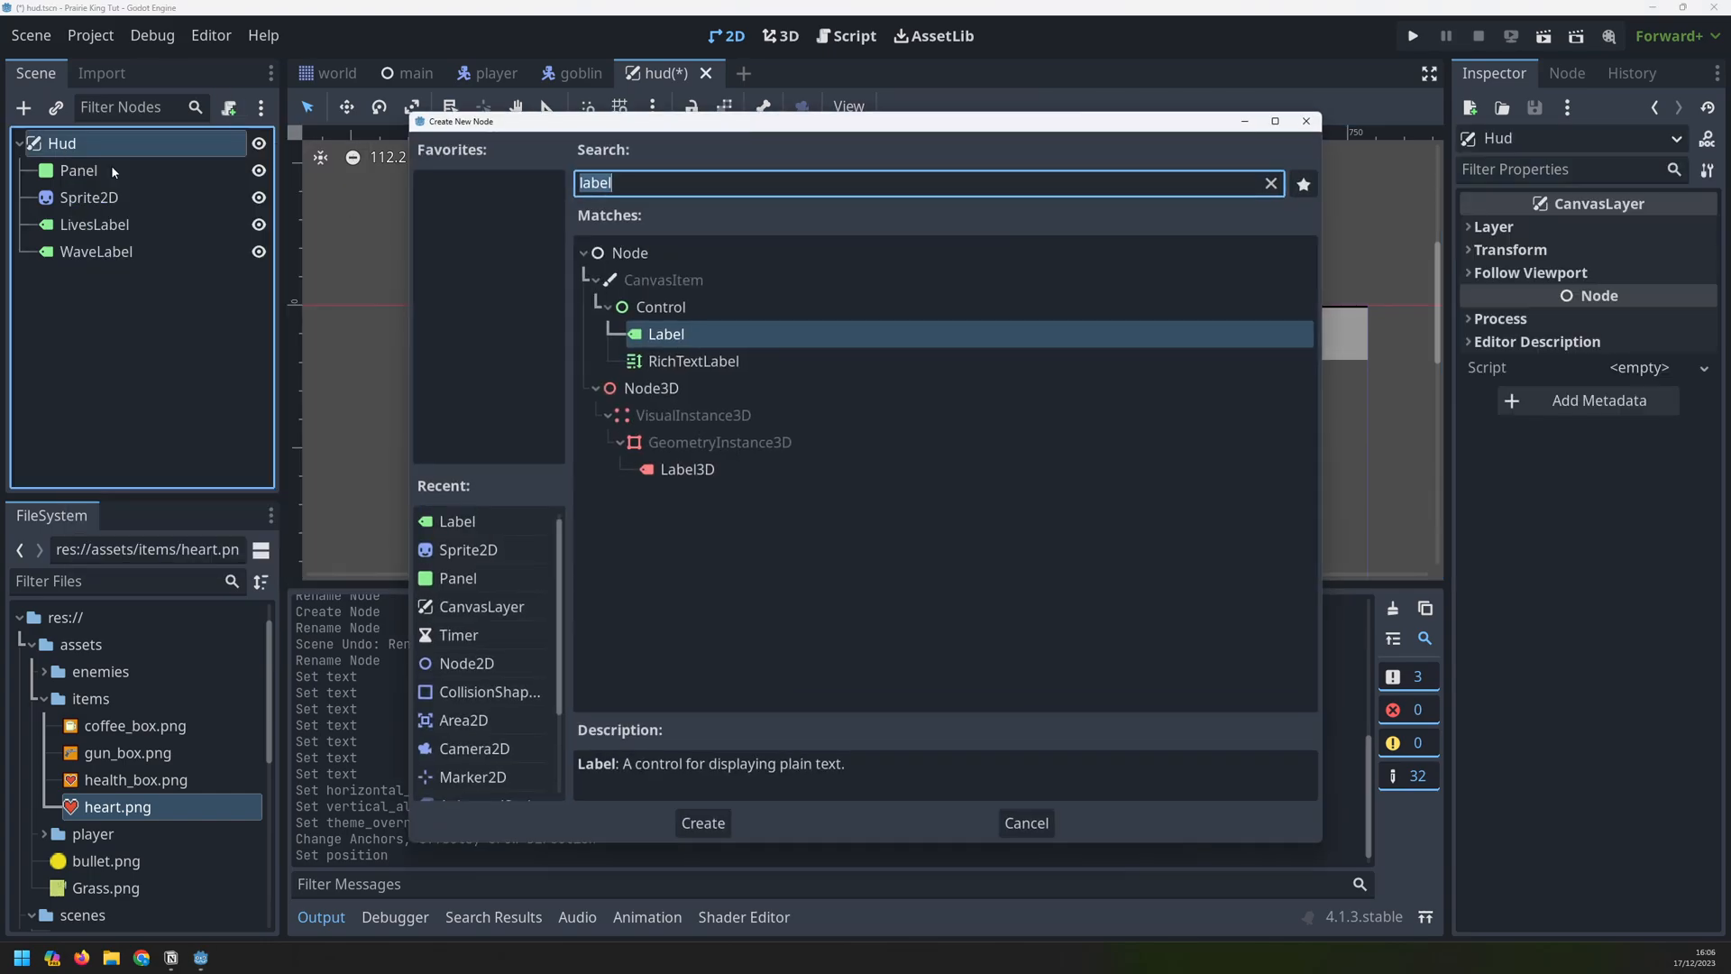
Add a goblin idle Sprite2D to Hud, scaled to 4, at position x 647
click(702, 823)
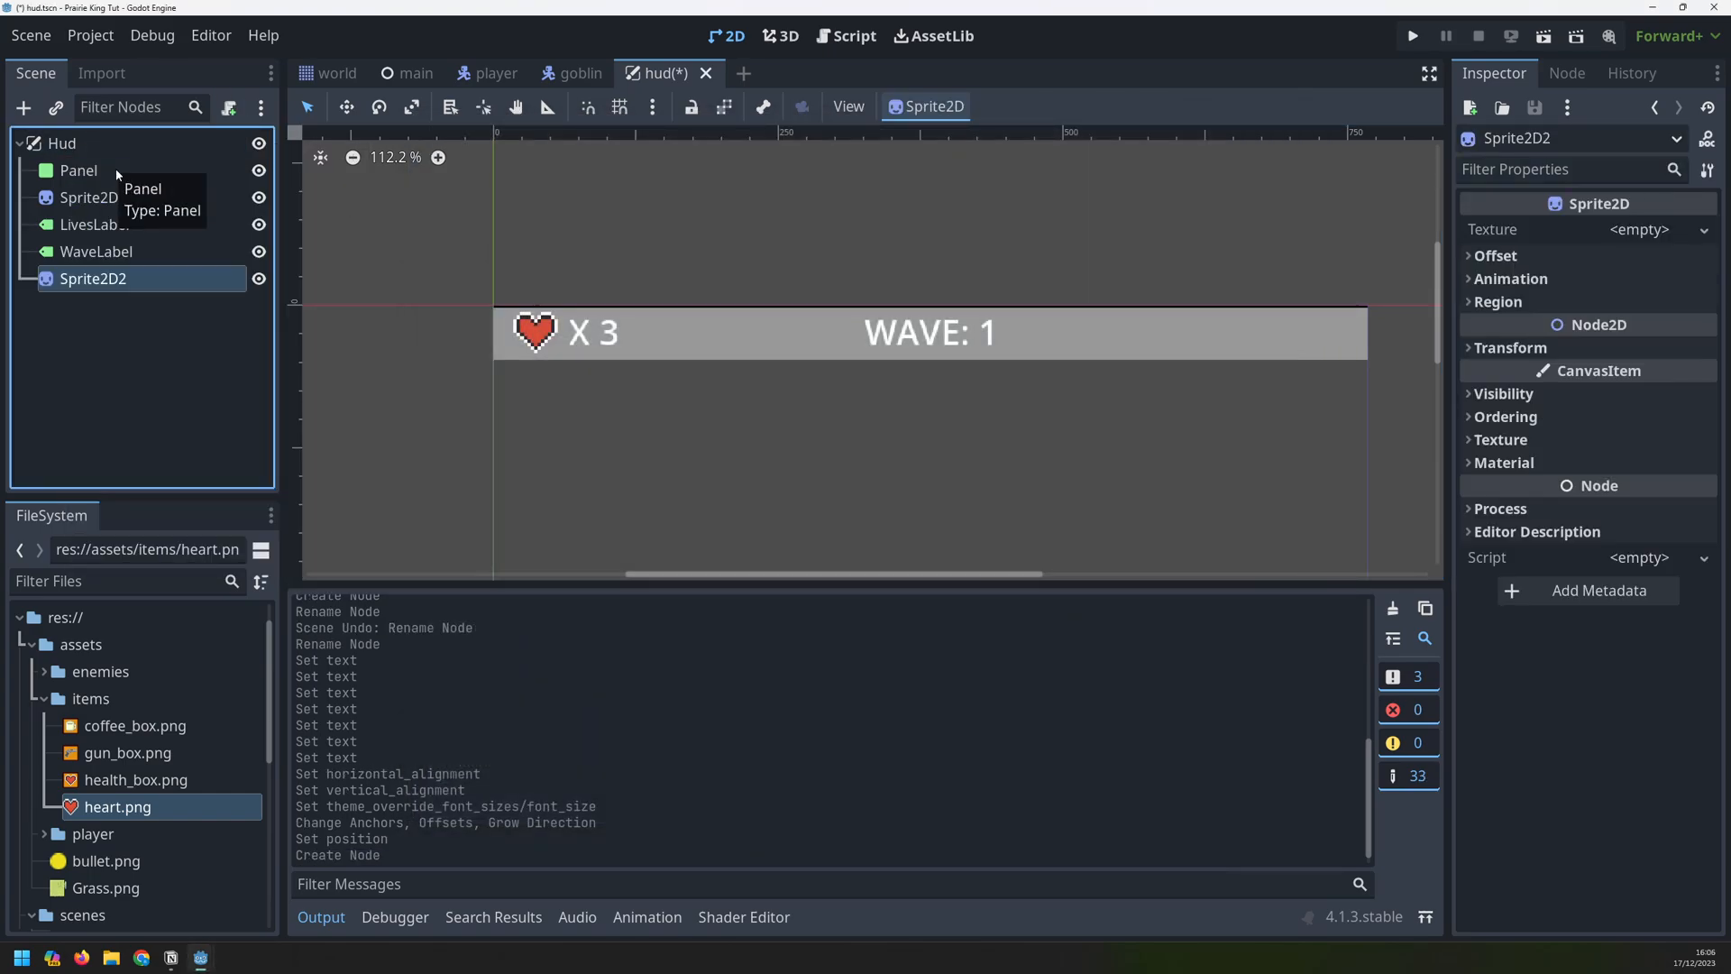
click(44, 671)
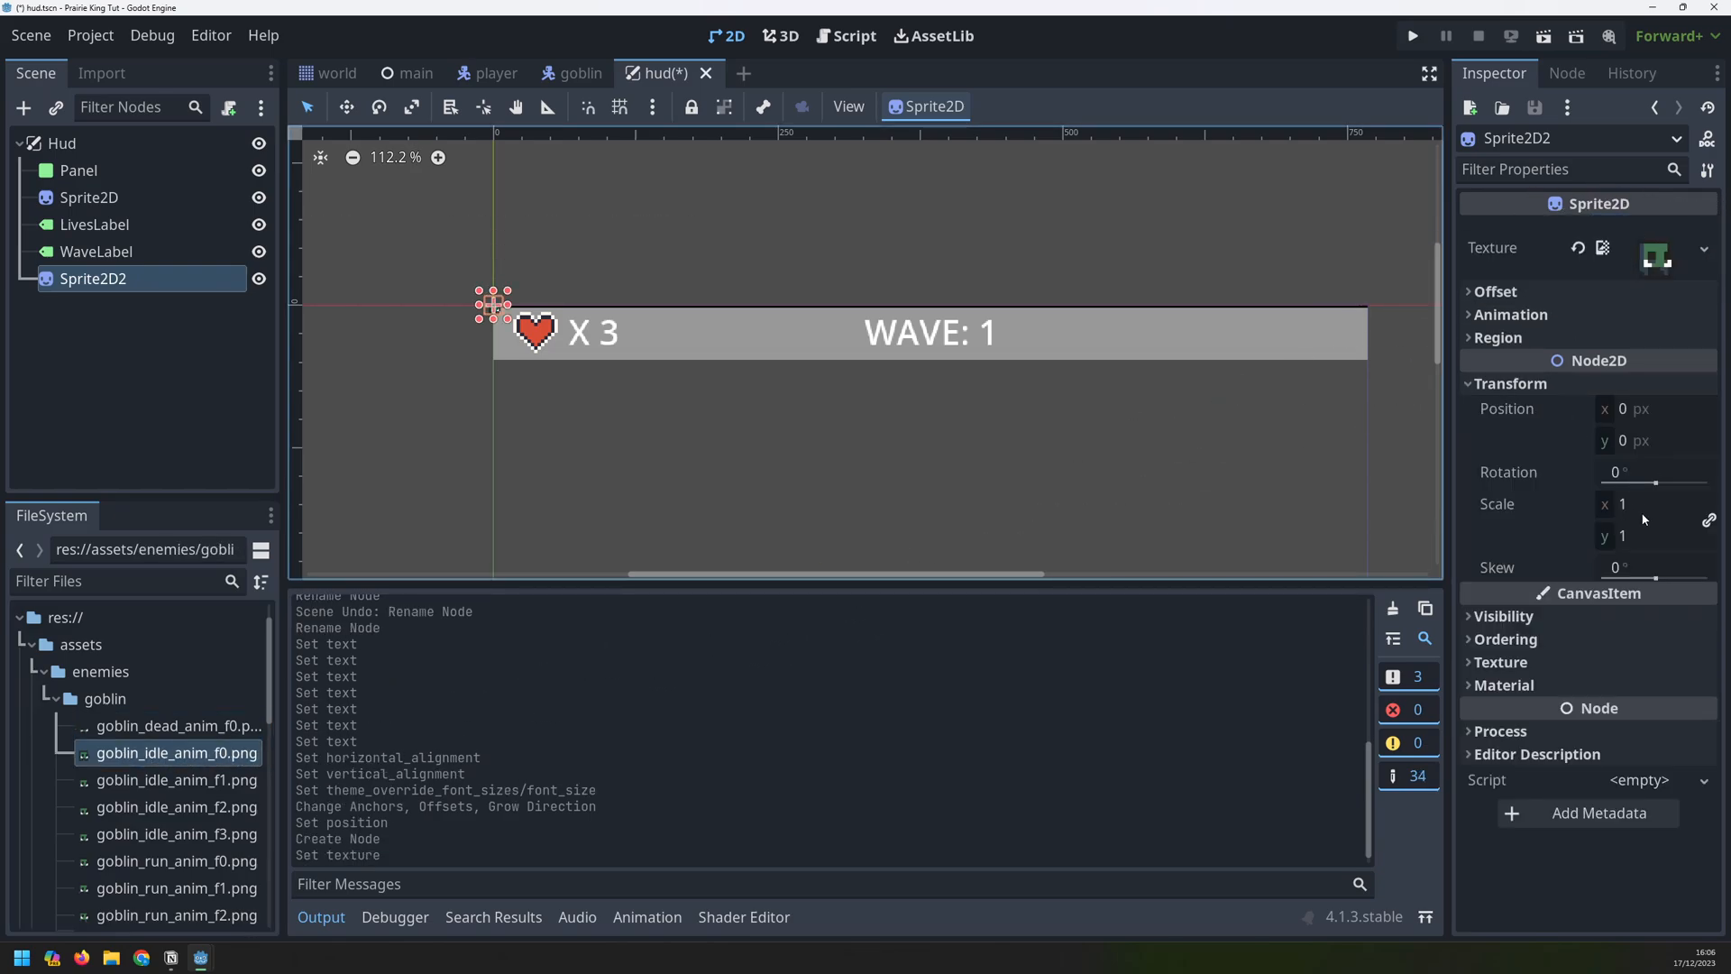
text(4)
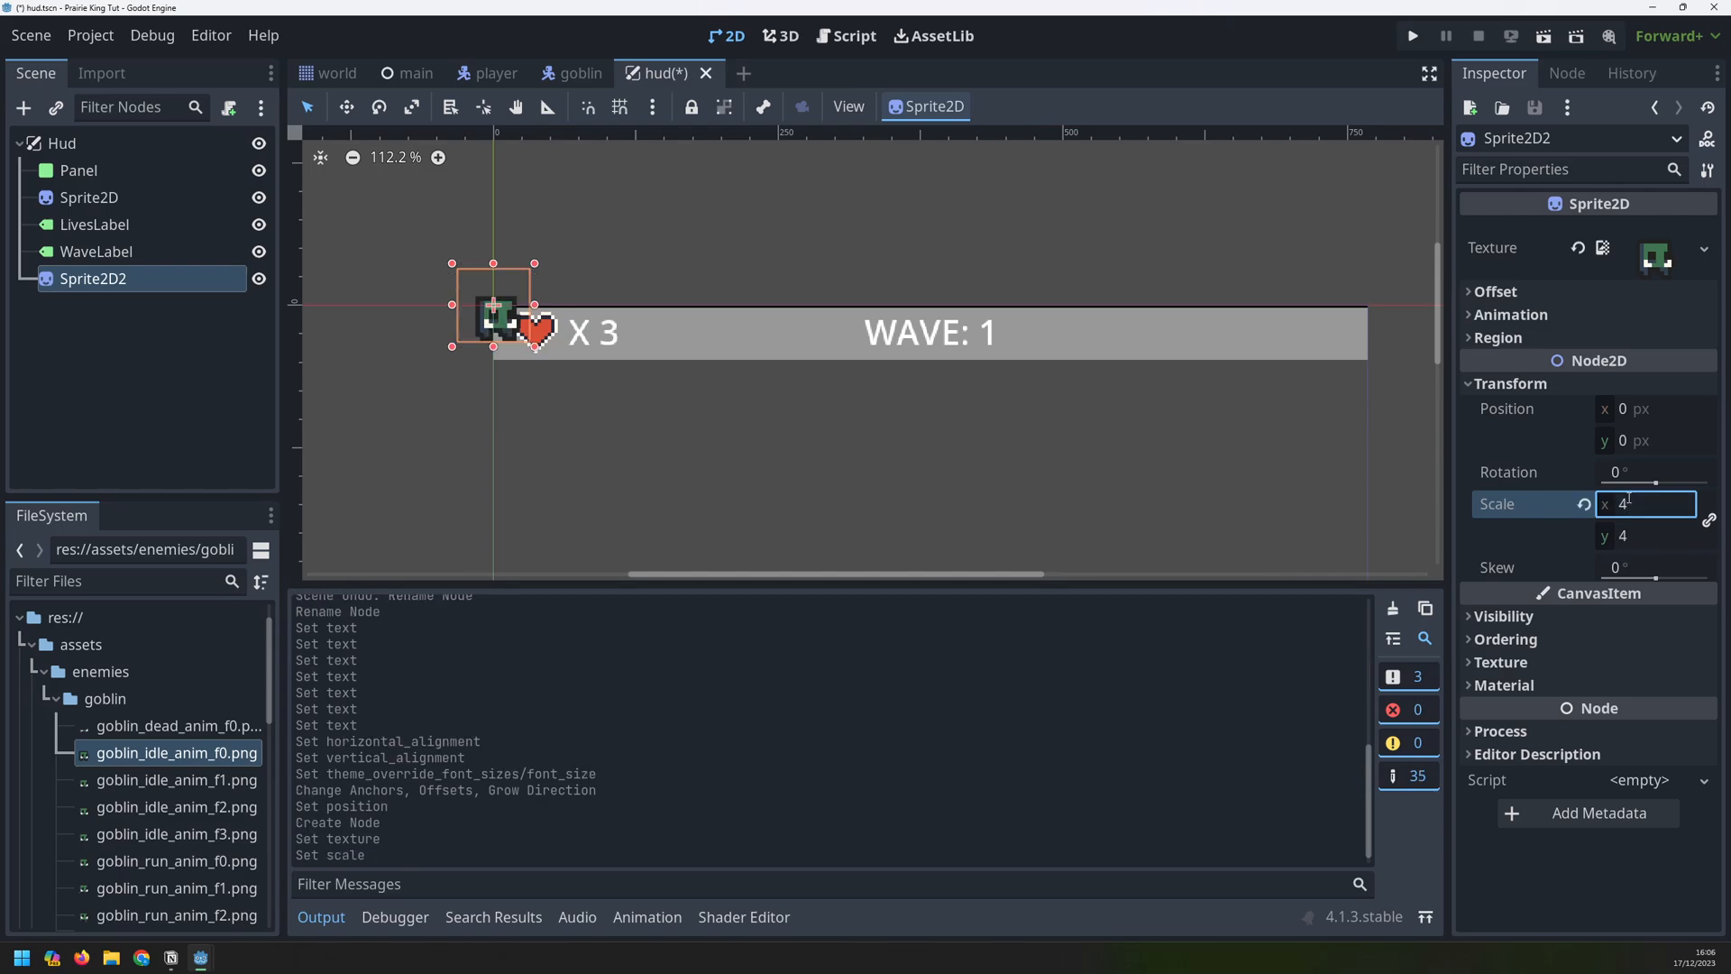
click(1644, 409)
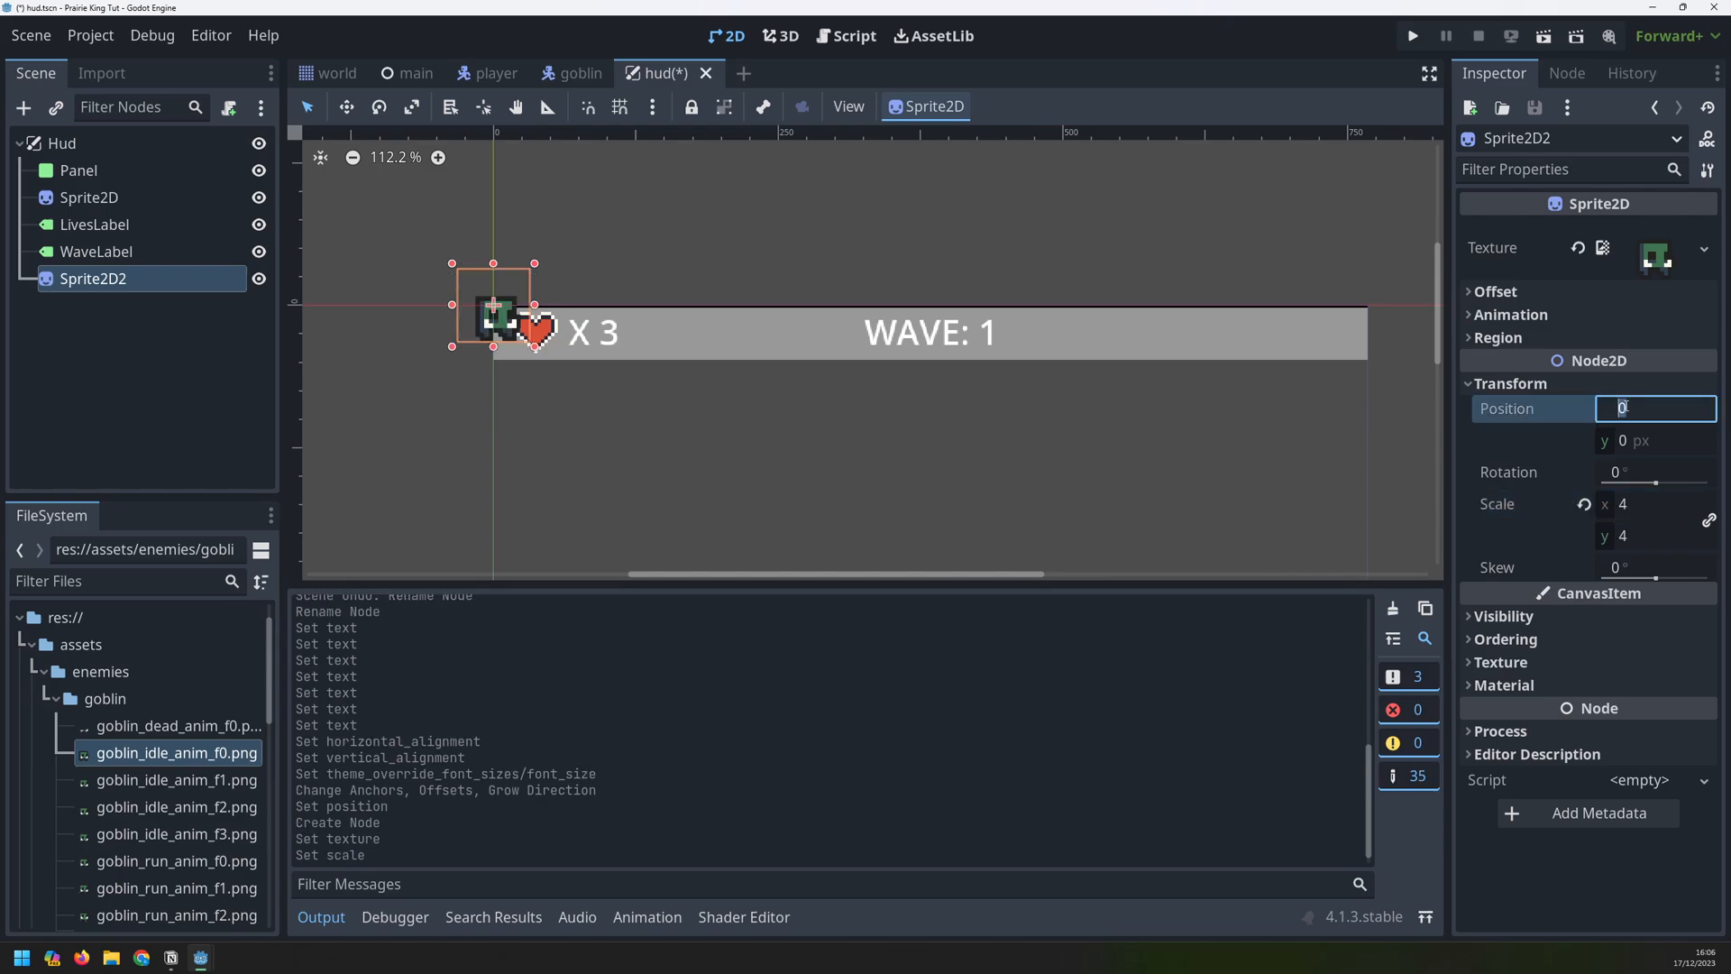
text(647)
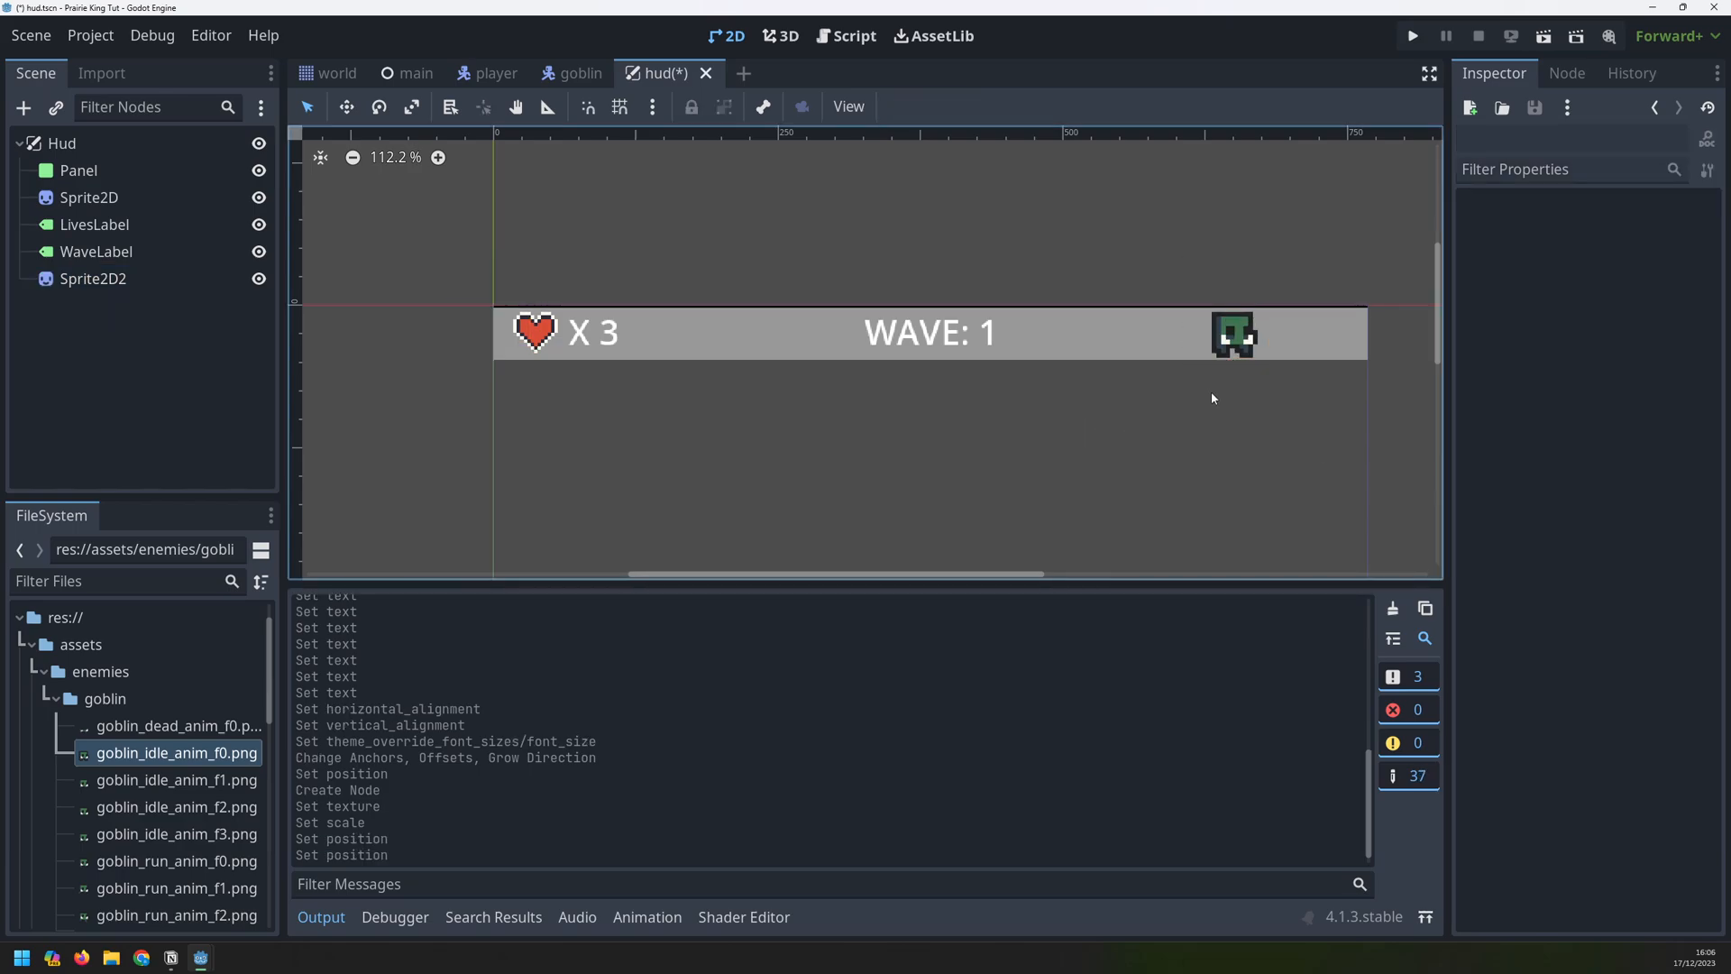
mouse_move(669, 372)
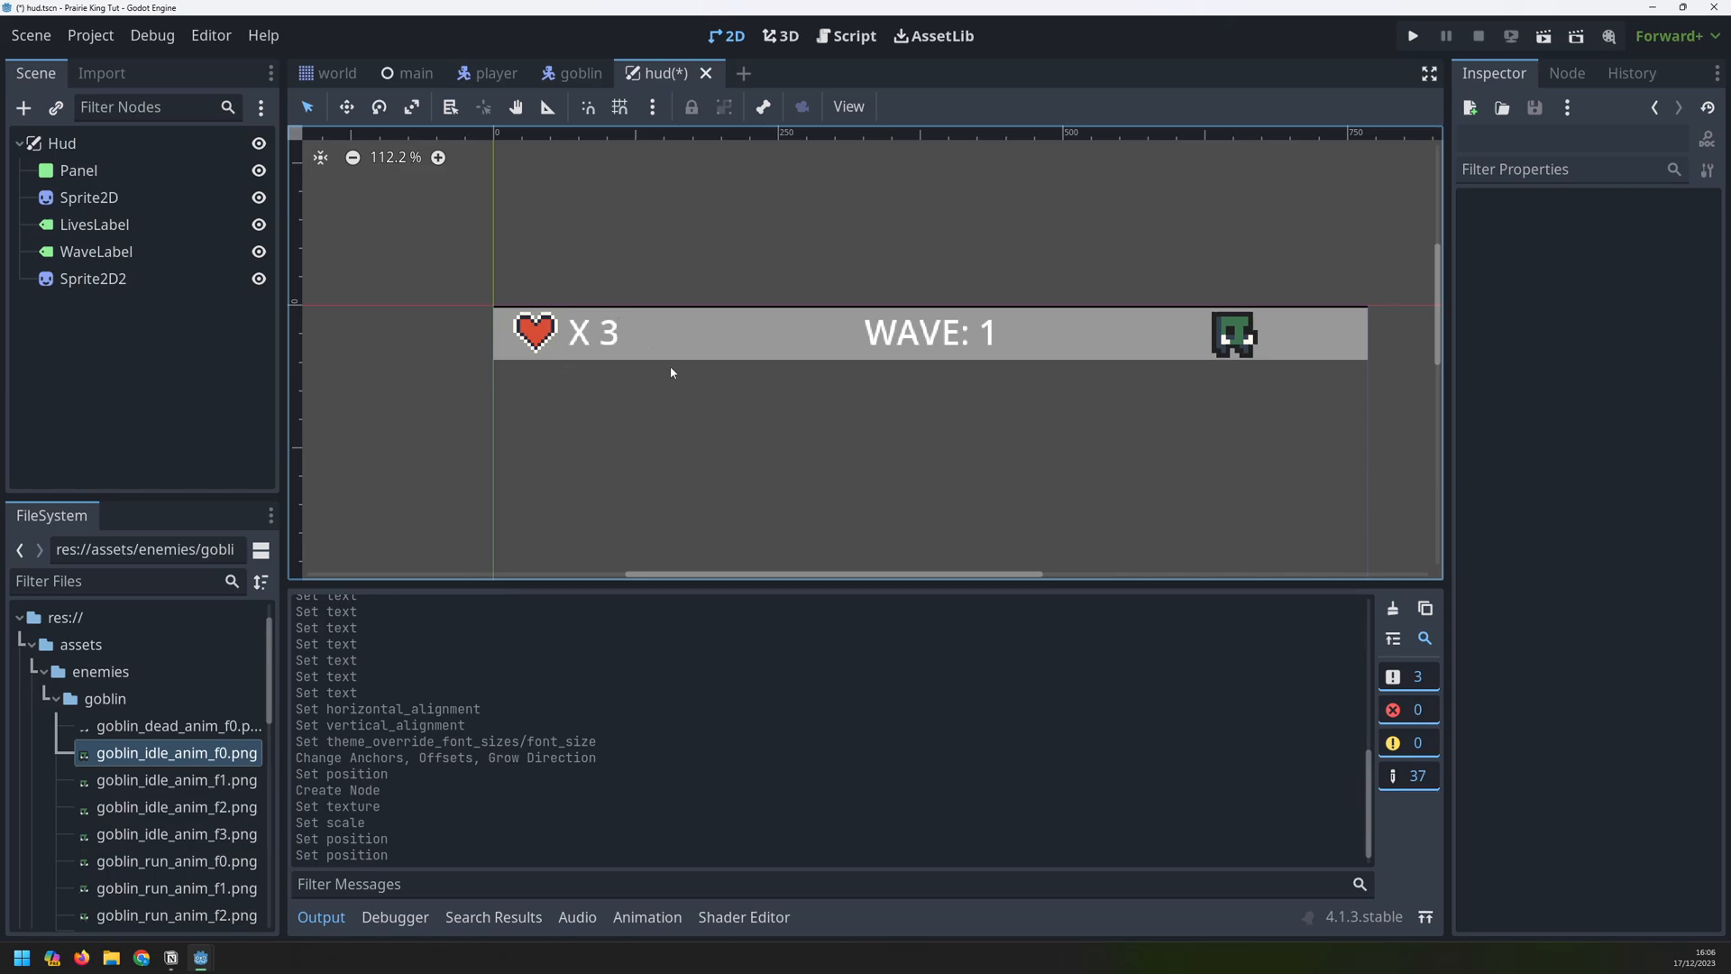
click(97, 225)
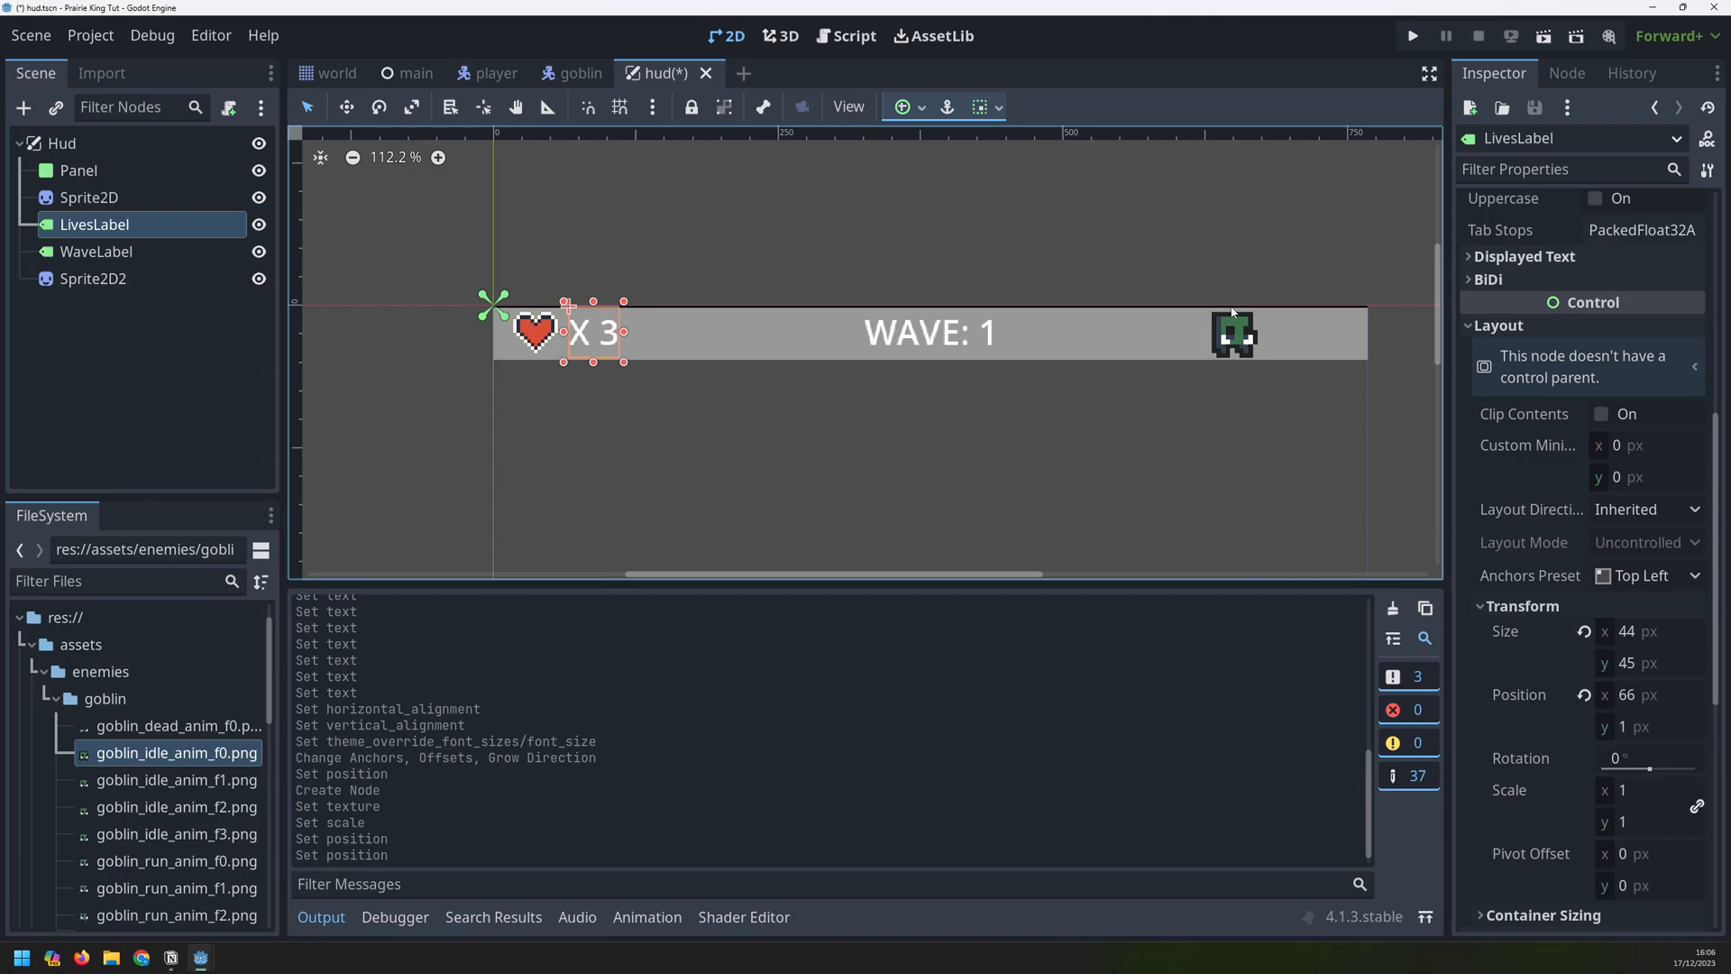
Duplicate LivesLabel and rename the copy to EnemiesLabel
right_click(93, 225)
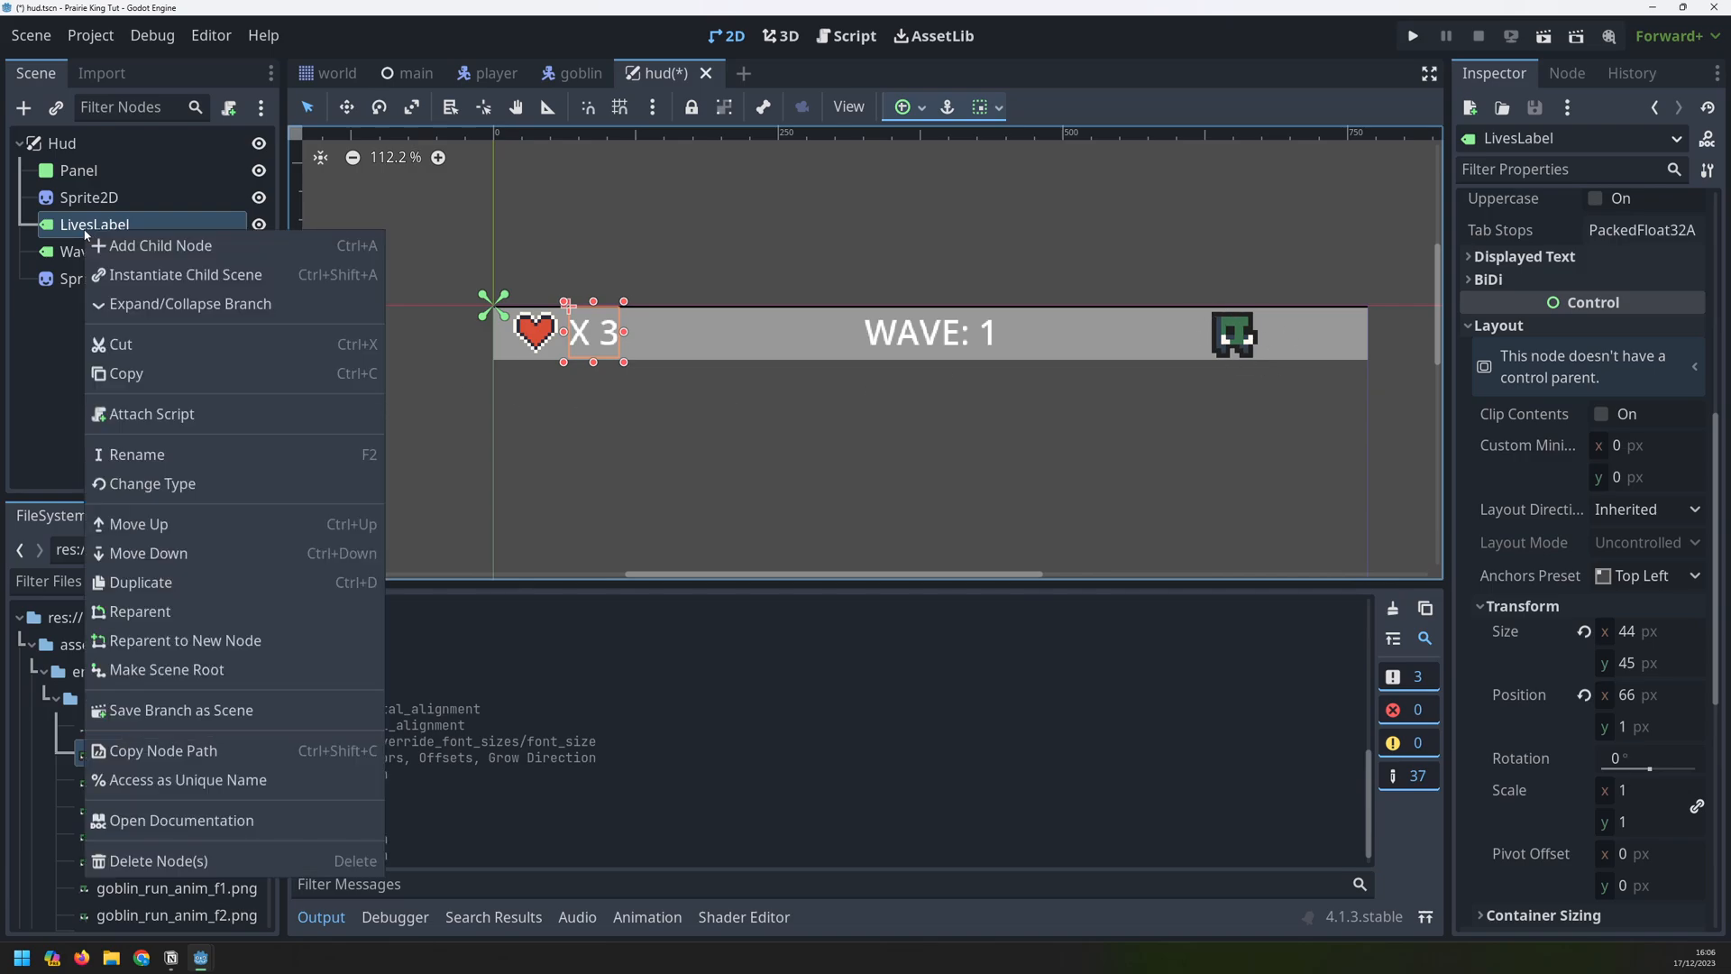
mouse_move(139, 523)
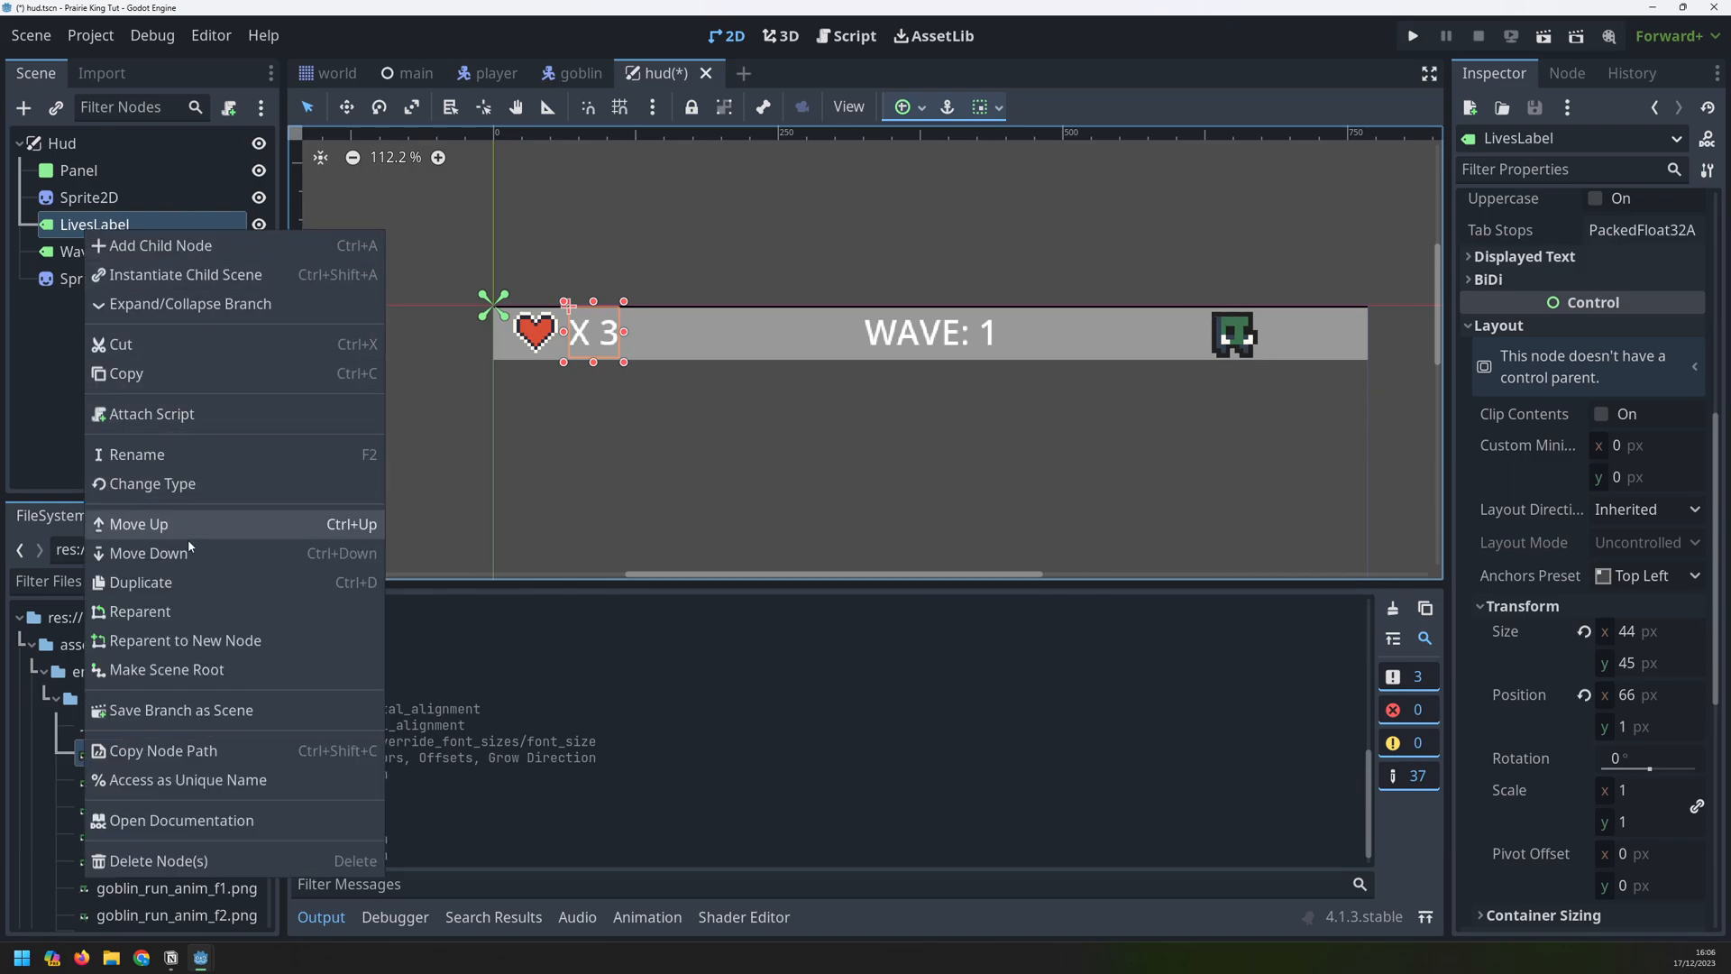
click(141, 581)
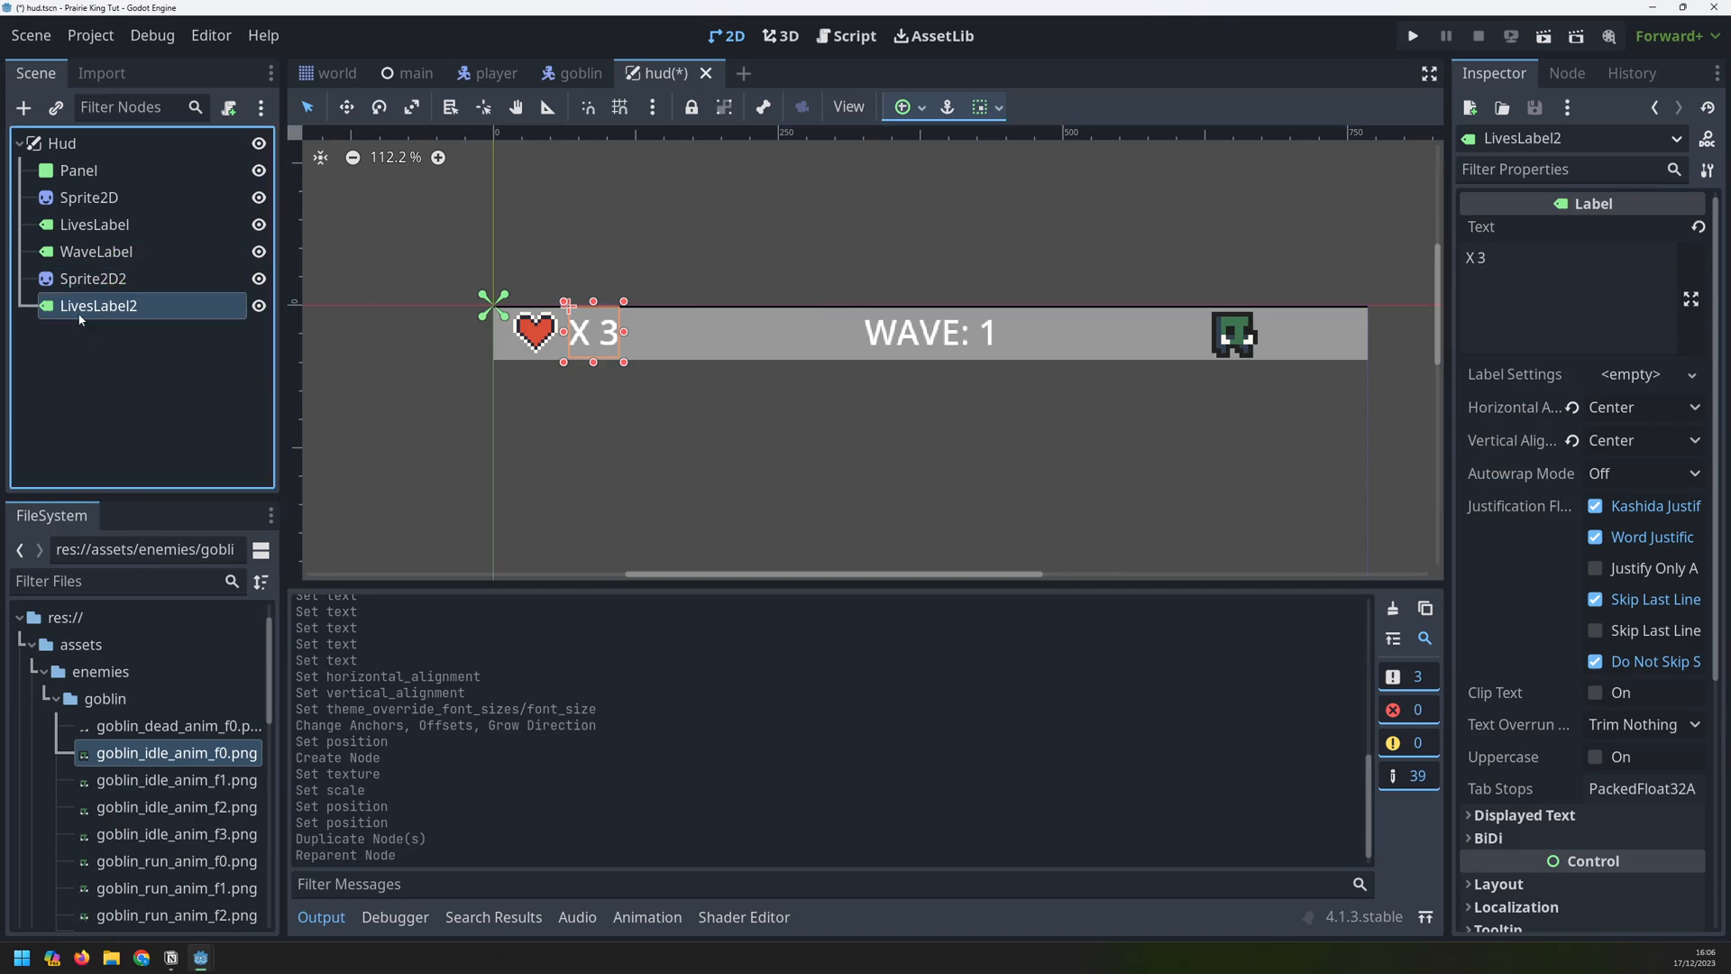
double_click(99, 306)
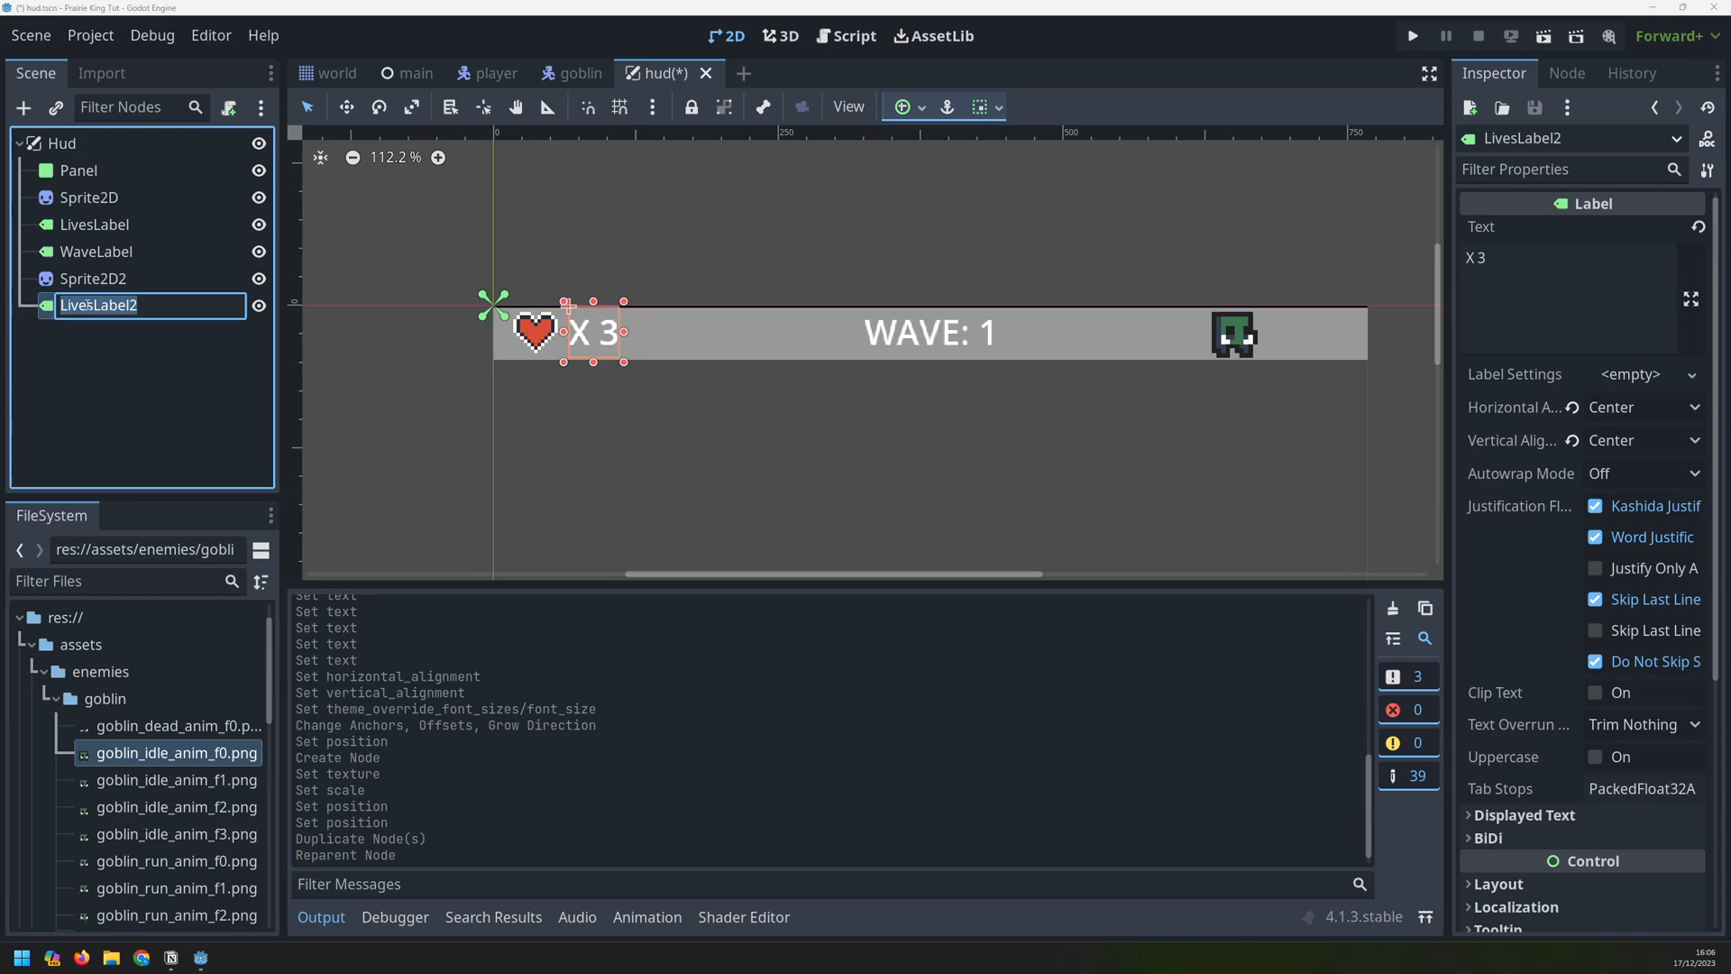
text(EneLivesLabel)
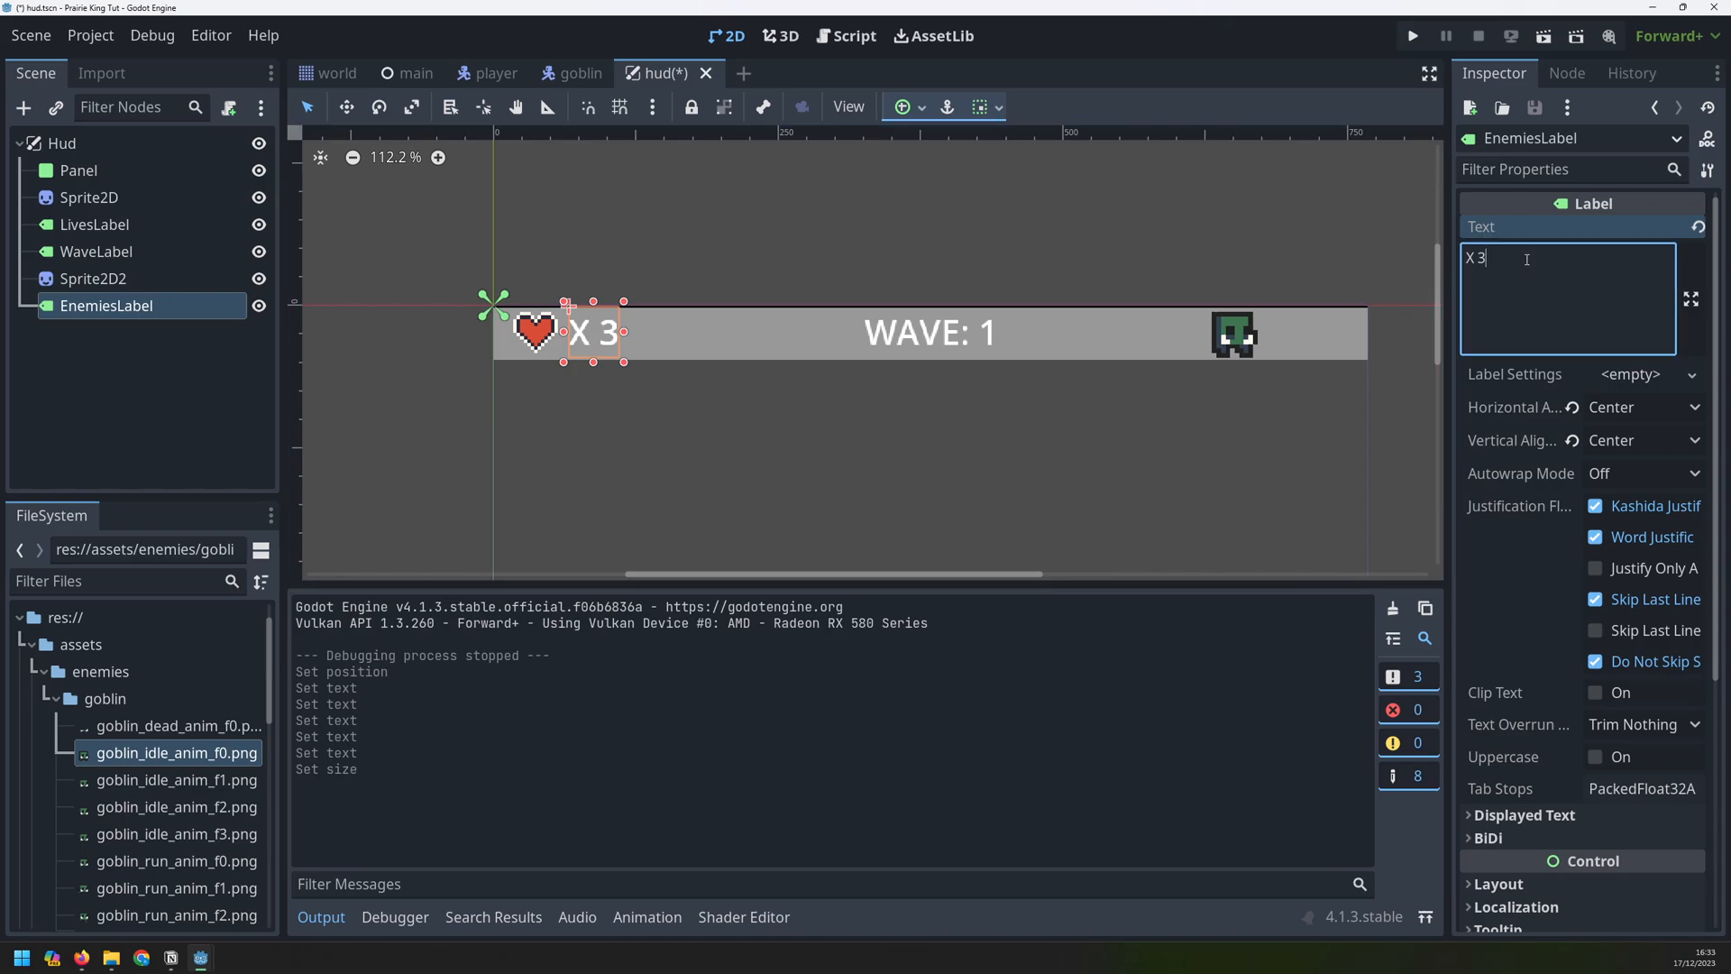
Change EnemiesLabel's text to X 10 and position it beside the goblin icon
text(0)
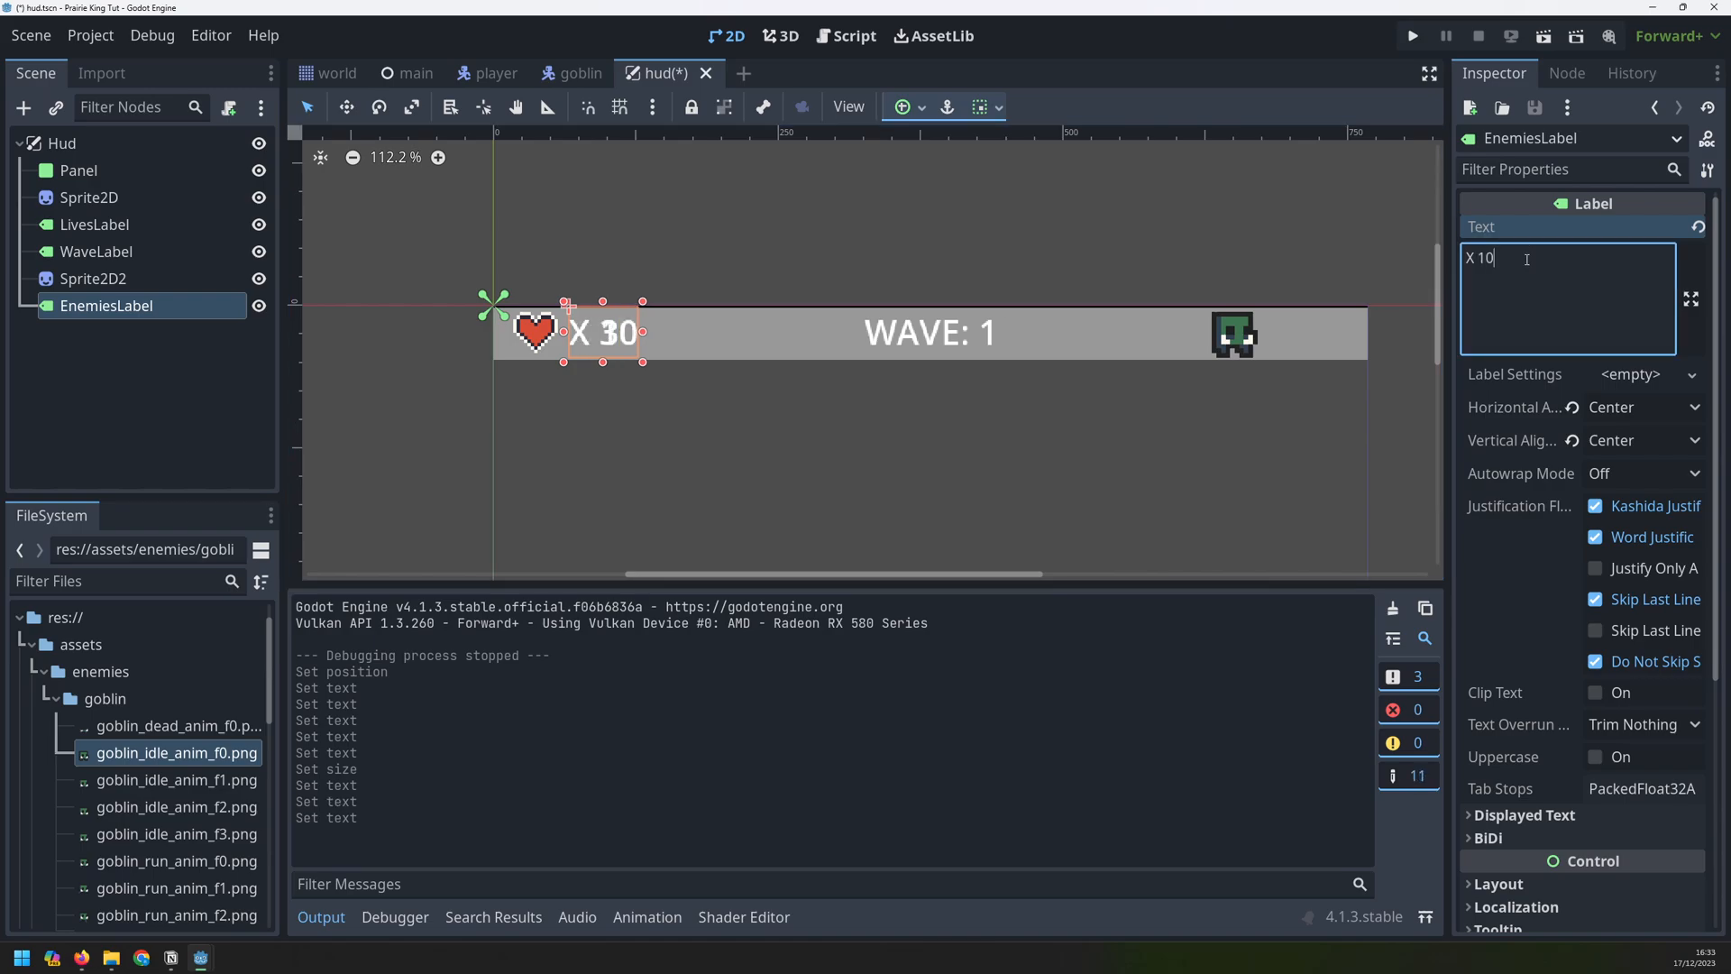
scroll(down, 3)
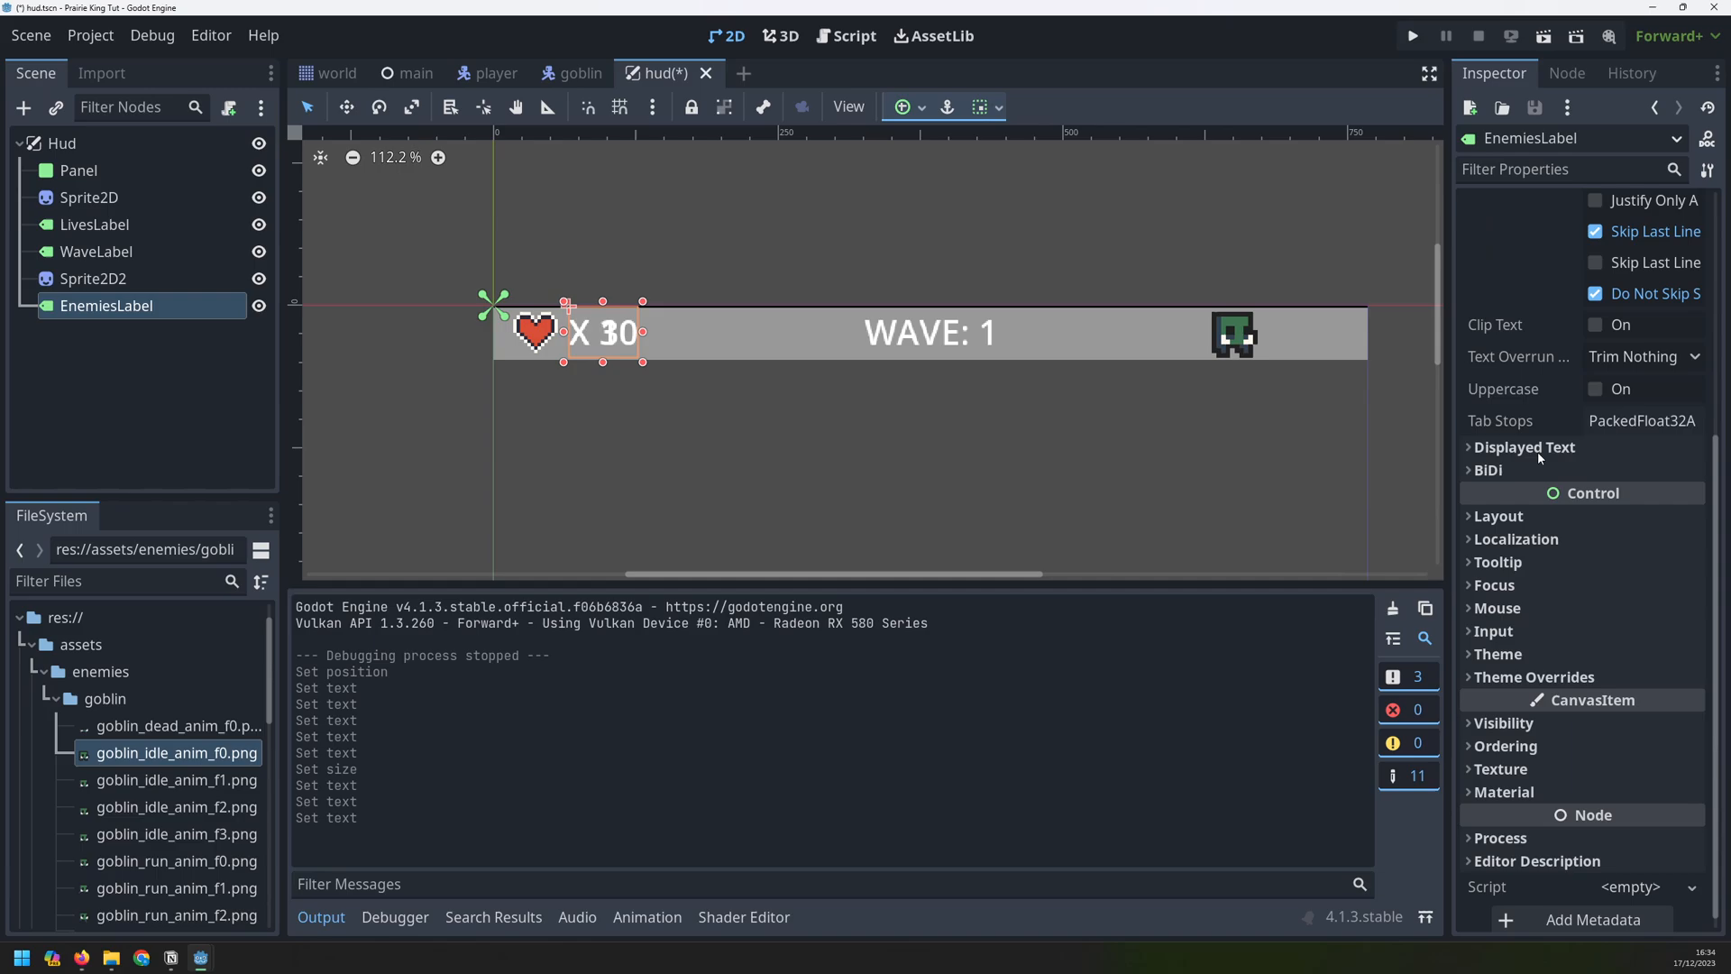
click(1500, 515)
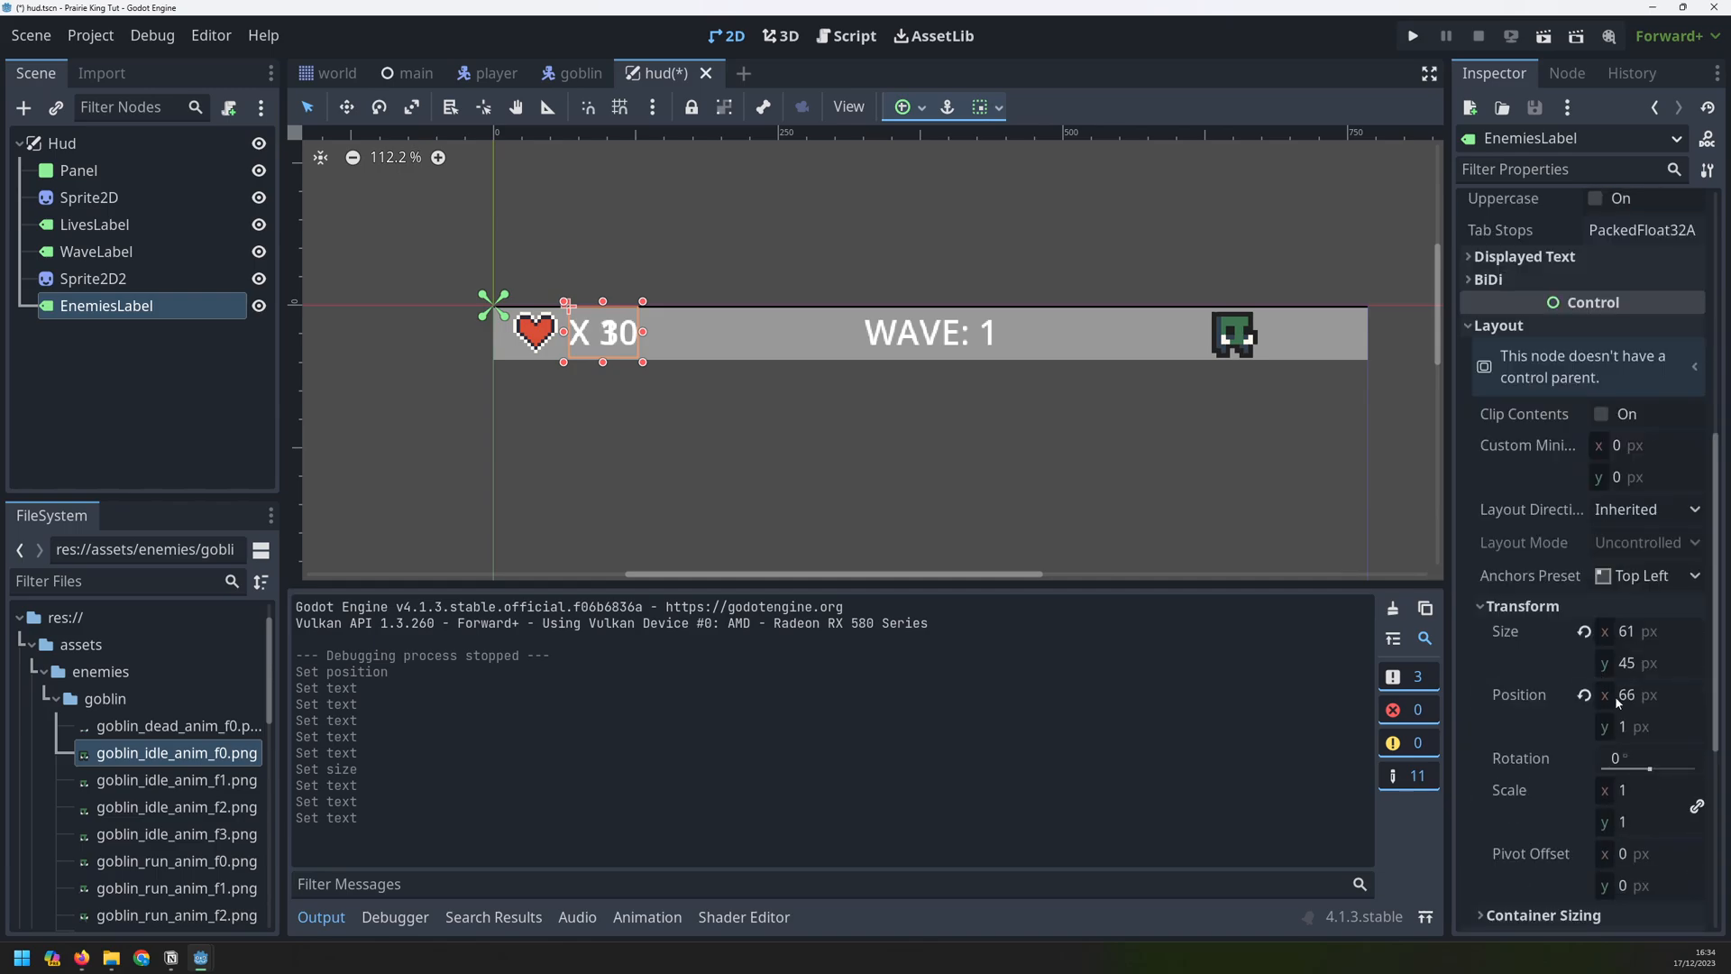
click(1645, 694)
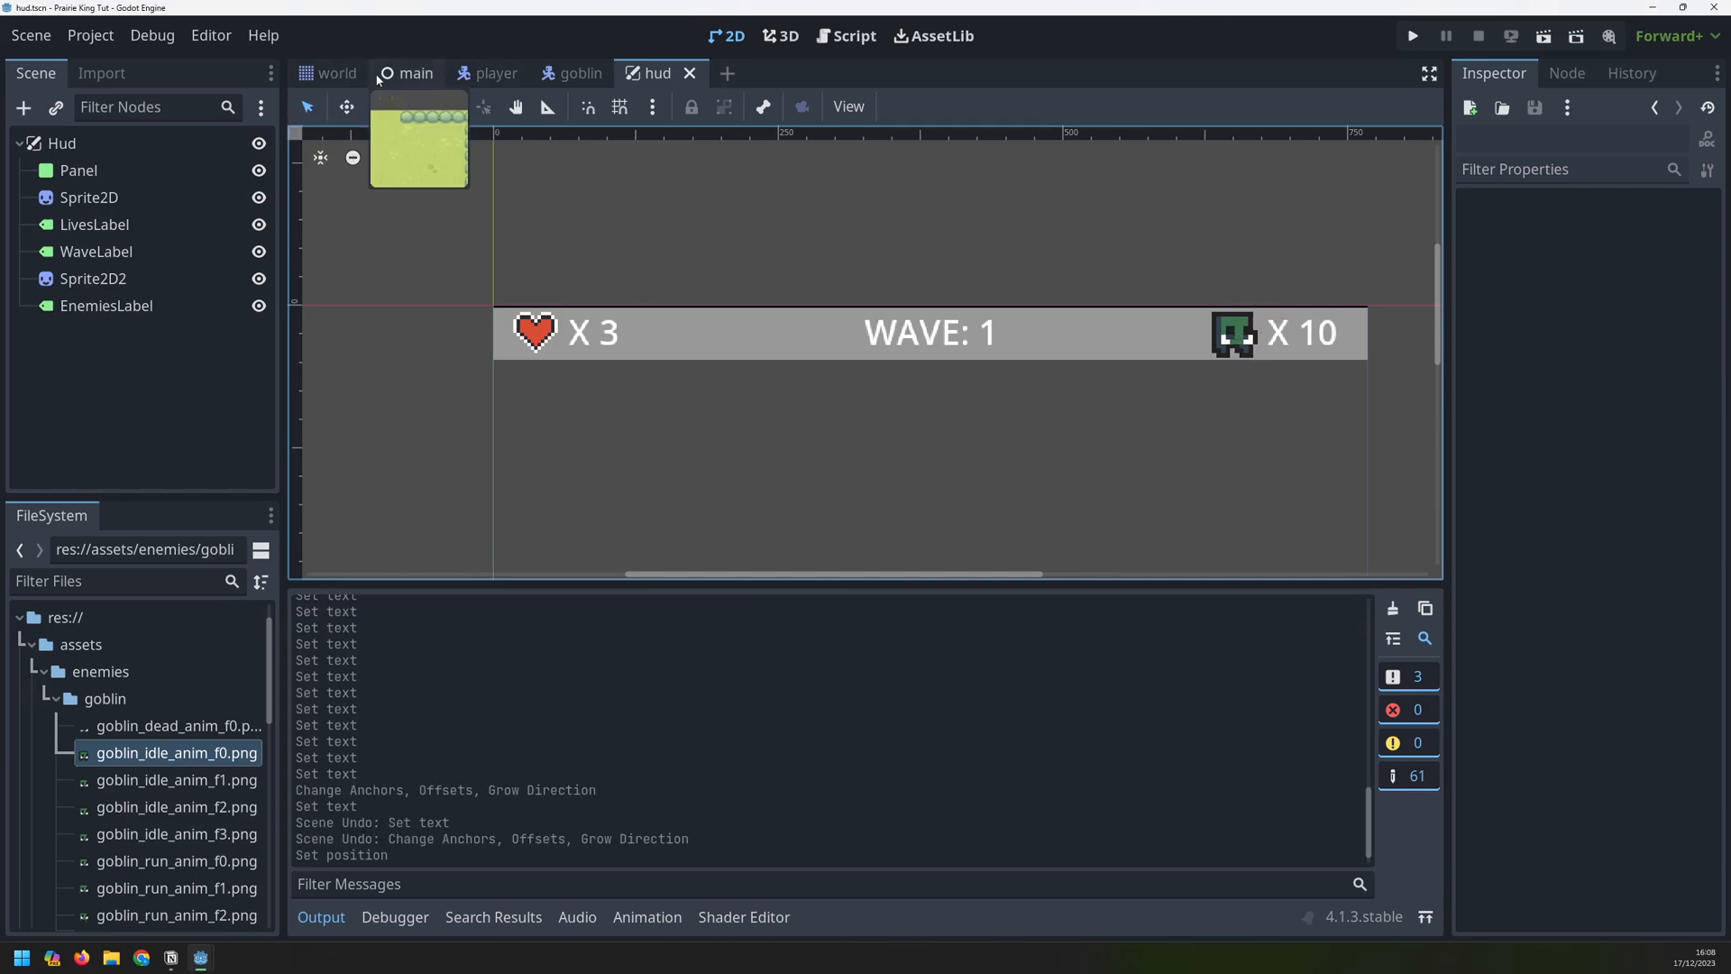
Run the main scene, check the HUD's lives, wave and enemy counts, then close the game
click(414, 73)
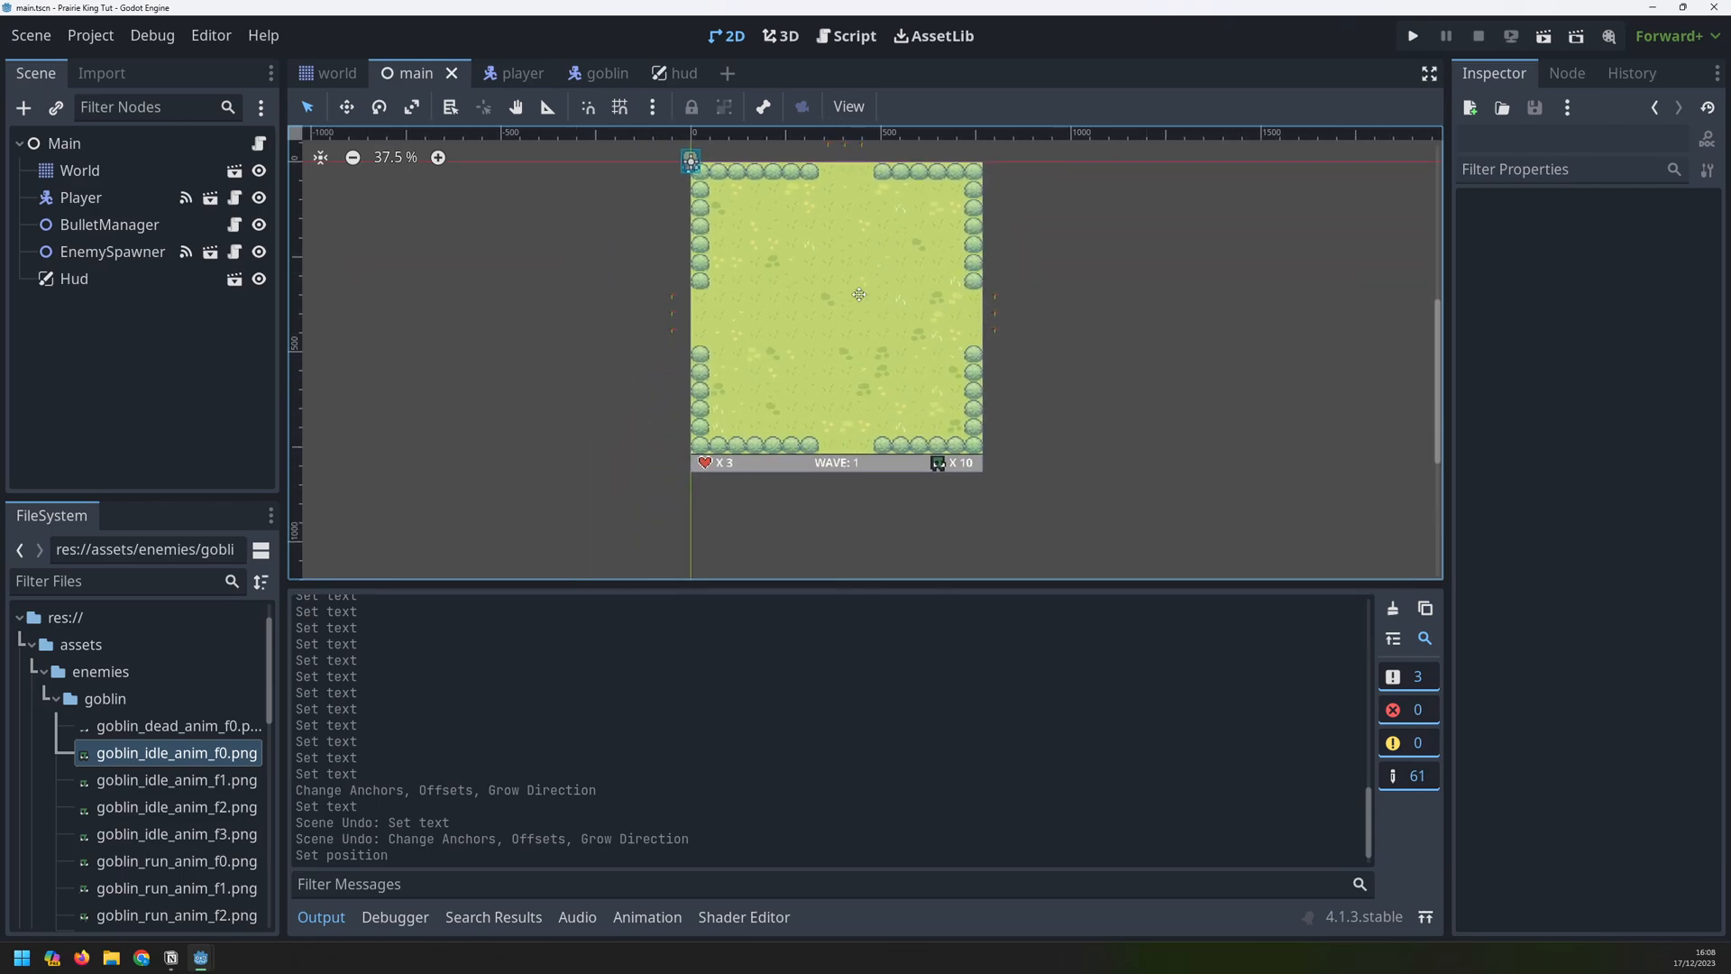
click(1412, 36)
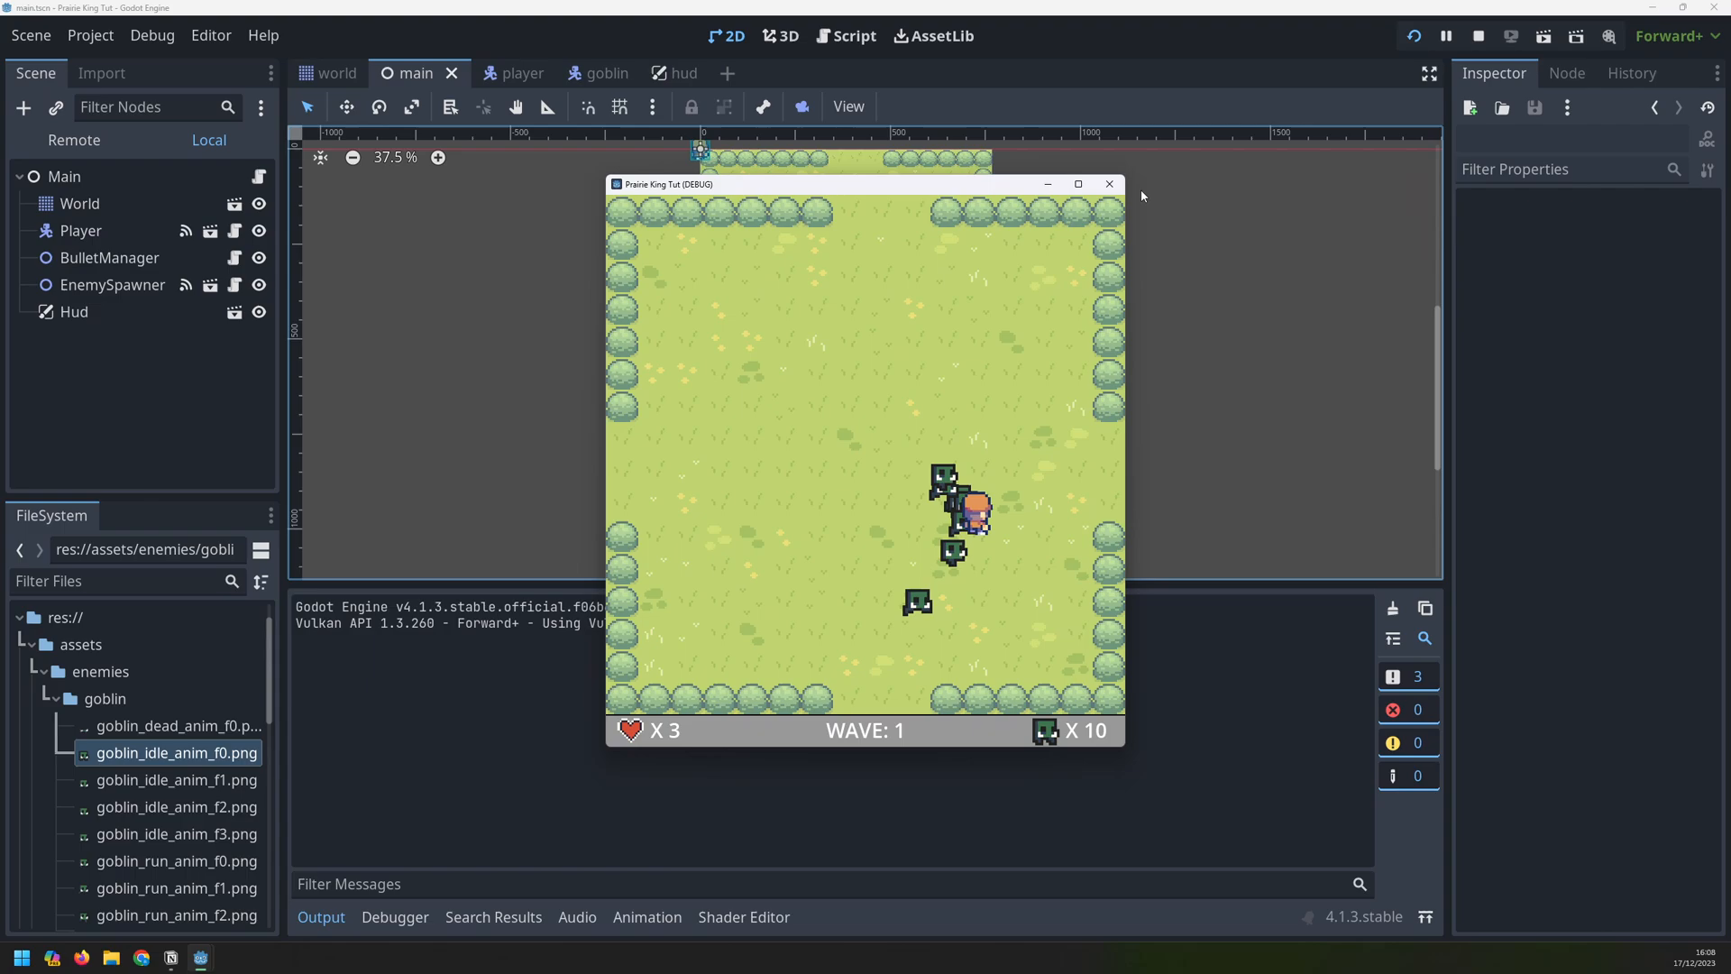
click(1107, 184)
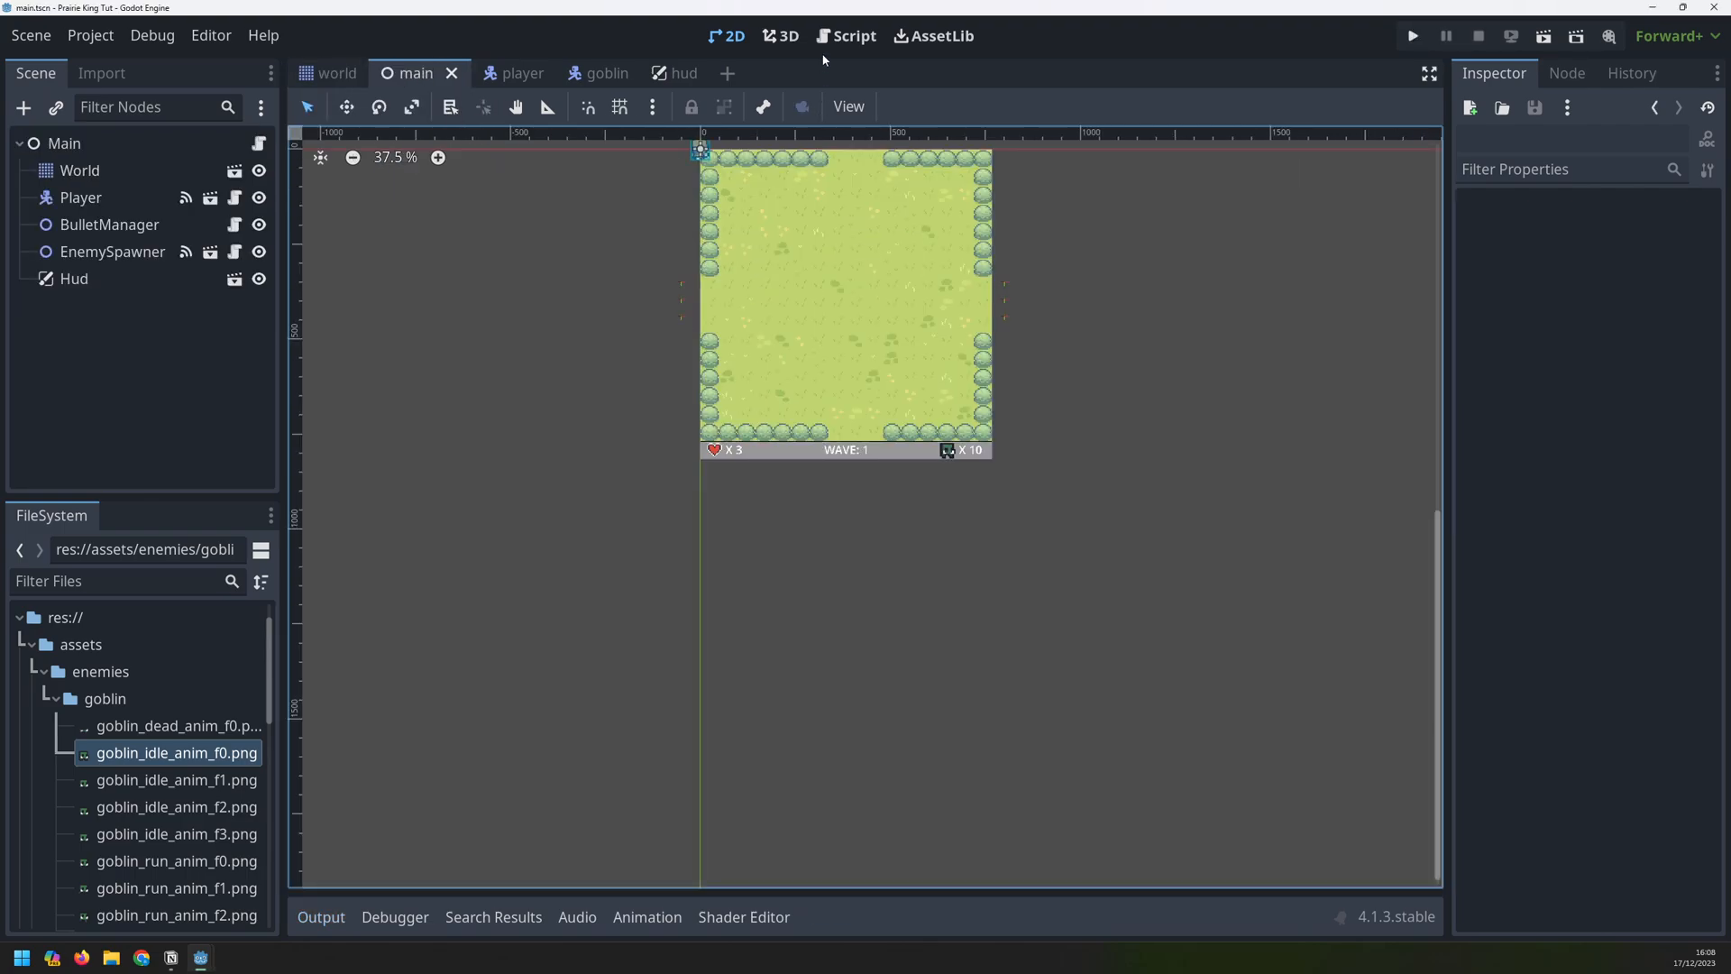
Declare 'var wave : int' and 'var lives : int' at the top of main.gd
click(845, 35)
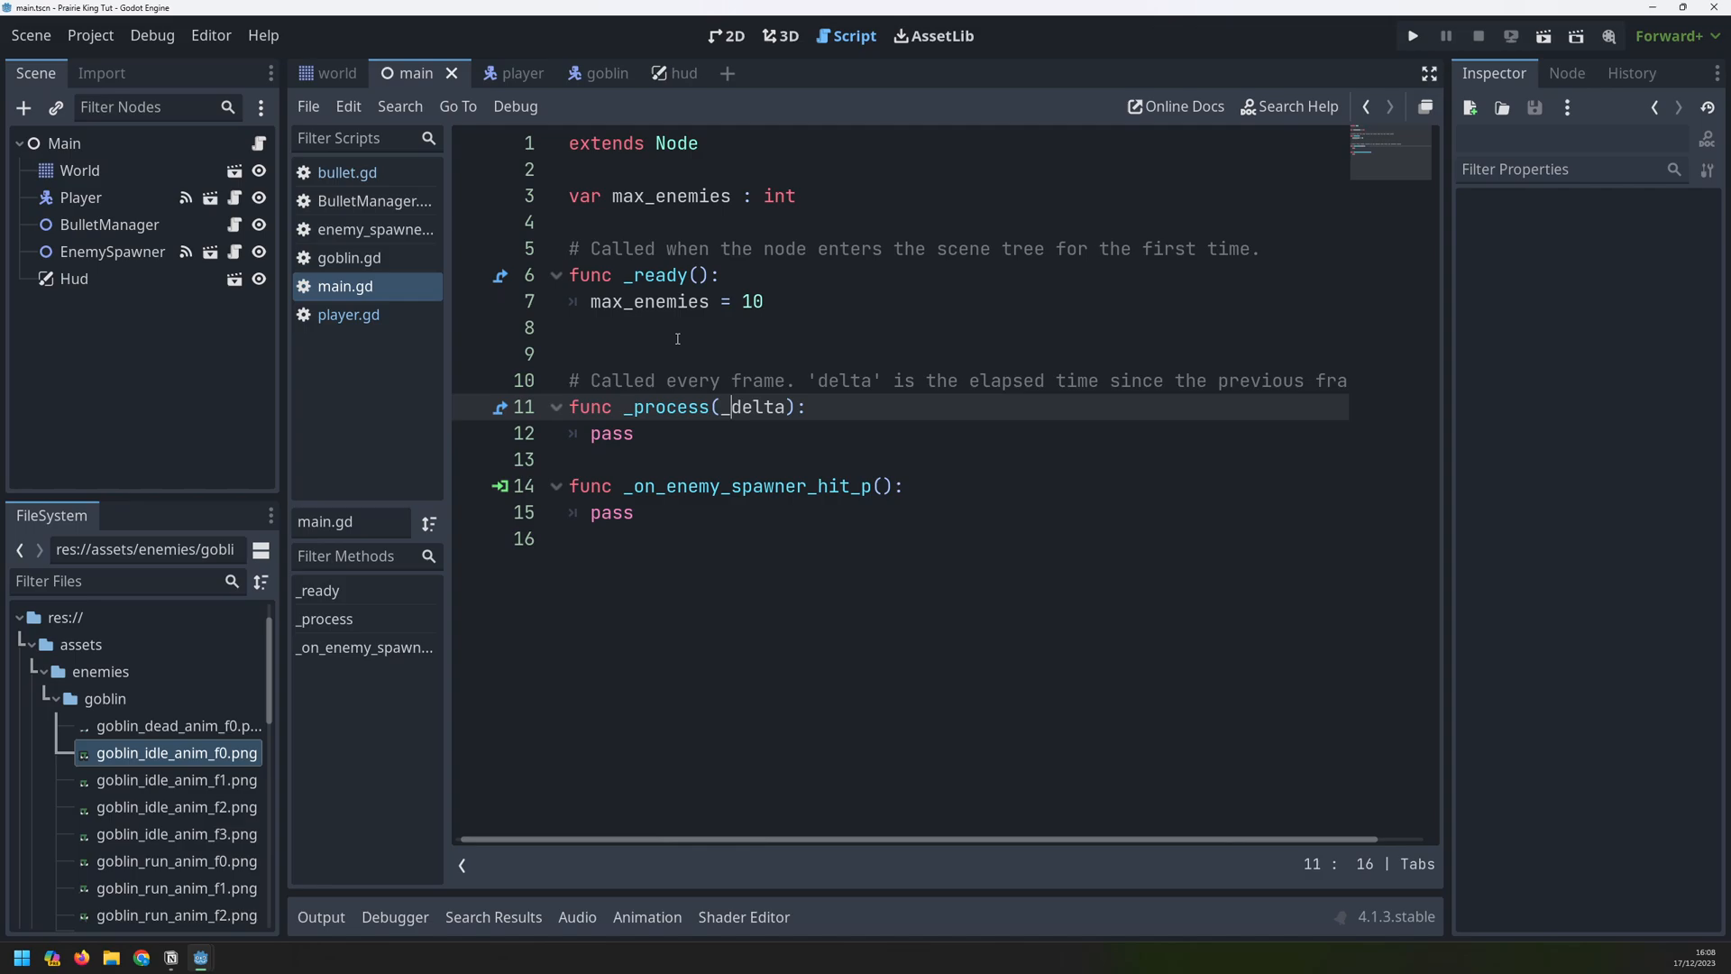
key(enter)
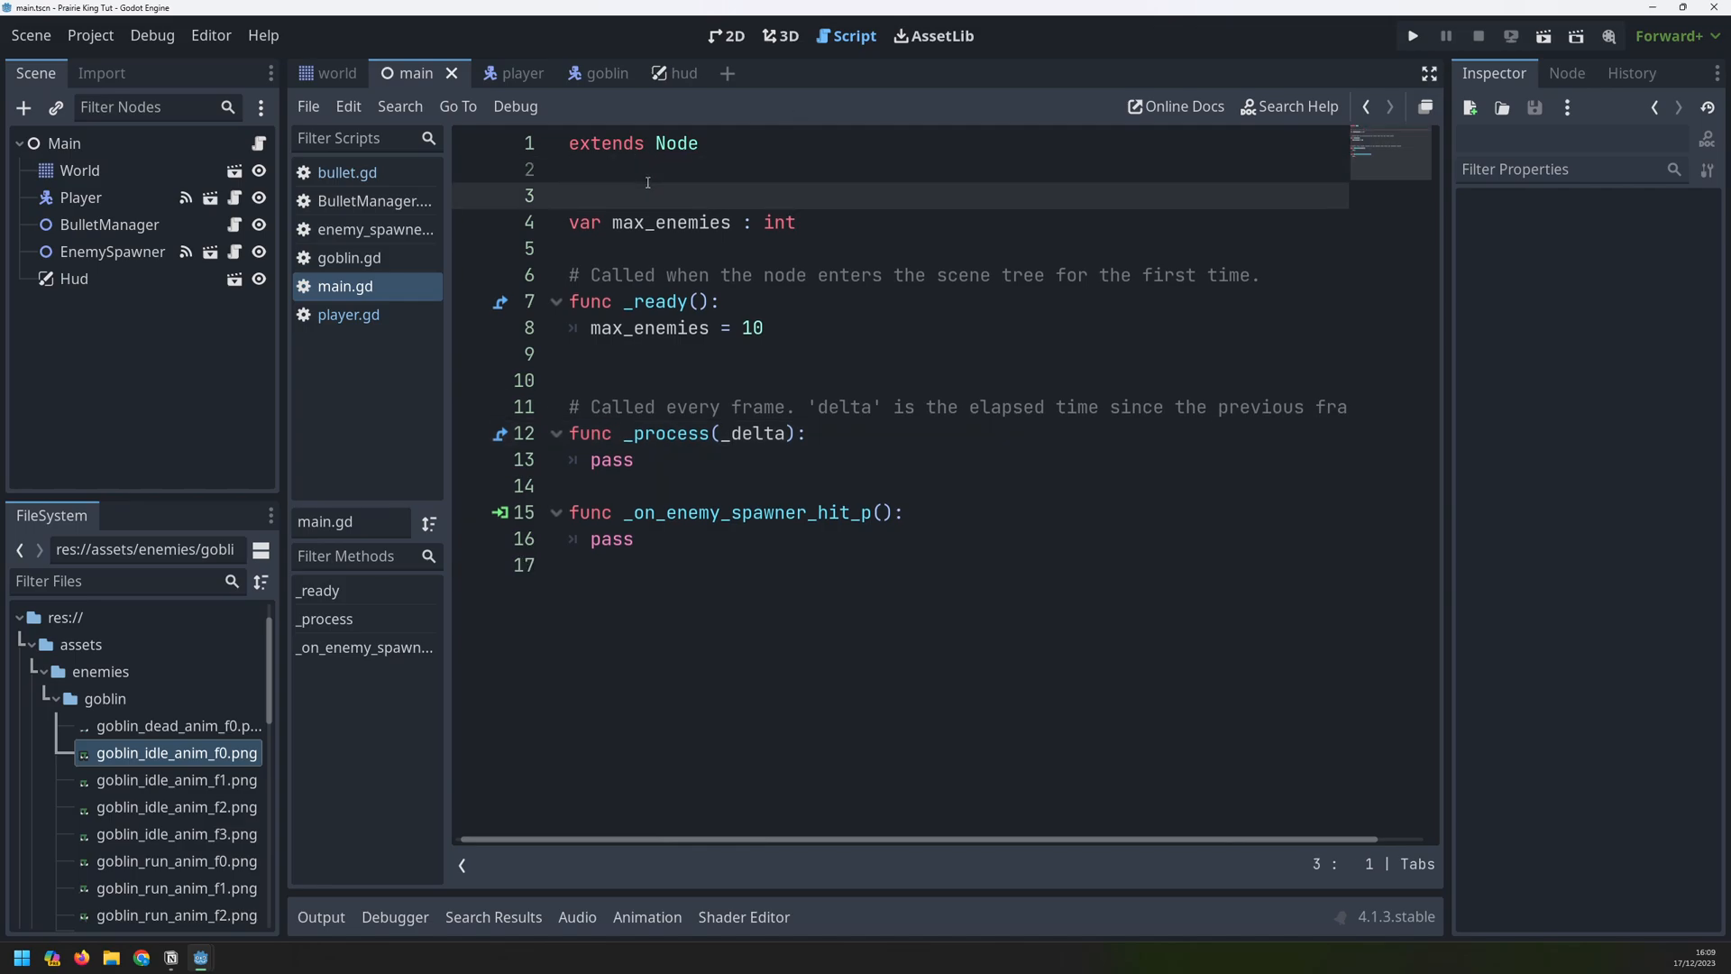
text(var wave)
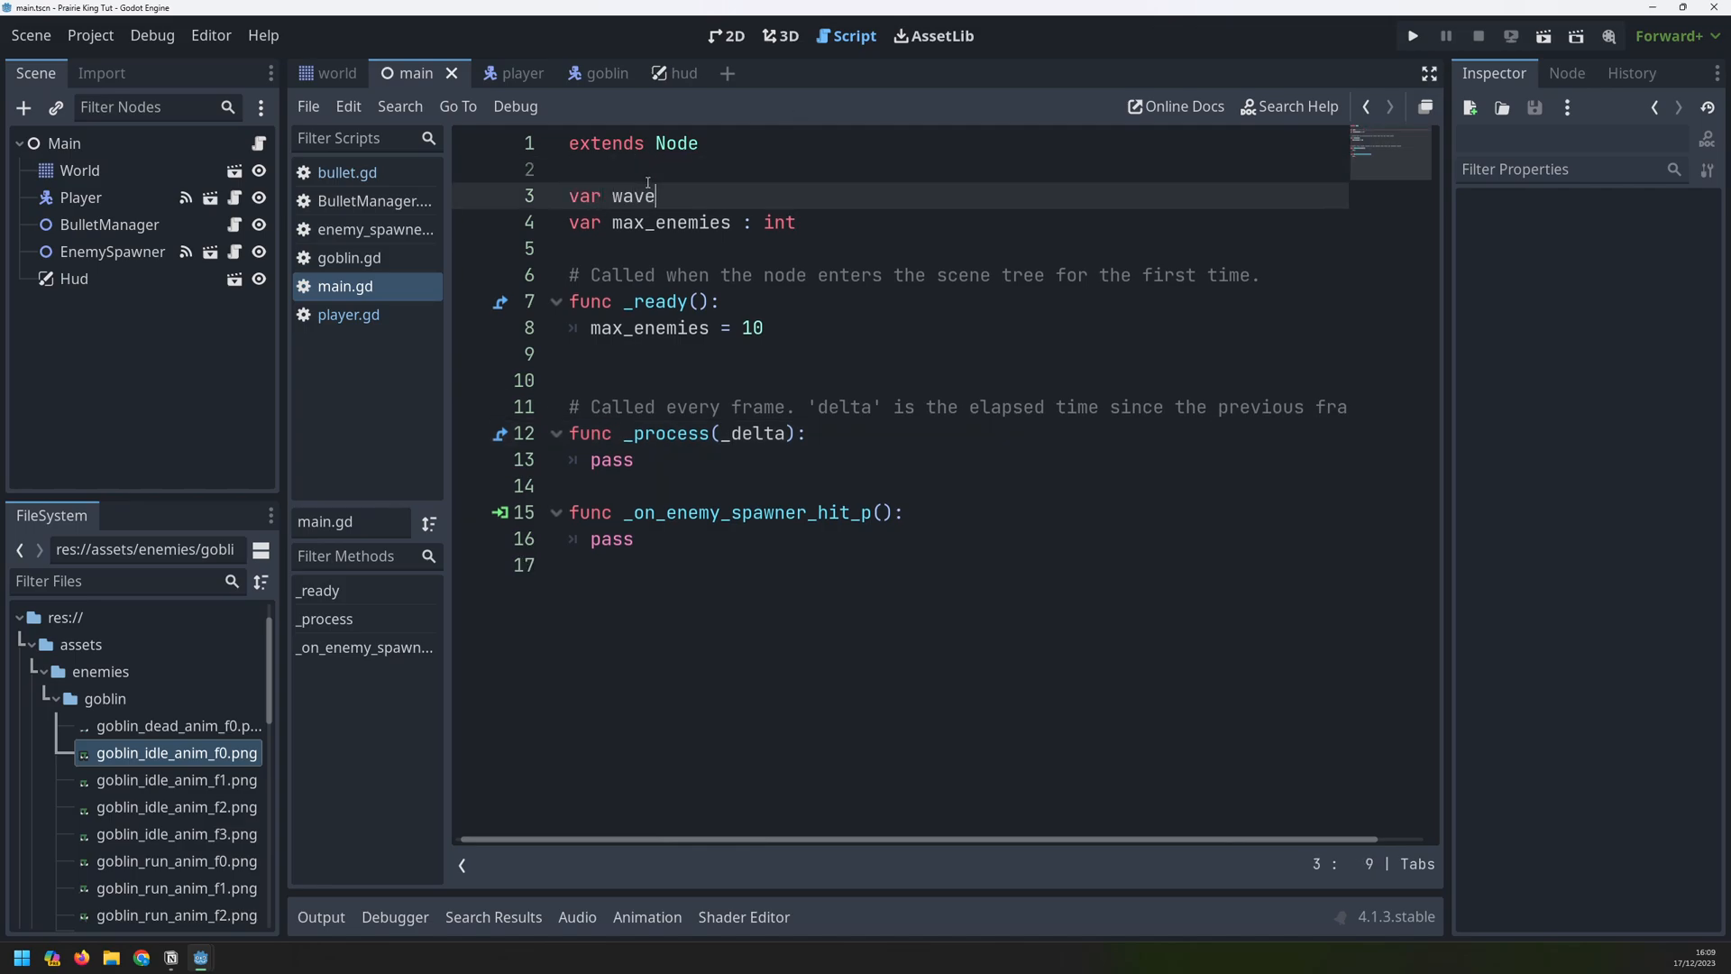
text(: int)
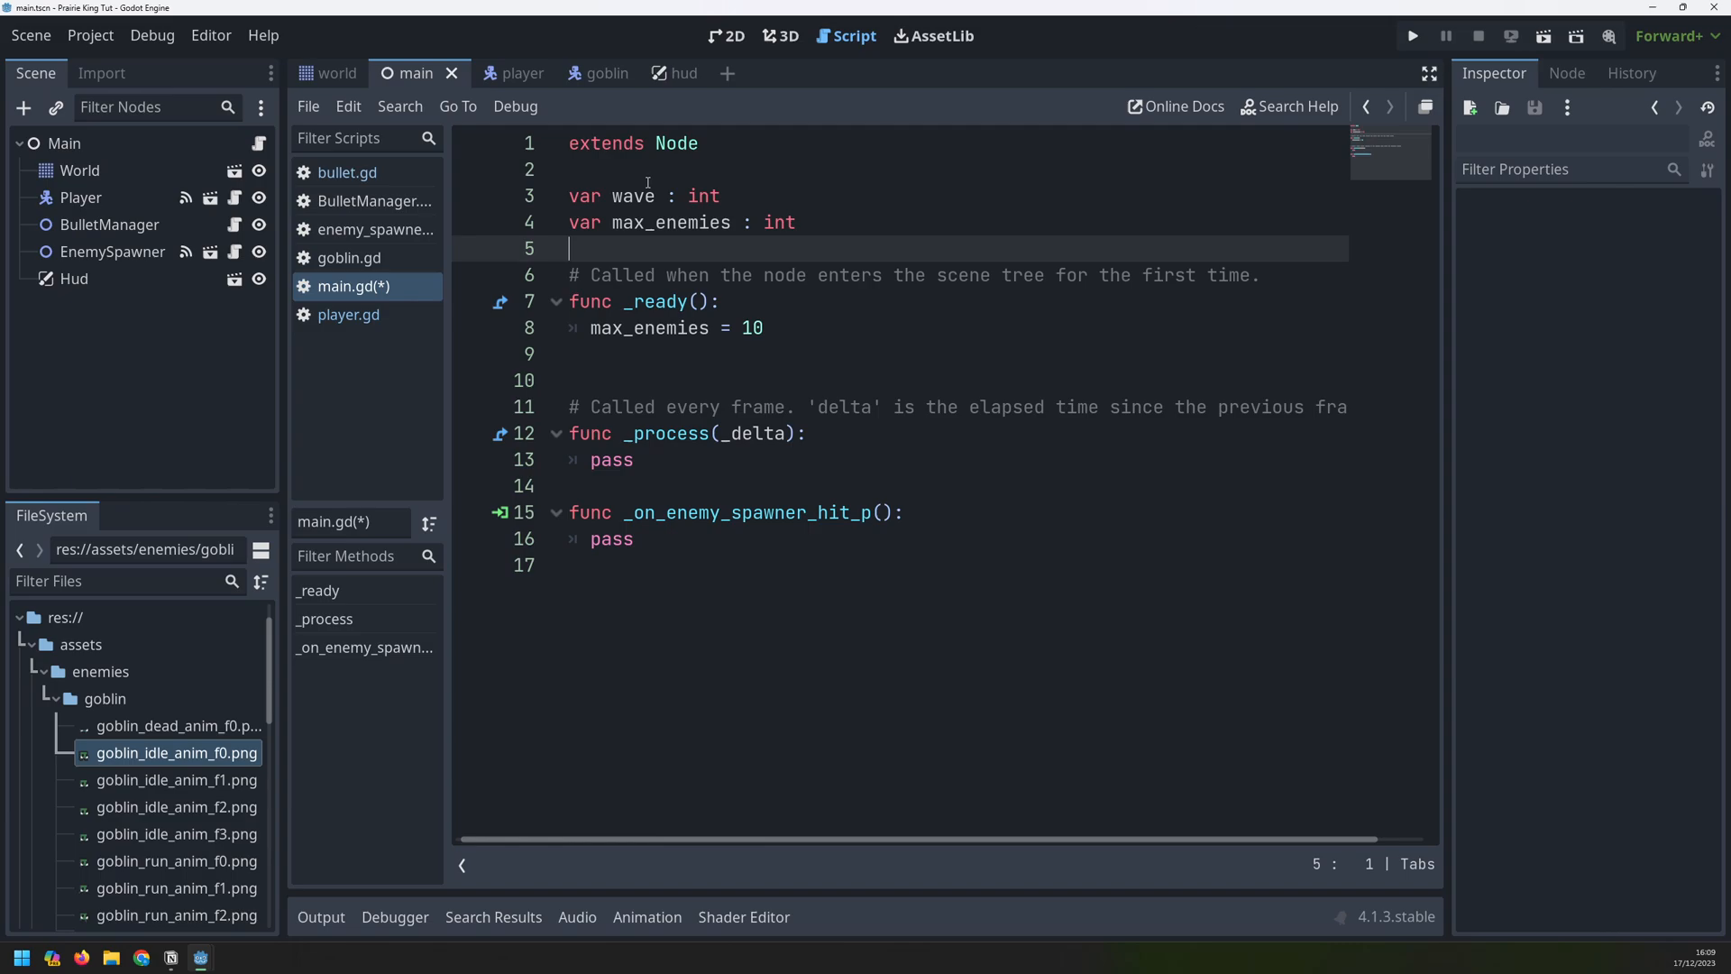
text(var)
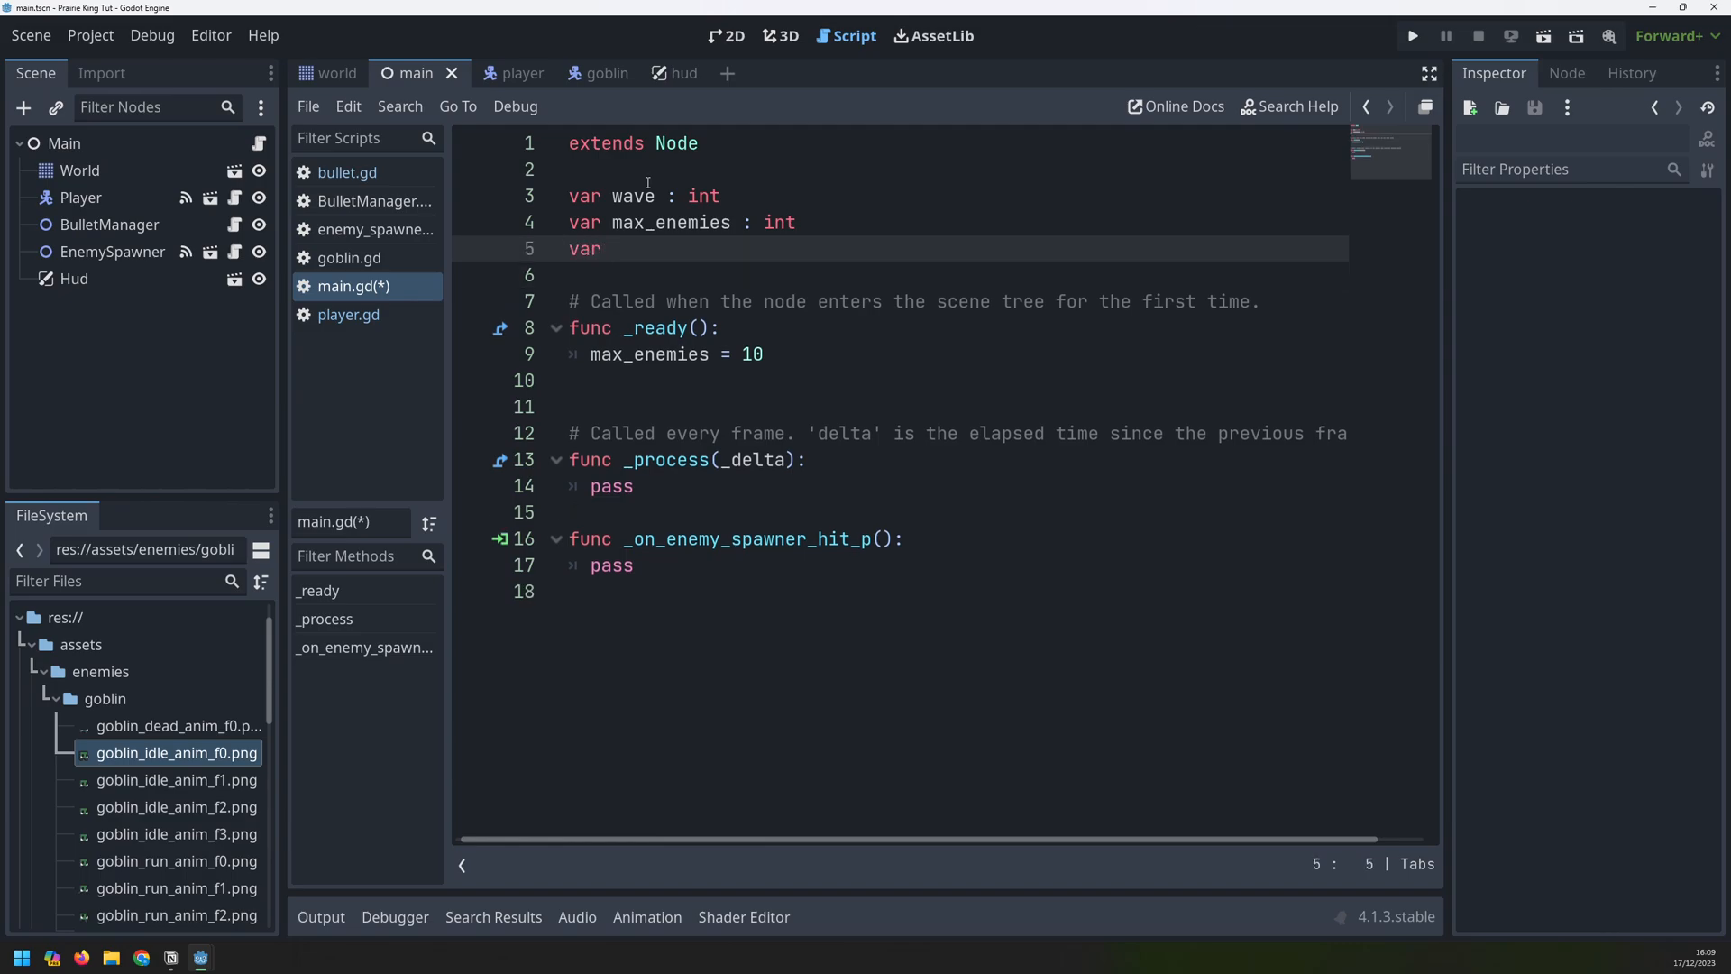
text(lives : int)
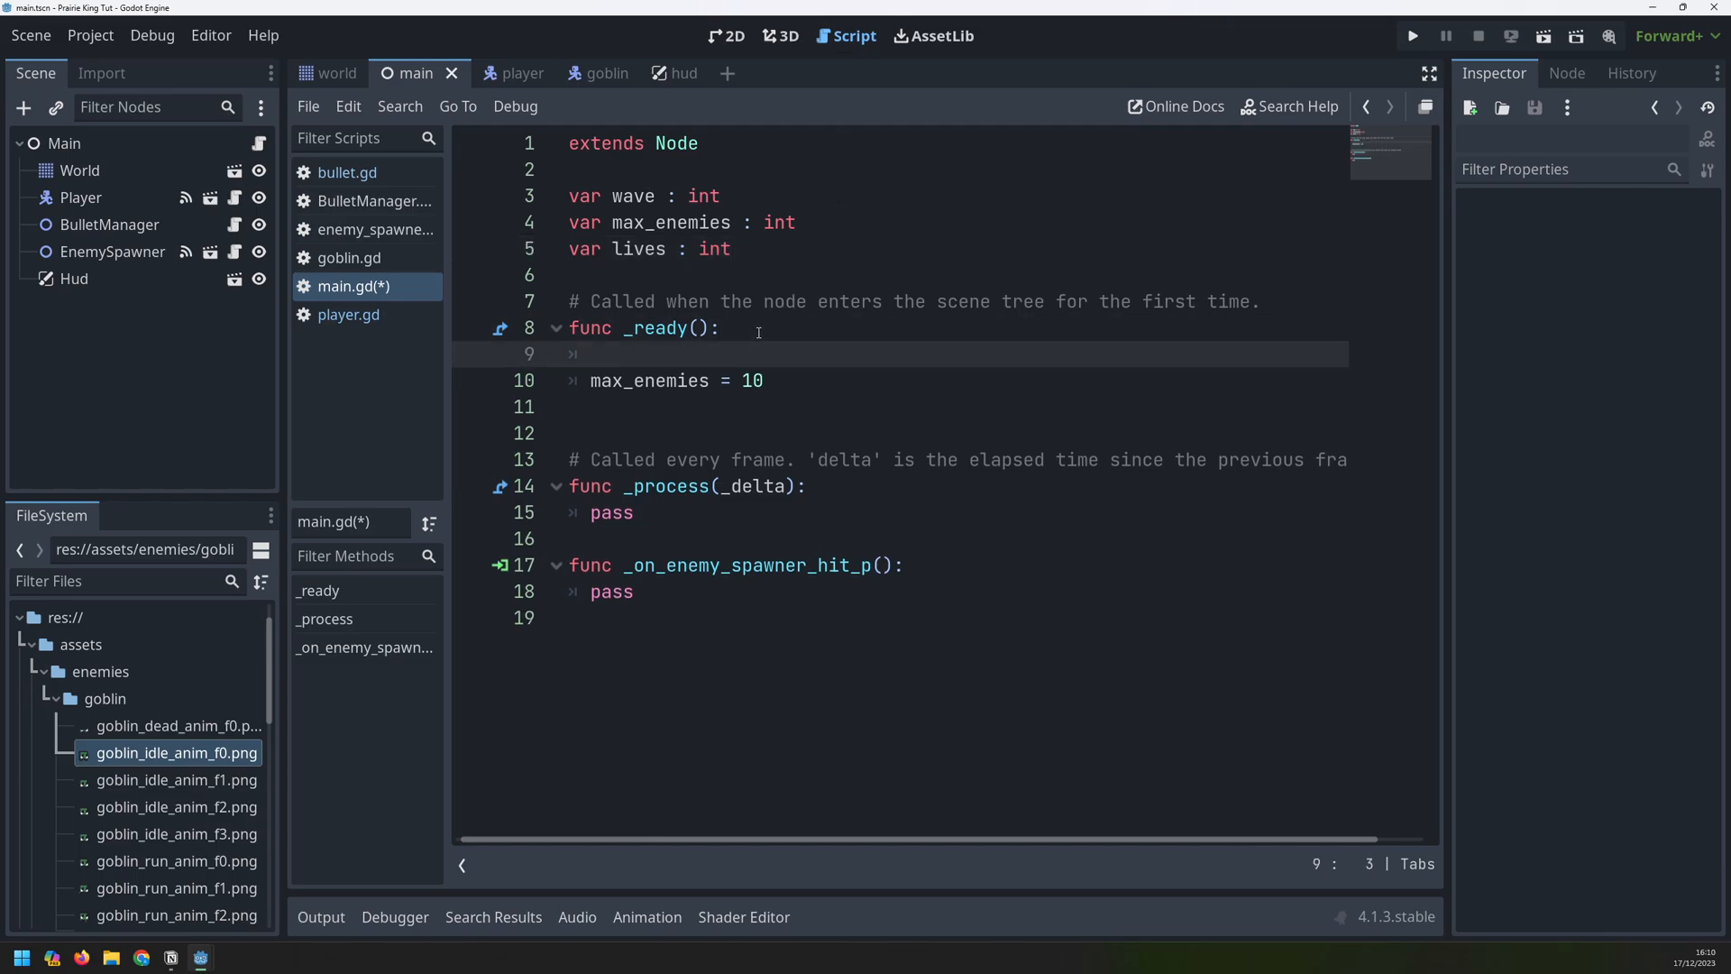
In _ready(), set wave = 1 and assign the starting lives
text(wave)
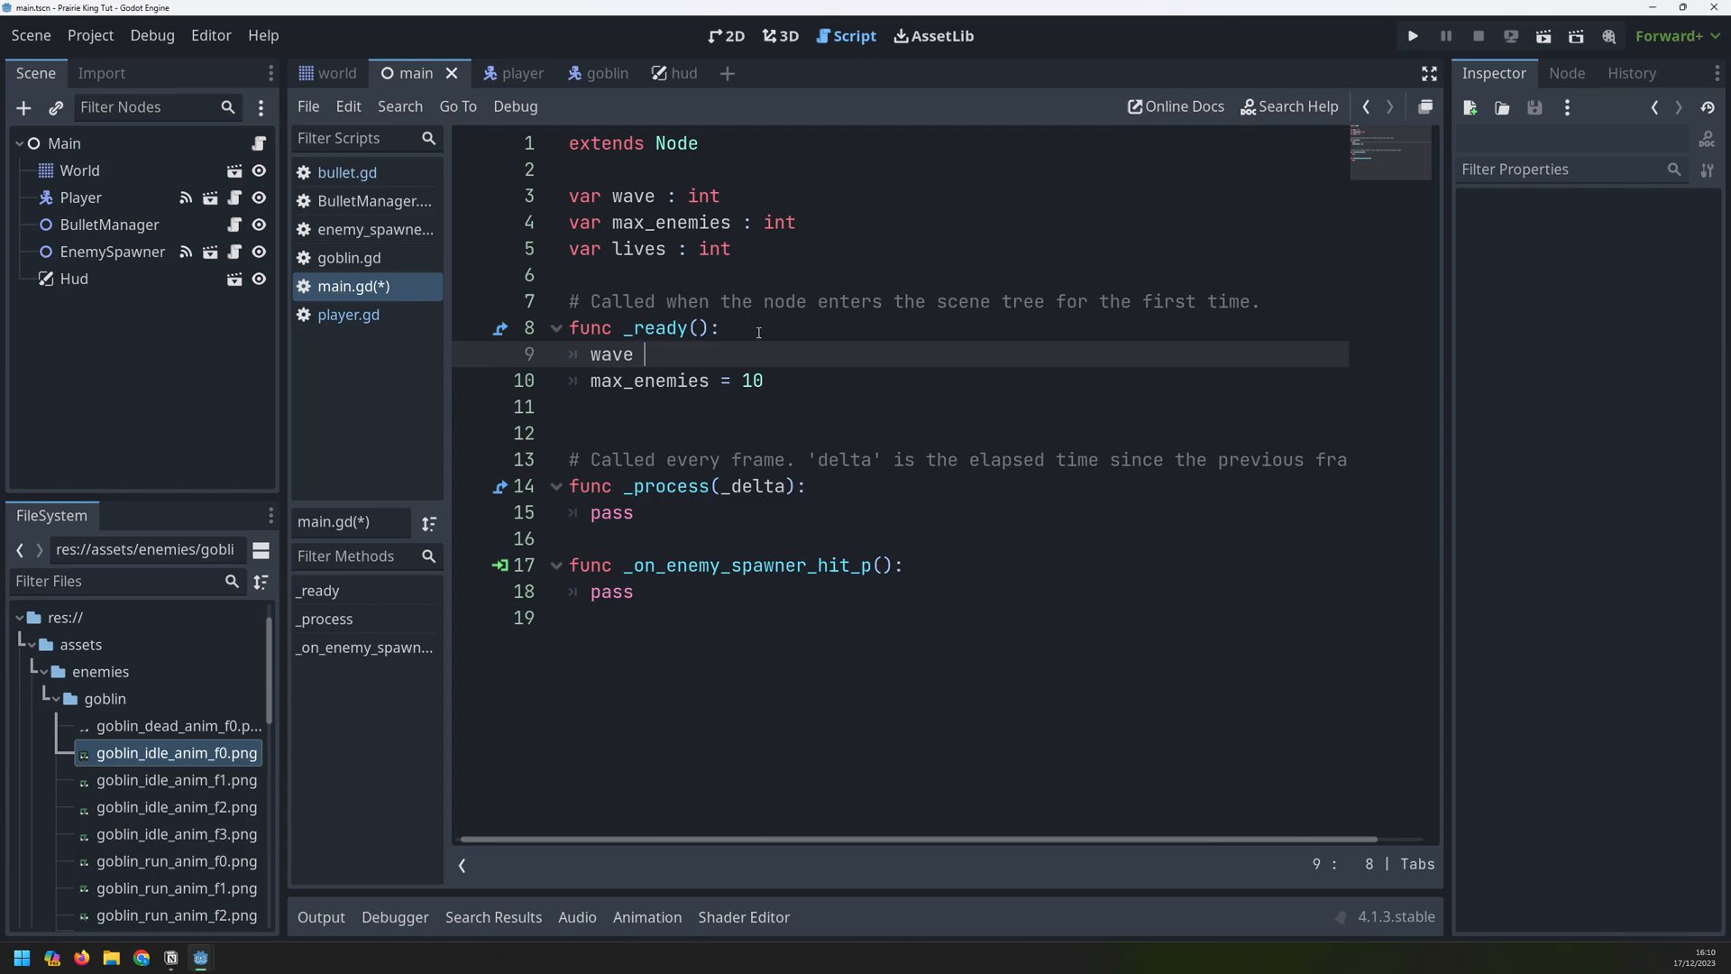
text(= 1)
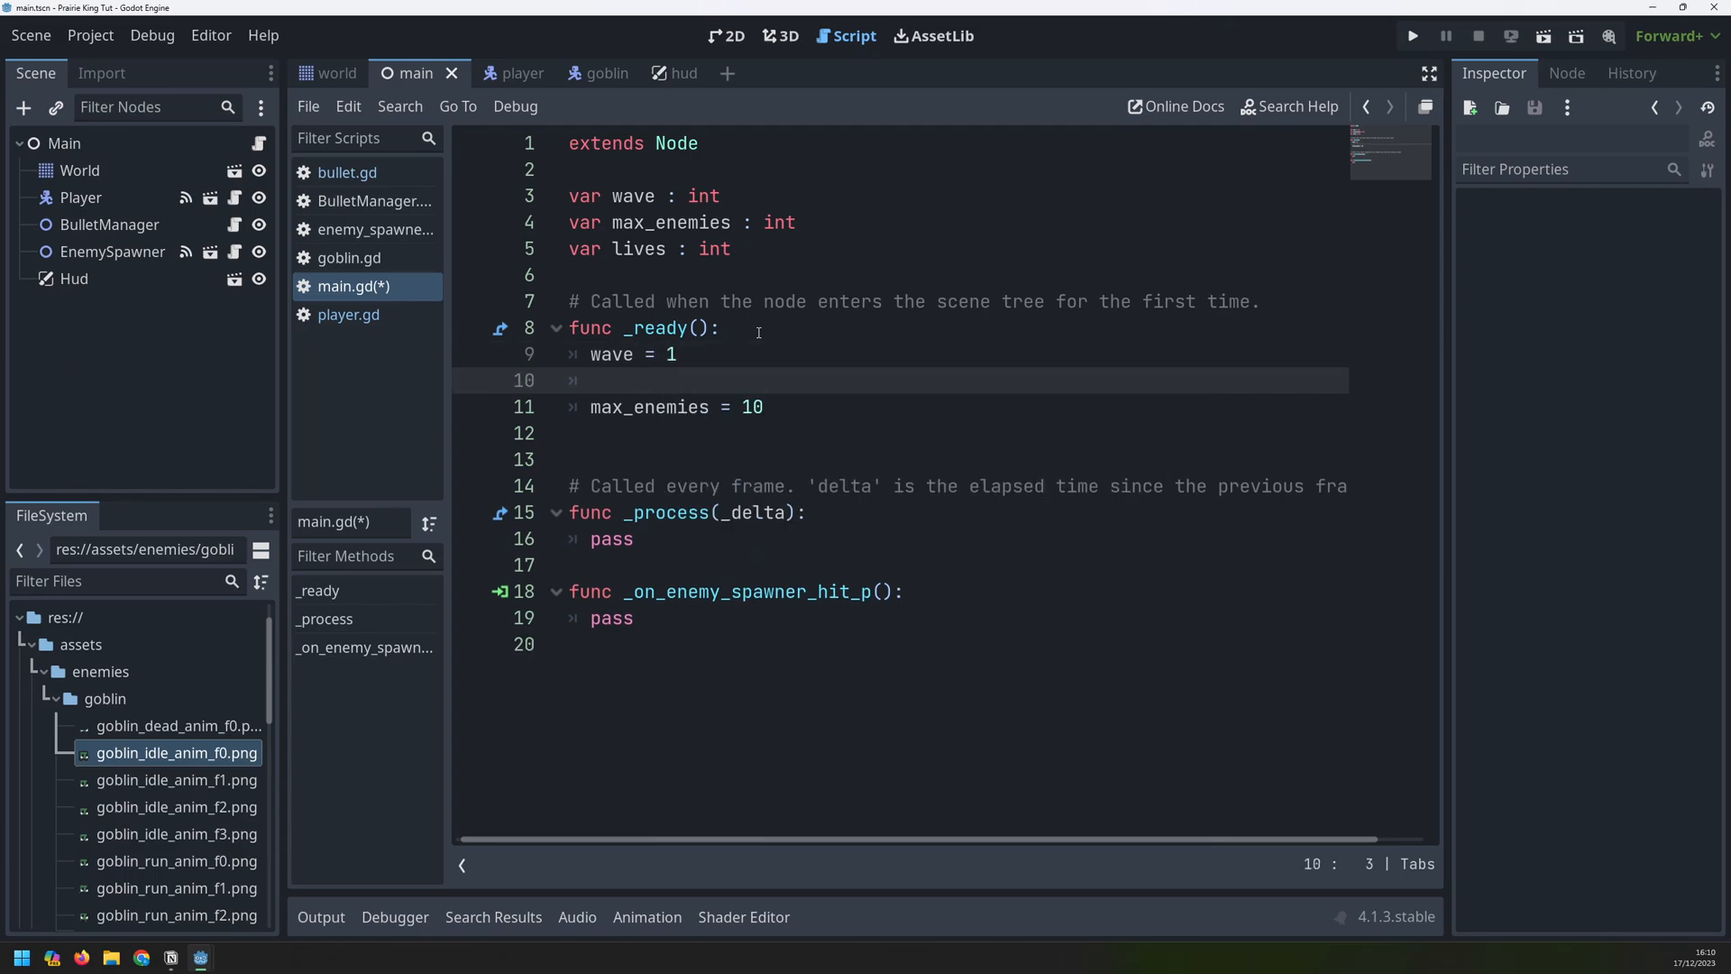
text(lives = 3)
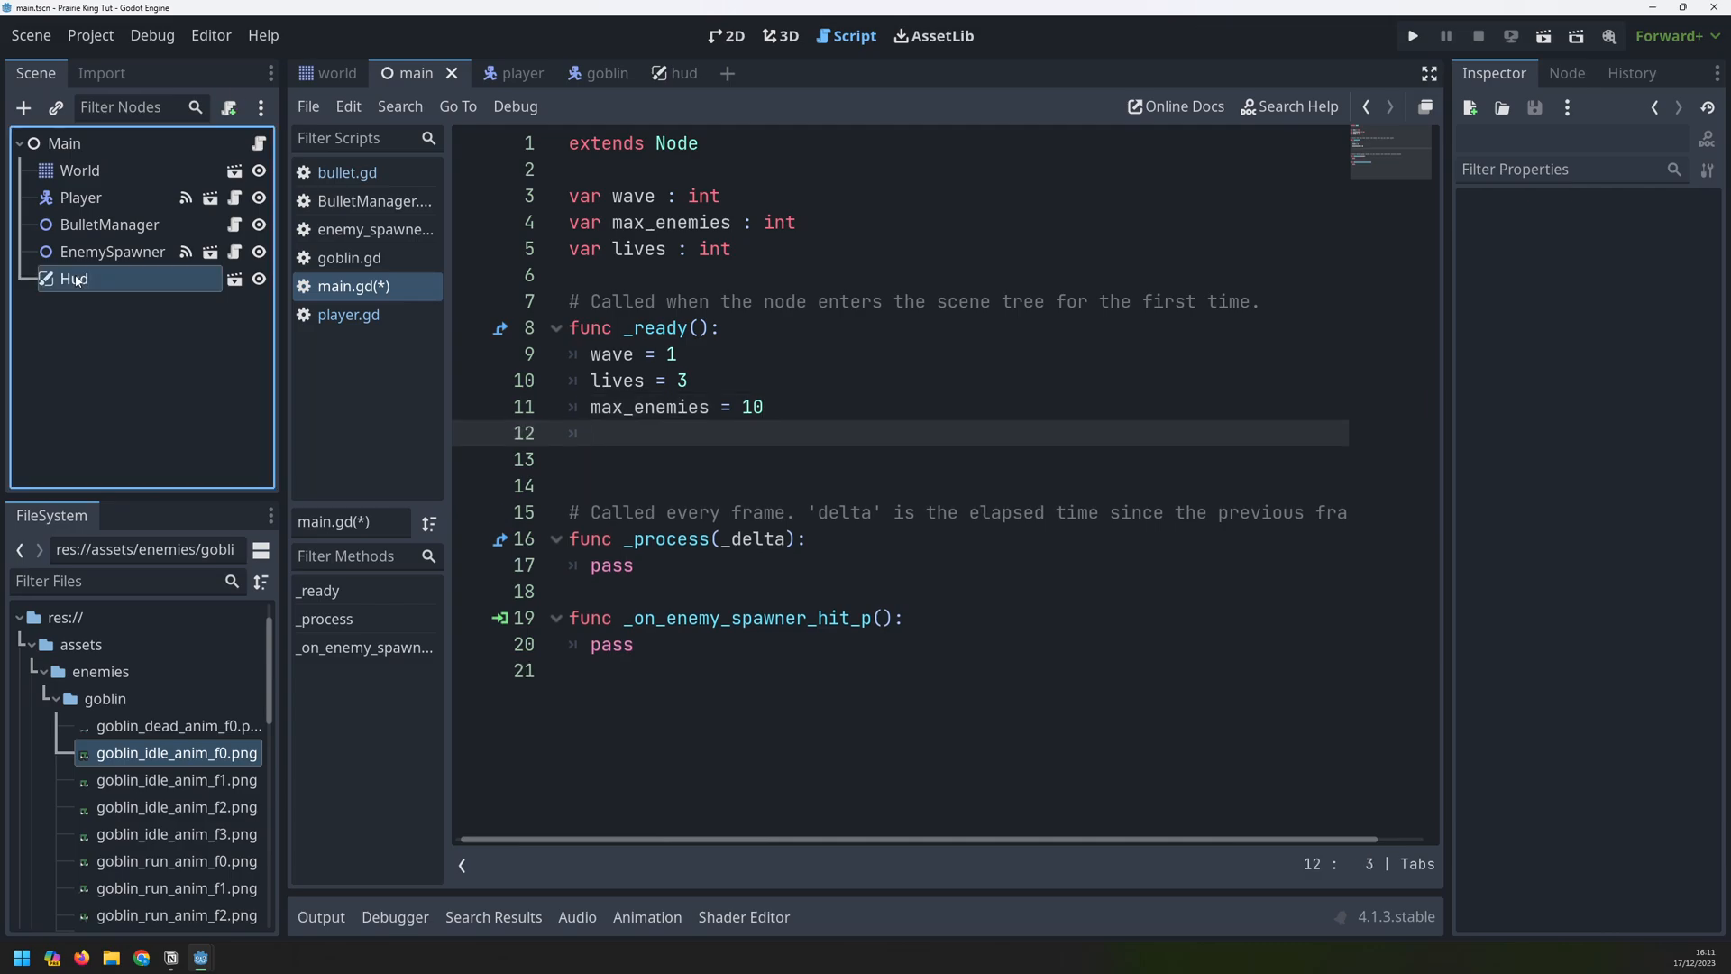
In _ready, set $Hud/LivesLabel.text = "X " + str(lives) and change starting lives to 30
text($Hud)
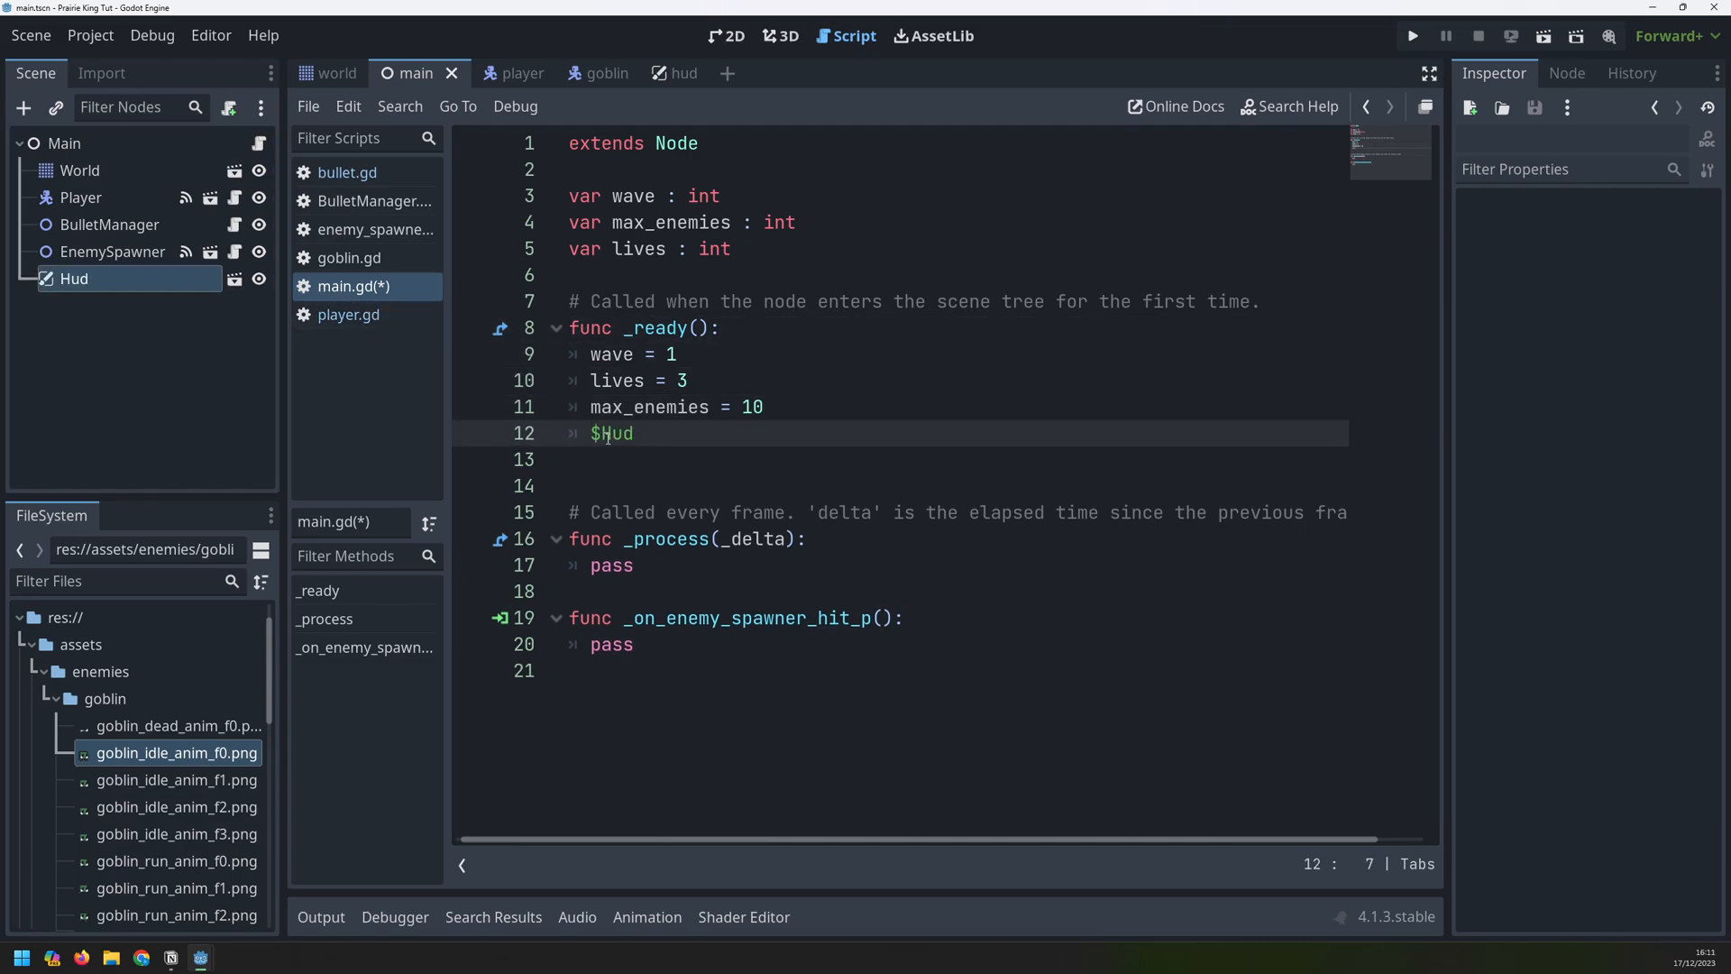
text(/)
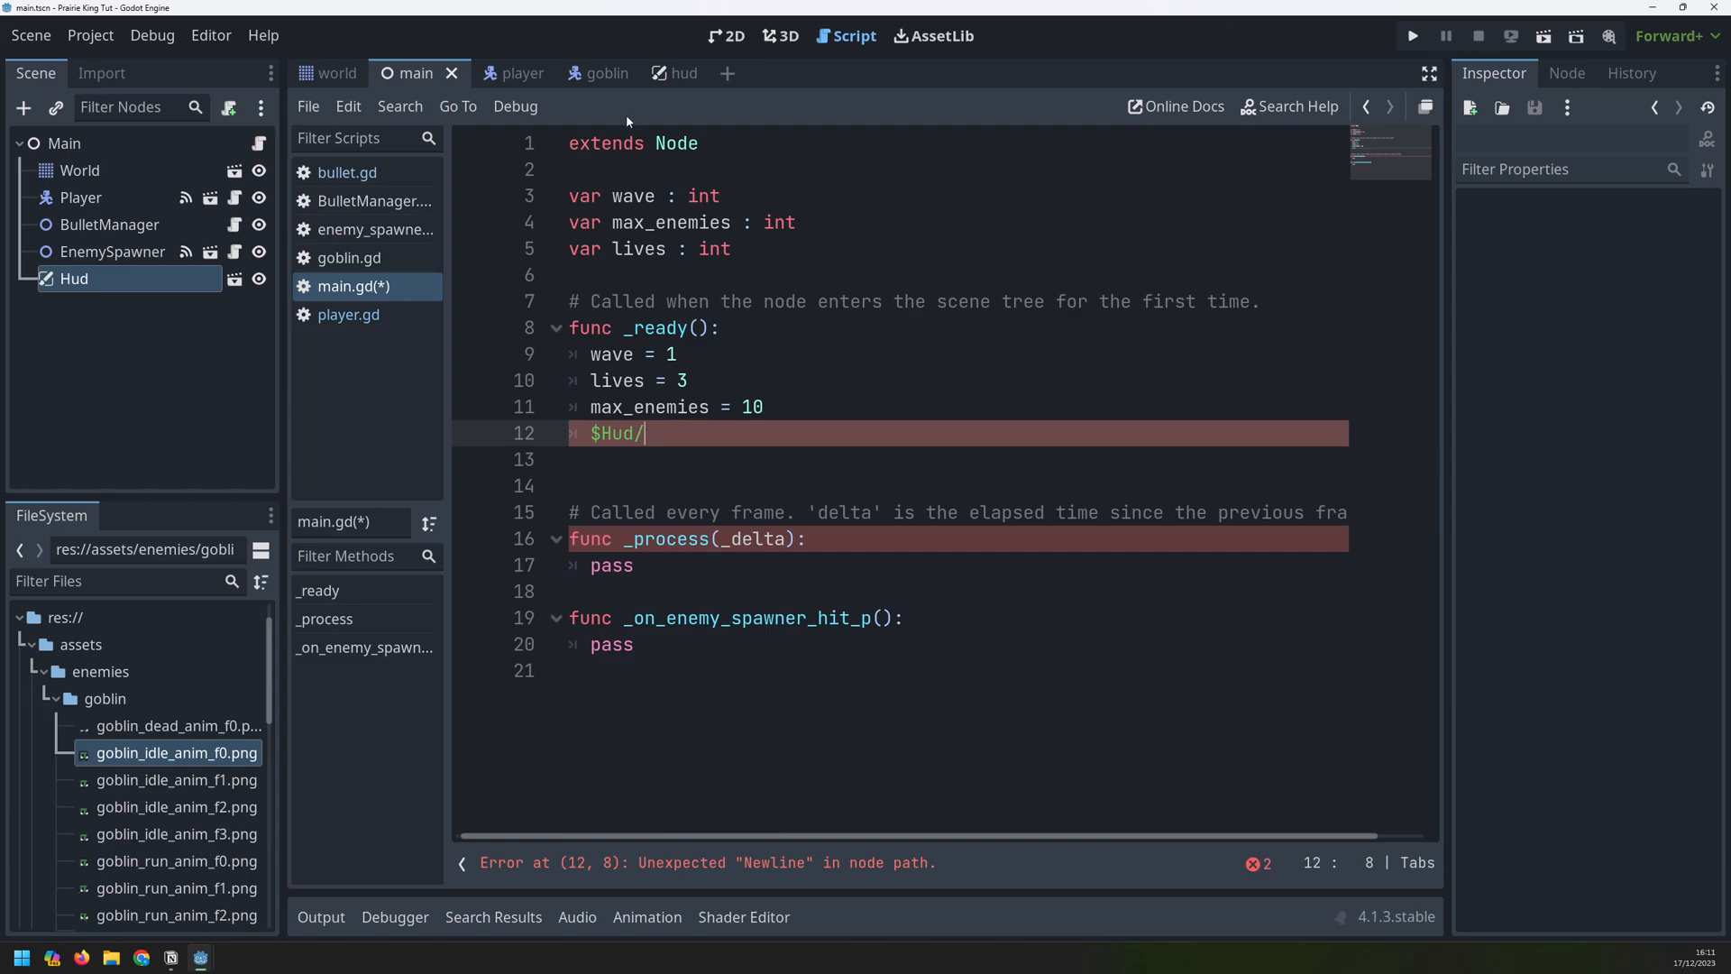
click(664, 73)
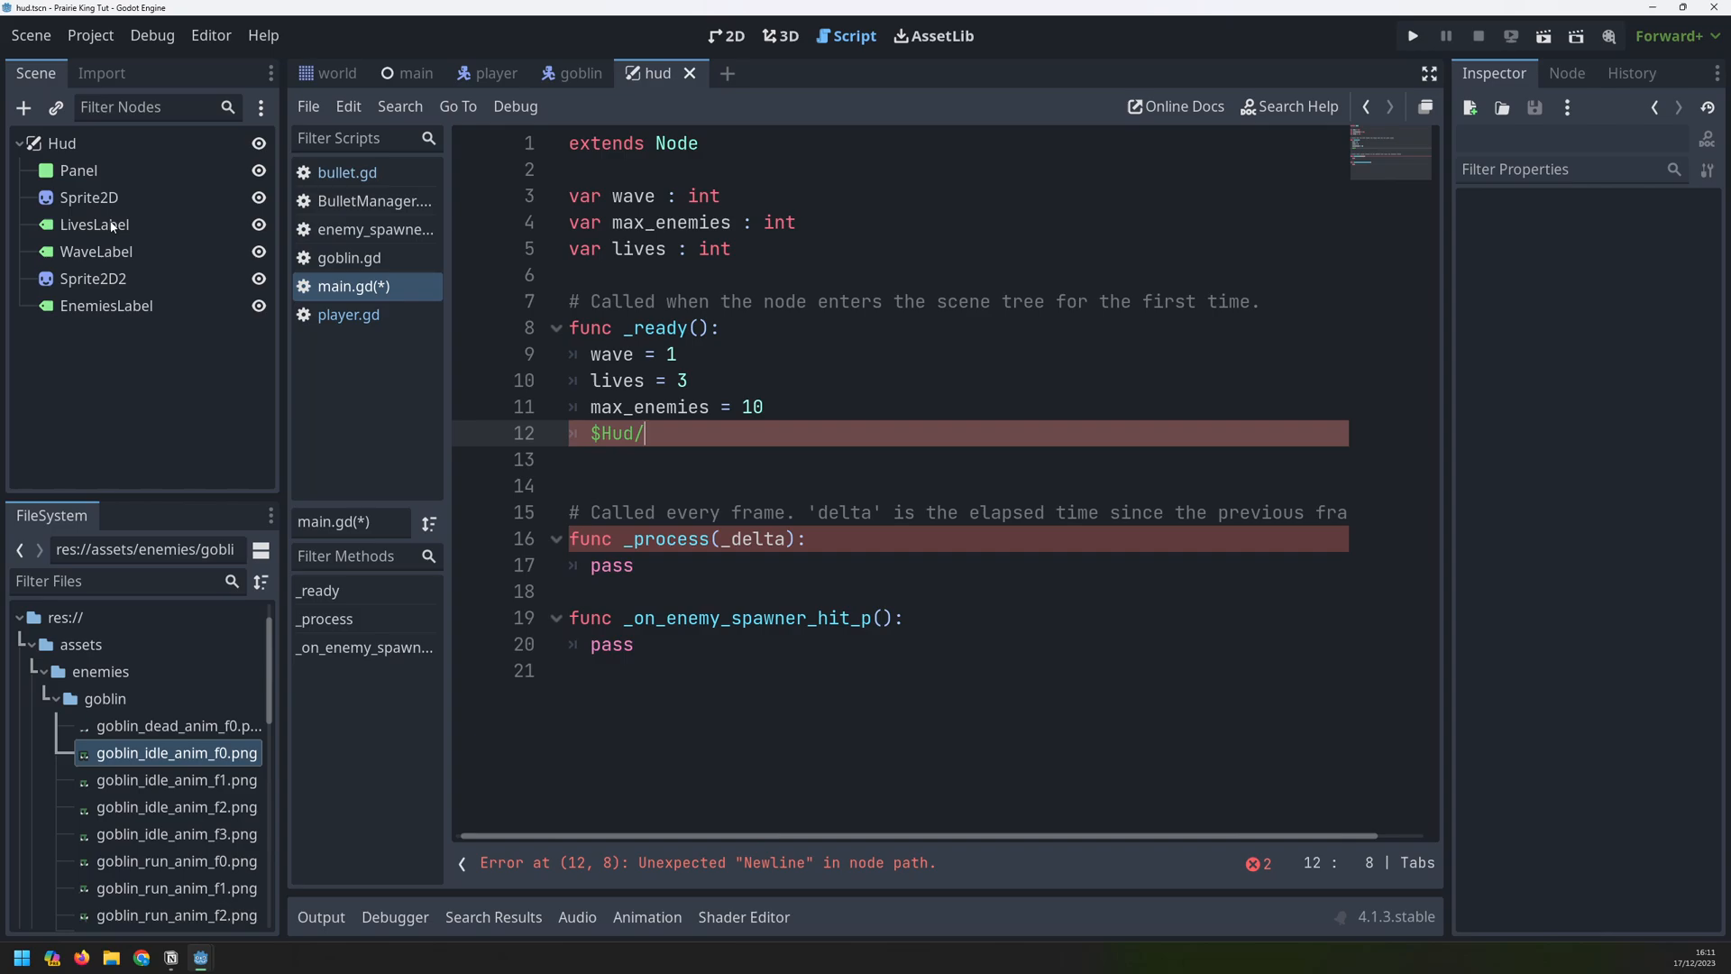
text(Lives)
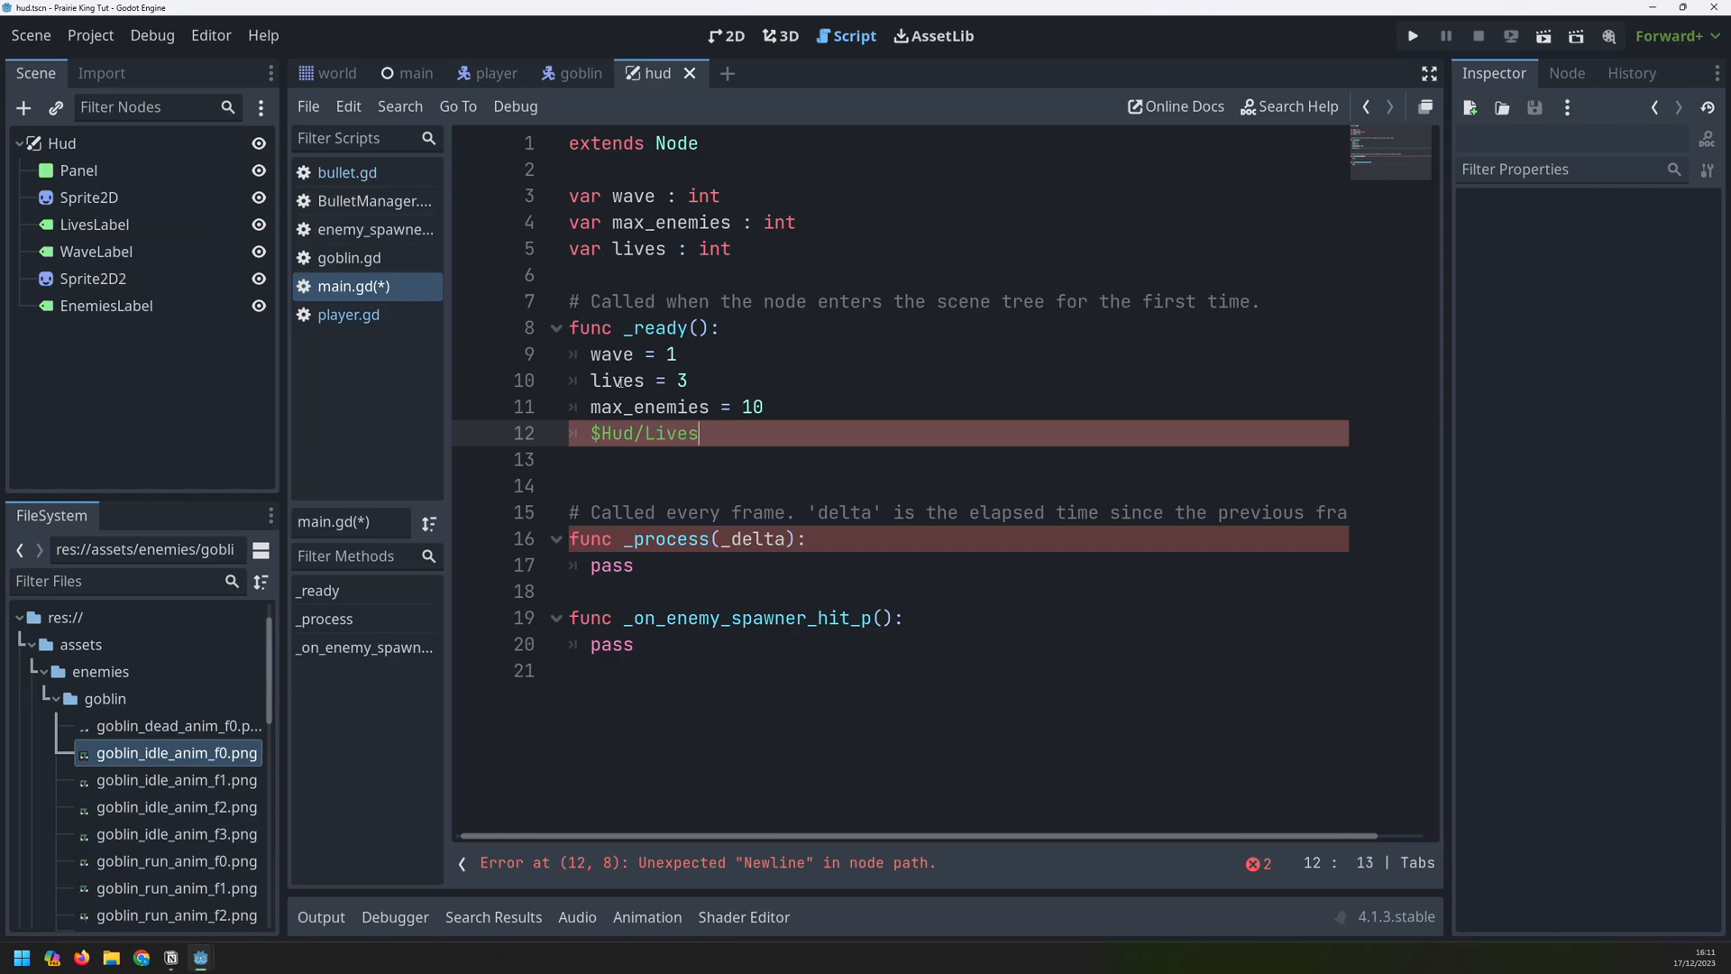
text(Label)
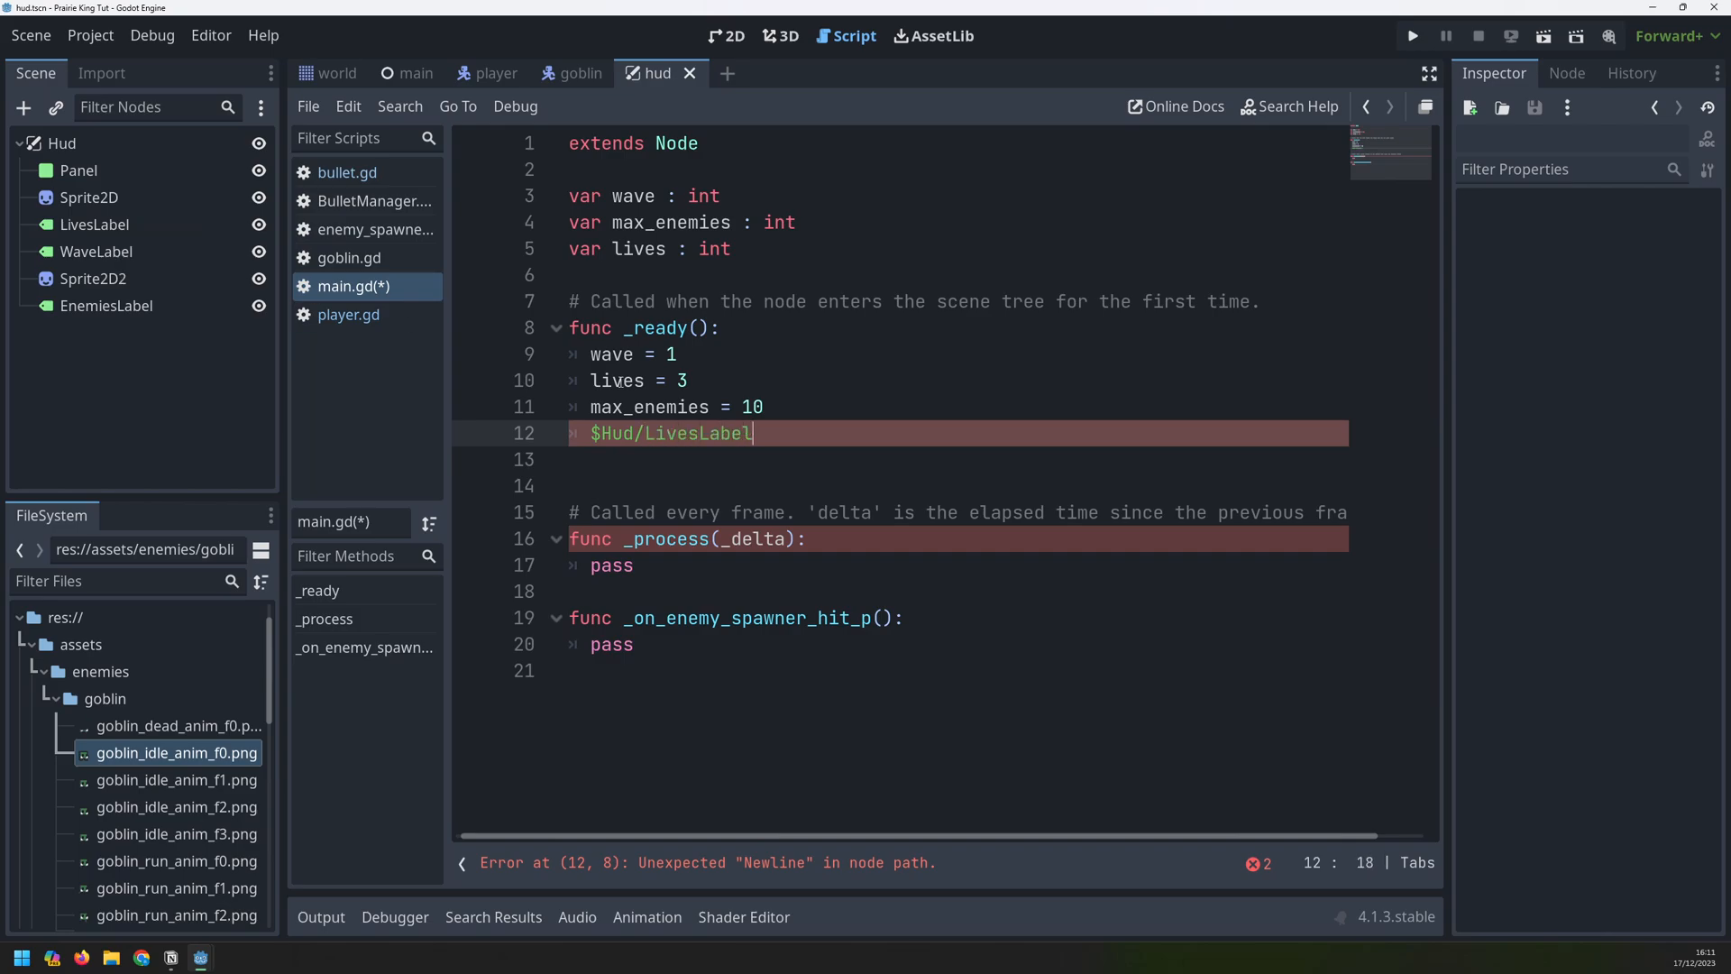
text(.text =)
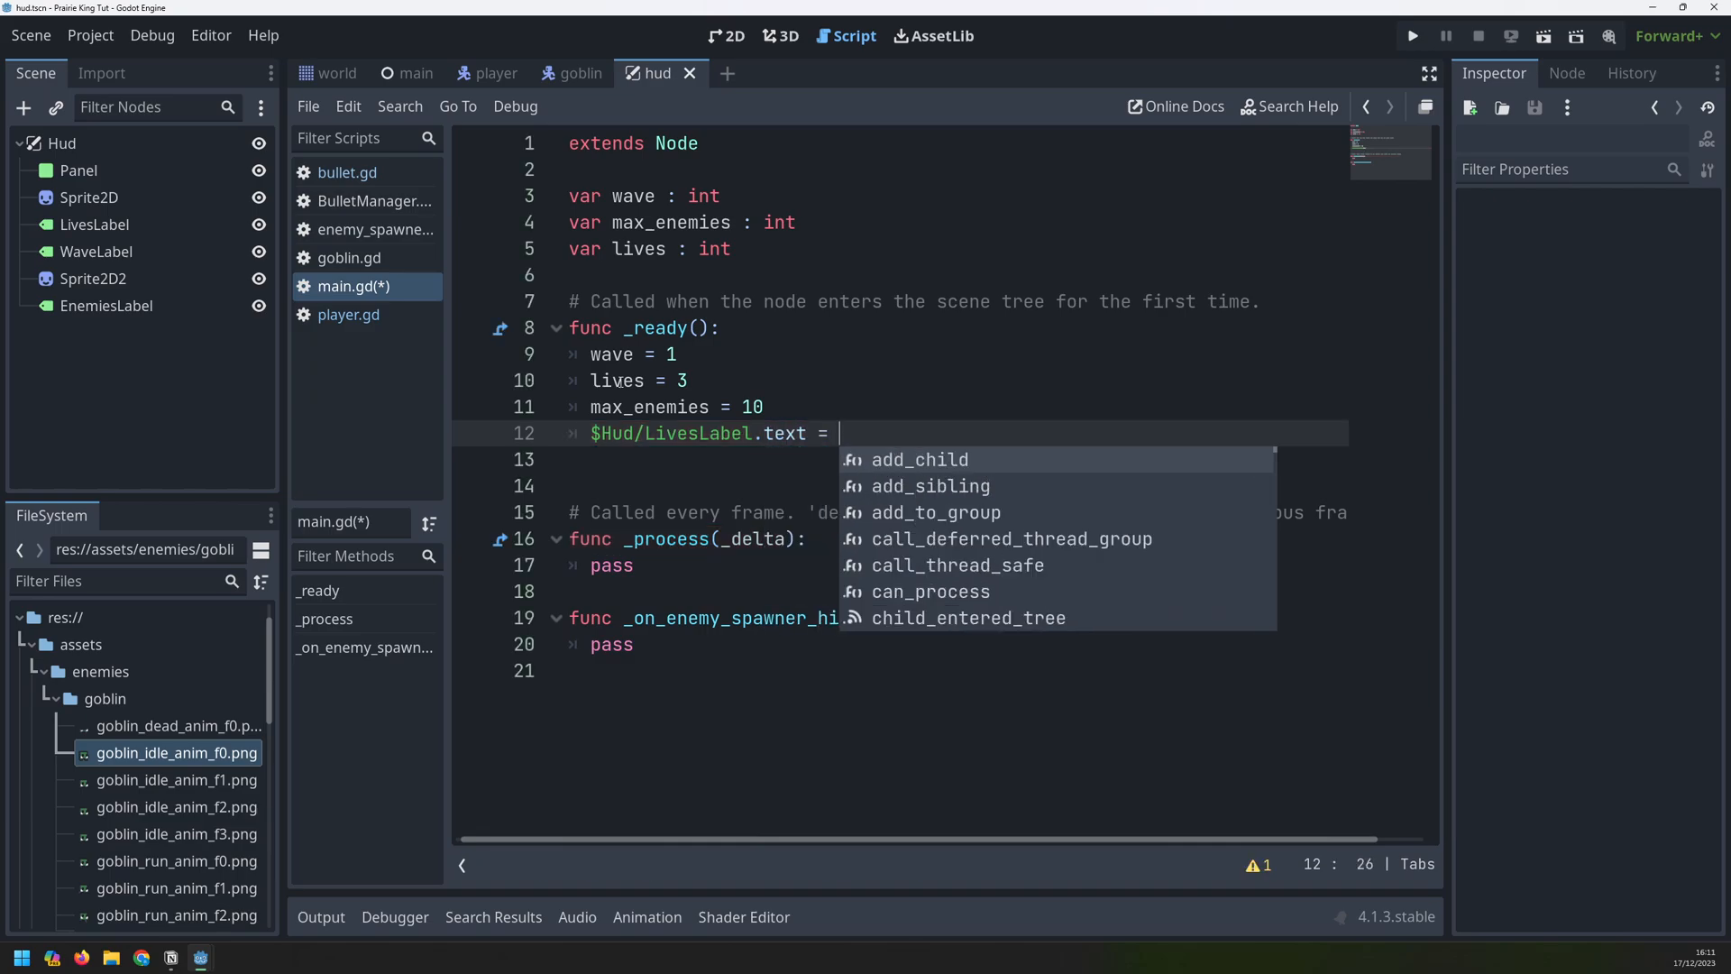
text("X " +)
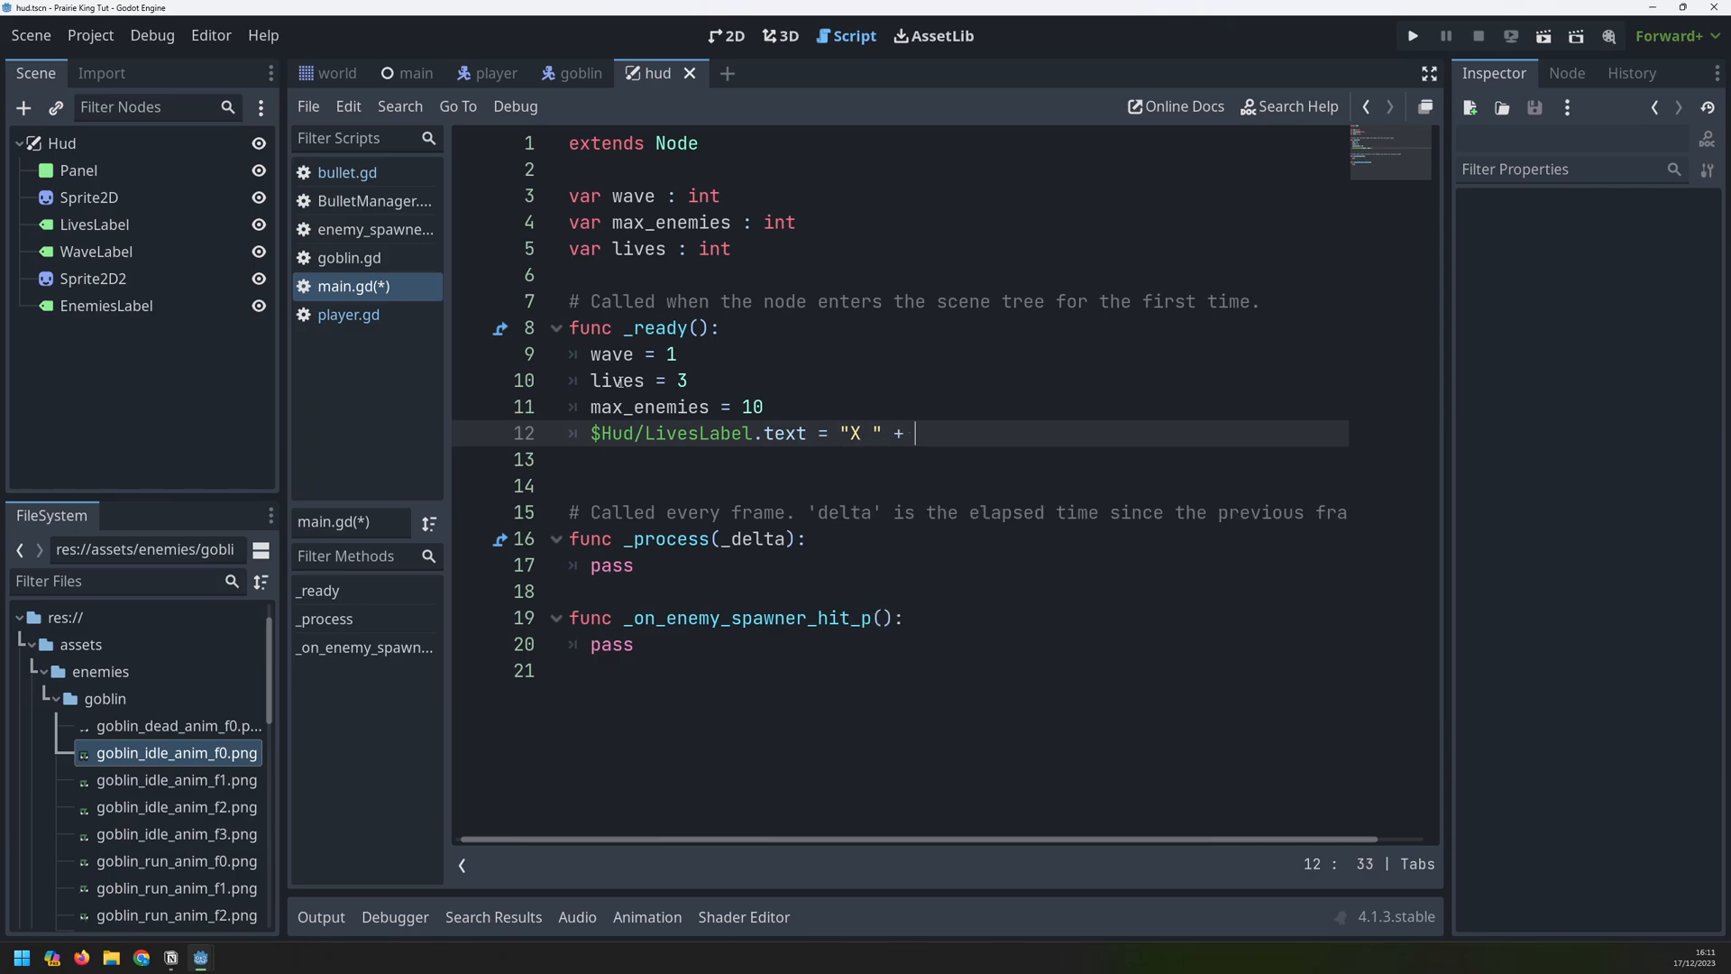
text(str(li)
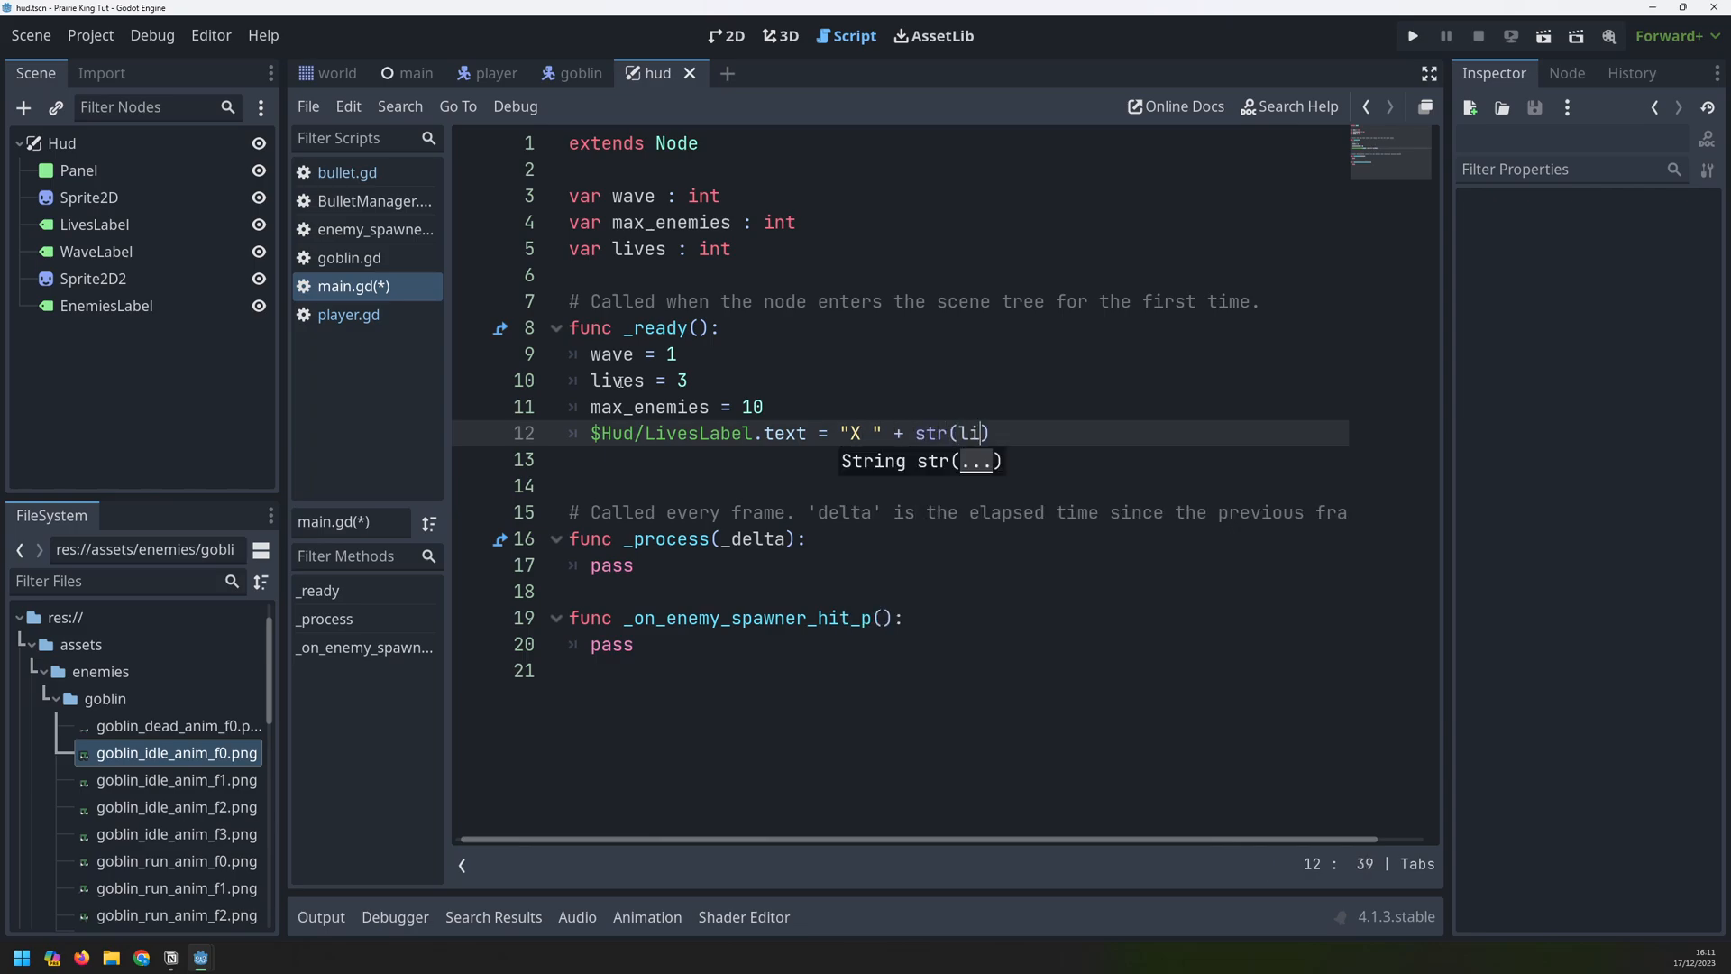
text(ves)
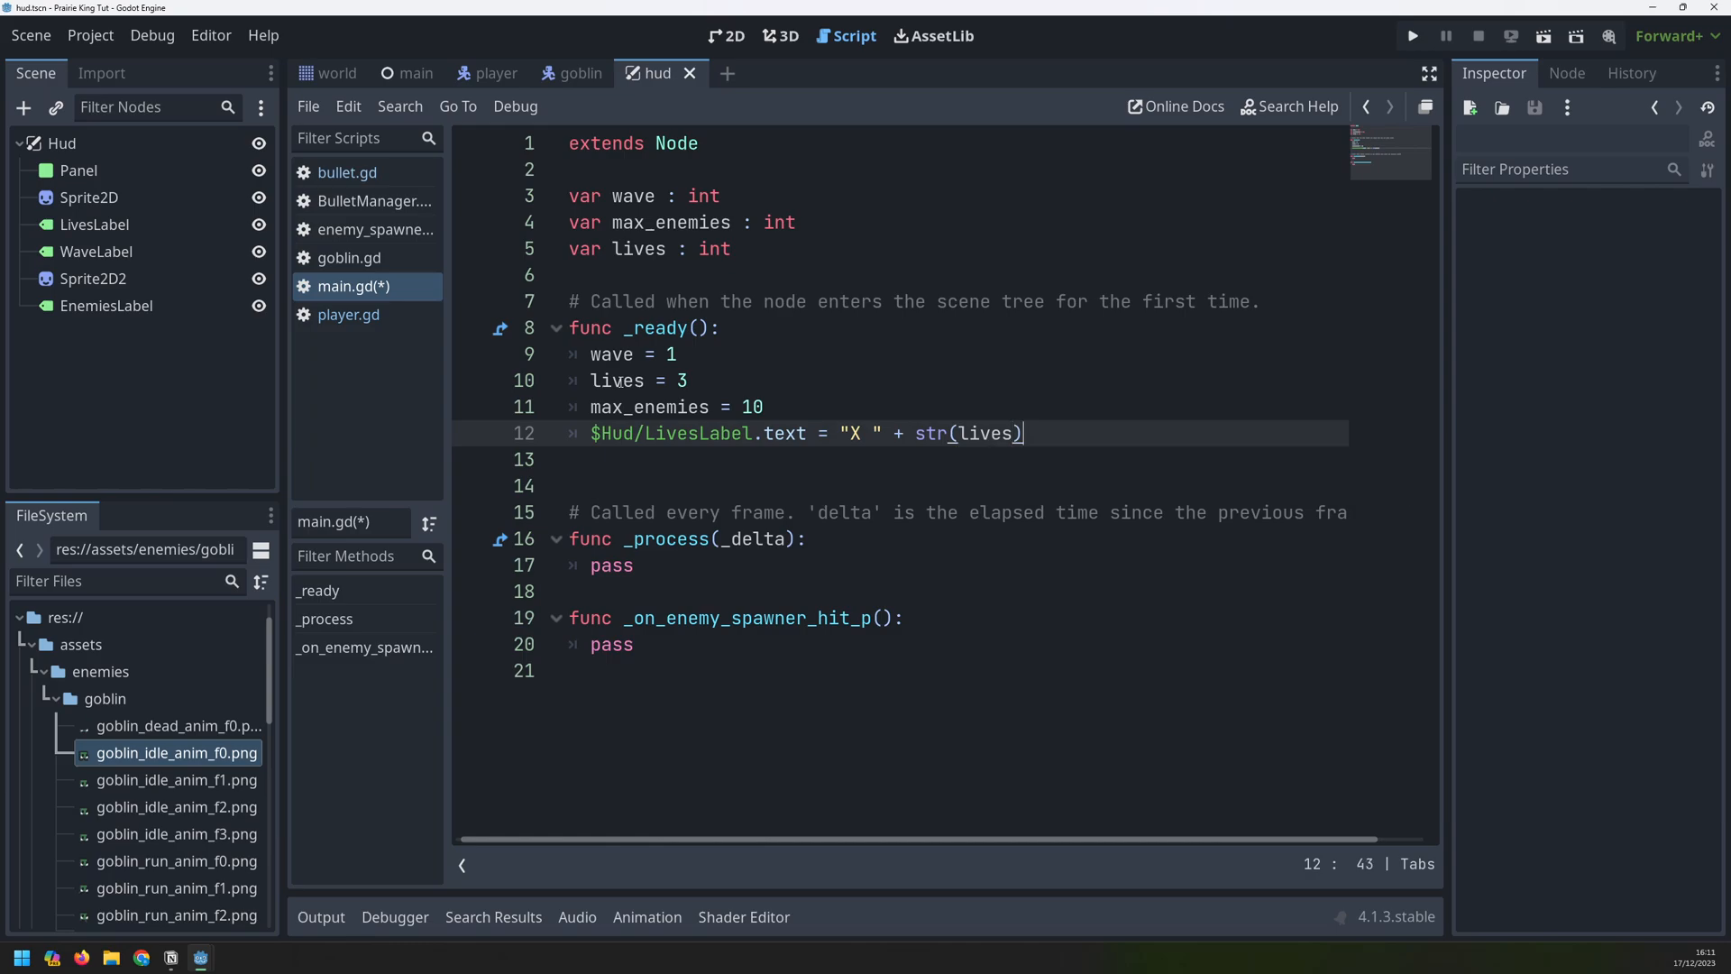
click(703, 380)
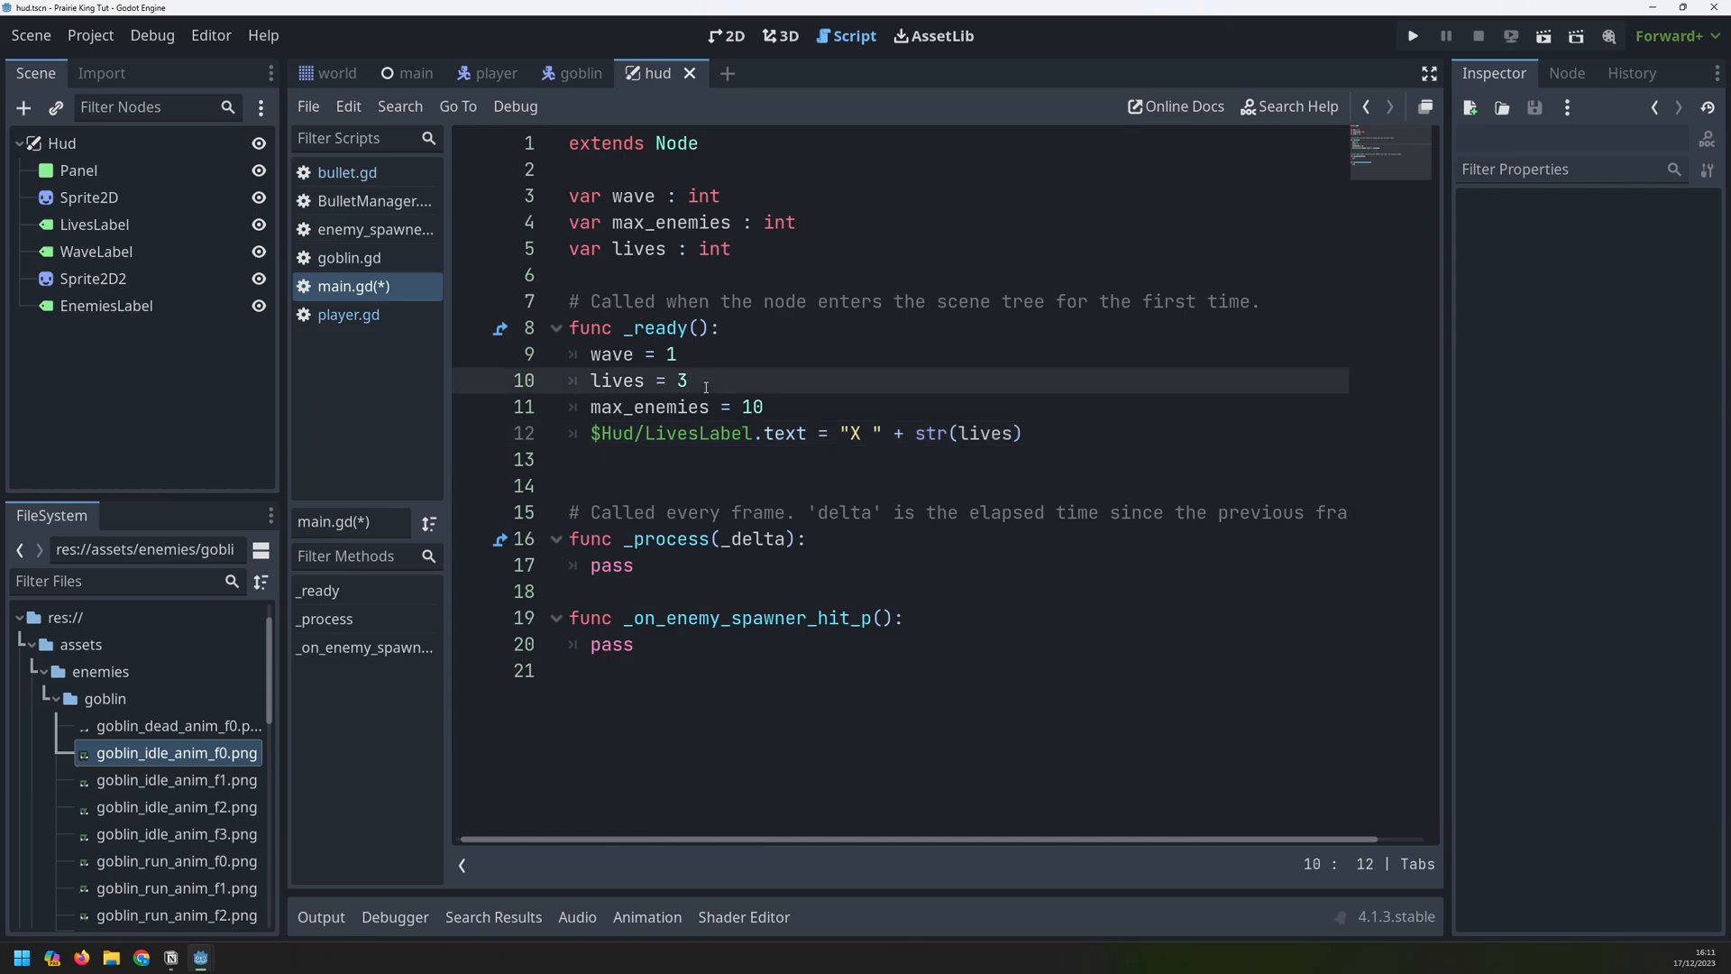
text(0)
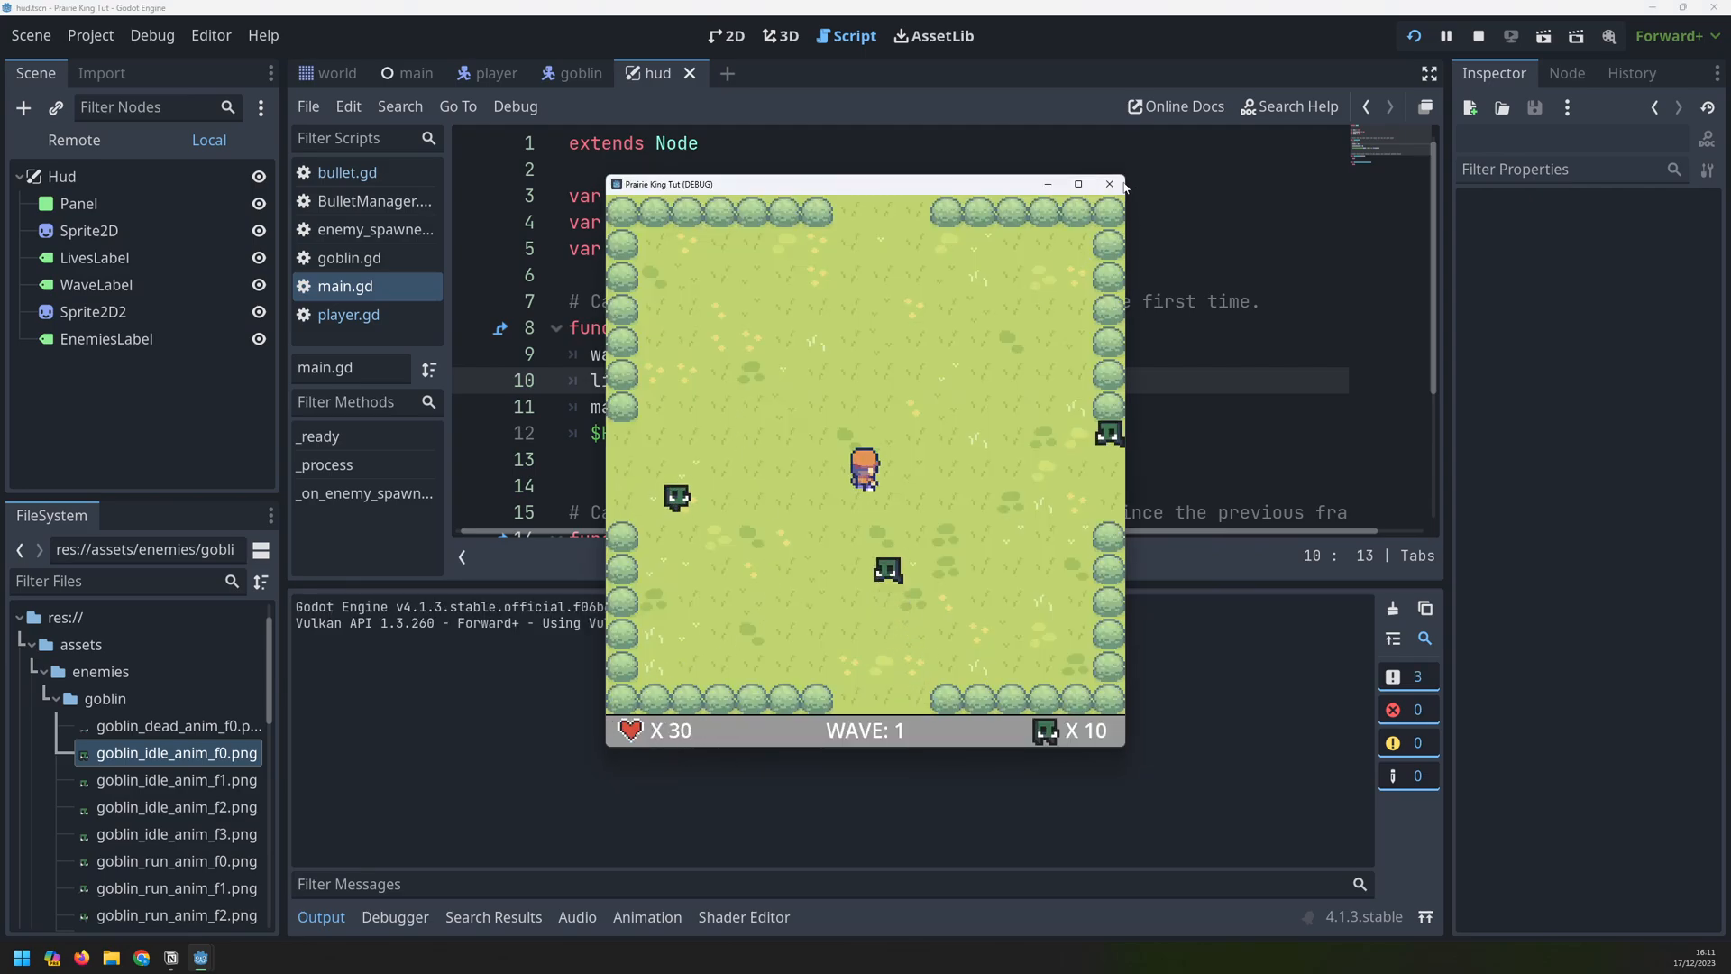
click(1108, 184)
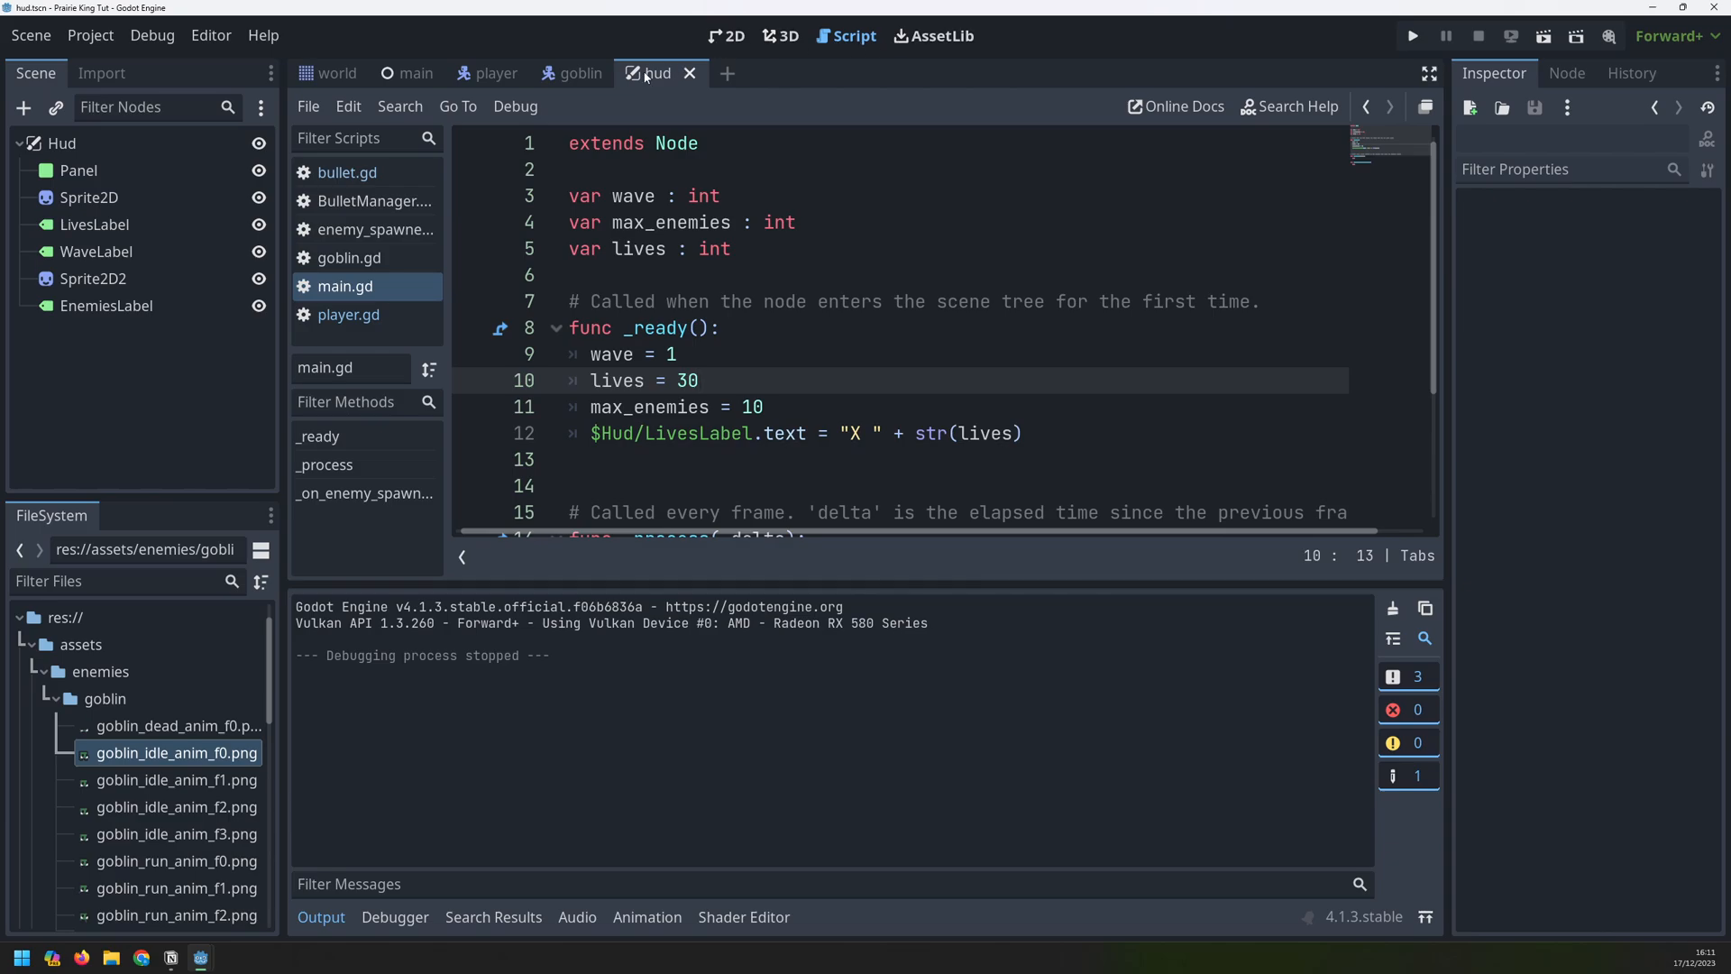
click(724, 35)
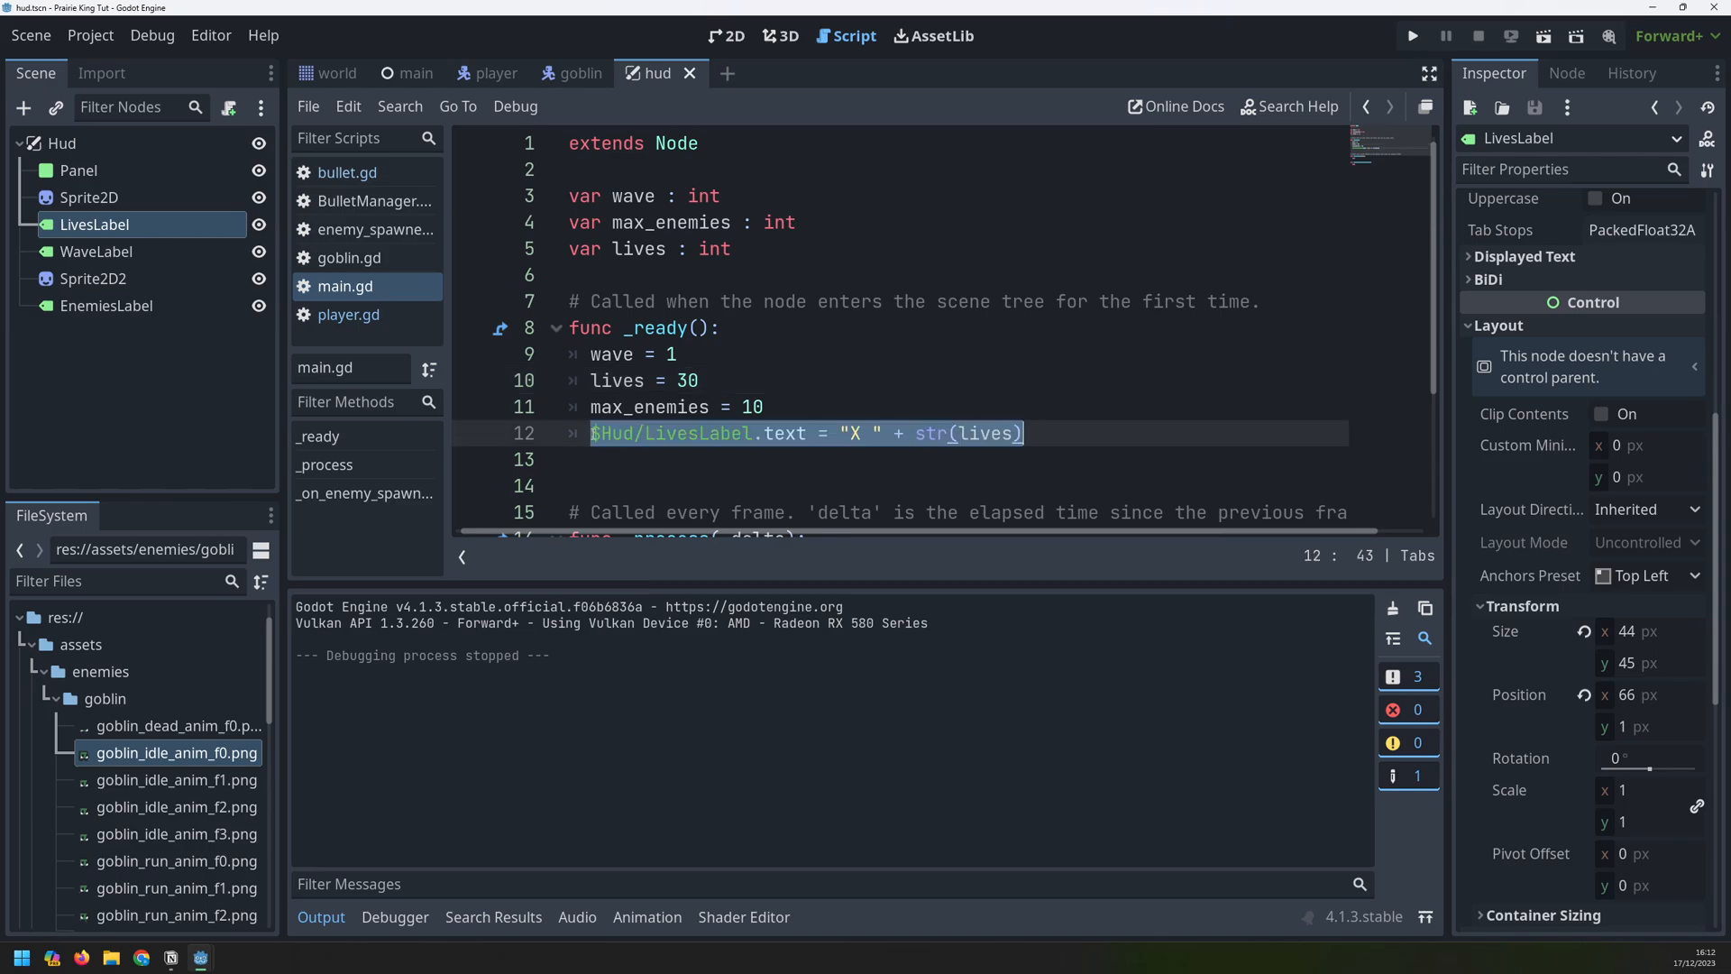
Duplicate the label line, setting WaveLabel to "WAVE: " + str(wave) and EnemiesLabel to str(max_enemies)
key(ctrl+d)
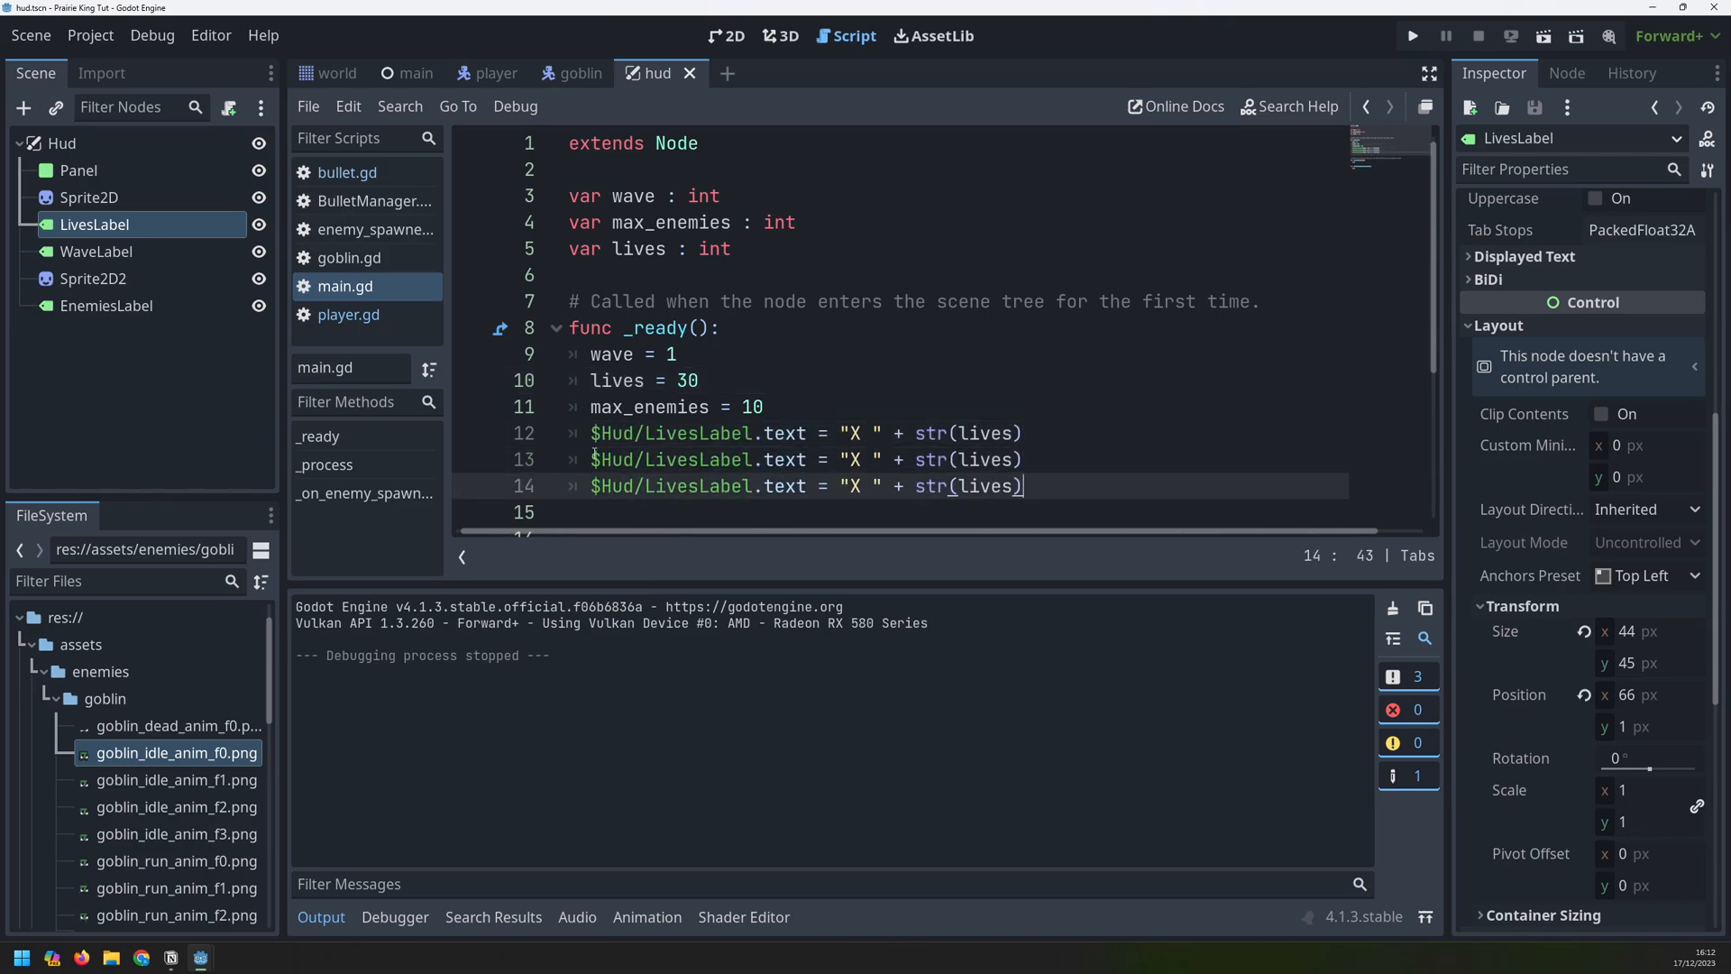
double_click(673, 459)
text(Wa)
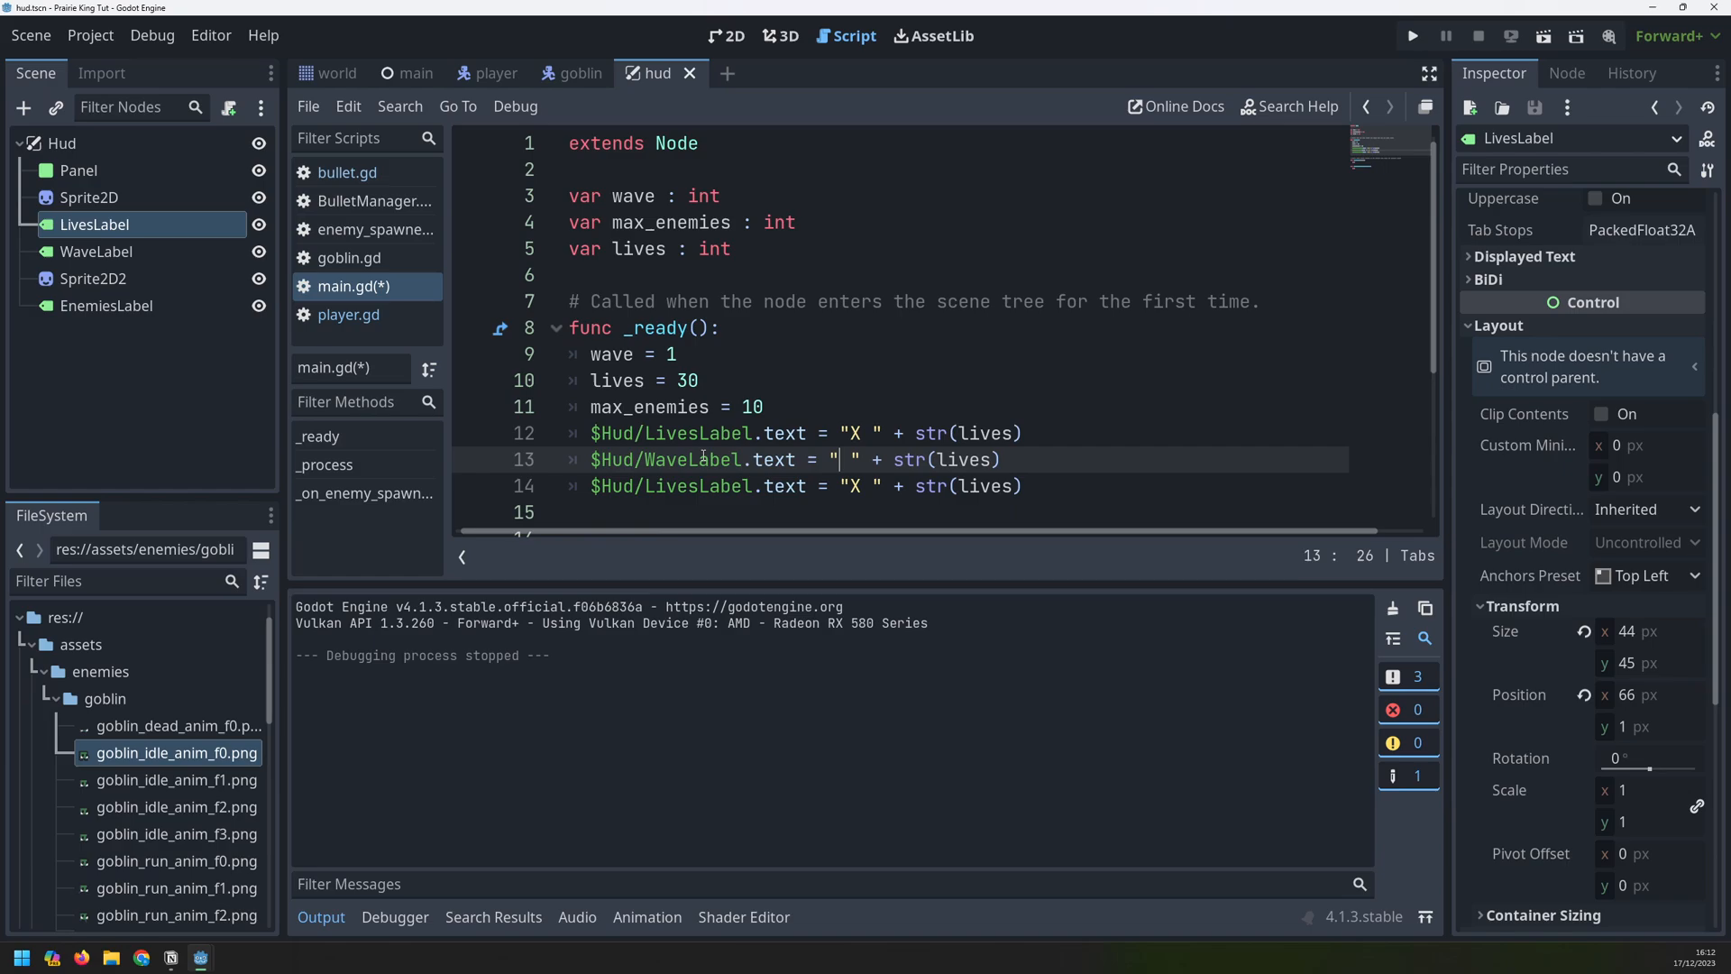
text(AVE:)
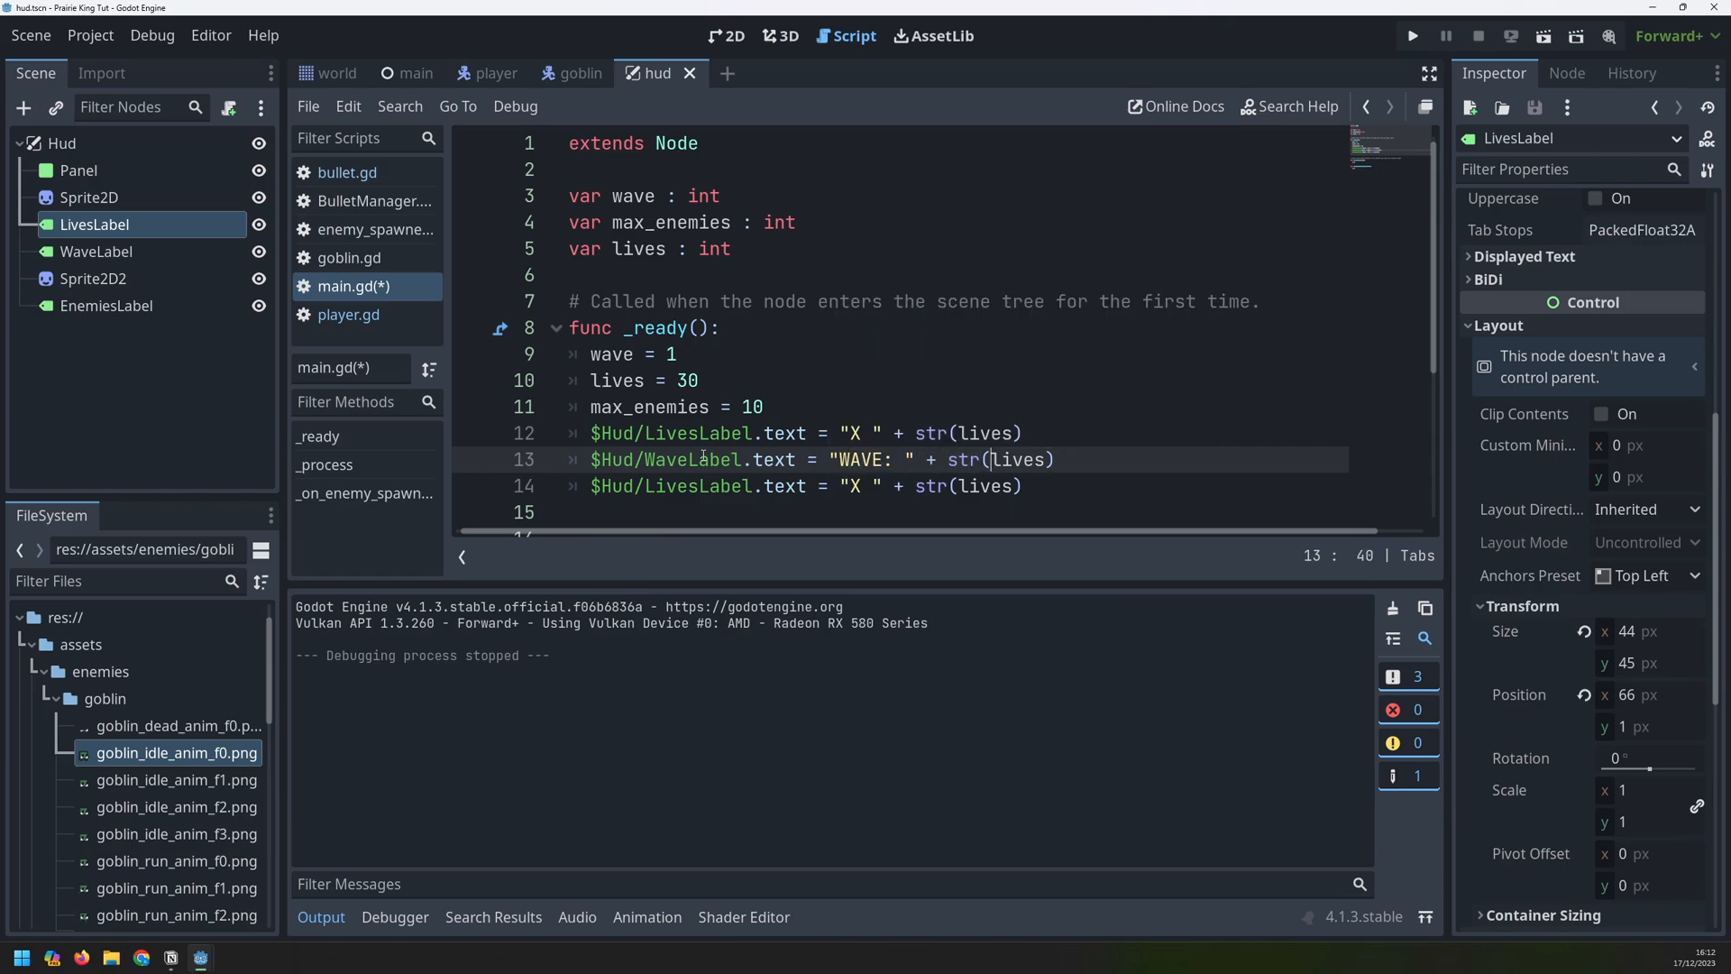
text(wave)
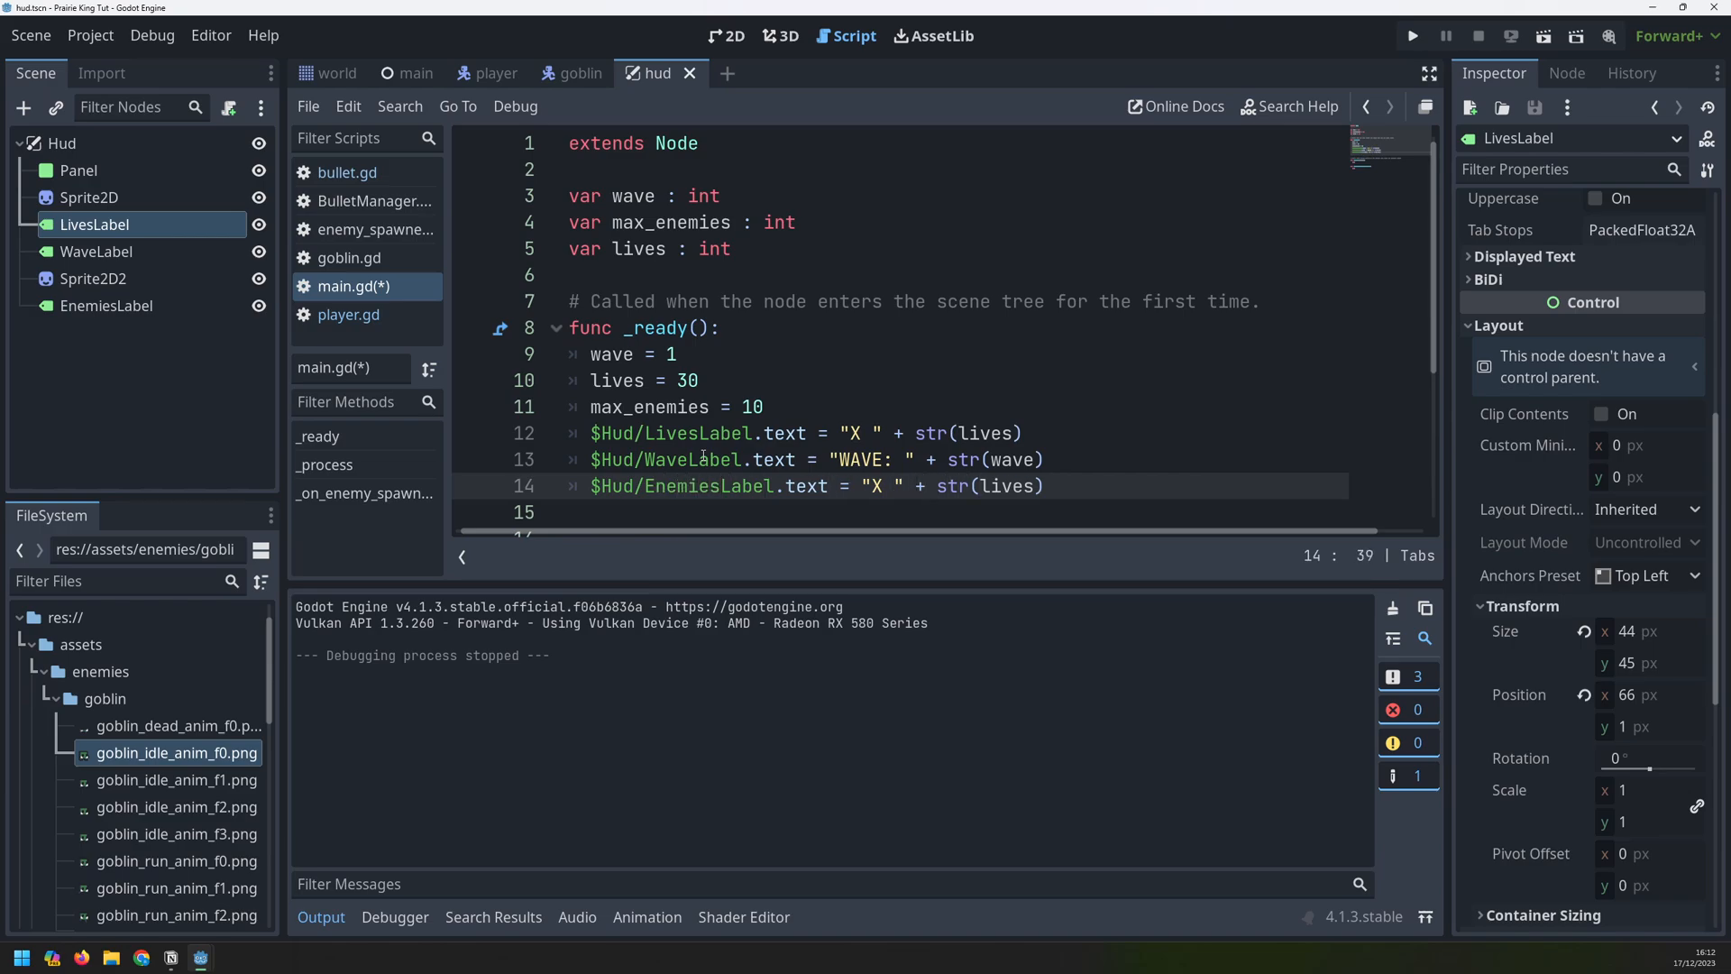
text(max)
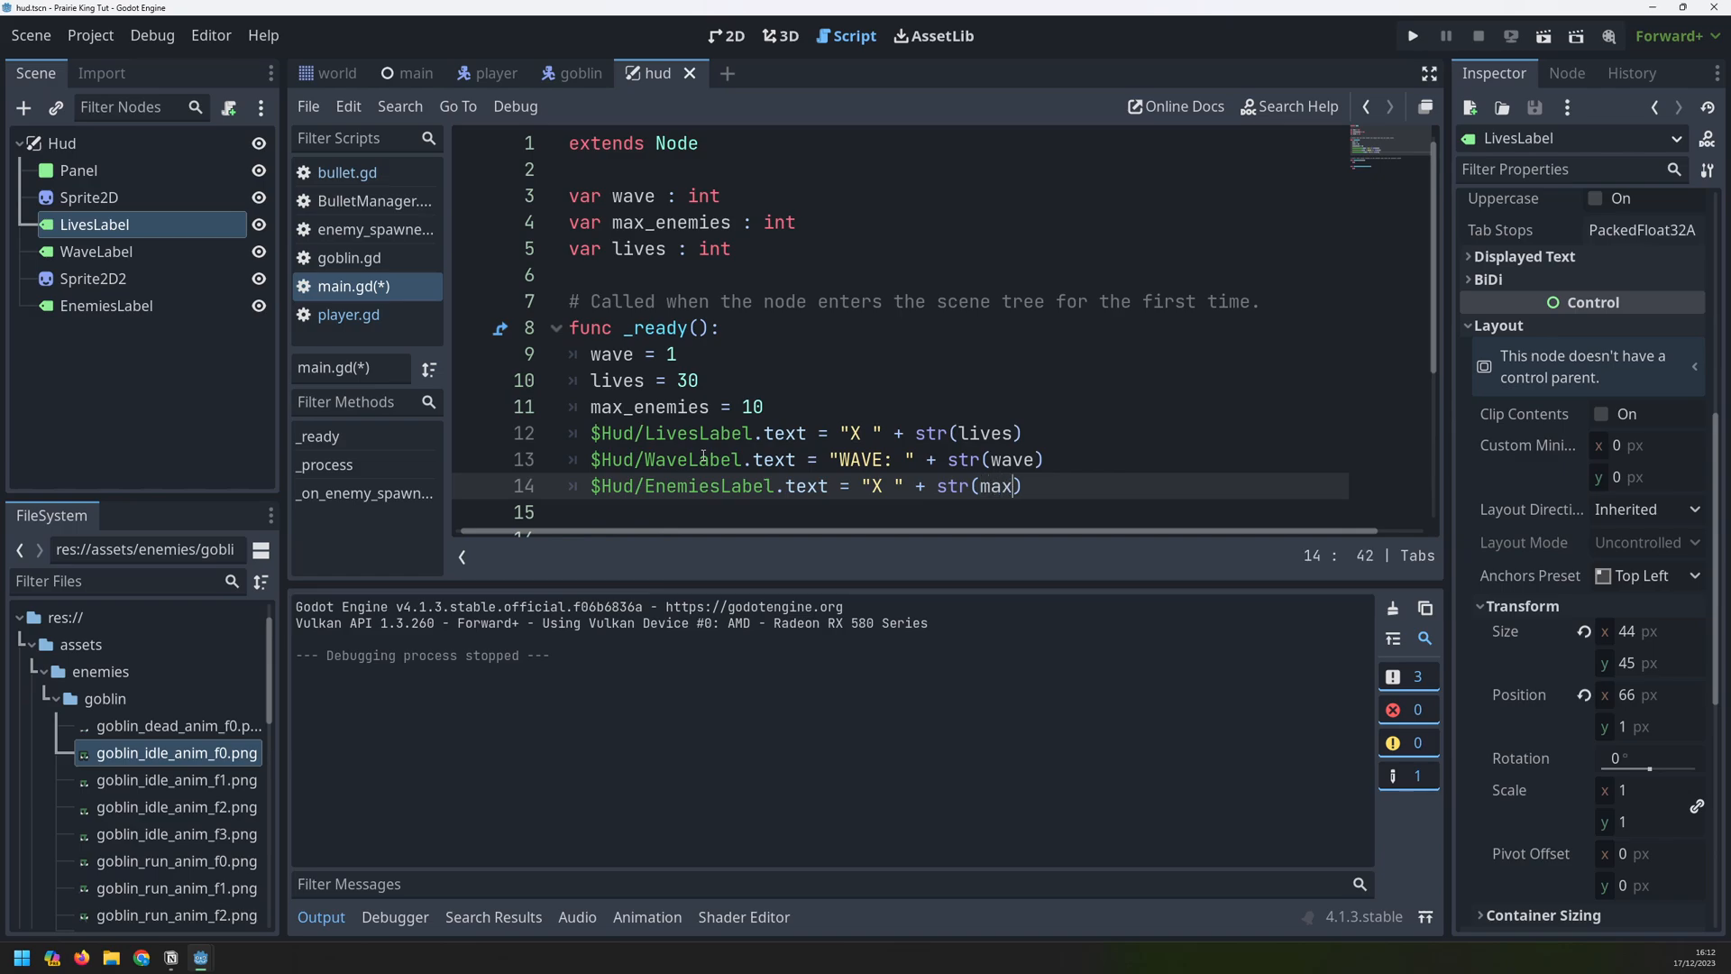
text(_enemies)
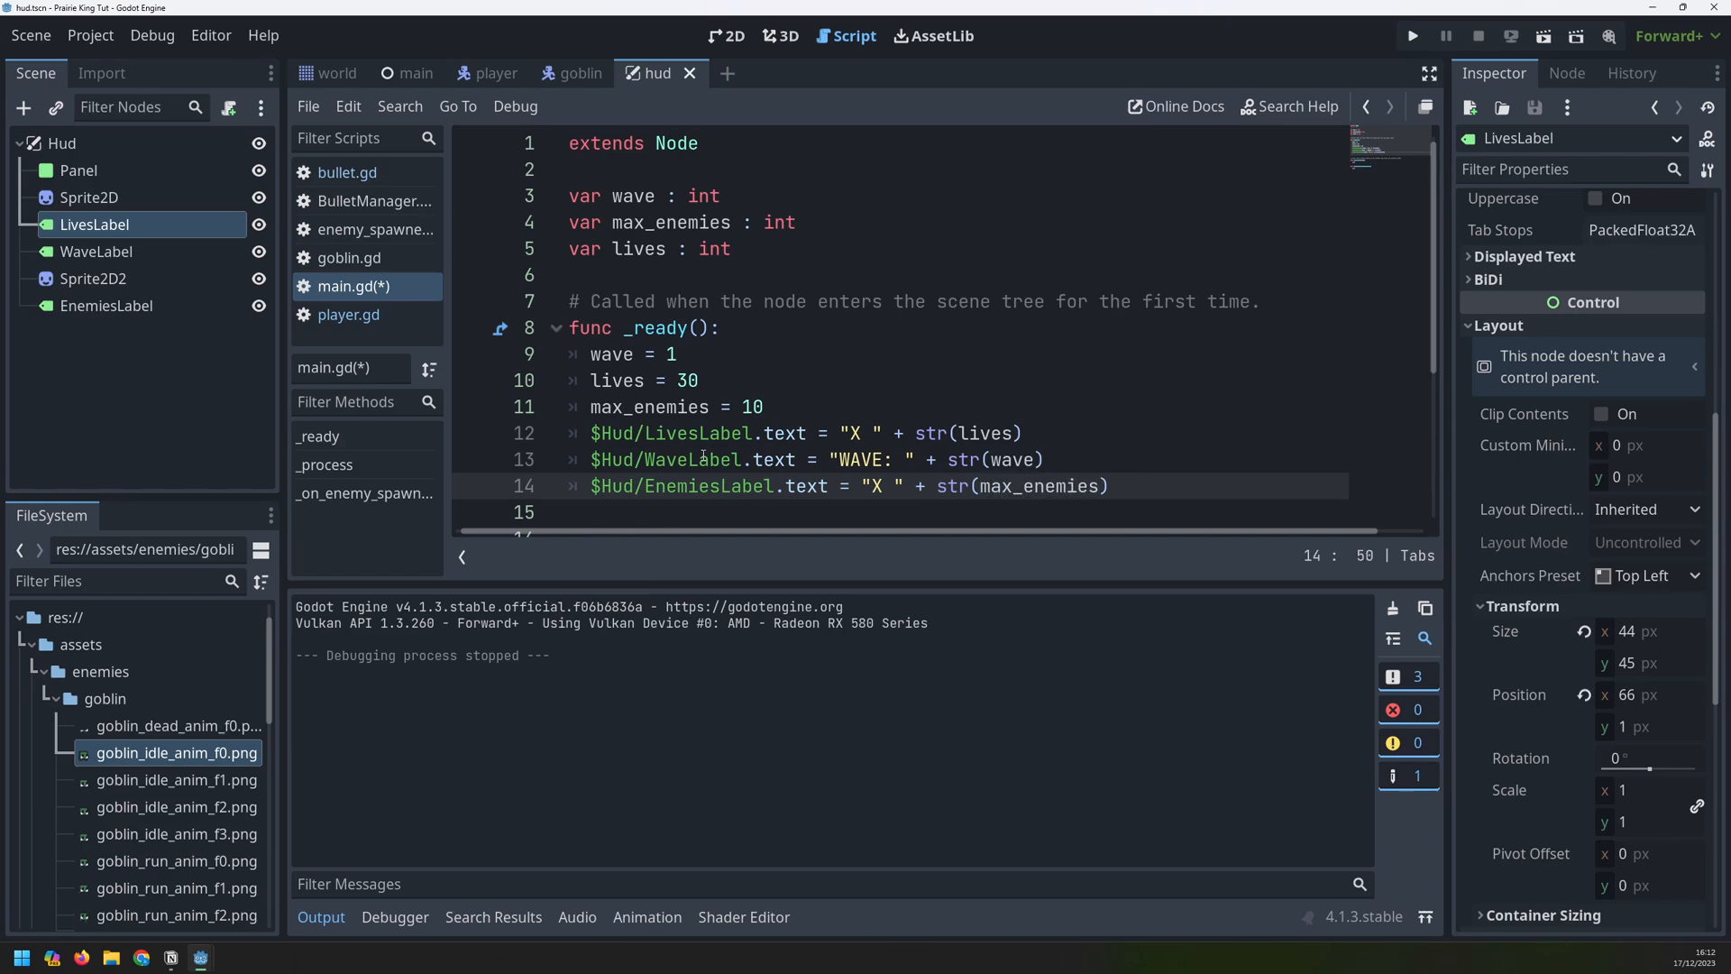
click(718, 354)
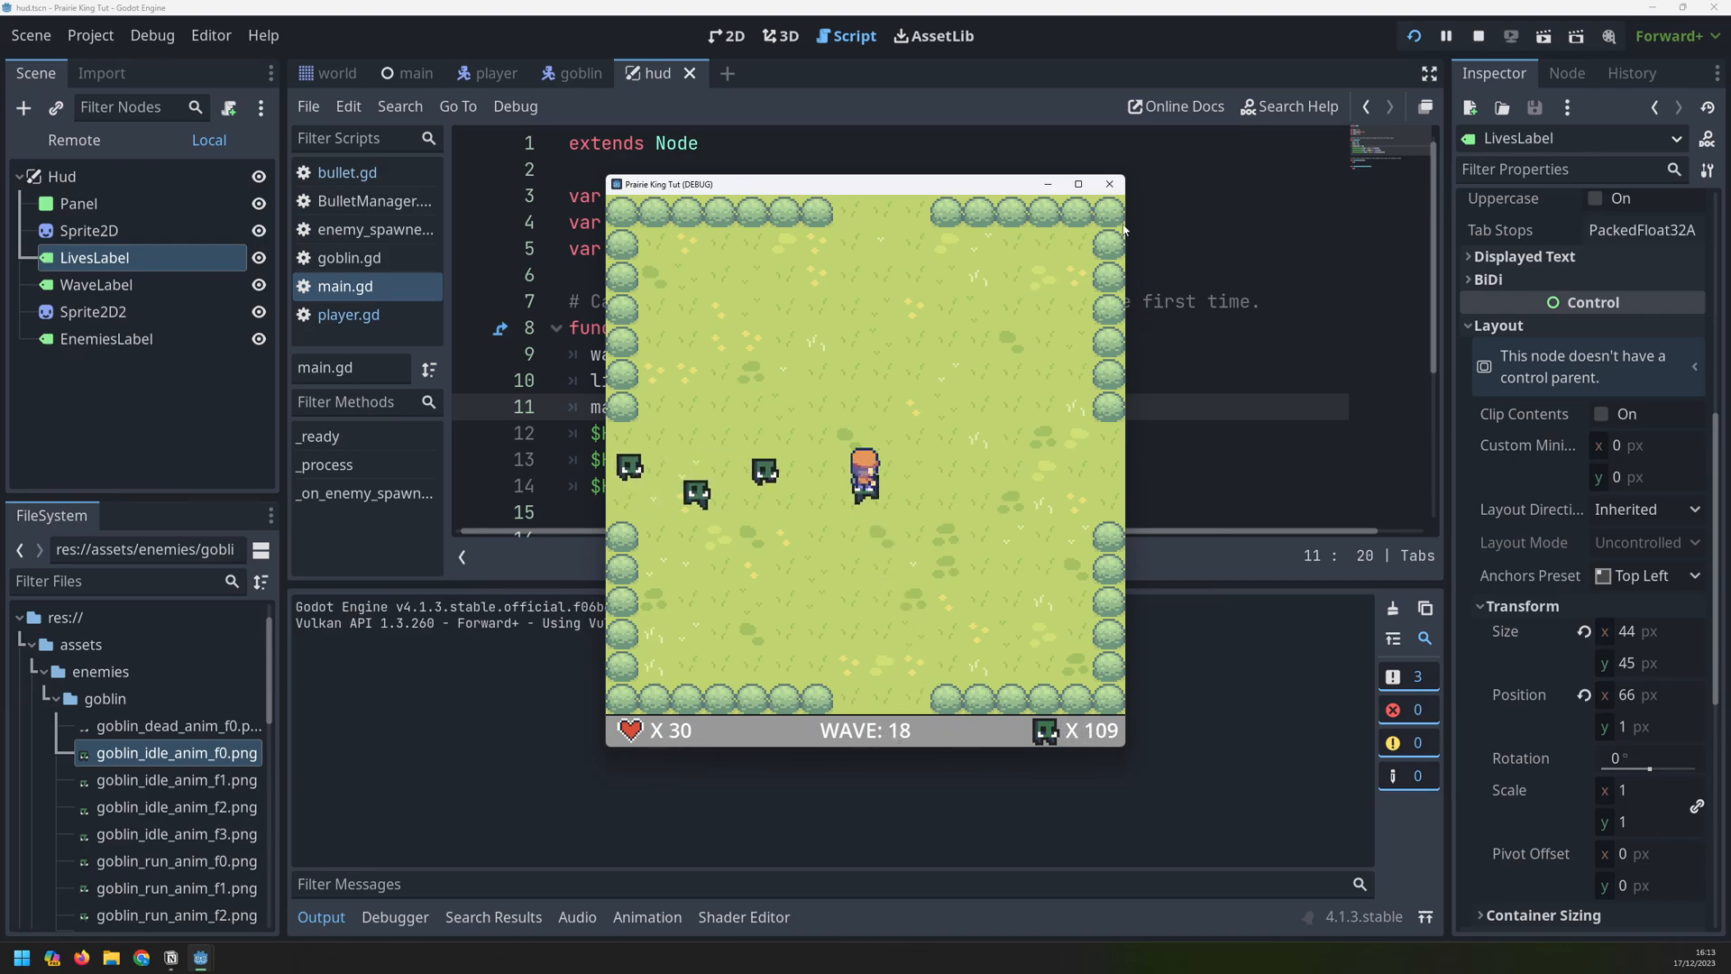
Close the running game window and switch back to the main scene tab
click(1478, 35)
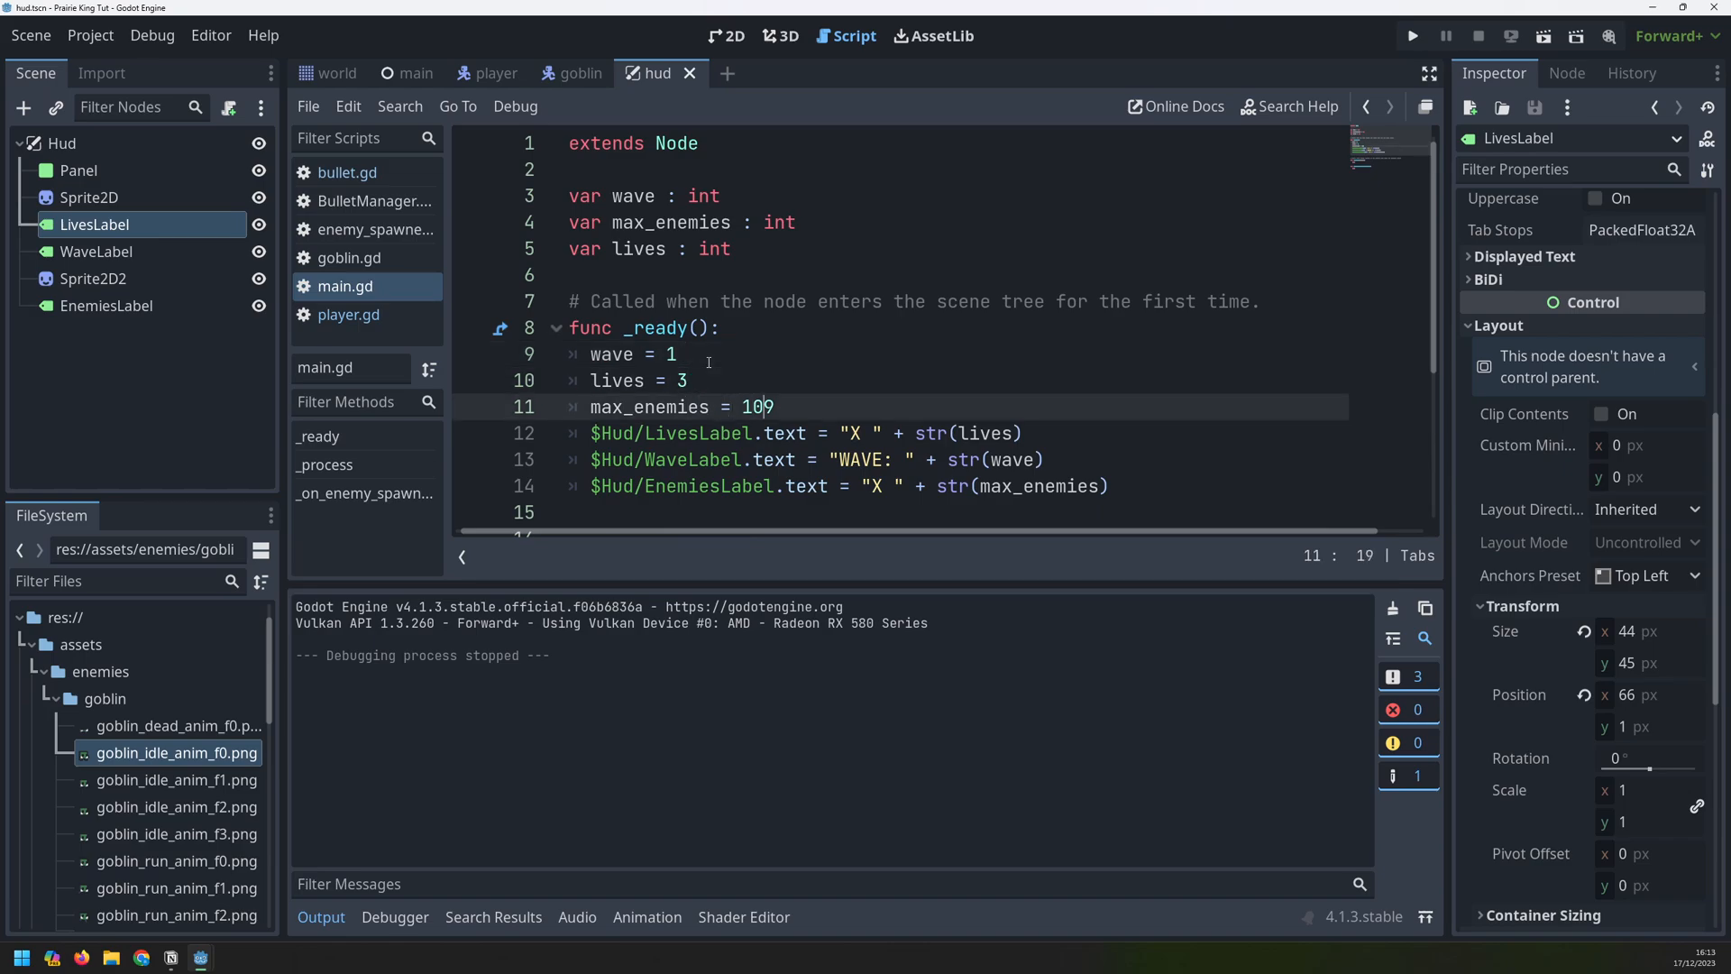
click(414, 73)
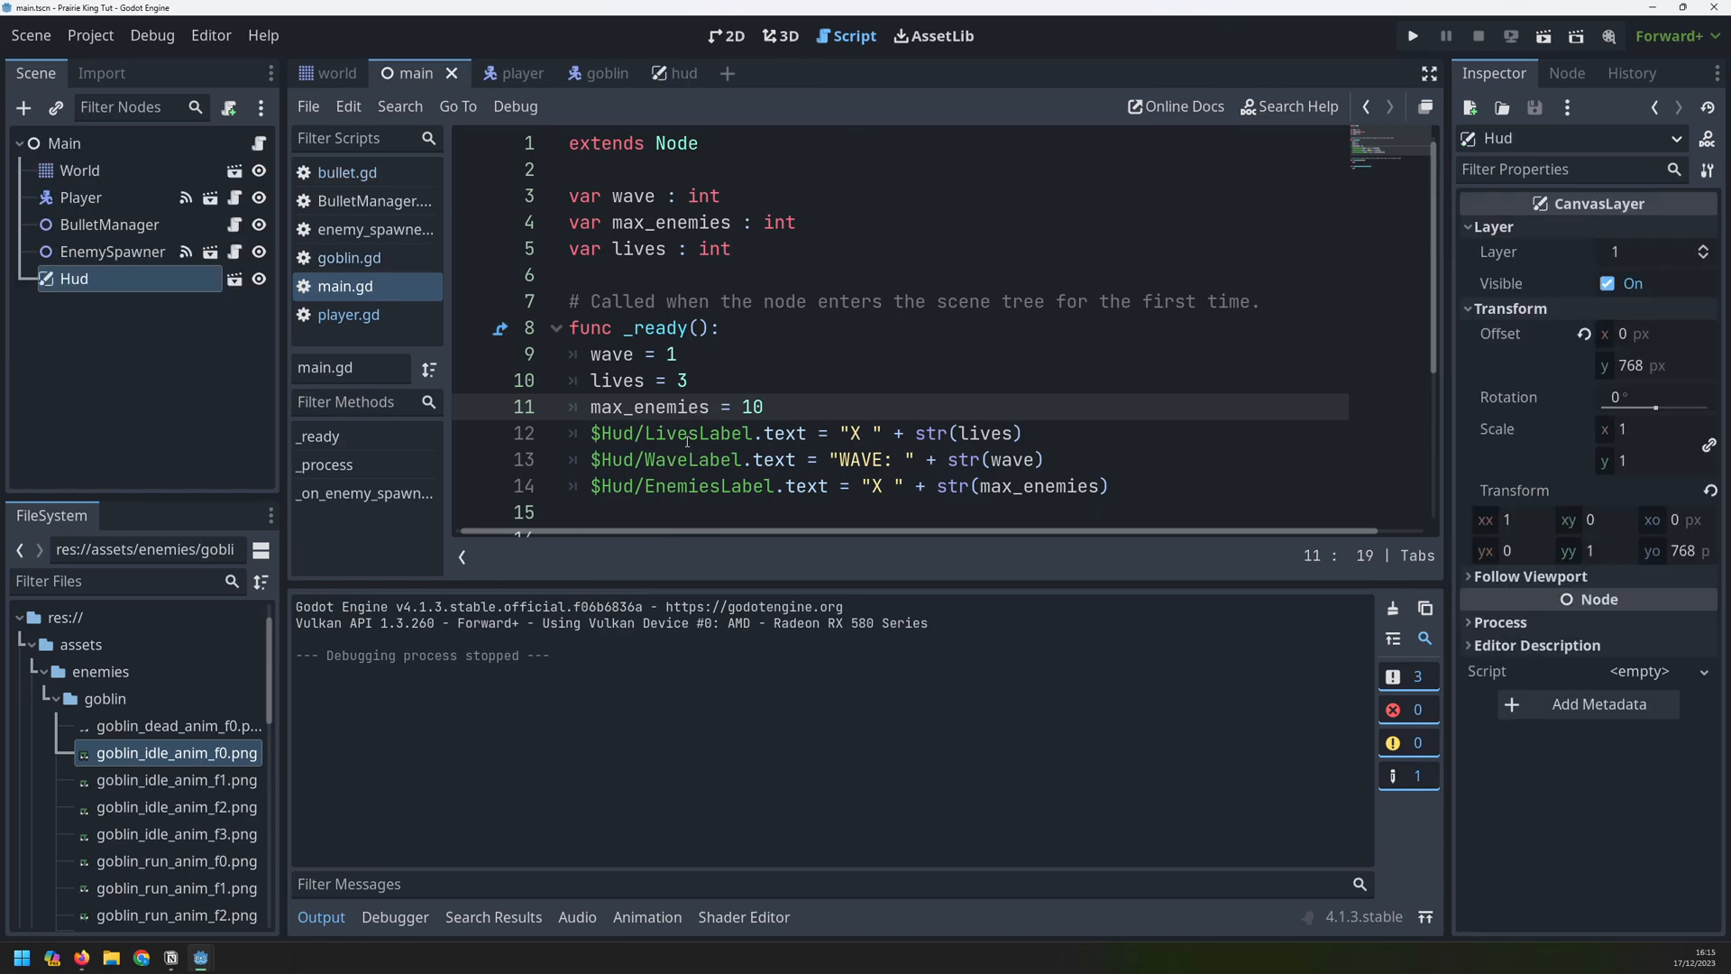
Replace pass in the hit handler with lives -= 1 and a LivesLabel refresh, then run
scroll(down, 3)
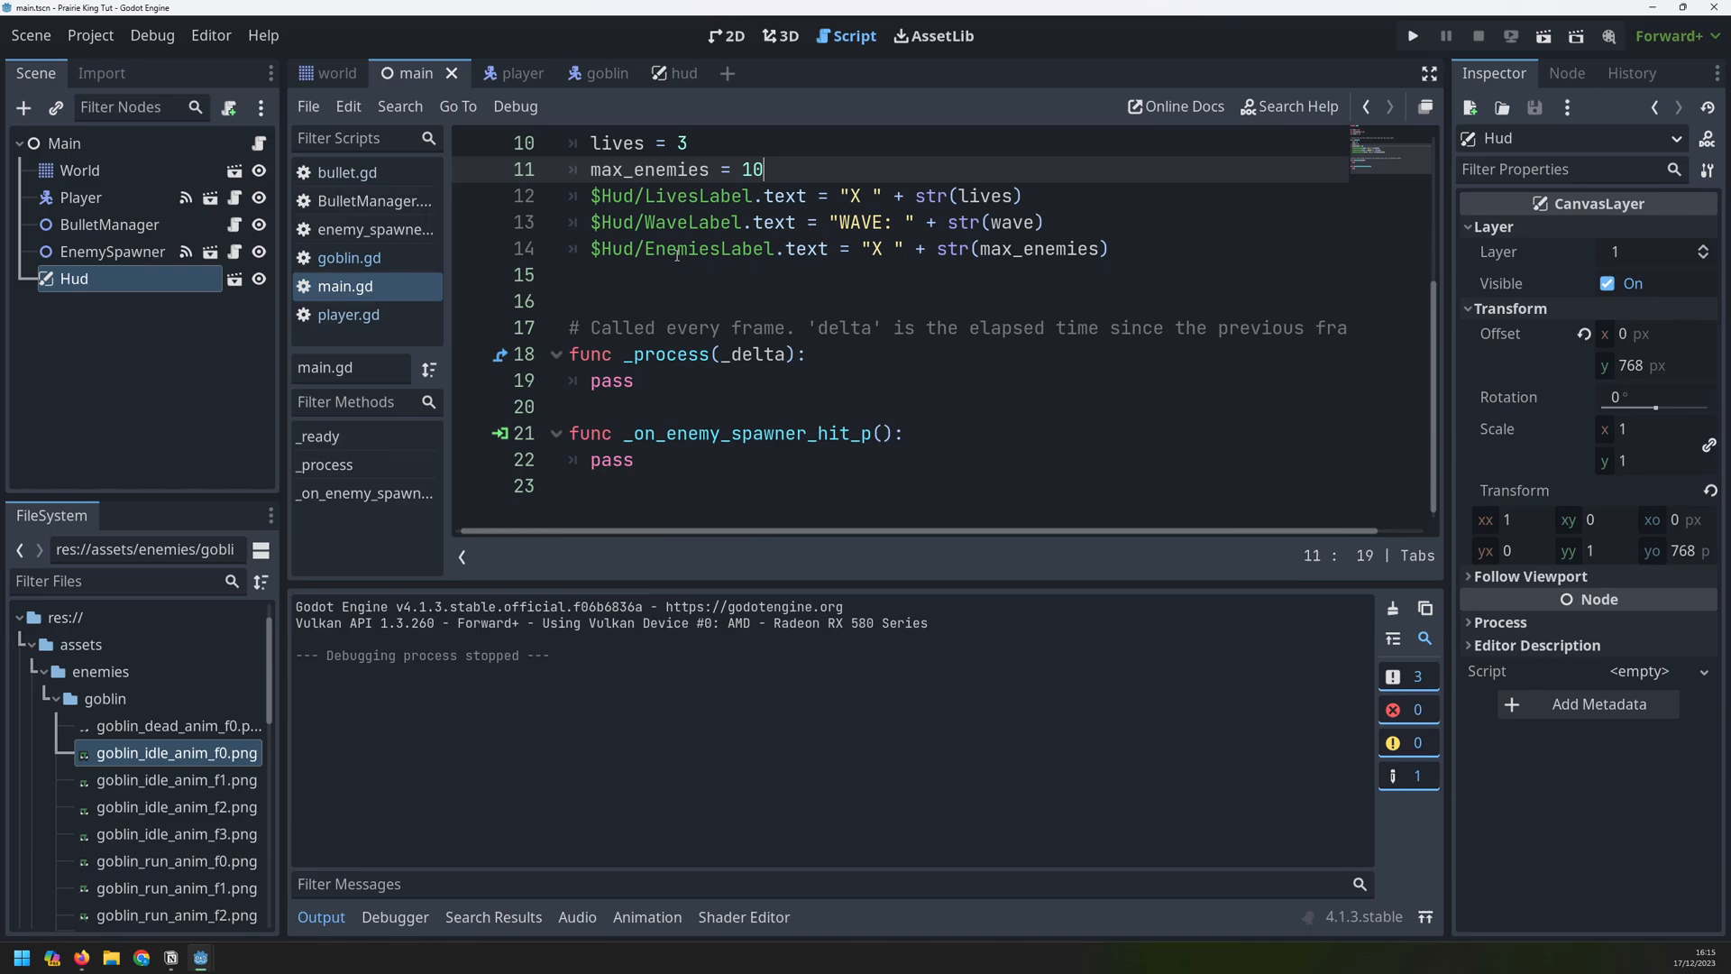
click(638, 432)
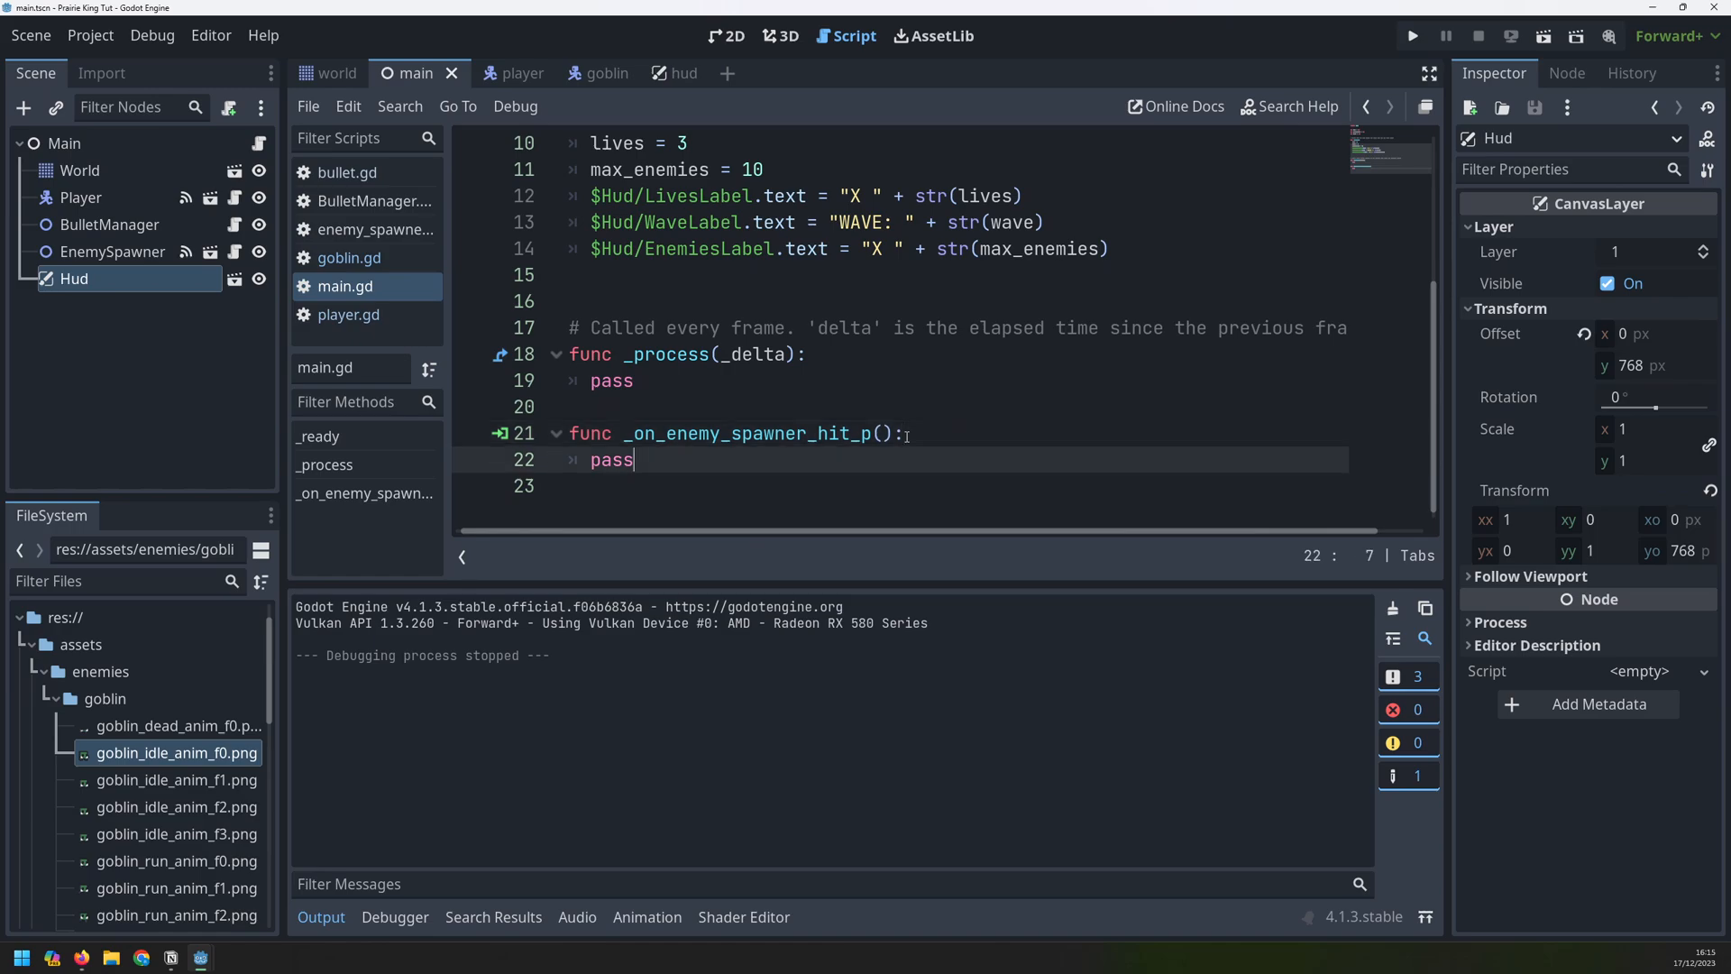
key(Backspace)
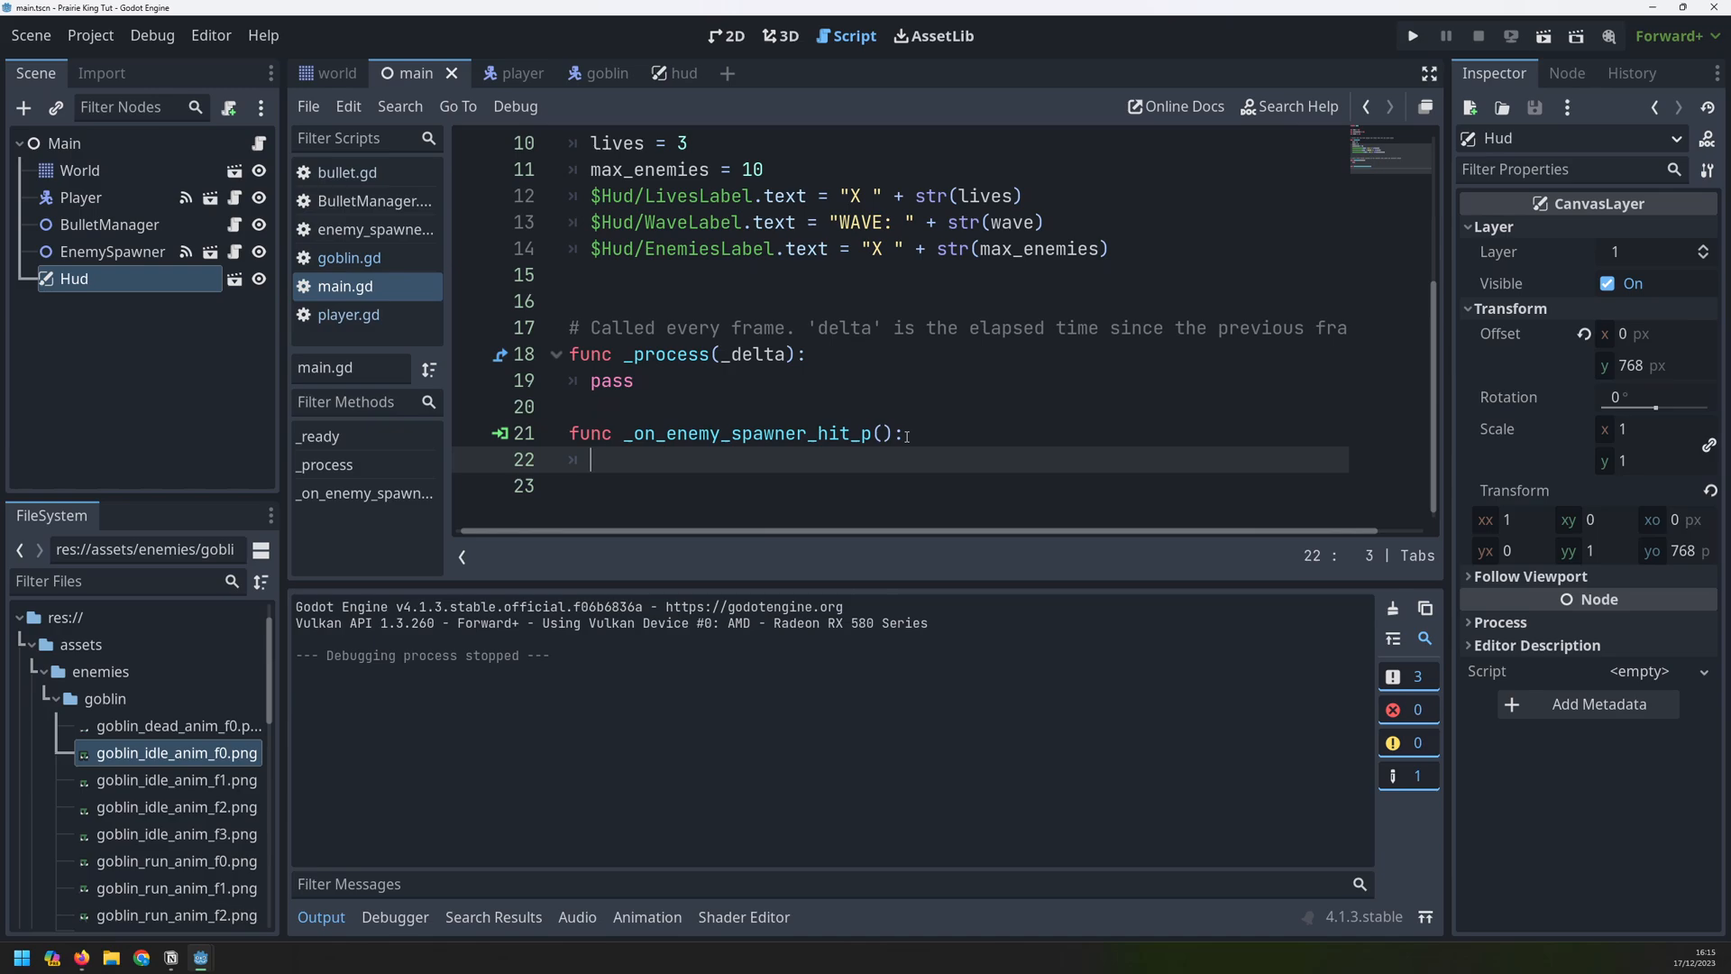
text(lives)
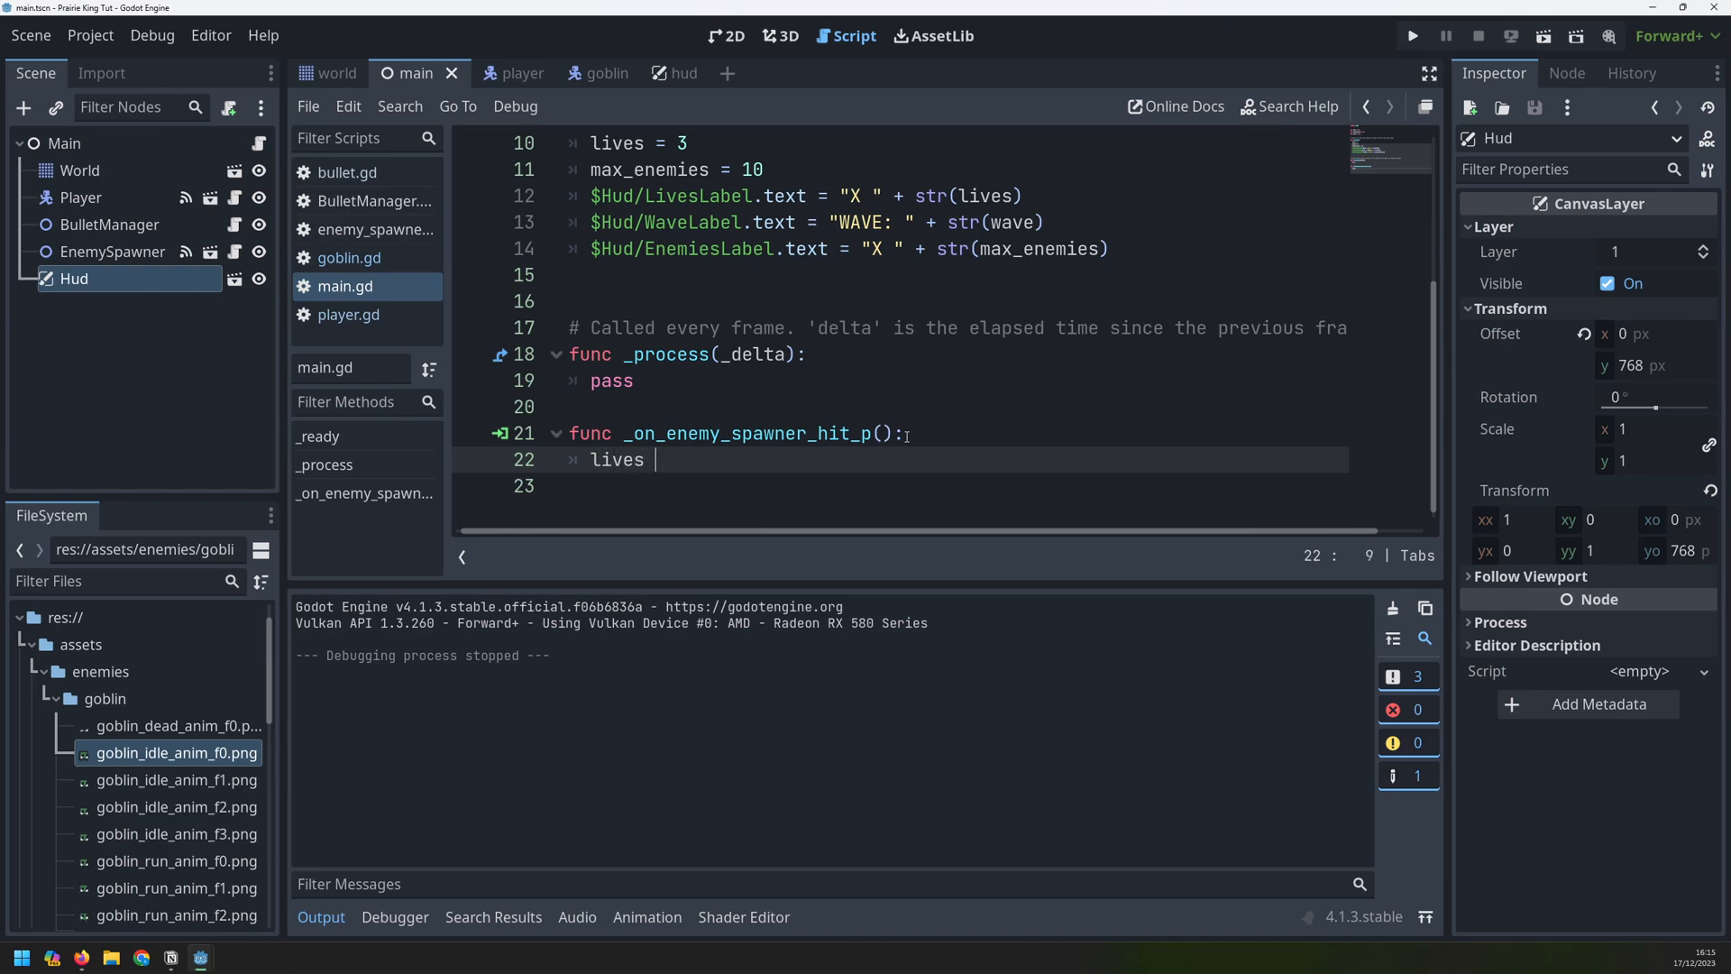
text(-=)
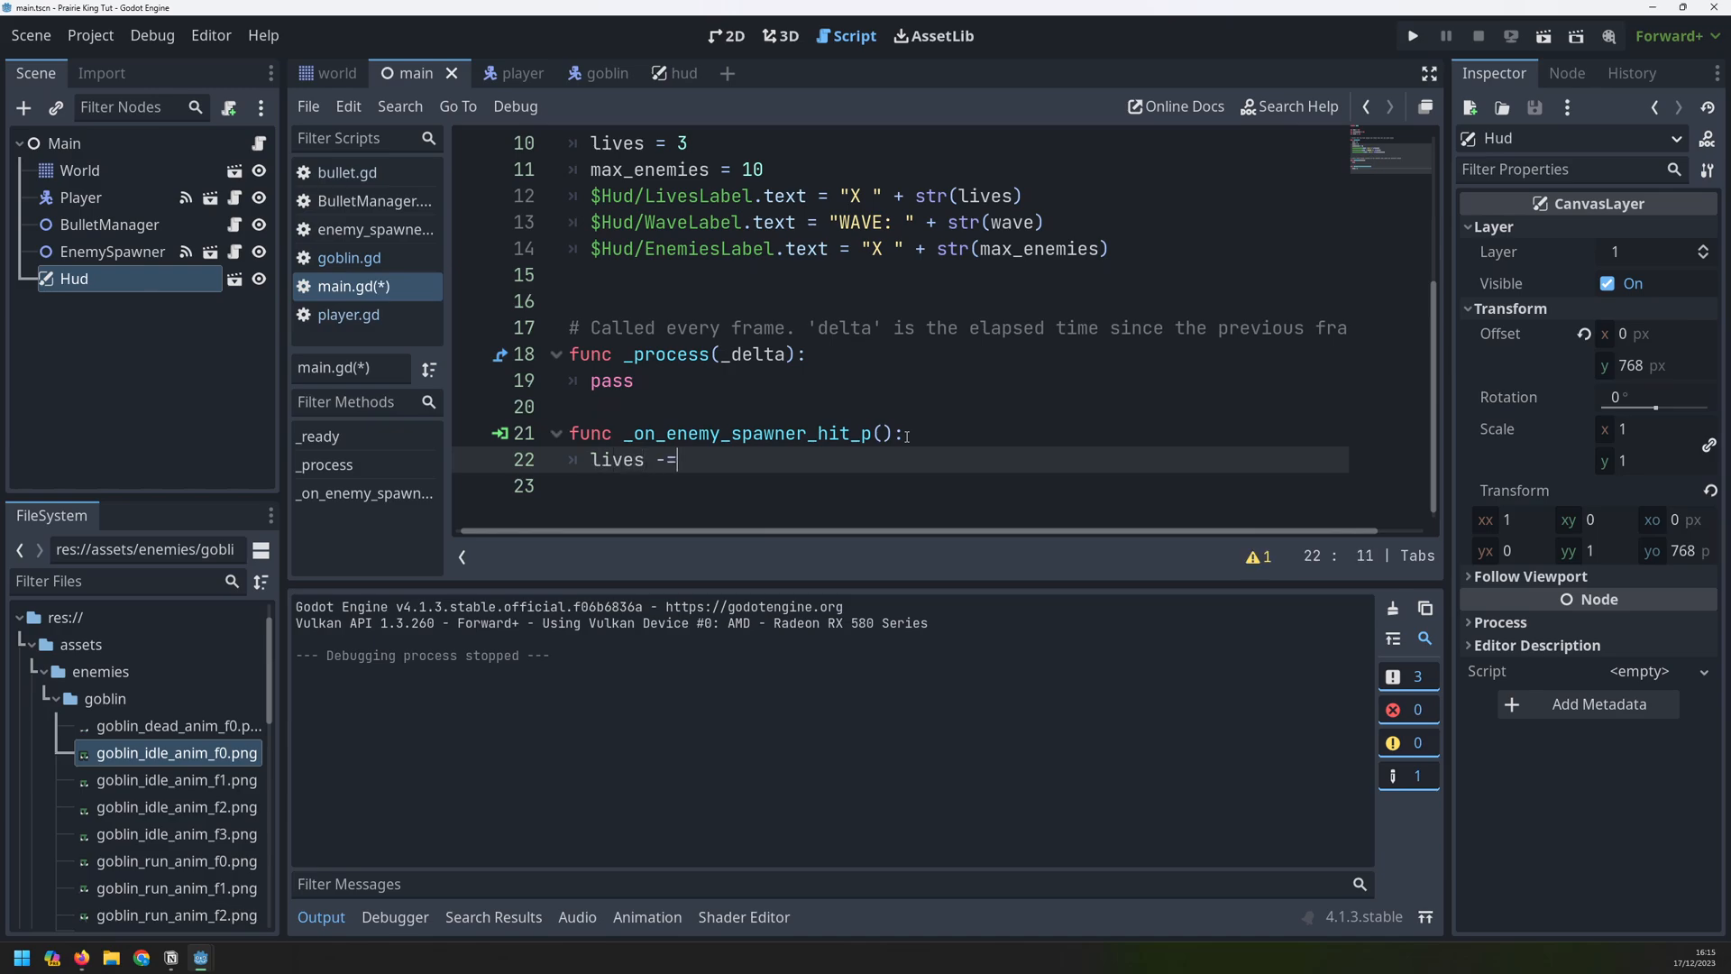
text(1)
click(955, 486)
text($Hud/LivesLabel.text = "X " + str(lives))
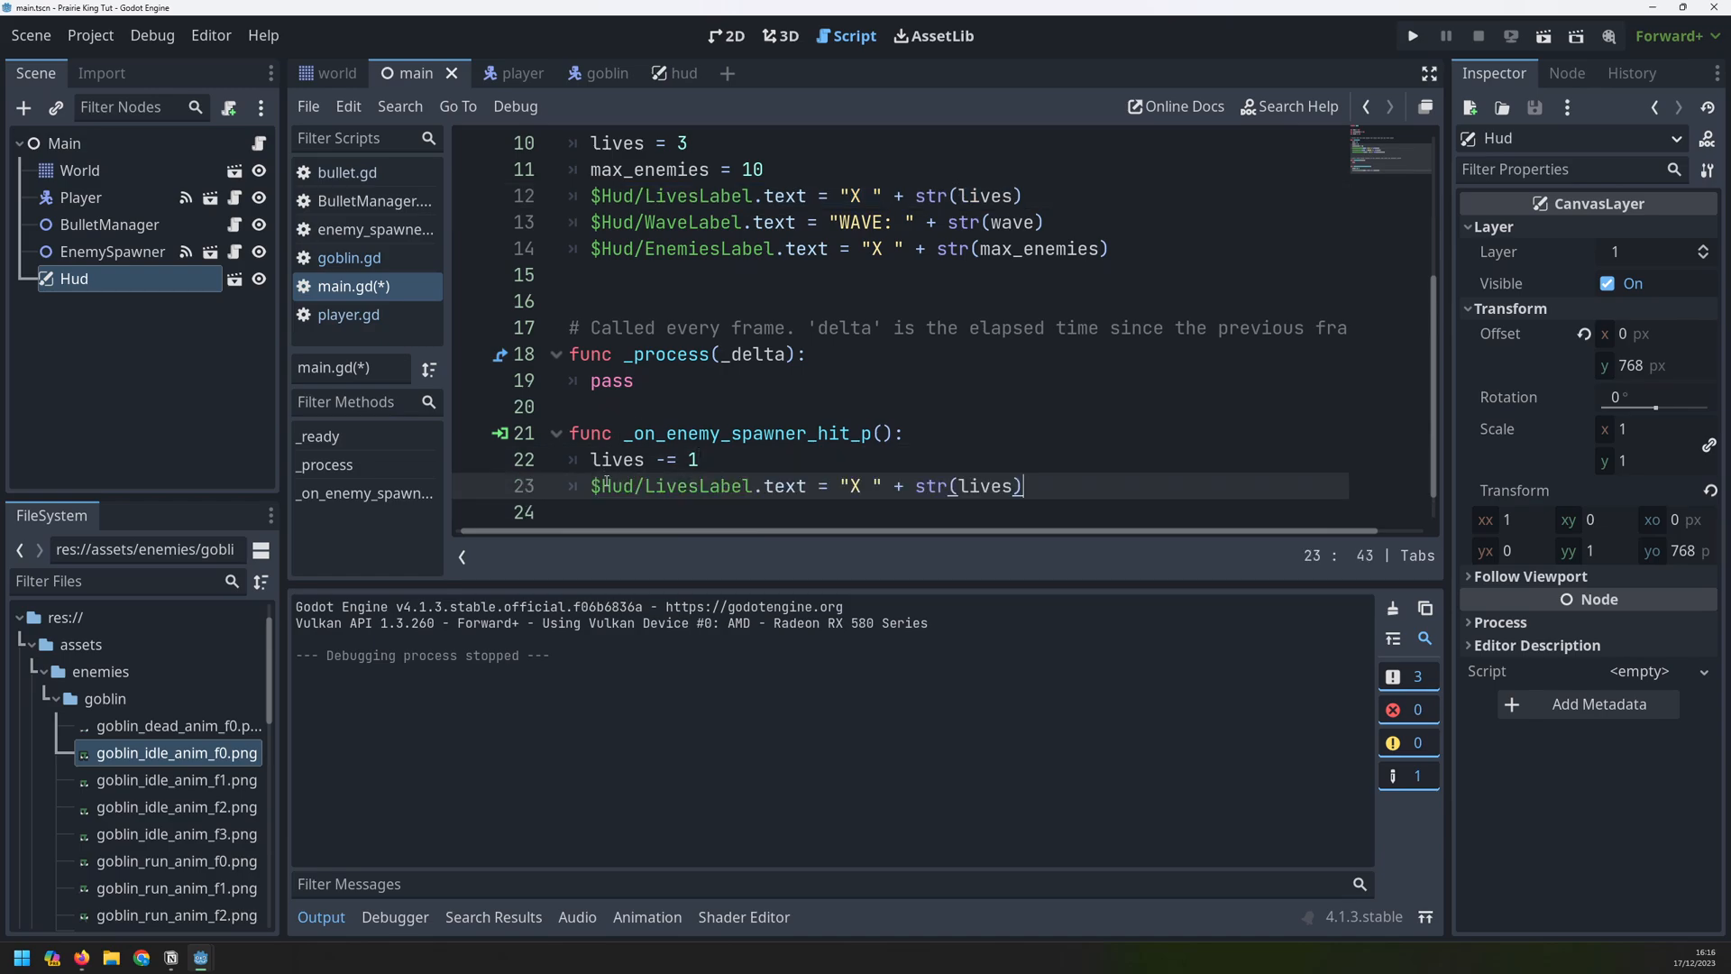
double_click(697, 486)
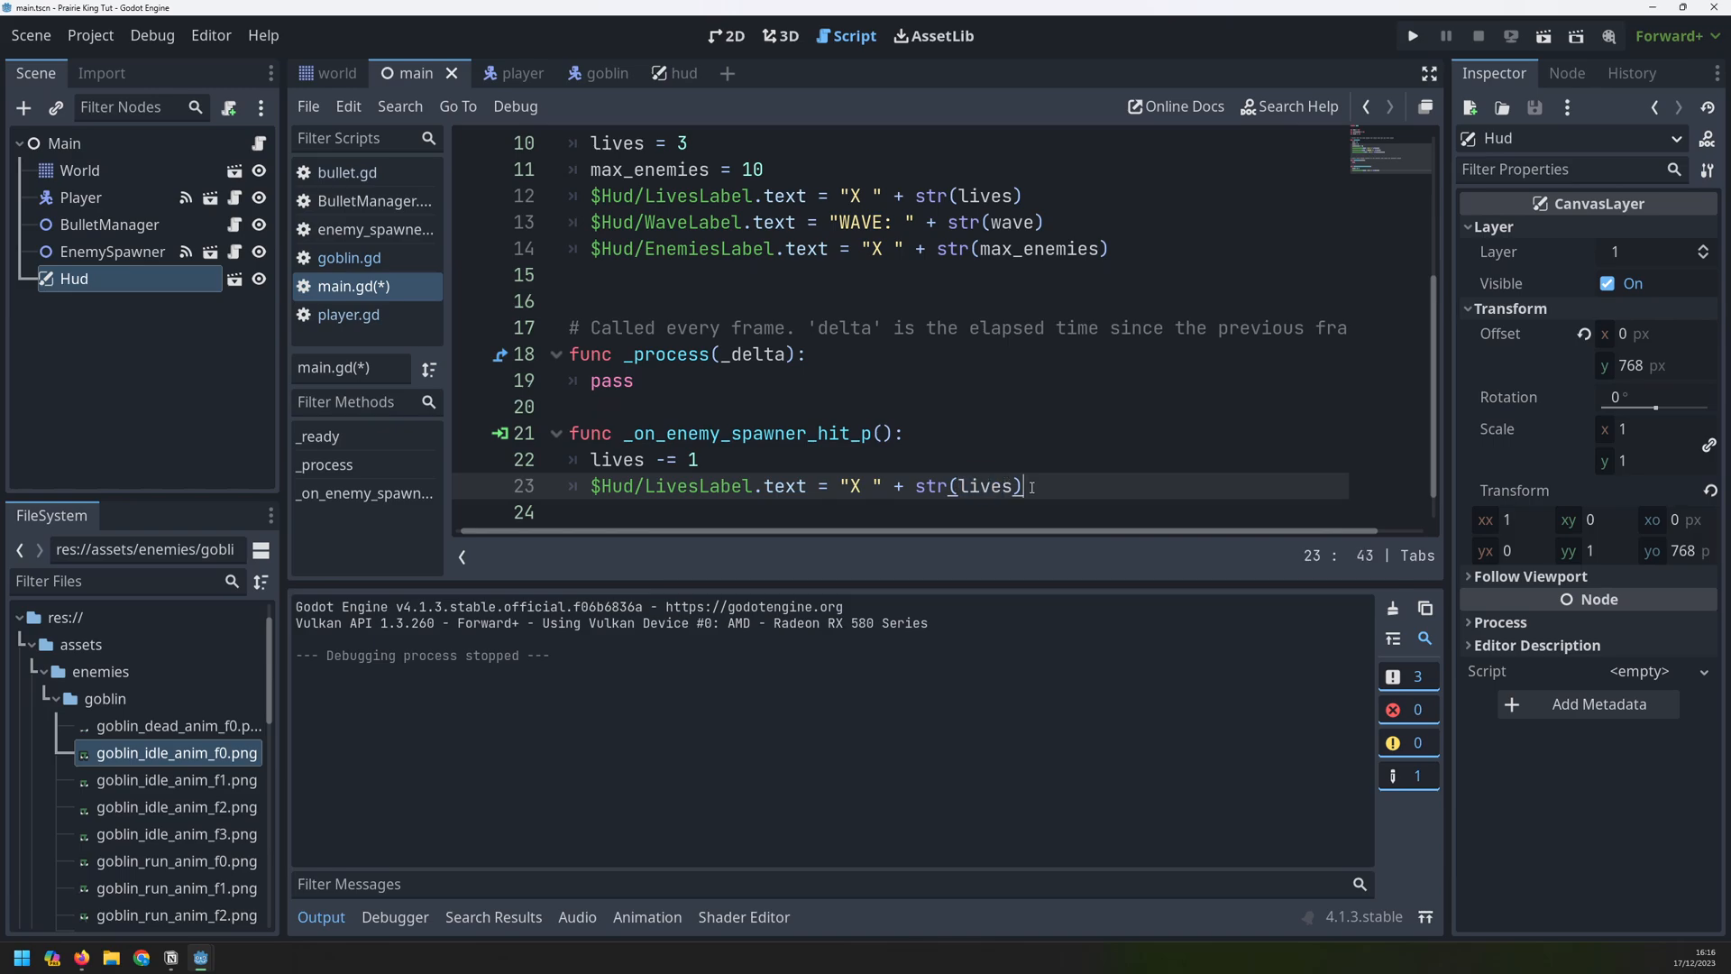
click(1412, 36)
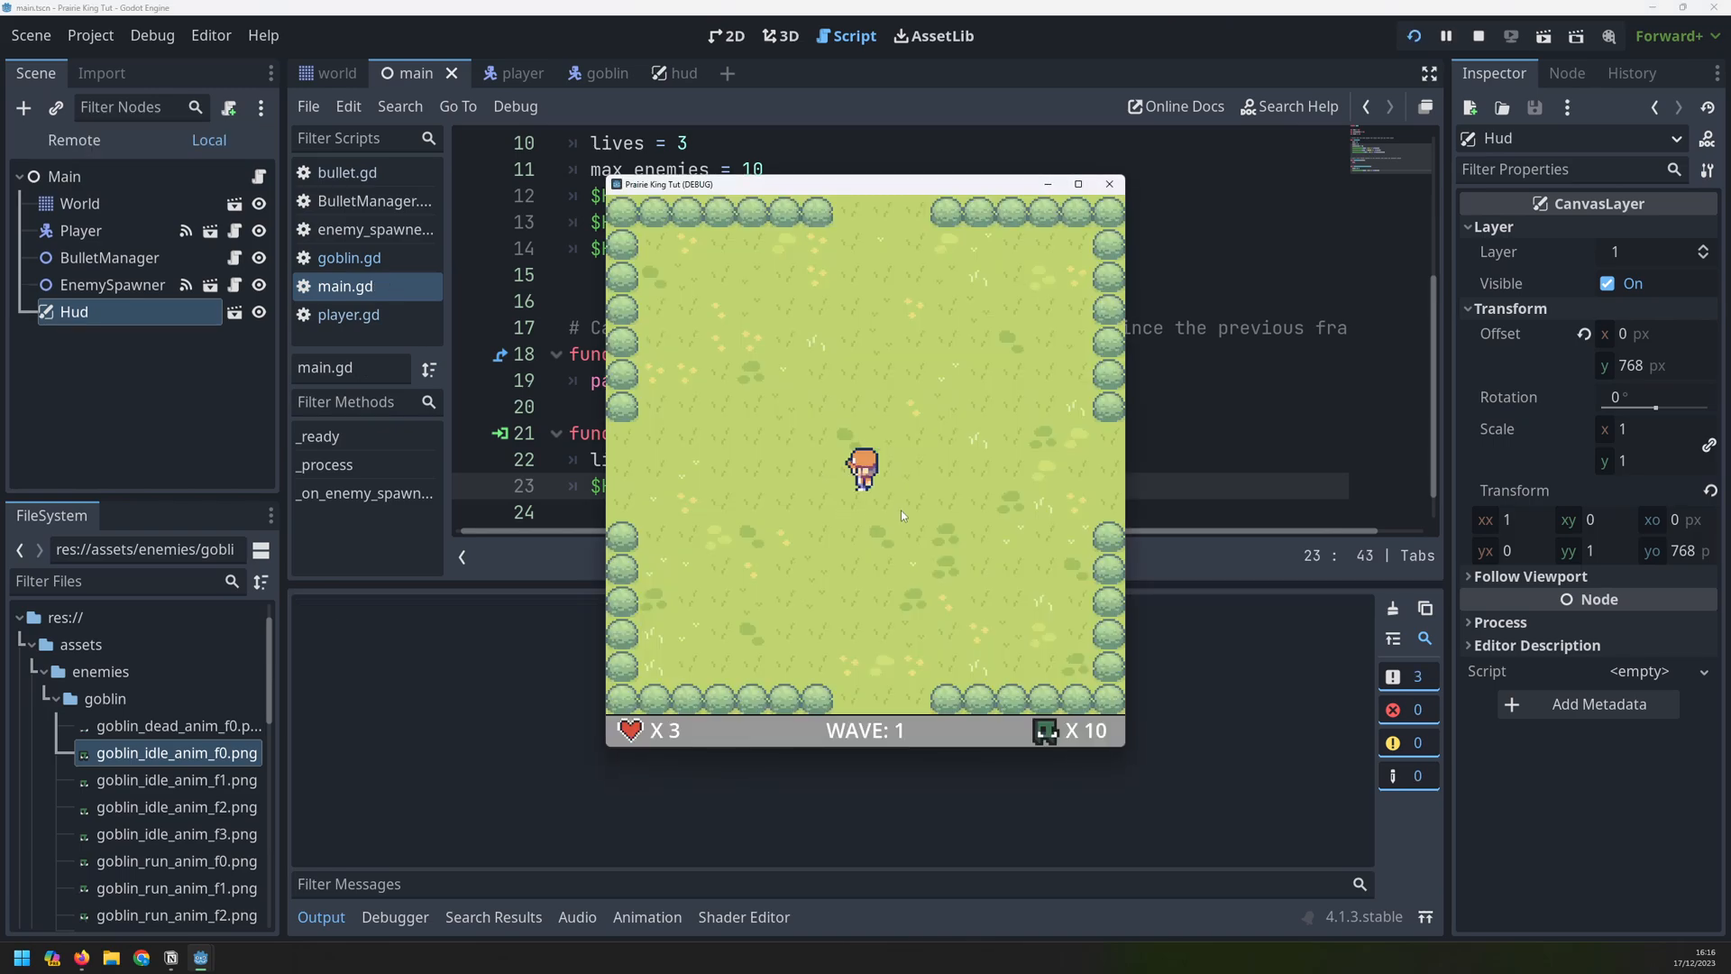